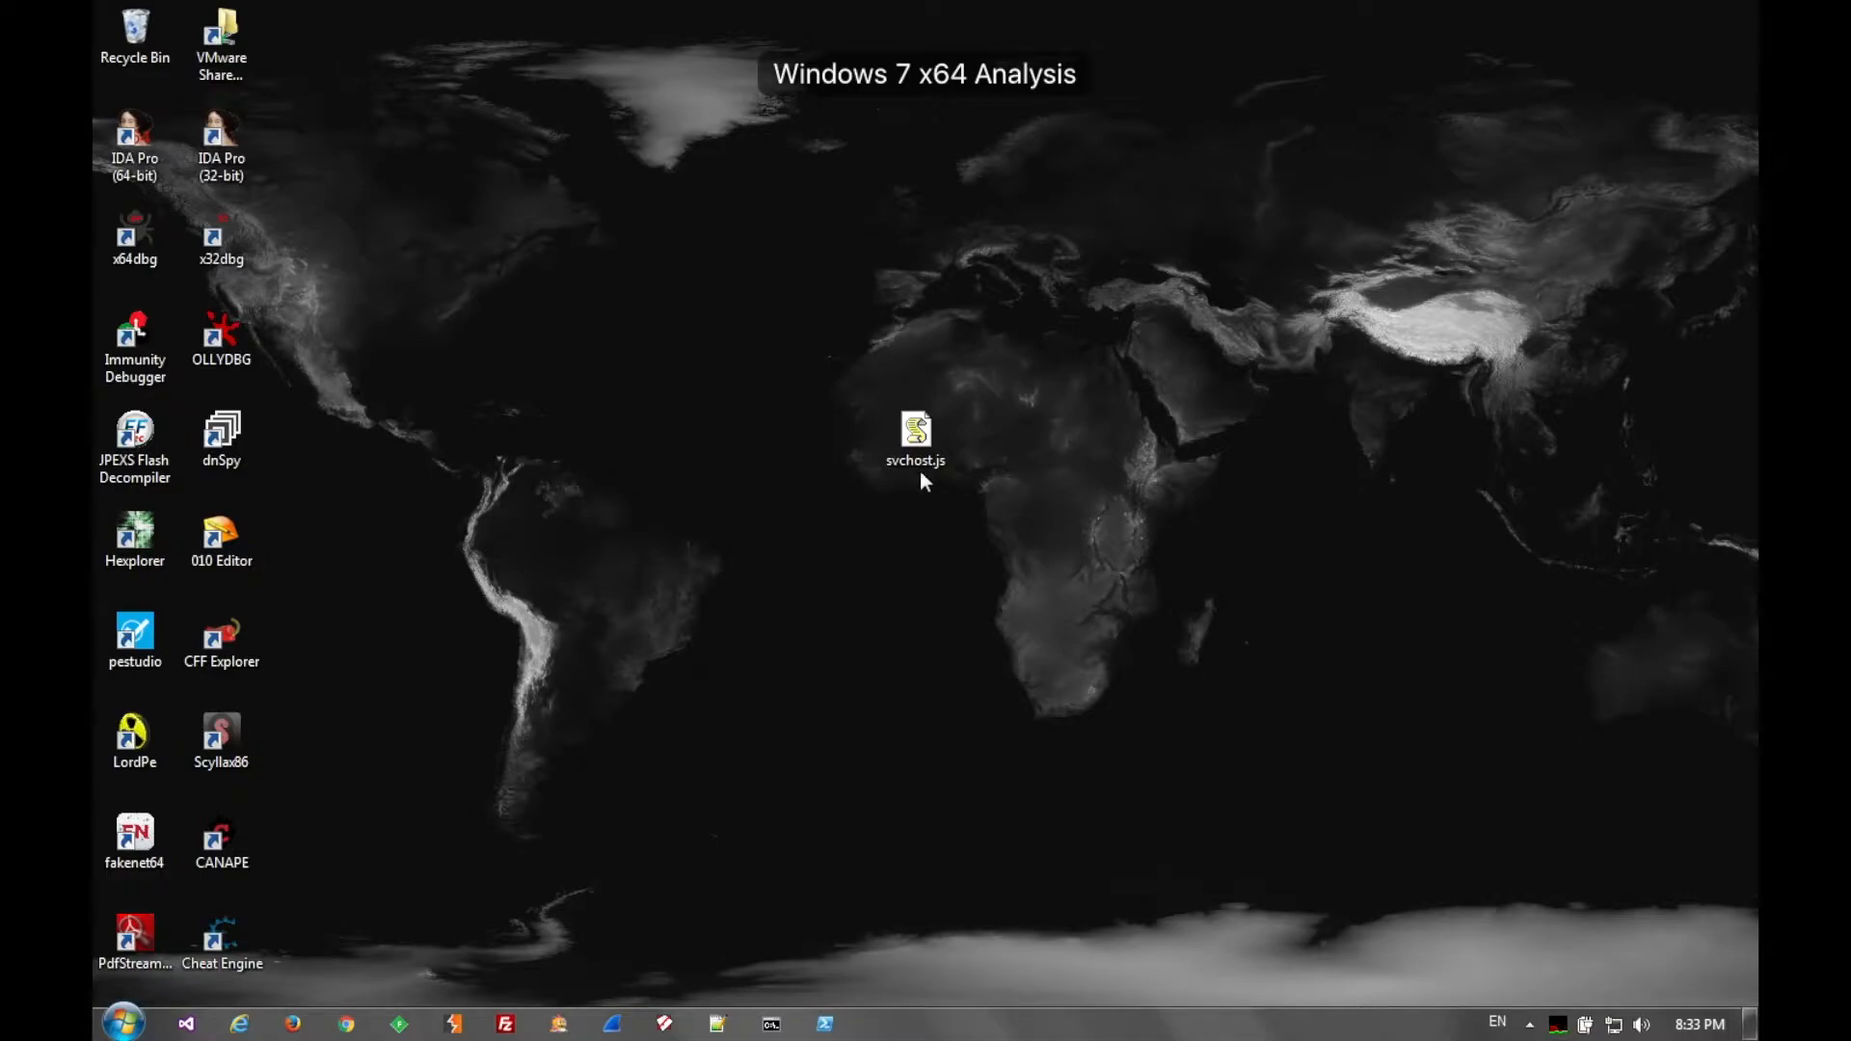
- Open the desktop file svchost.js for editing in Notepad++
{"action": "right_click", "coordinate": [915, 431]}
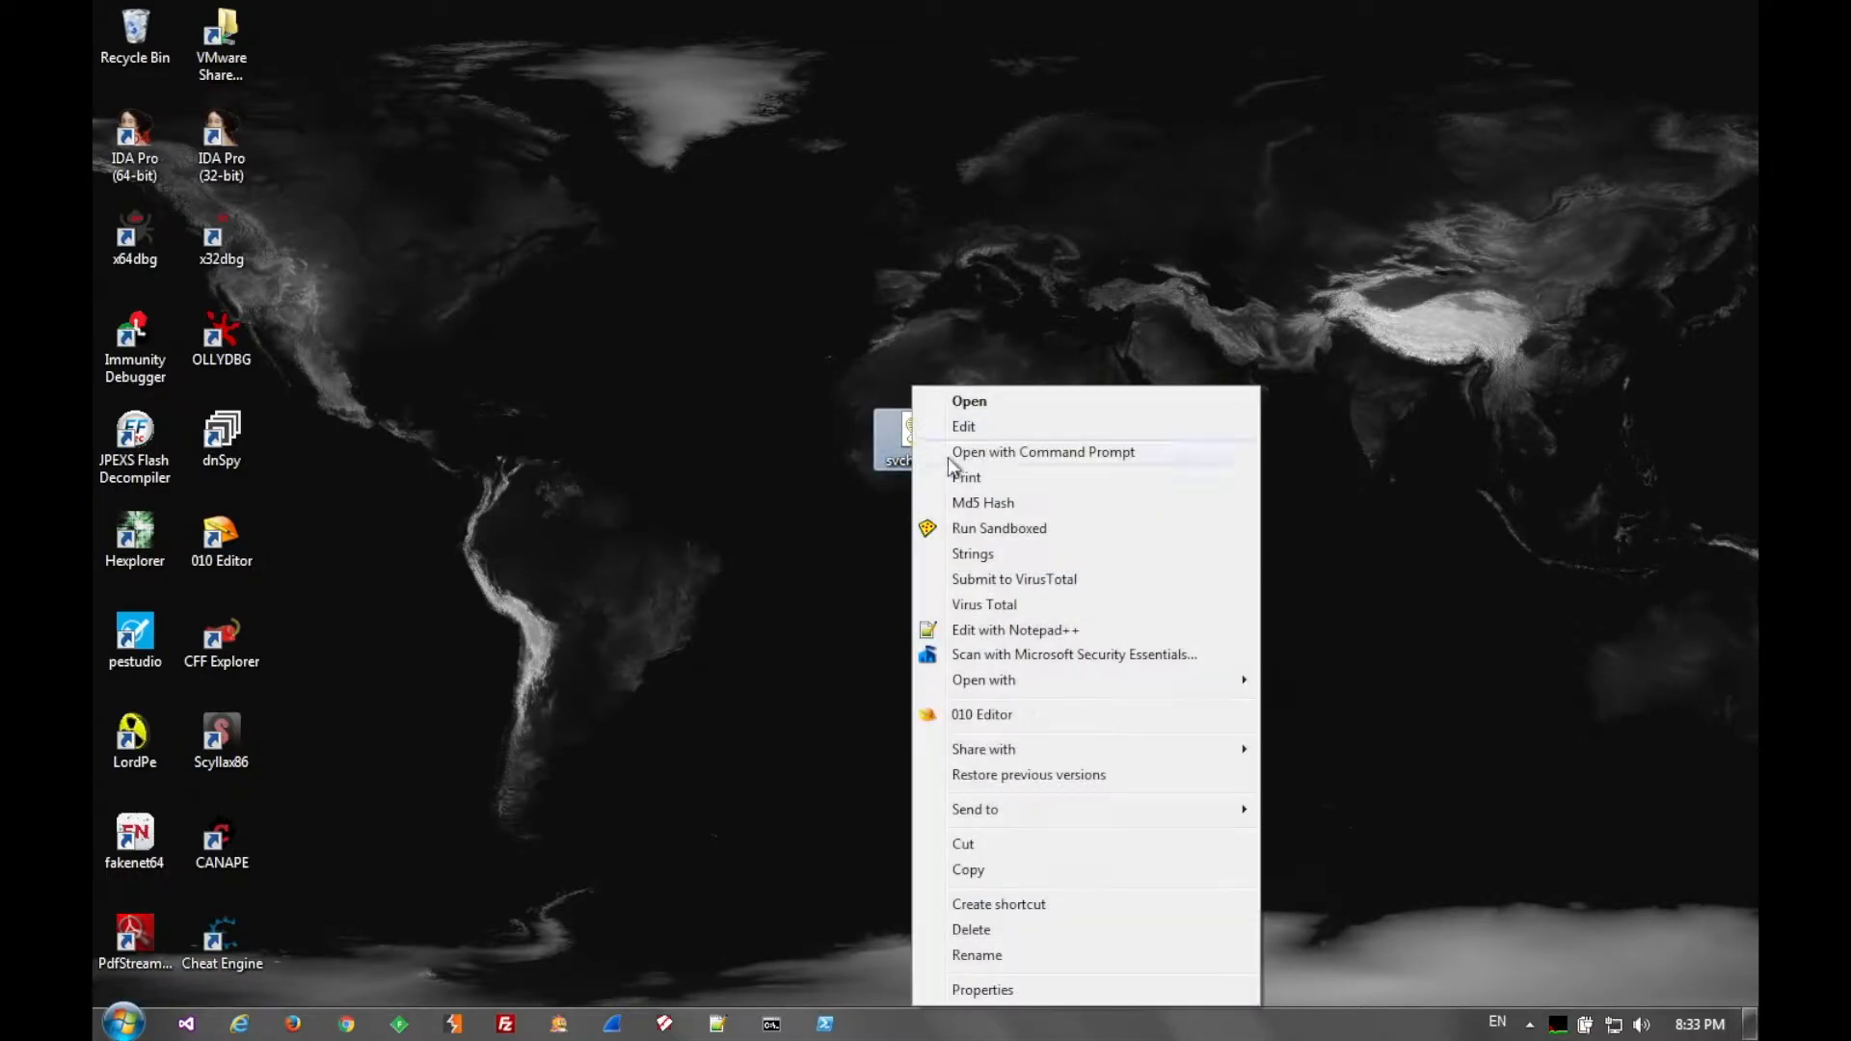
{"action": "left_click", "coordinate": [1015, 630]}
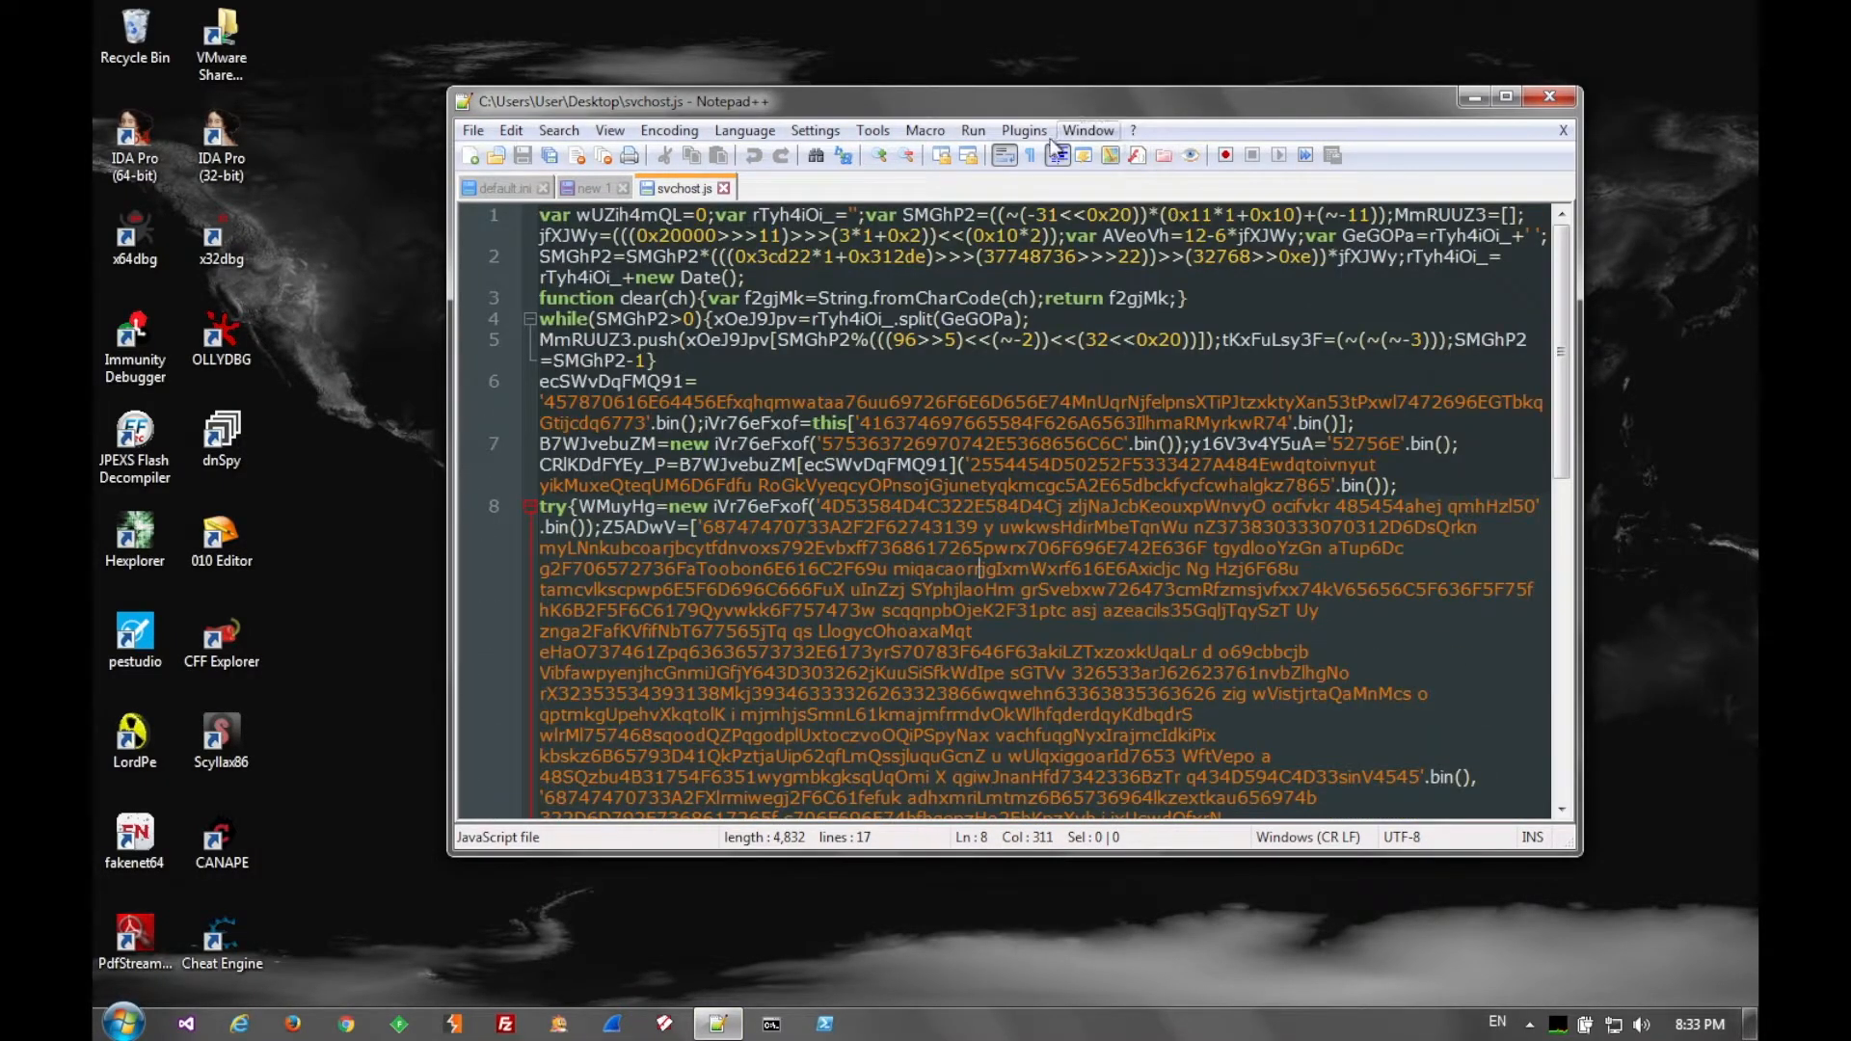
- Reformat svchost.js with JSTool JSFormat and scroll through the 73-line readable script
{"action": "left_click", "coordinate": [1024, 130]}
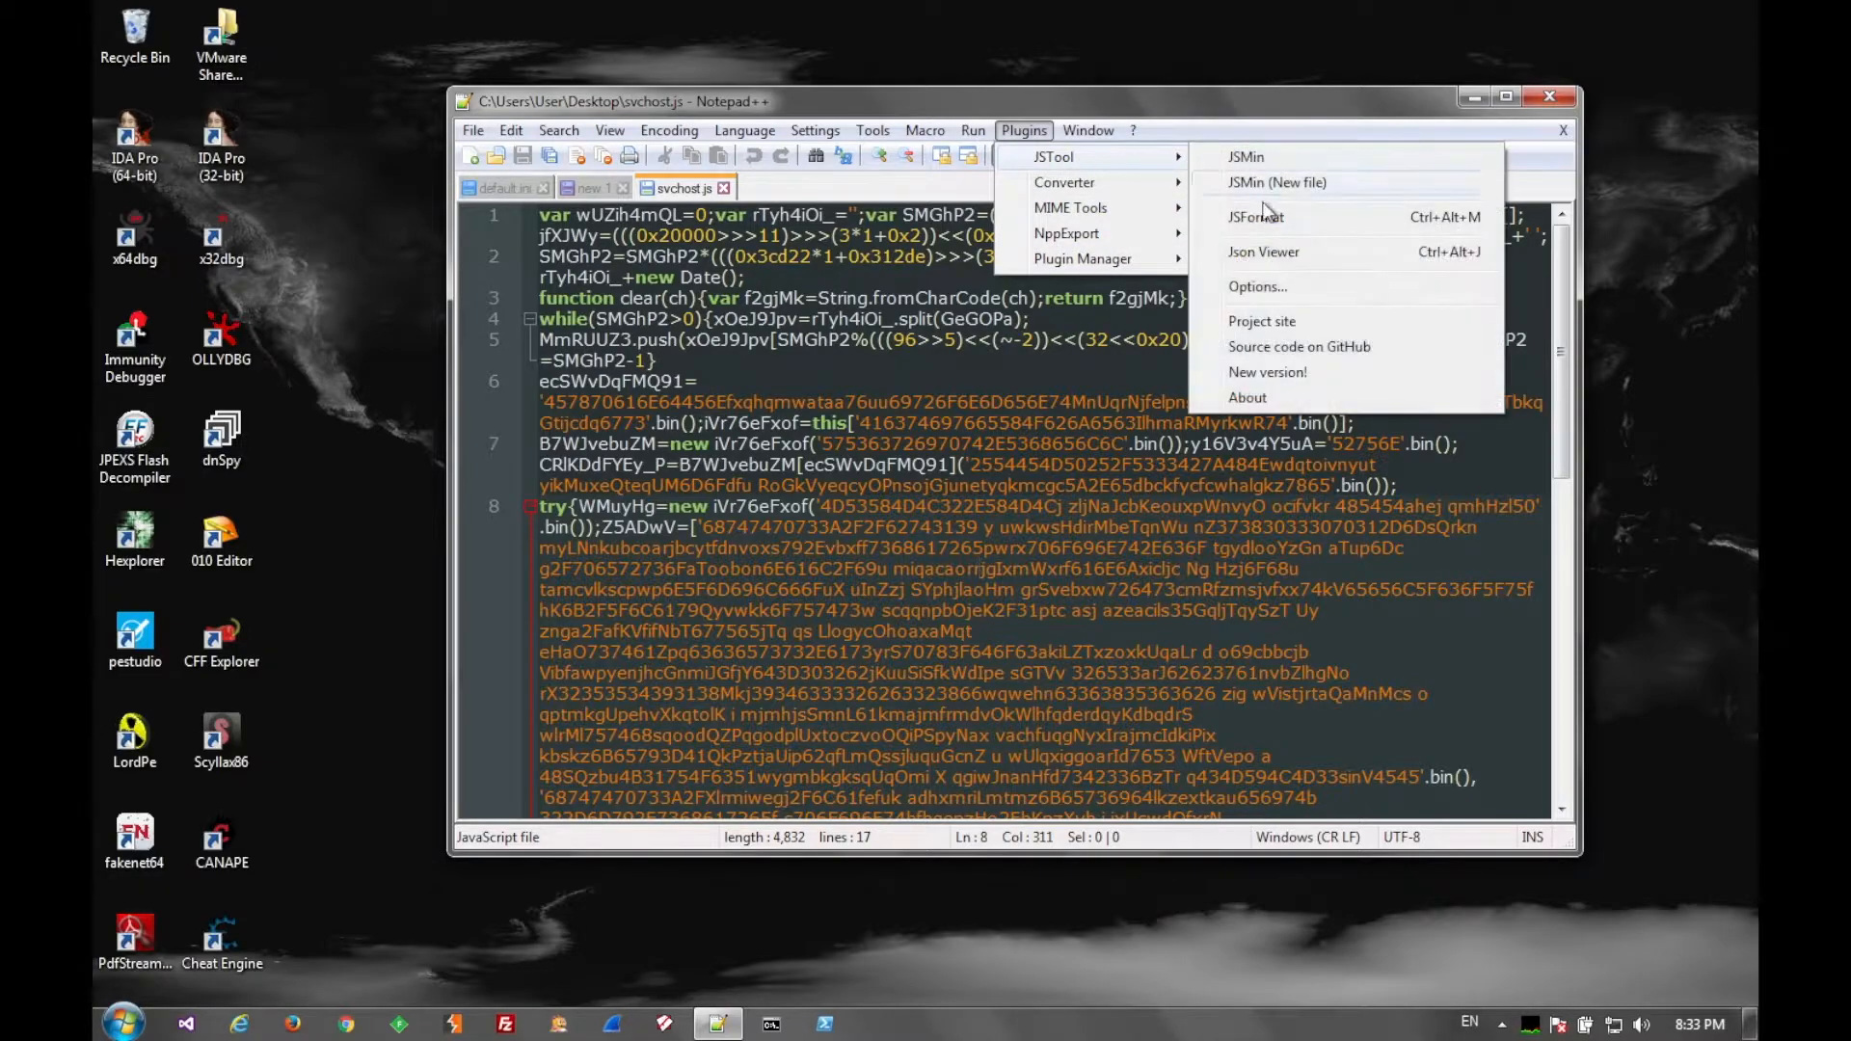
{"action": "left_click", "coordinate": [1256, 216]}
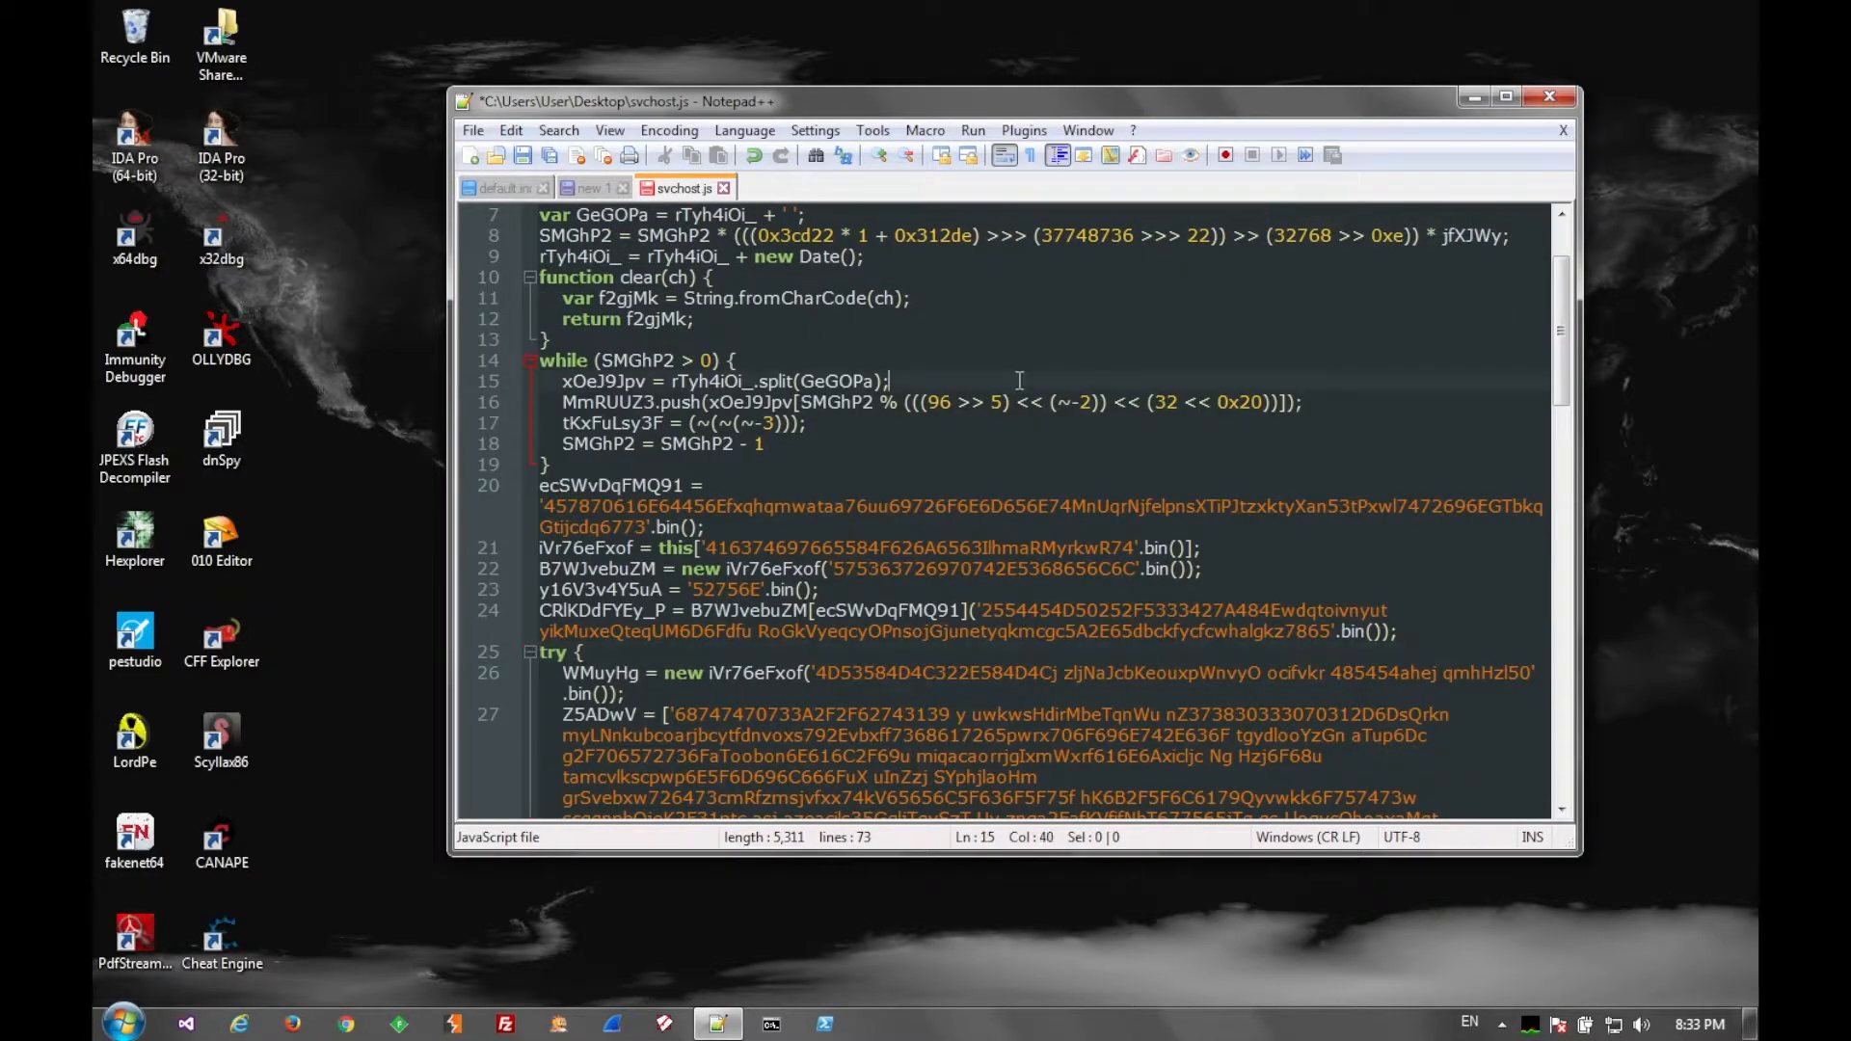
{"action": "scroll", "scroll_direction": "down", "scroll_amount": 3}
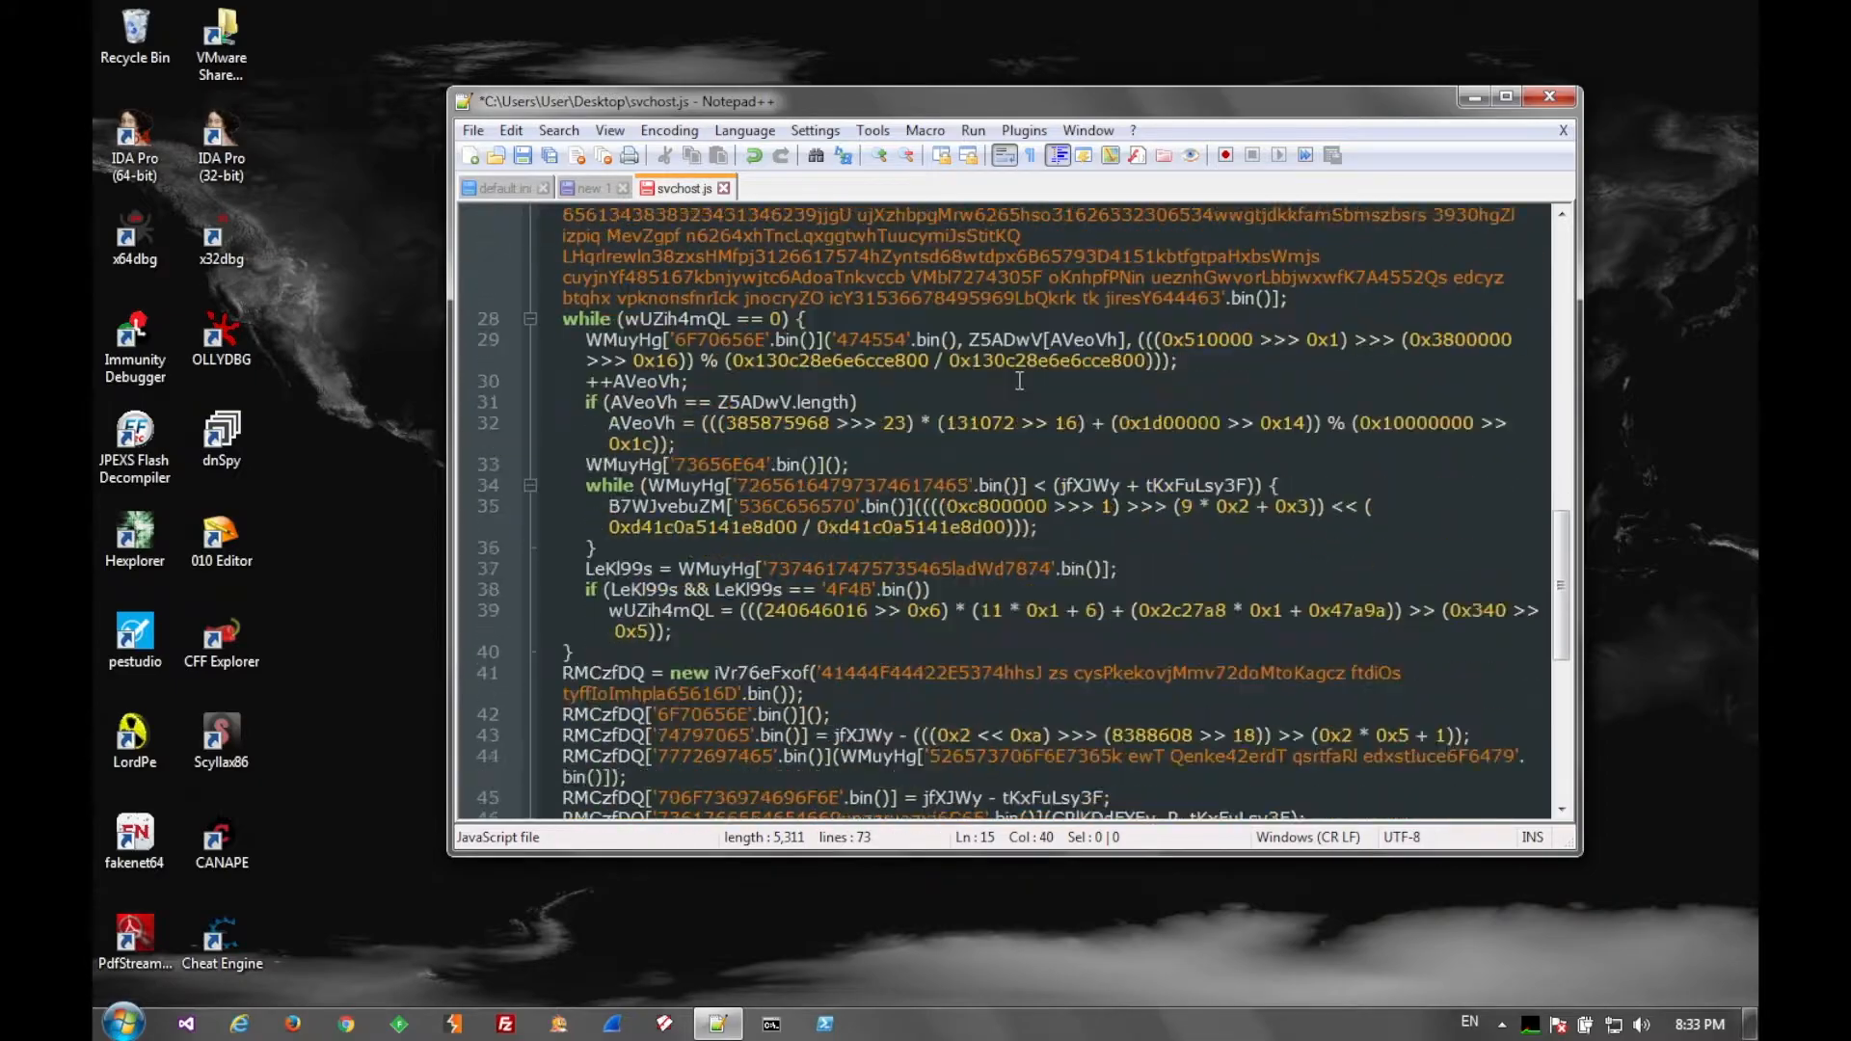
{"action": "scroll", "scroll_direction": "up", "scroll_amount": 3}
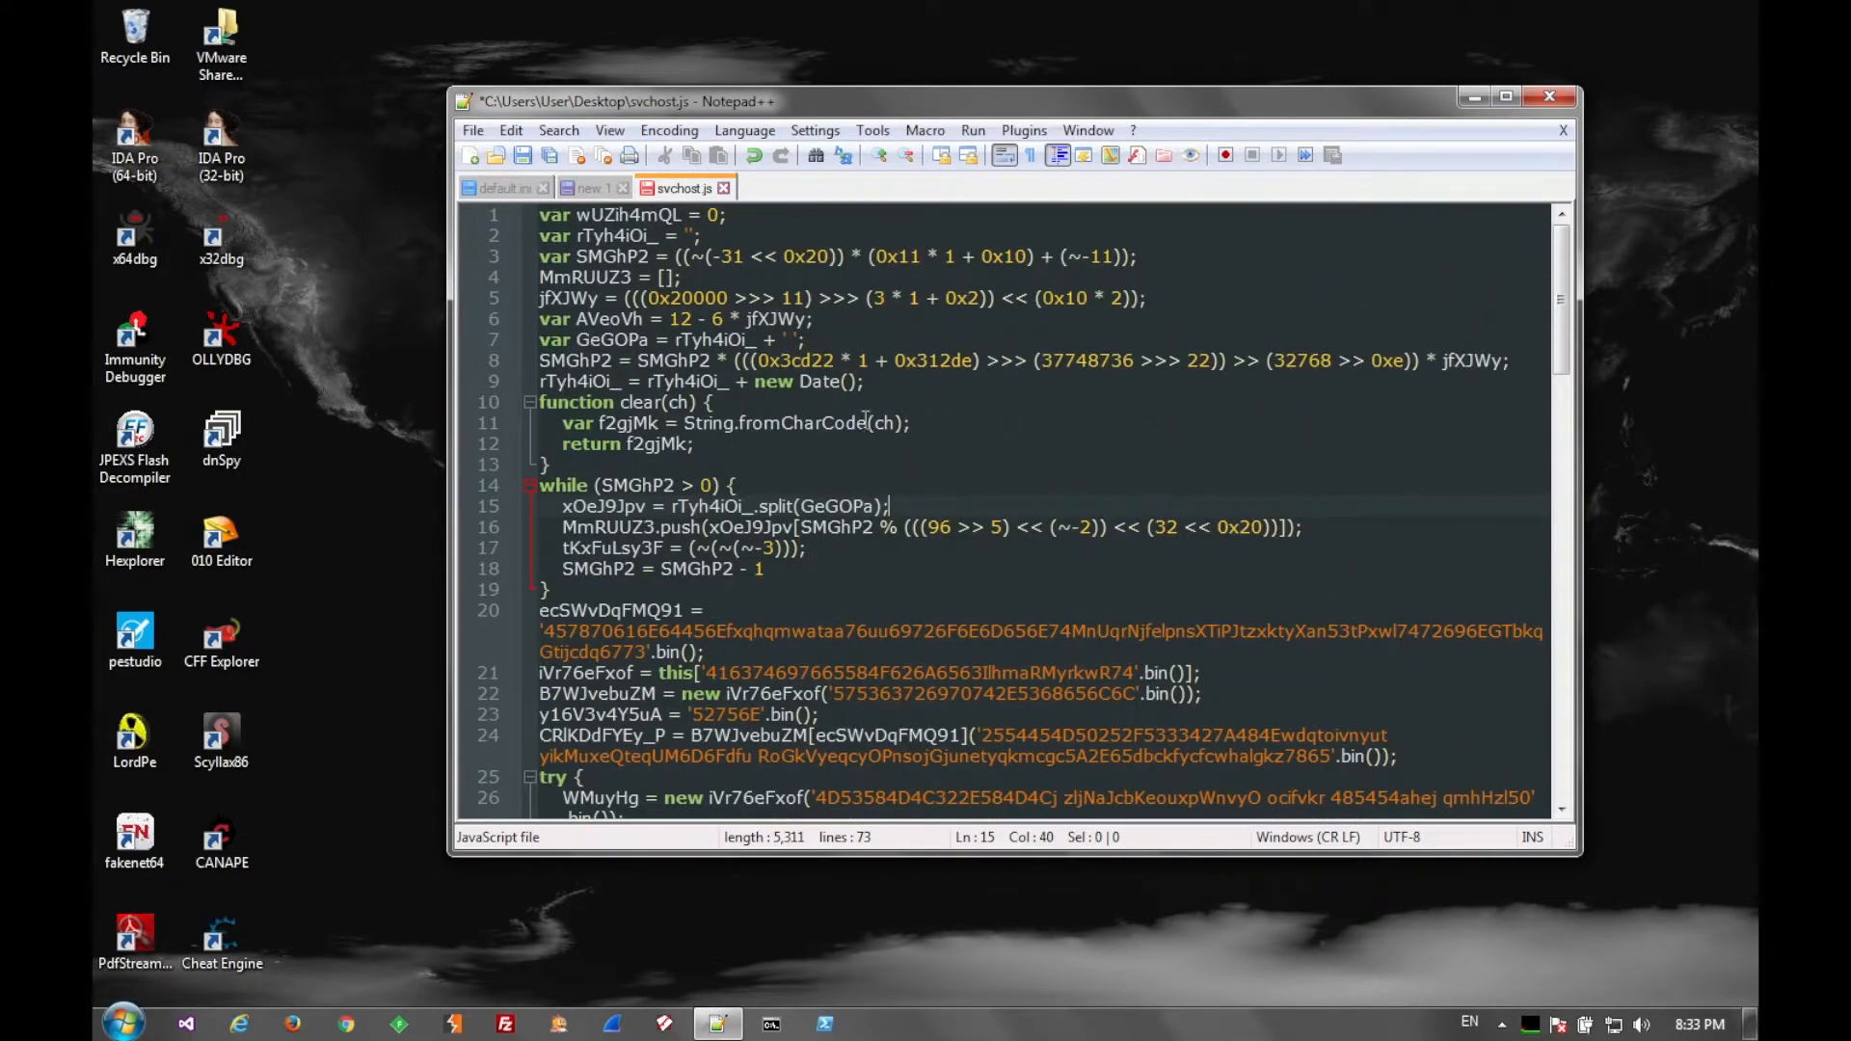
{"action": "mouse_move", "coordinate": [838, 528]}
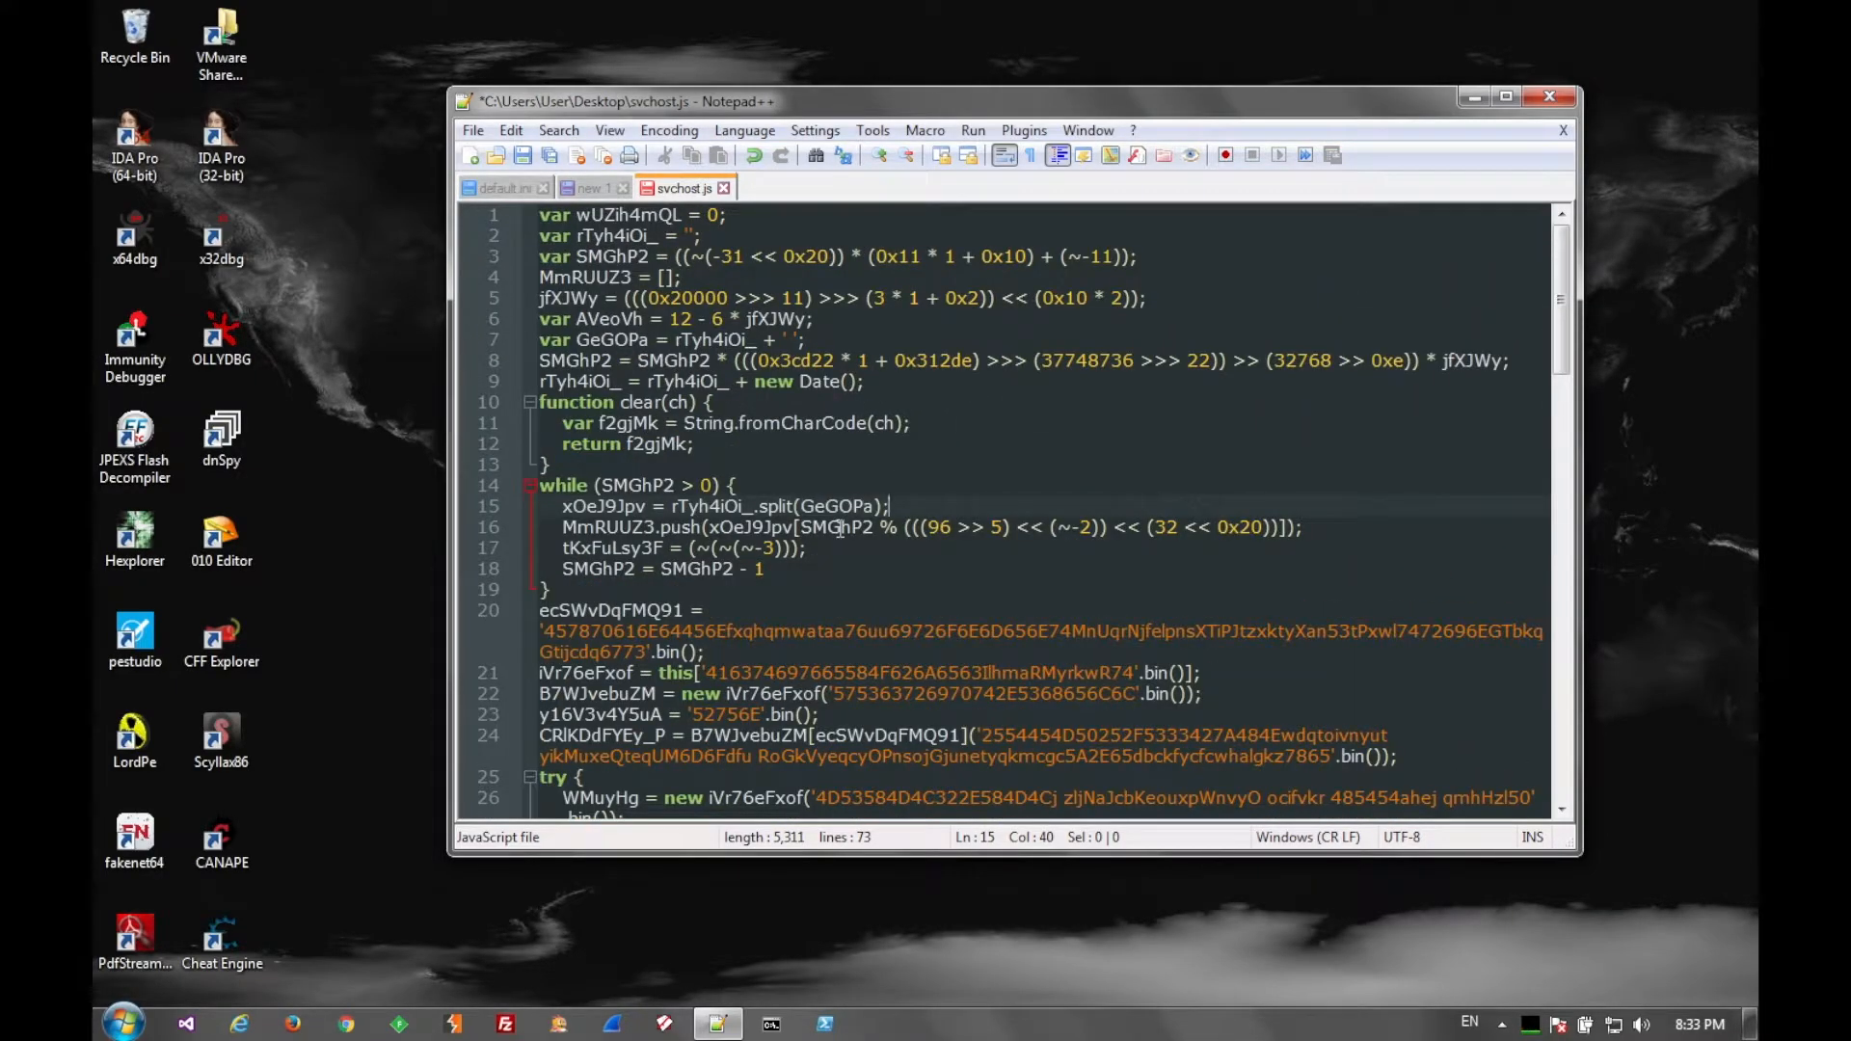
{"action": "scroll", "scroll_direction": "down", "scroll_amount": 3}
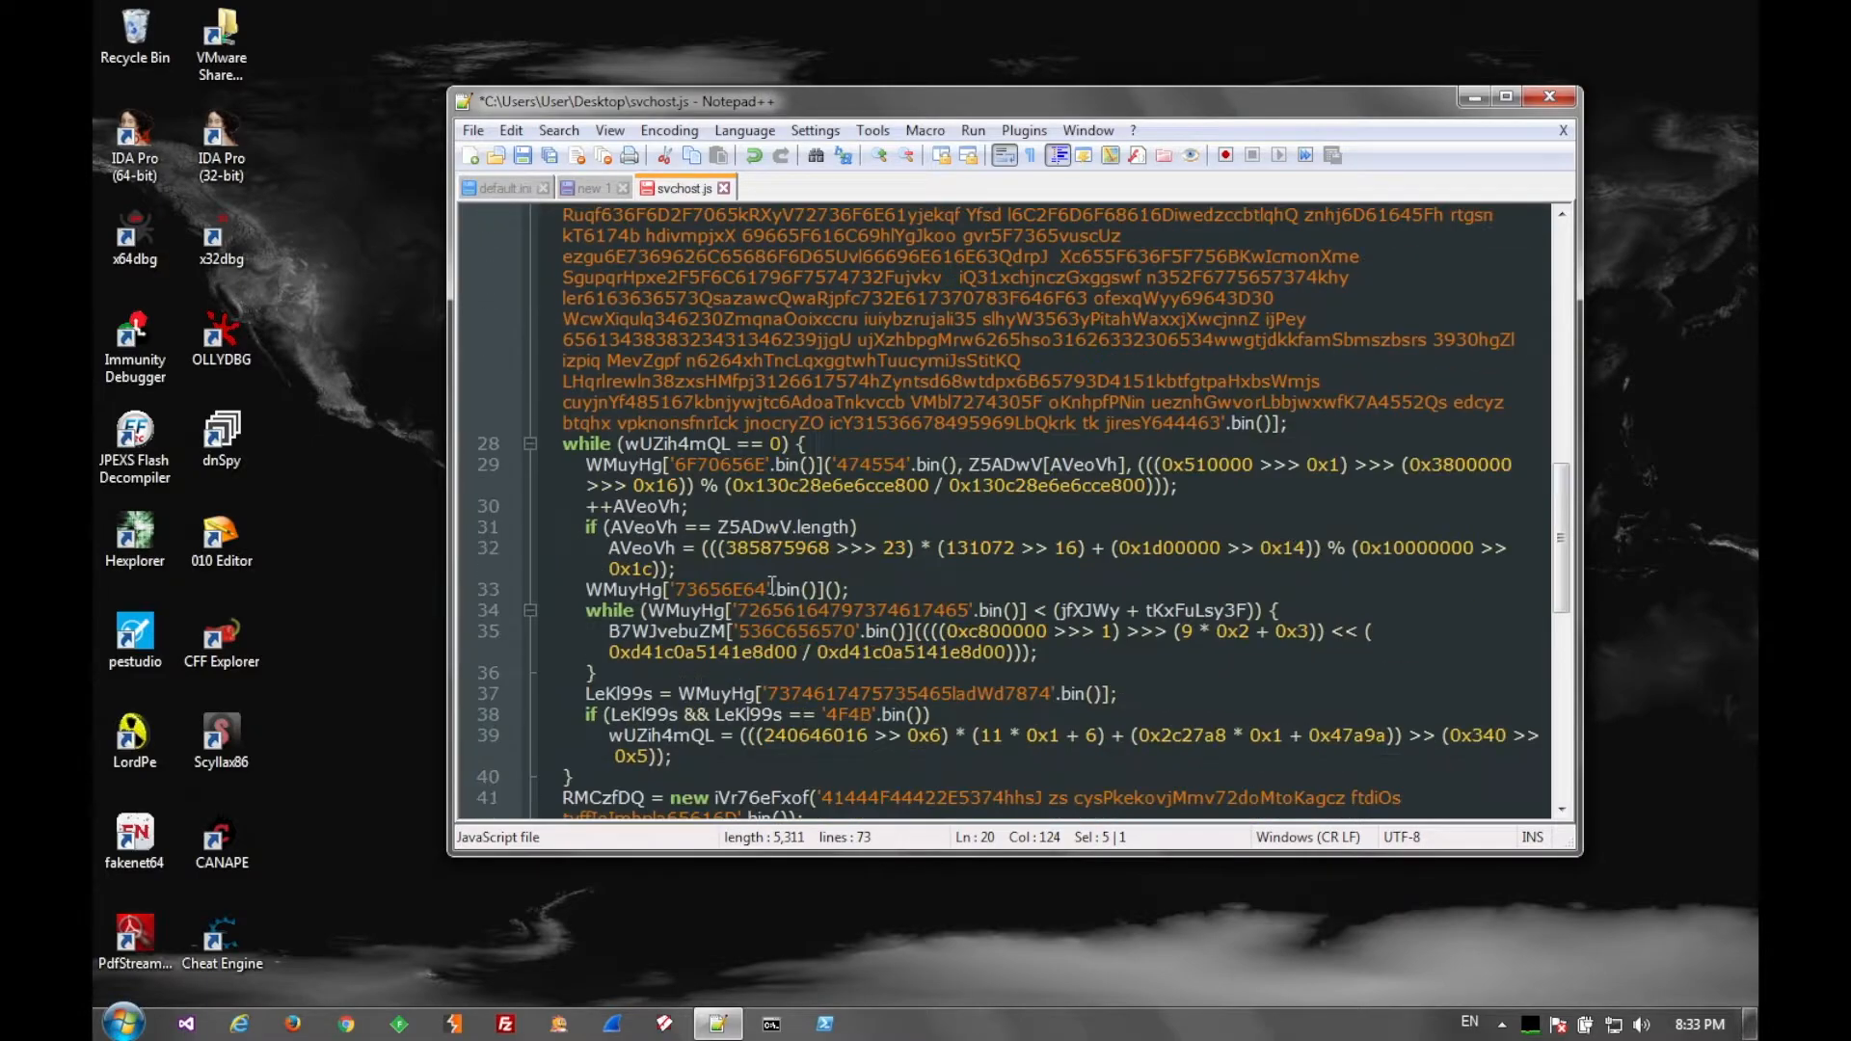
{"action": "scroll", "scroll_direction": "down", "scroll_amount": 3}
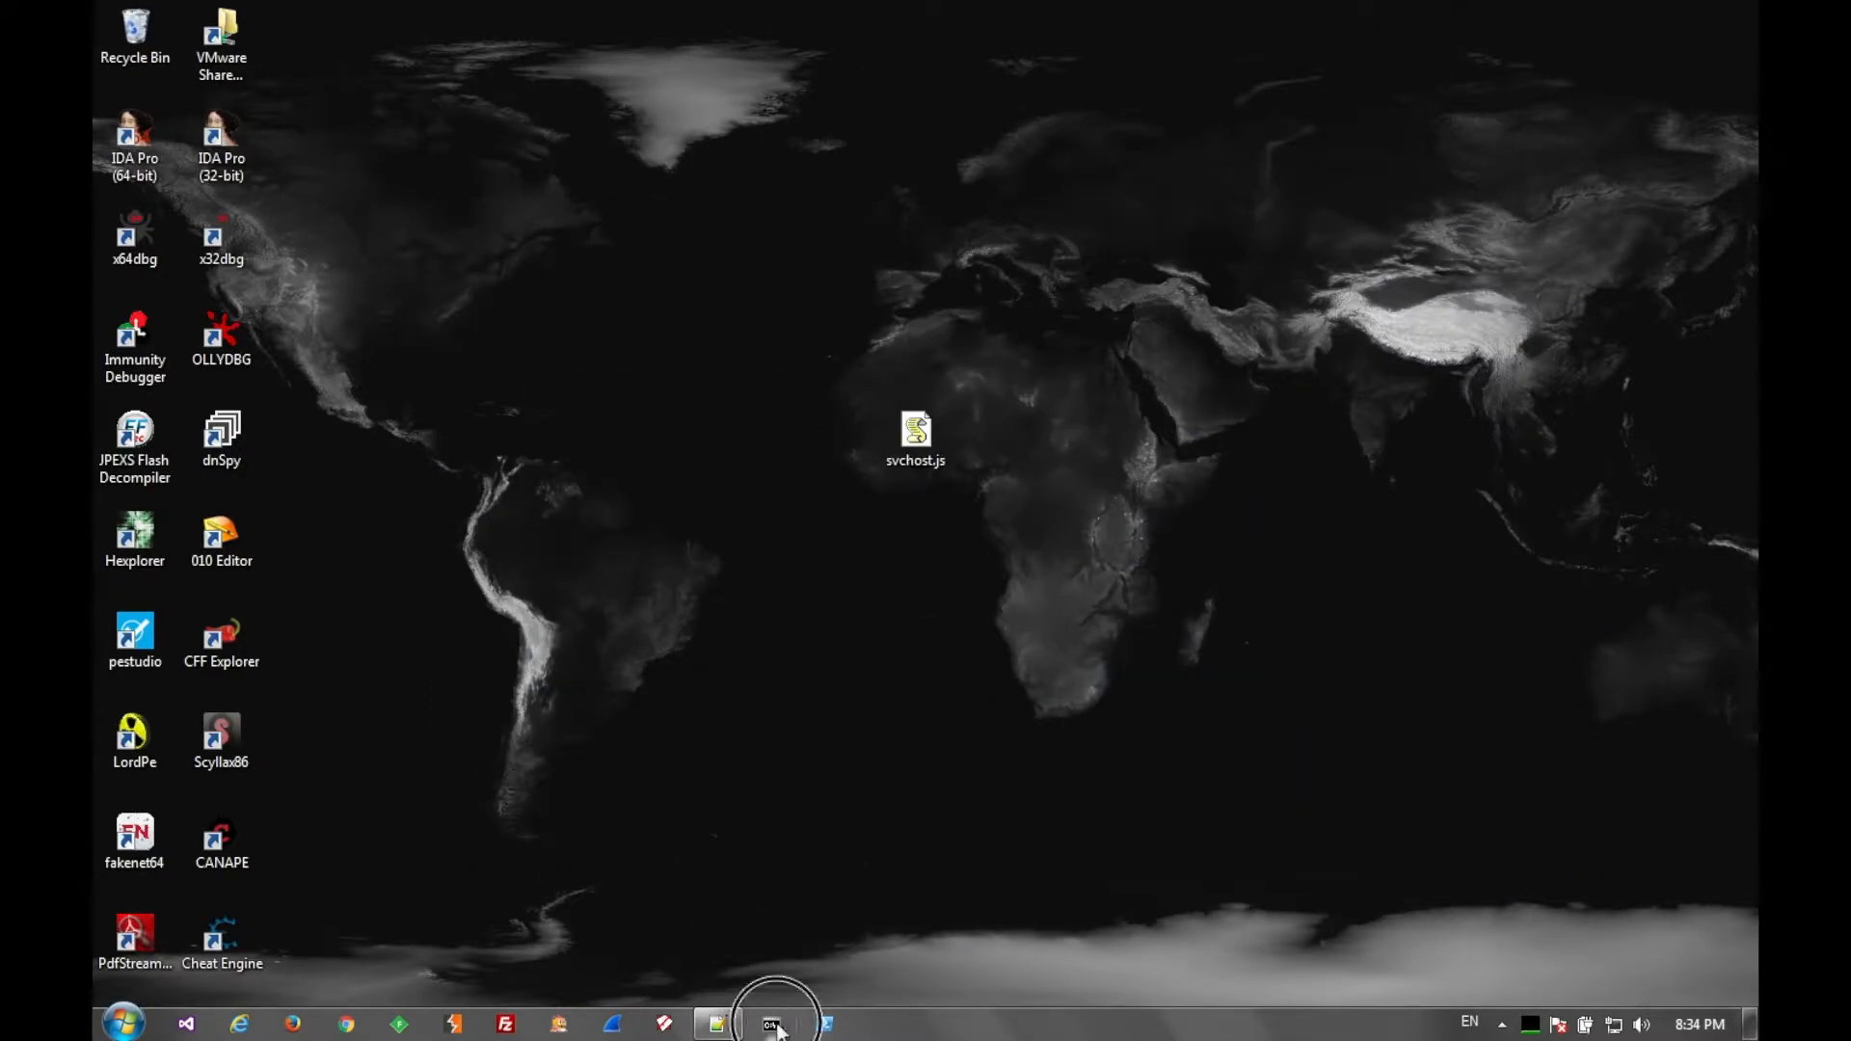
- Run 'wscript.exe //x svchost.js' in Command Prompt and debug it with Visual Studio 2015
{"action": "left_click", "coordinate": [771, 1024]}
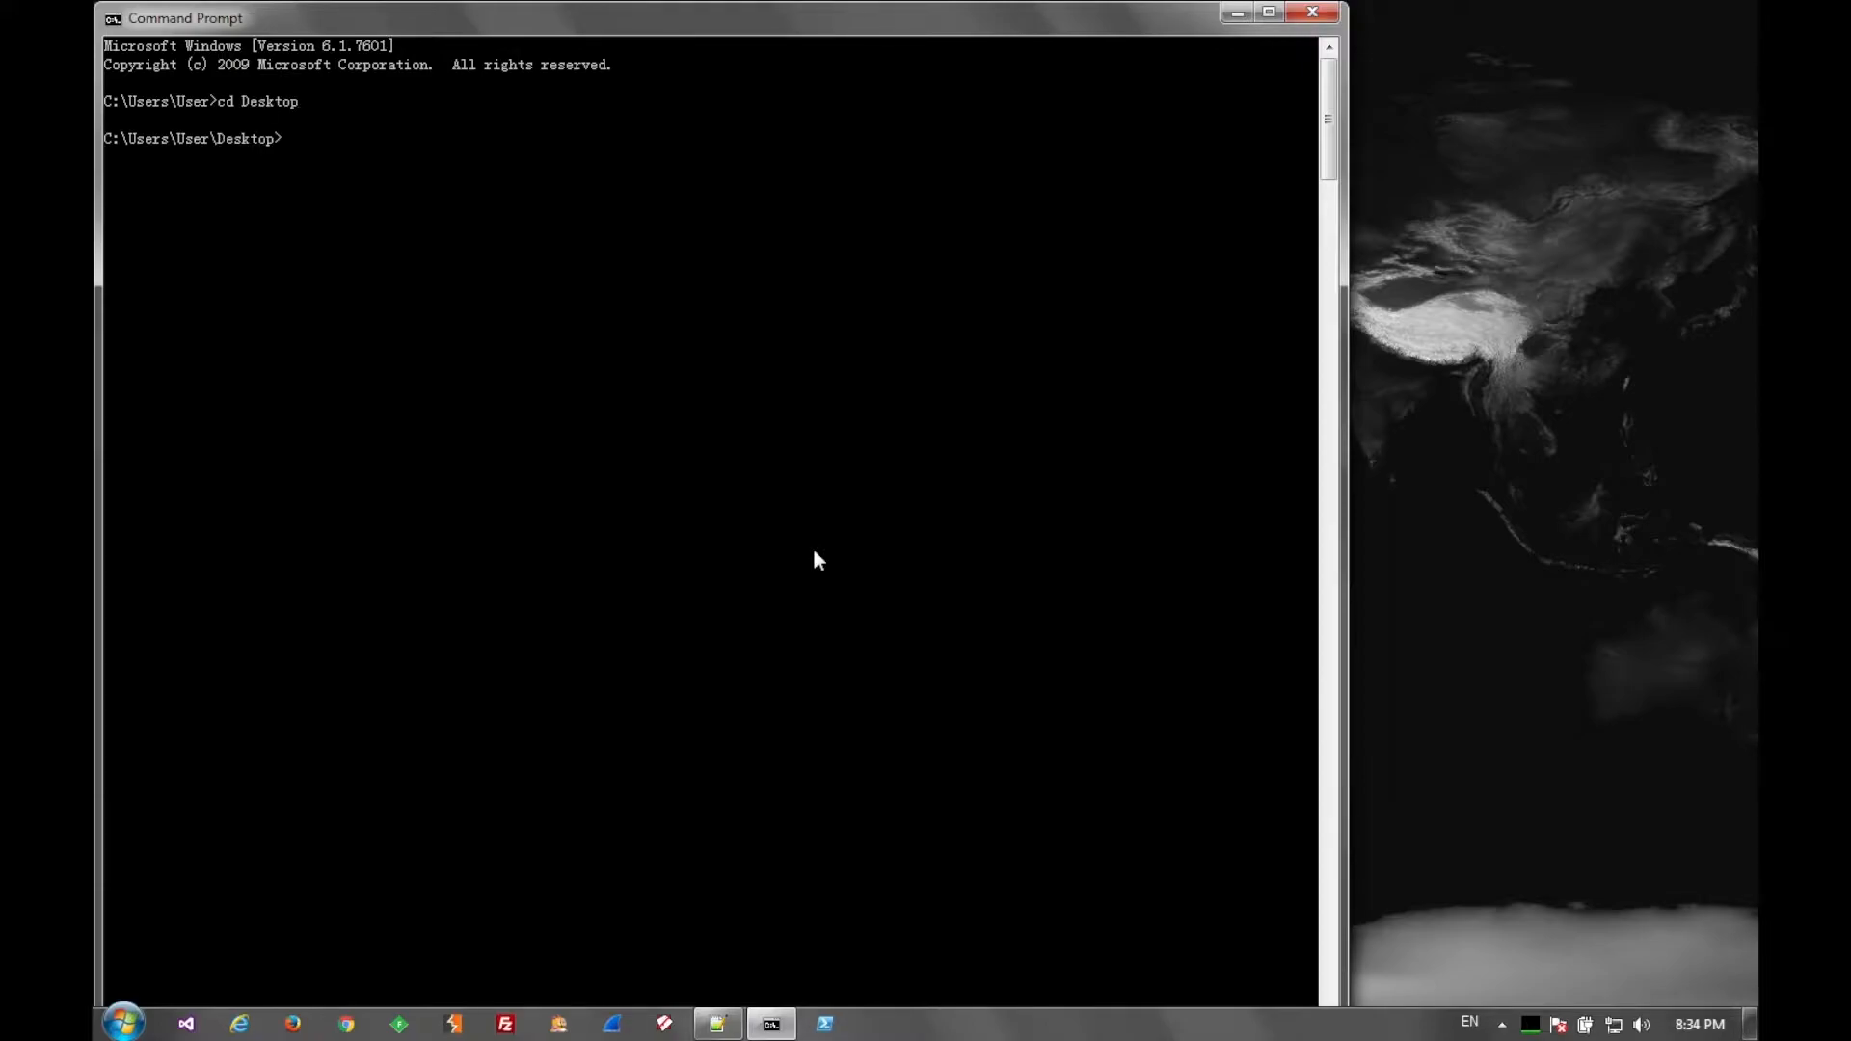
{"action": "type", "text": "wscript."}
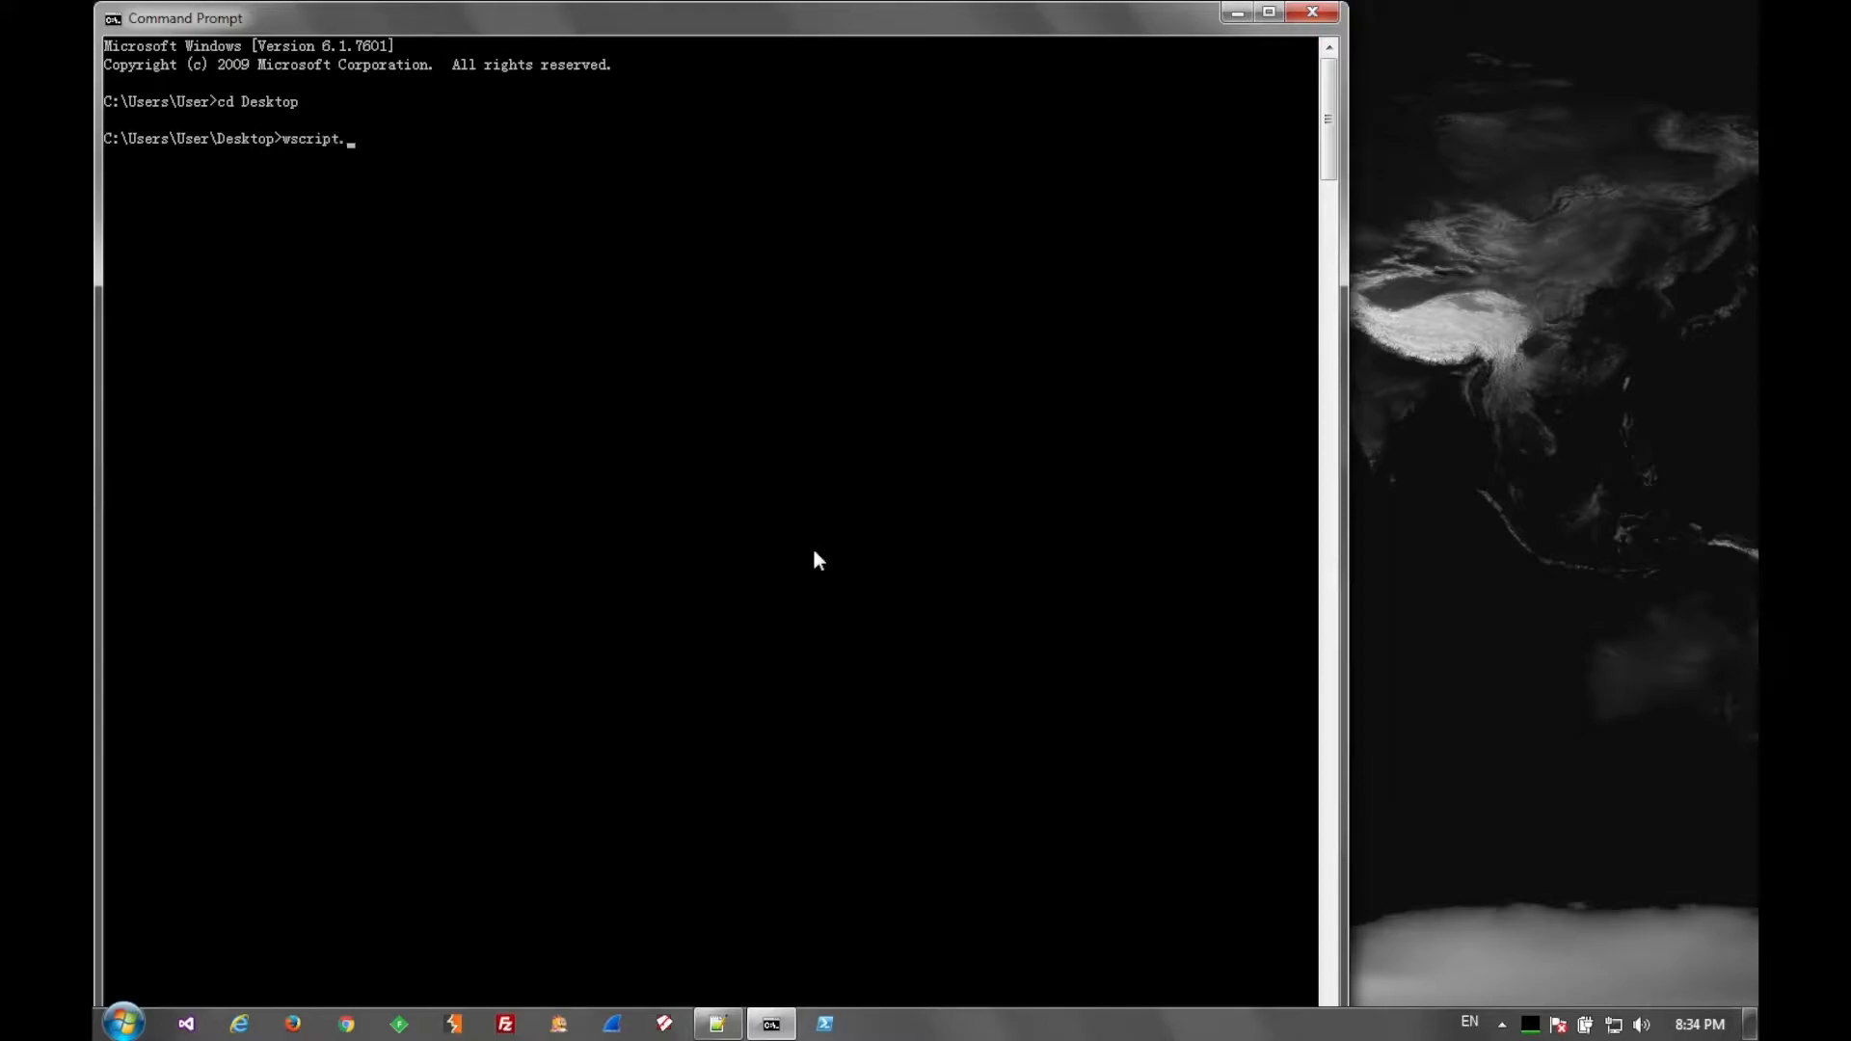
{"action": "type", "text": "exe //x"}
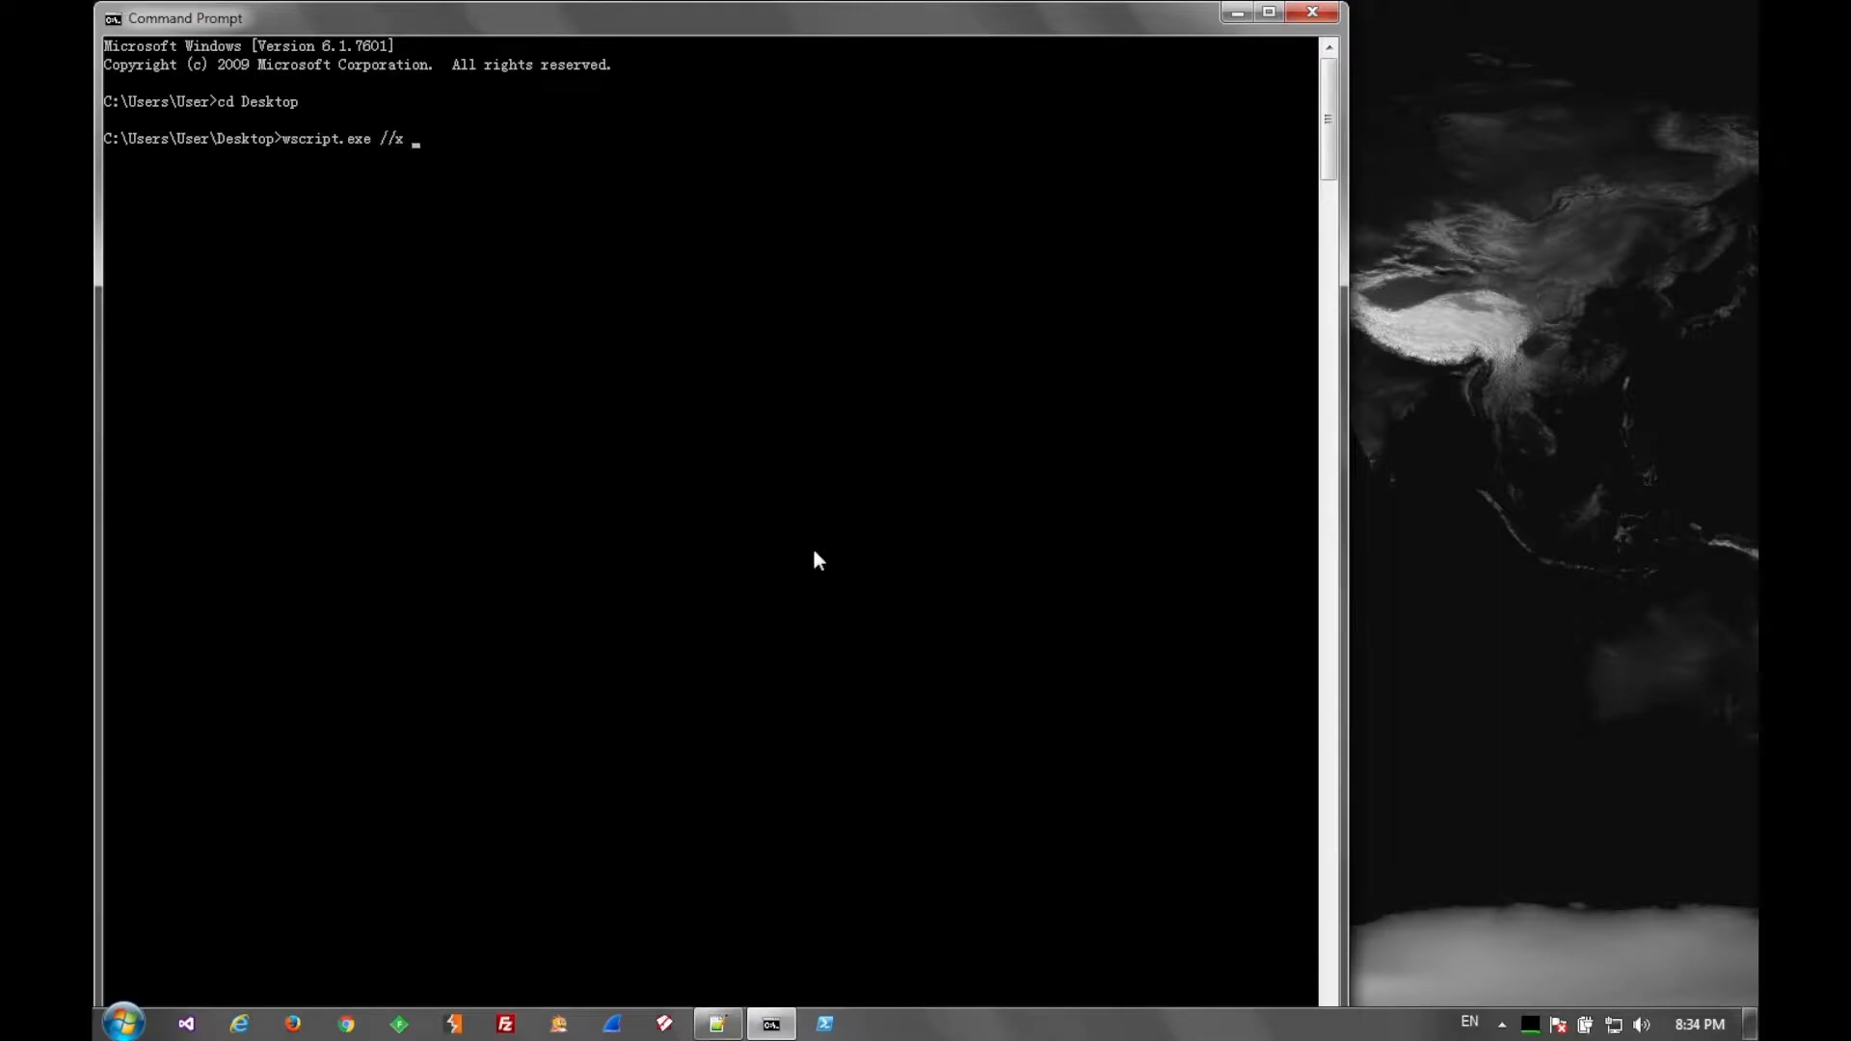
{"action": "type", "text": "svchost.js"}
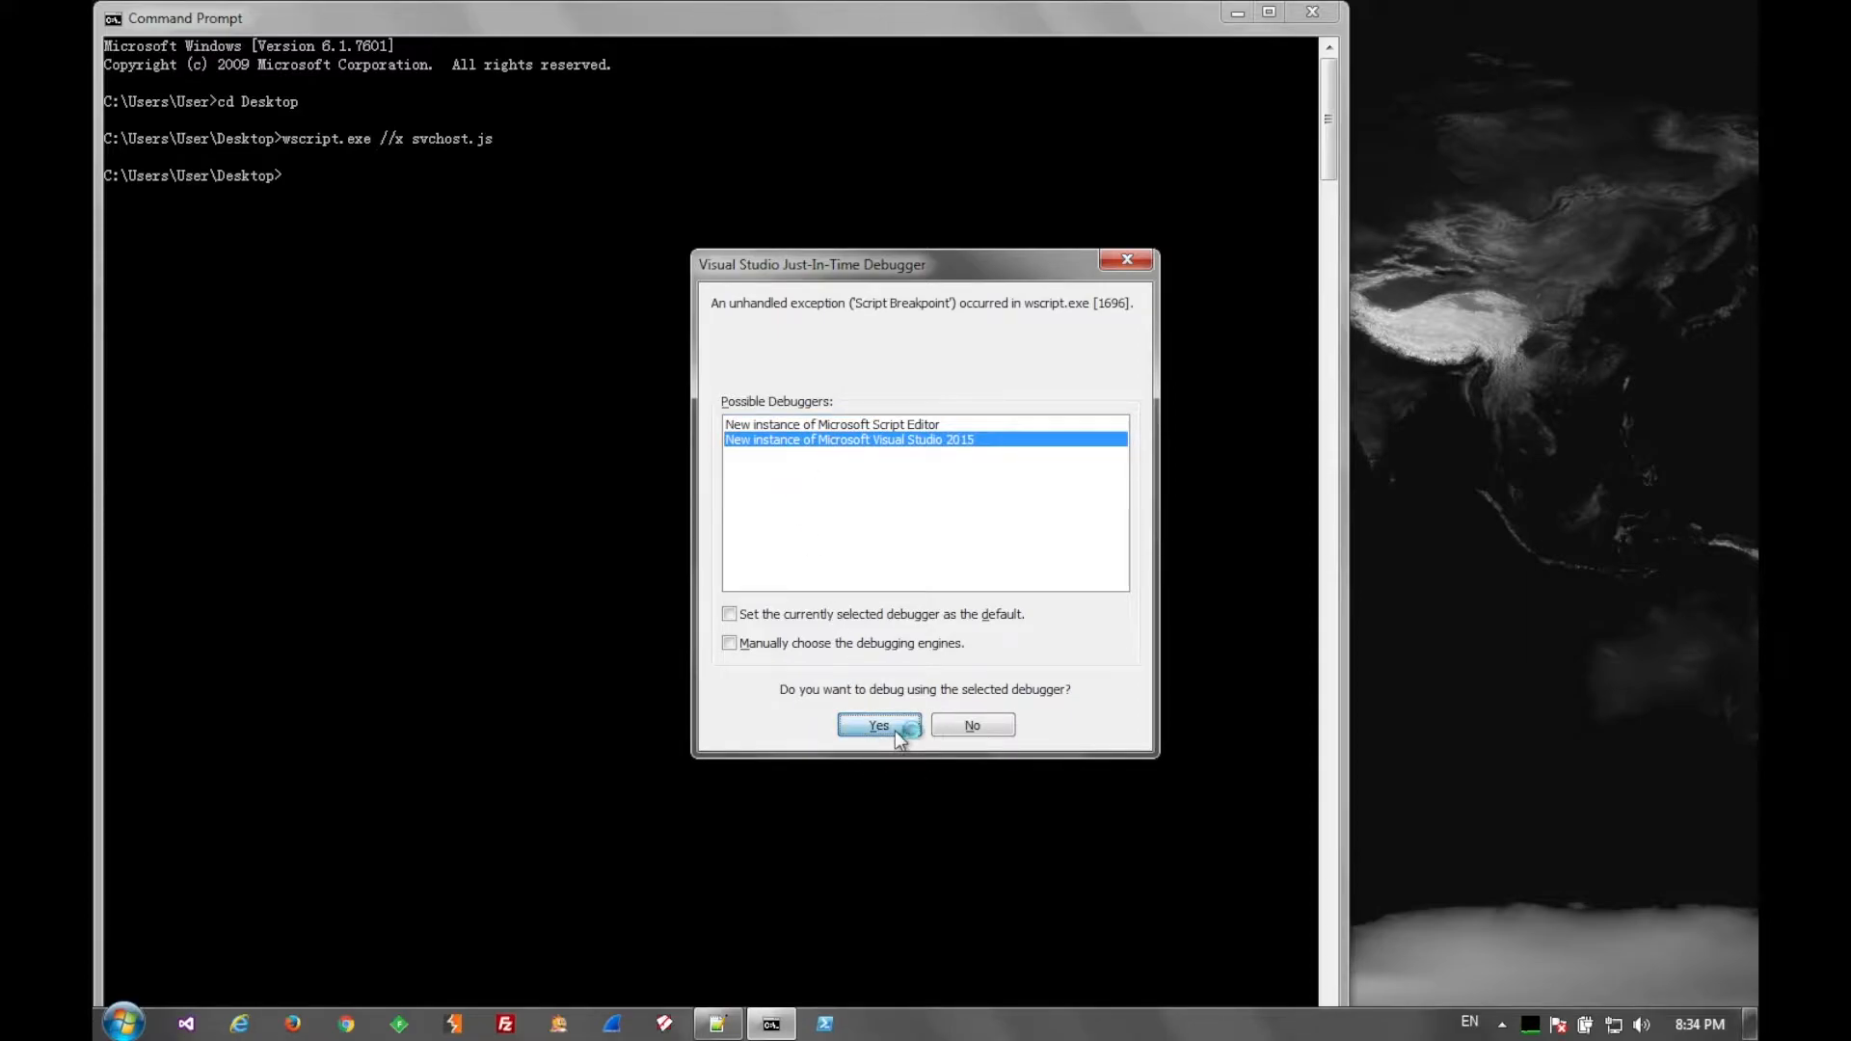
{"action": "left_click", "coordinate": [878, 725]}
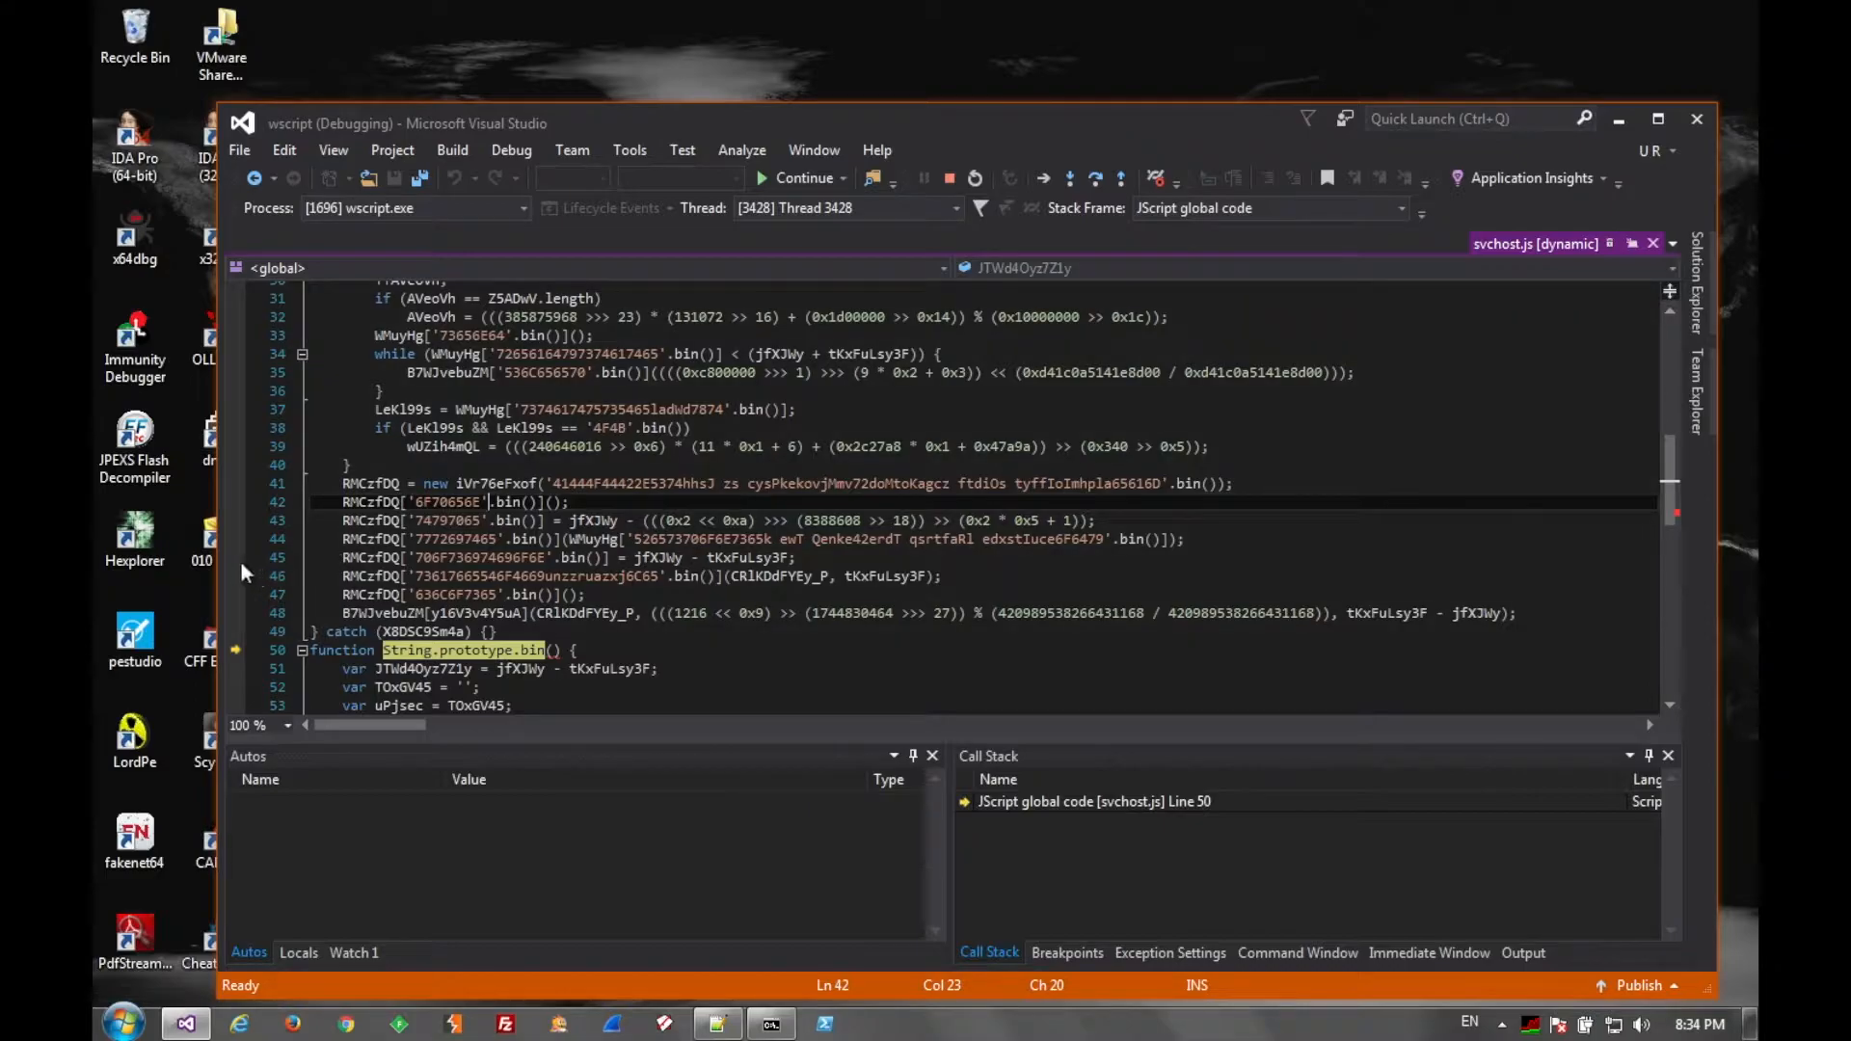
- Set breakpoints on lines 45–48, step through a few statements, then continue to line 45
{"action": "left_click", "coordinate": [236, 576]}
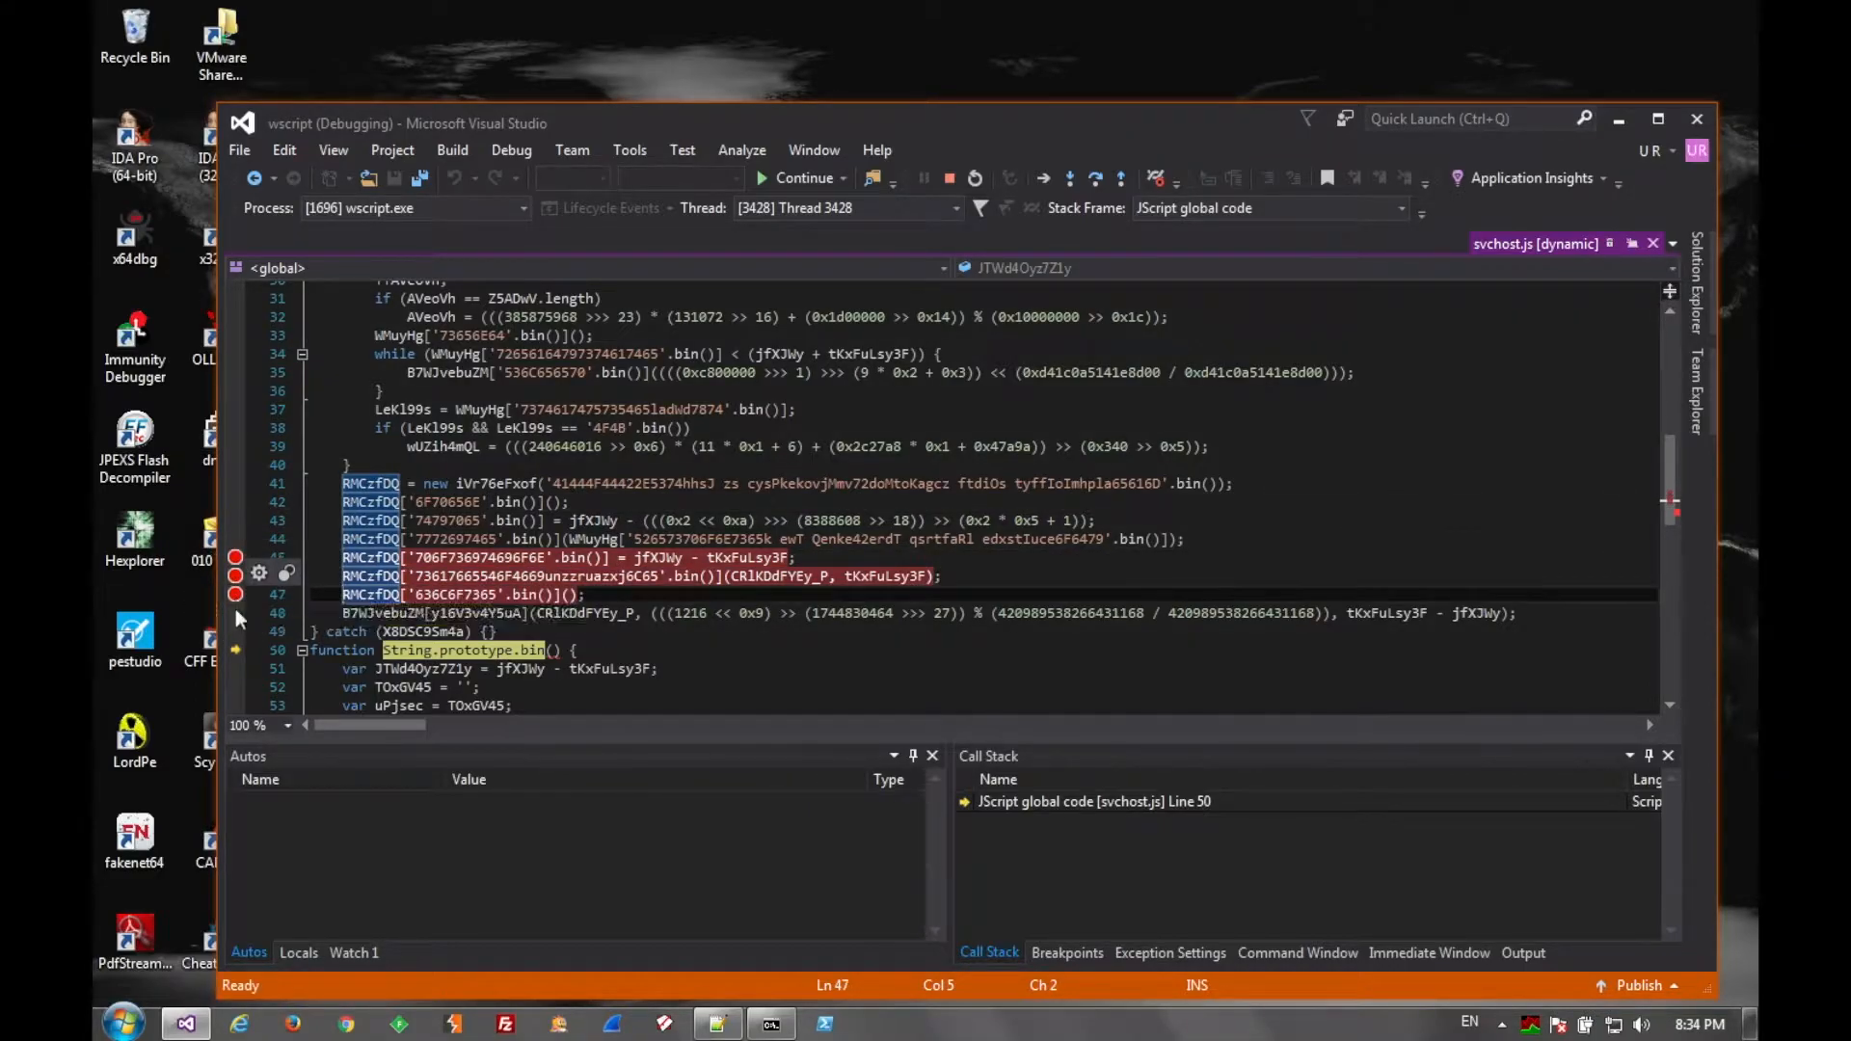
{"action": "key", "text": "F10"}
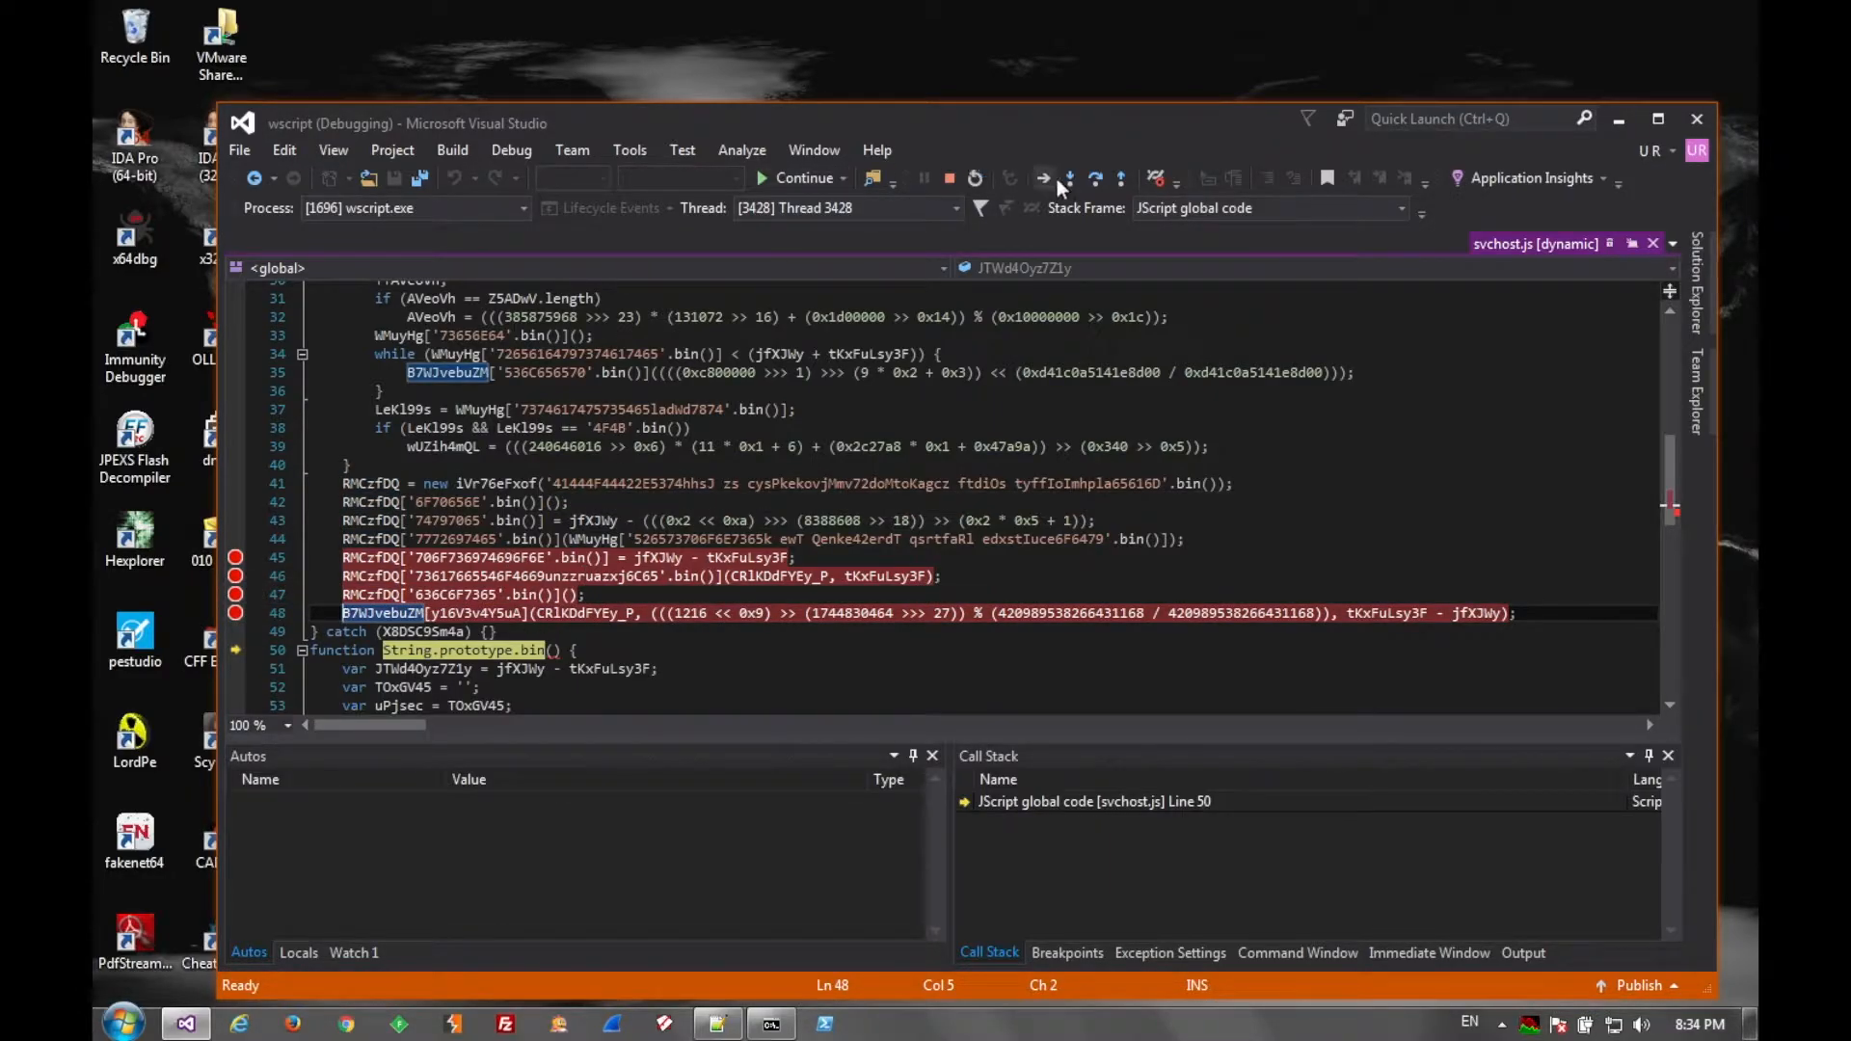
{"action": "mouse_move", "coordinate": [1069, 178]}
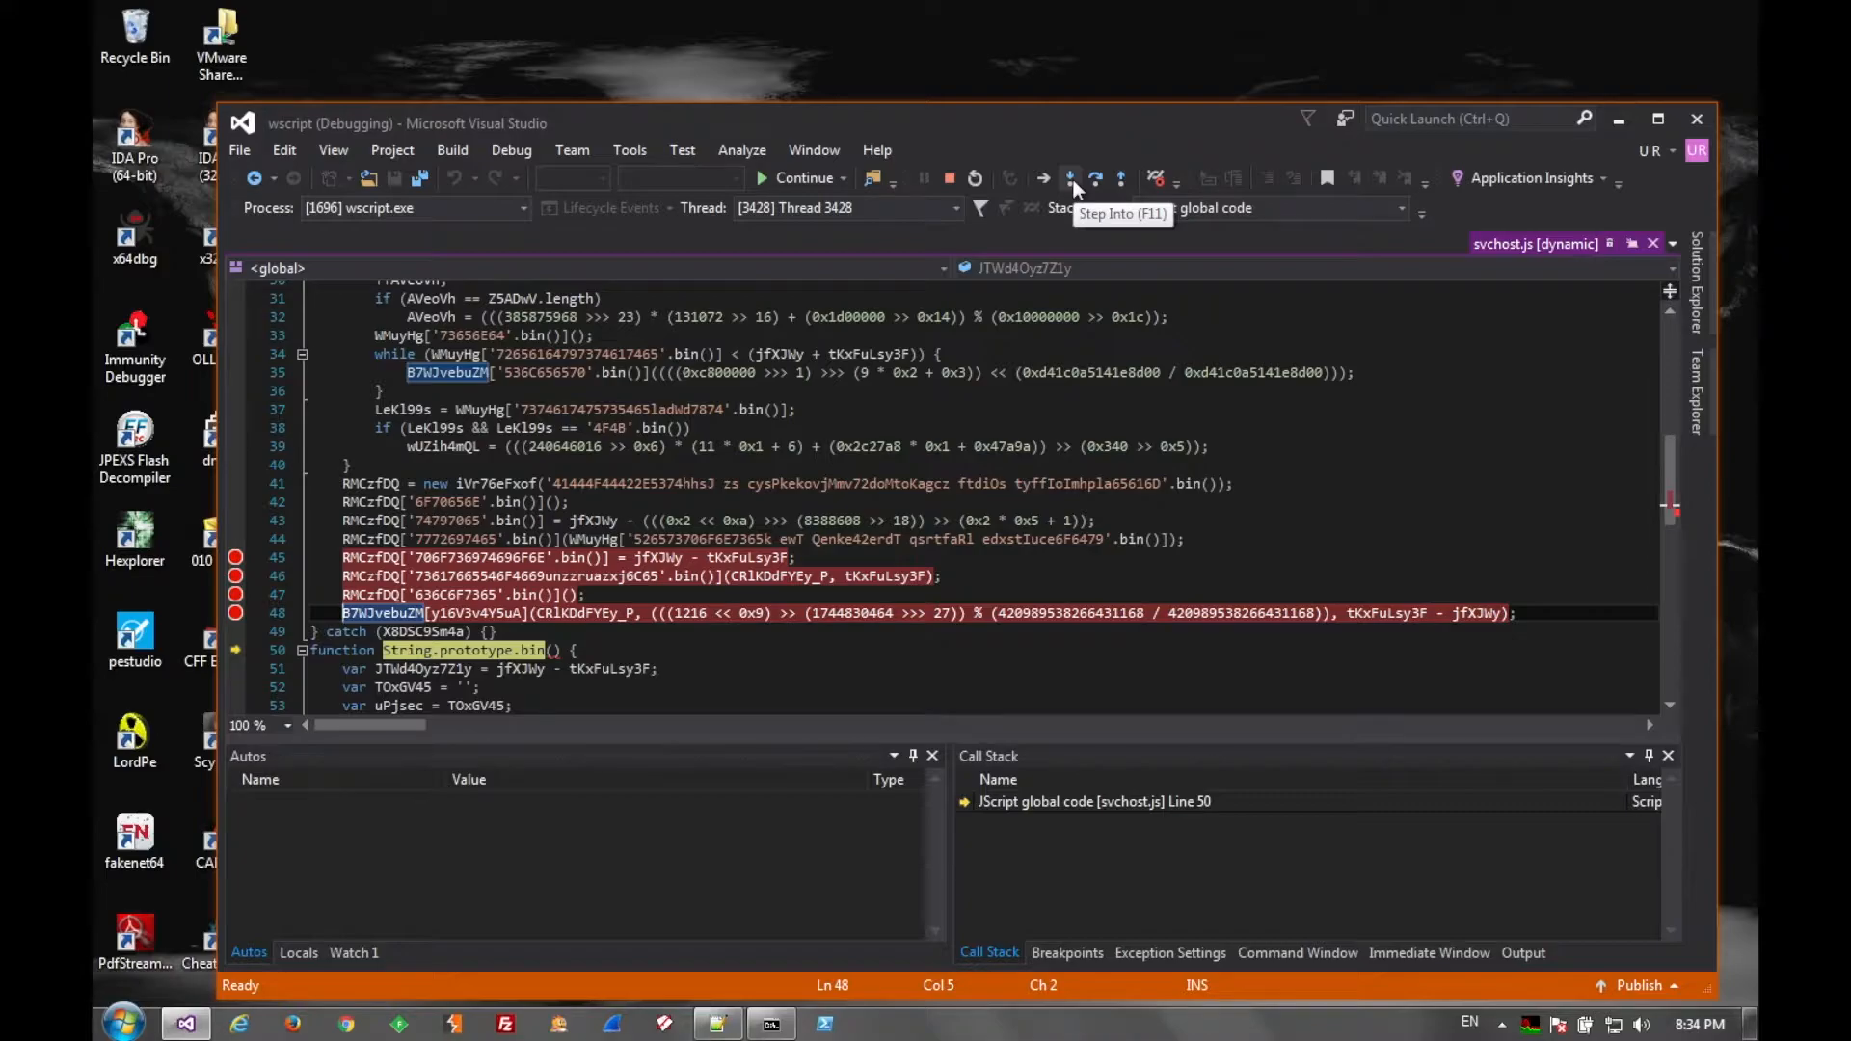
{"action": "left_click", "coordinate": [1072, 178]}
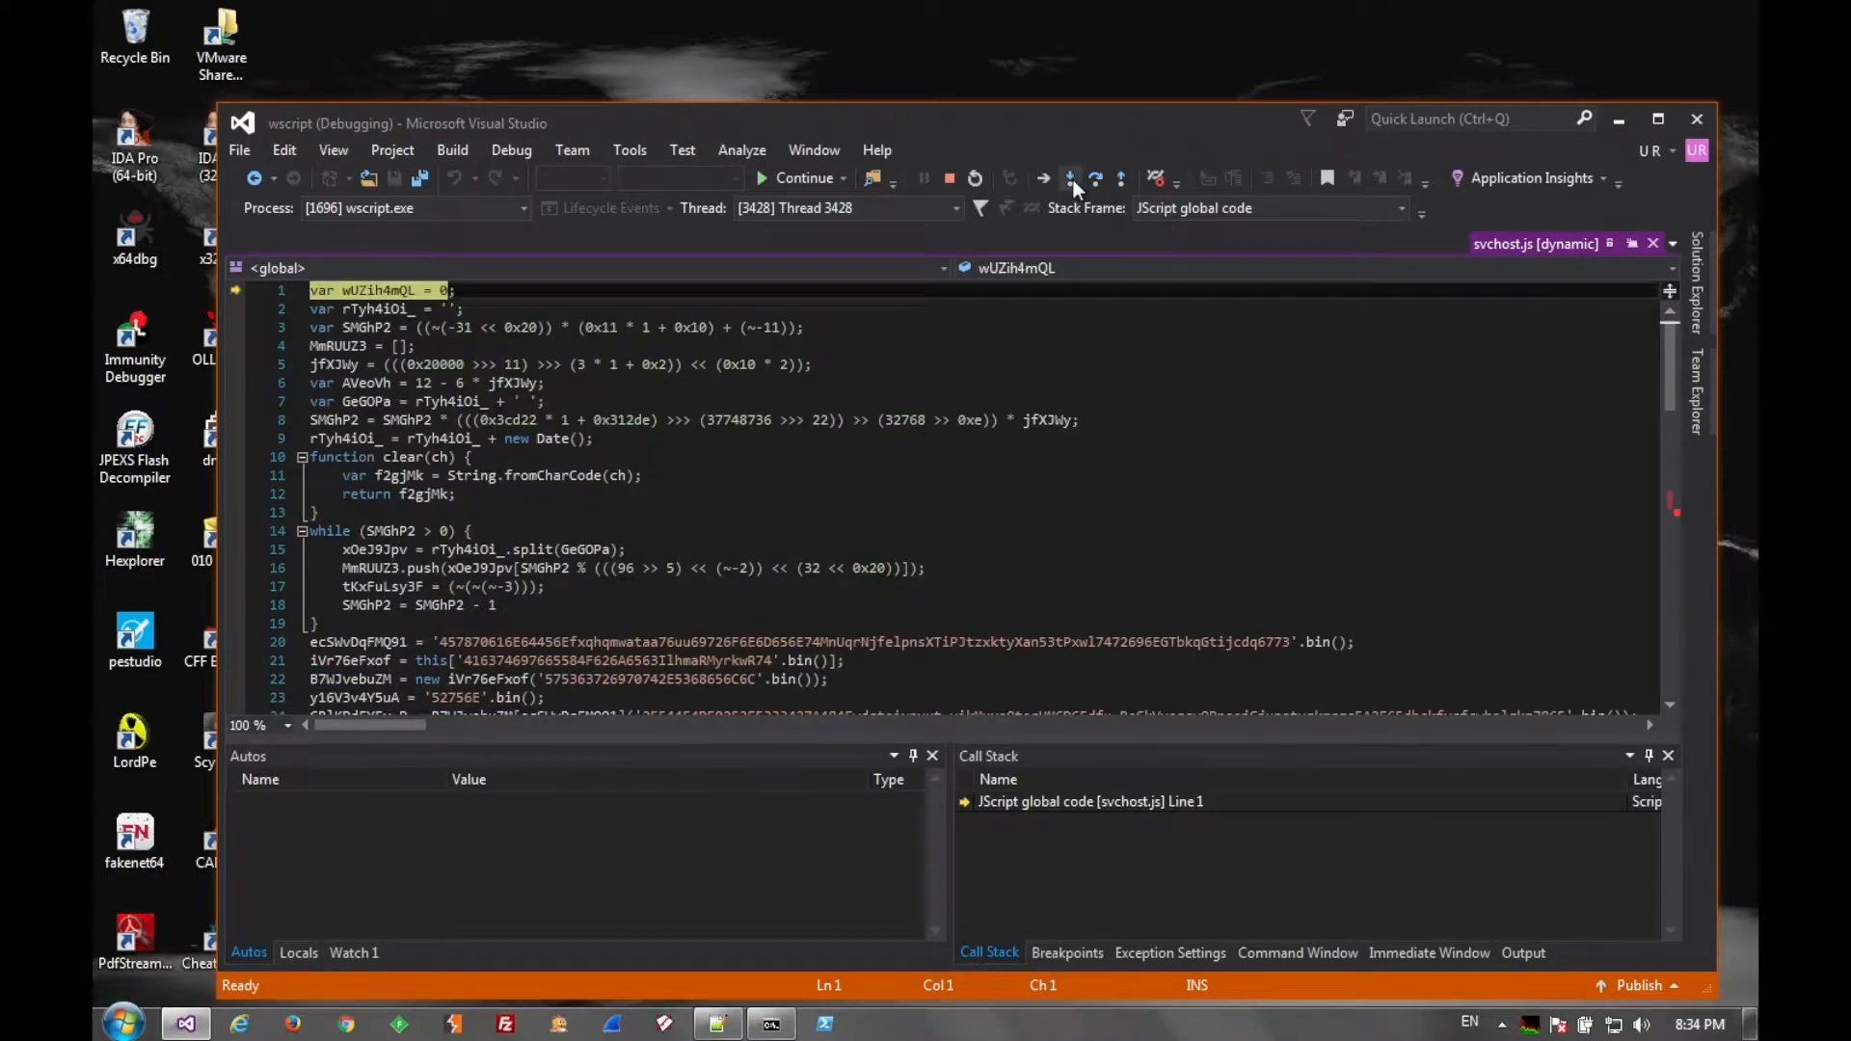
{"action": "left_click", "coordinate": [1073, 180]}
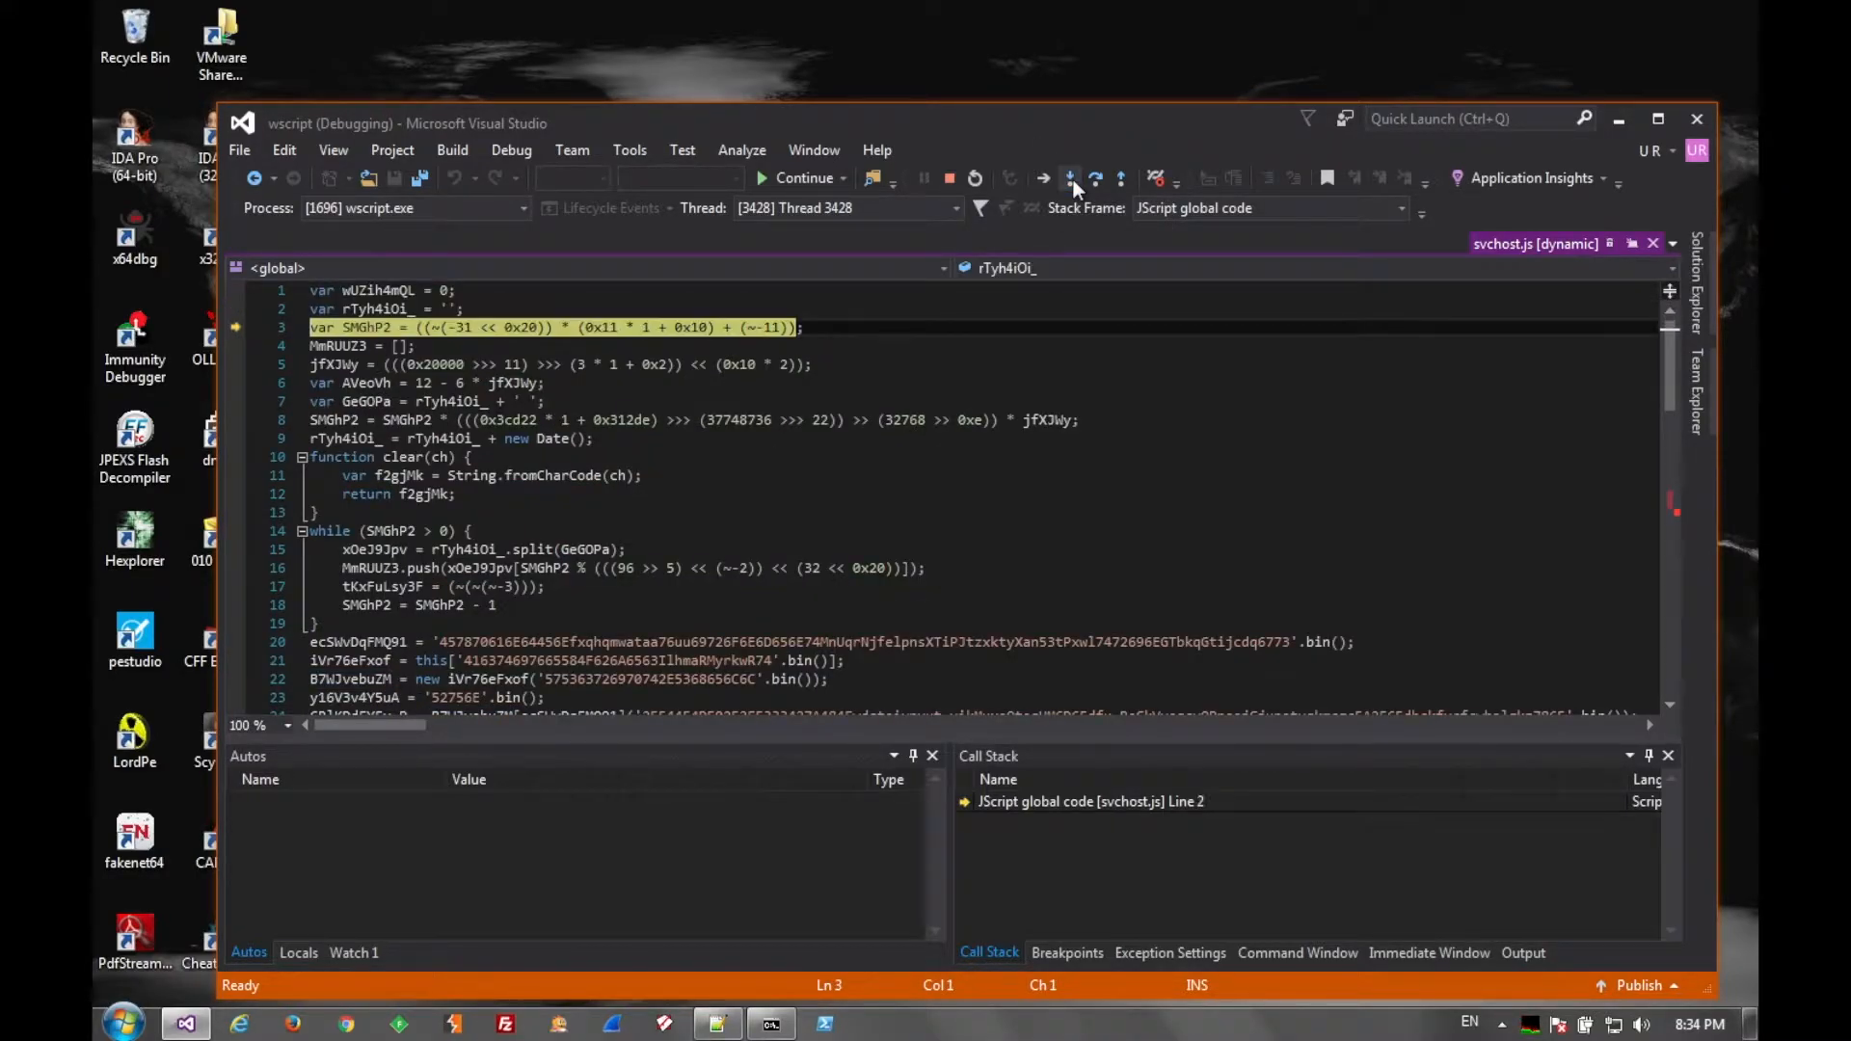
{"action": "left_click", "coordinate": [1073, 178]}
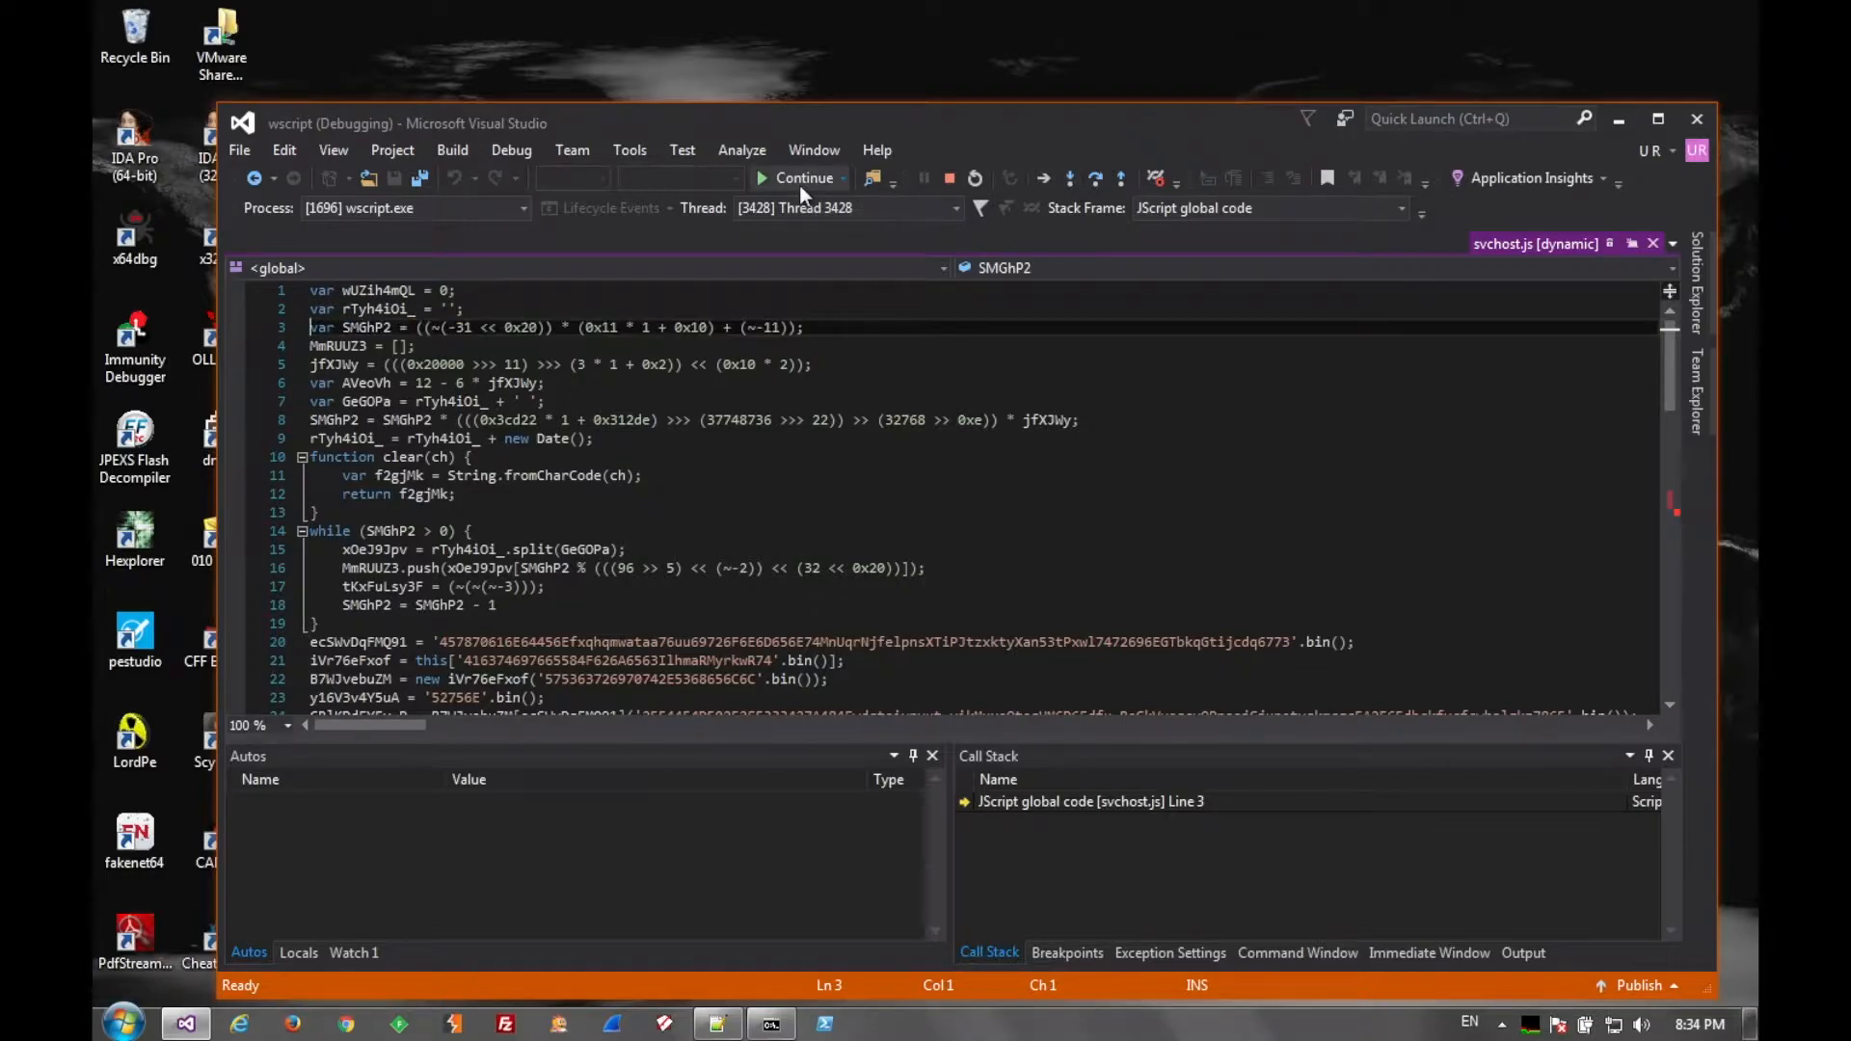
{"action": "left_click", "coordinate": [801, 178]}
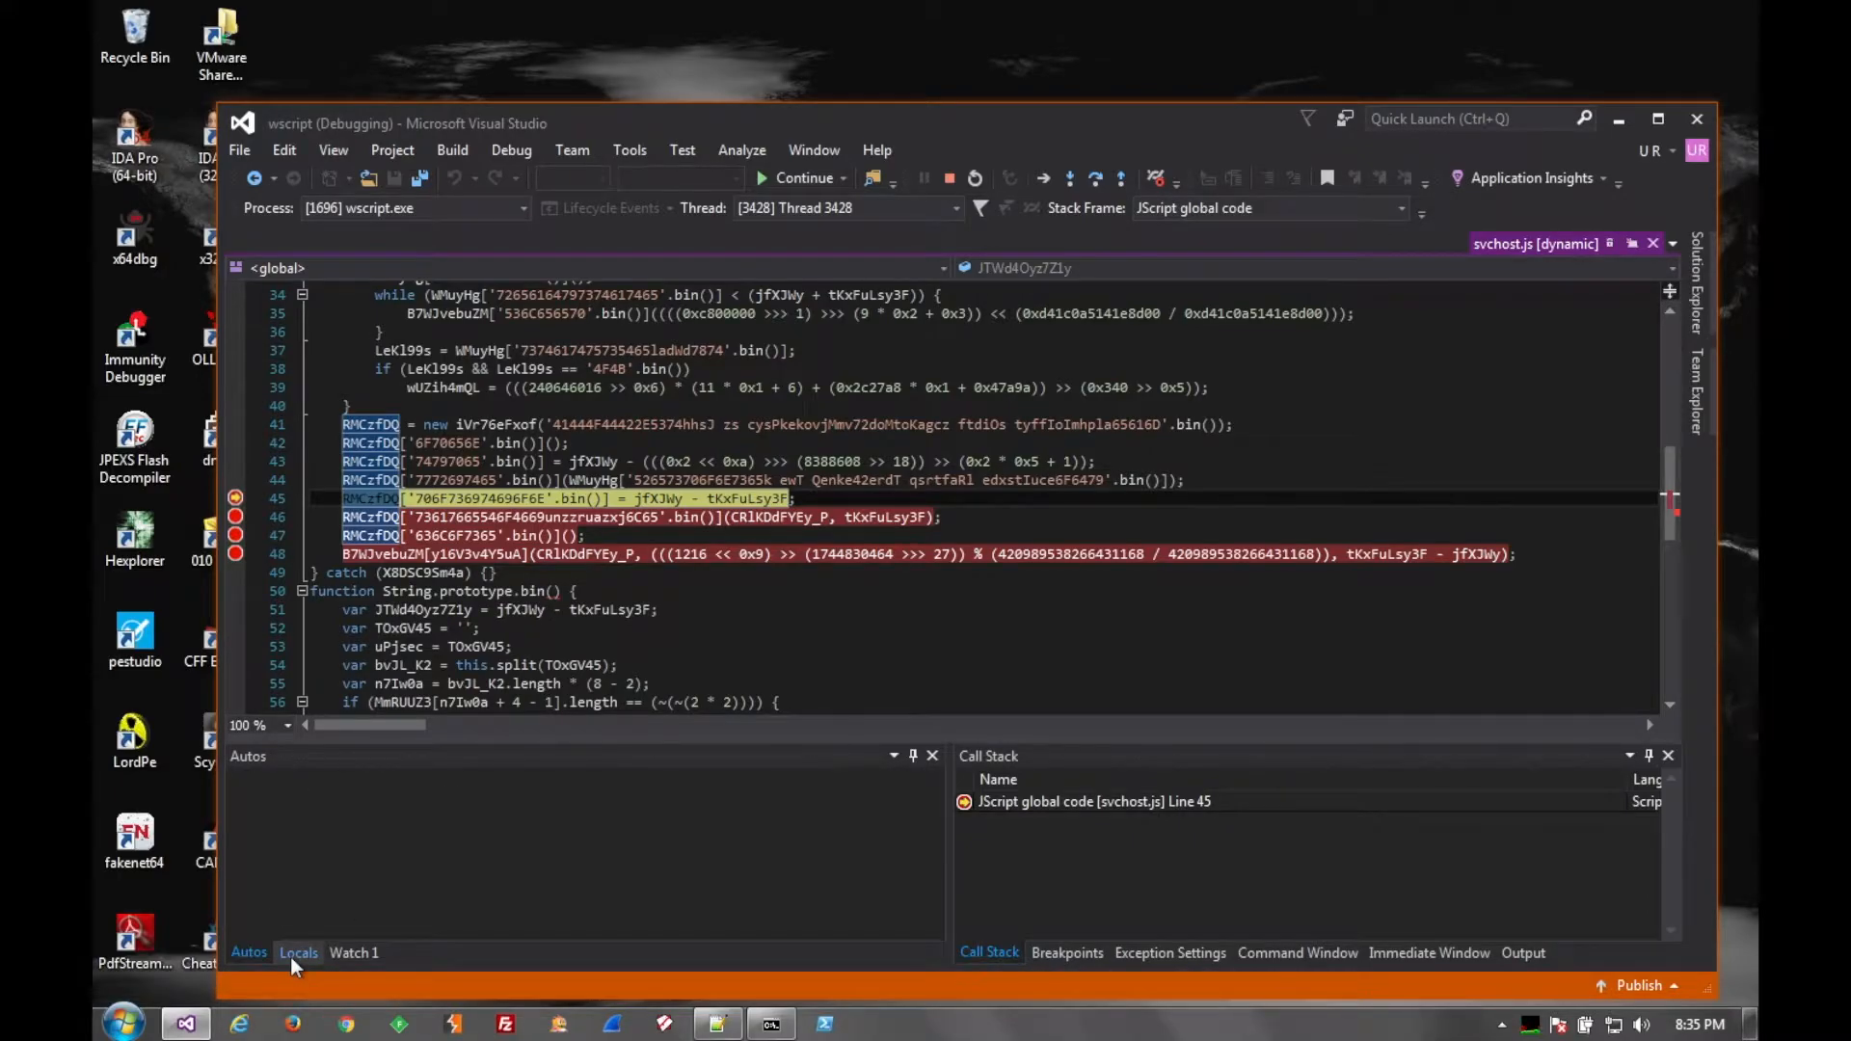
{"action": "mouse_move", "coordinate": [564, 894]}
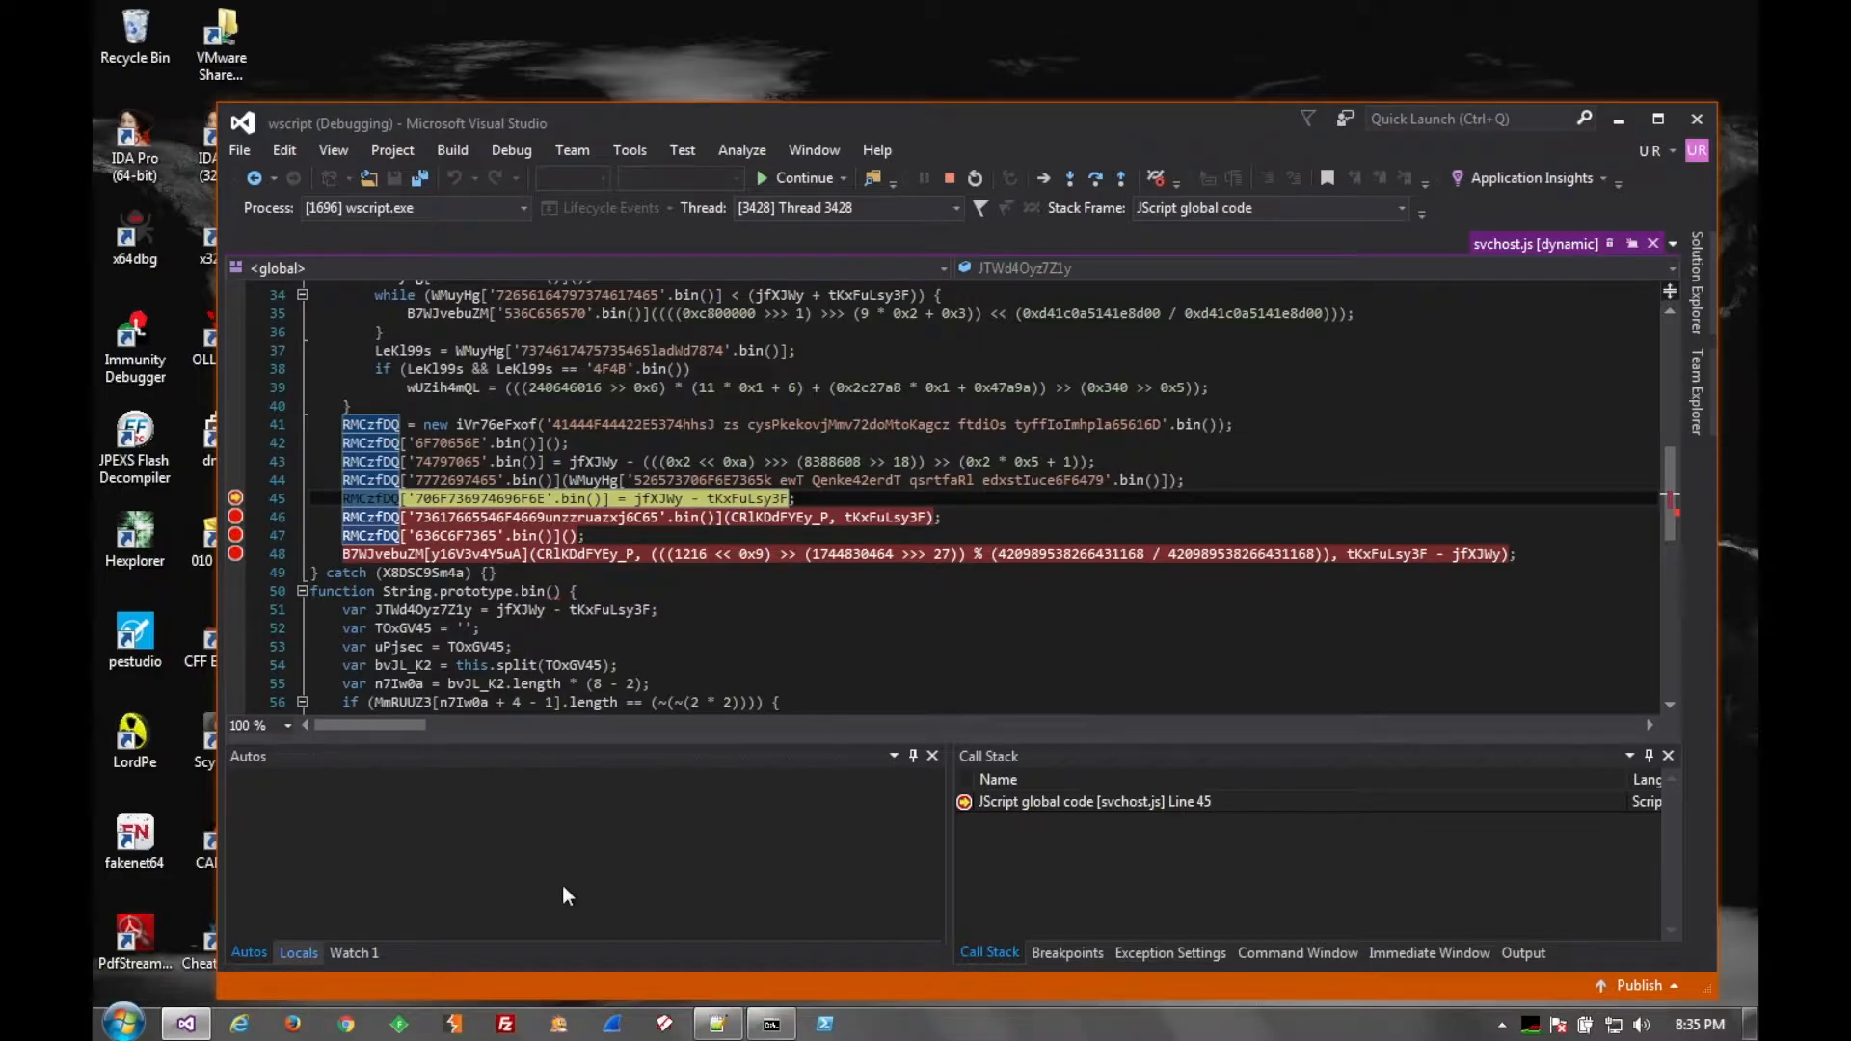
{"action": "mouse_move", "coordinate": [1658, 130]}
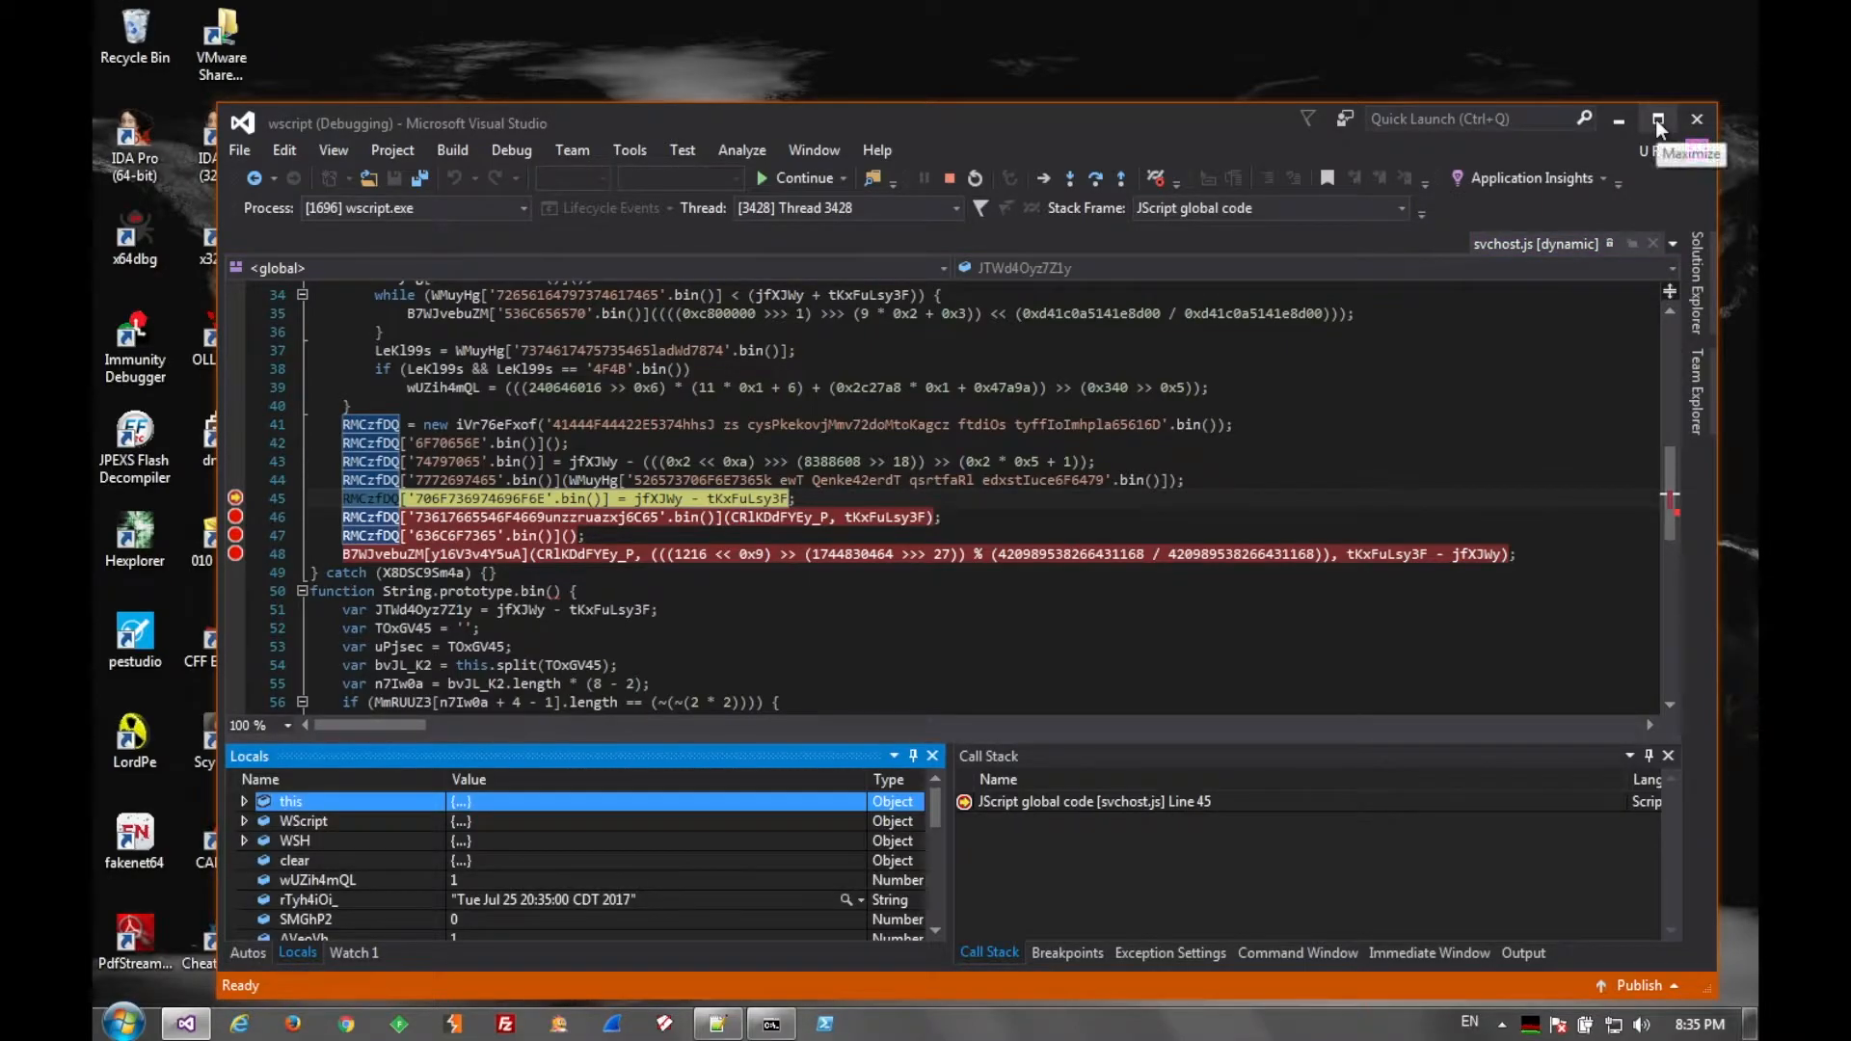
- Maximize the Visual Studio debugger to inspect locals like 'Run' and the Temp executable path
{"action": "left_click", "coordinate": [1658, 122]}
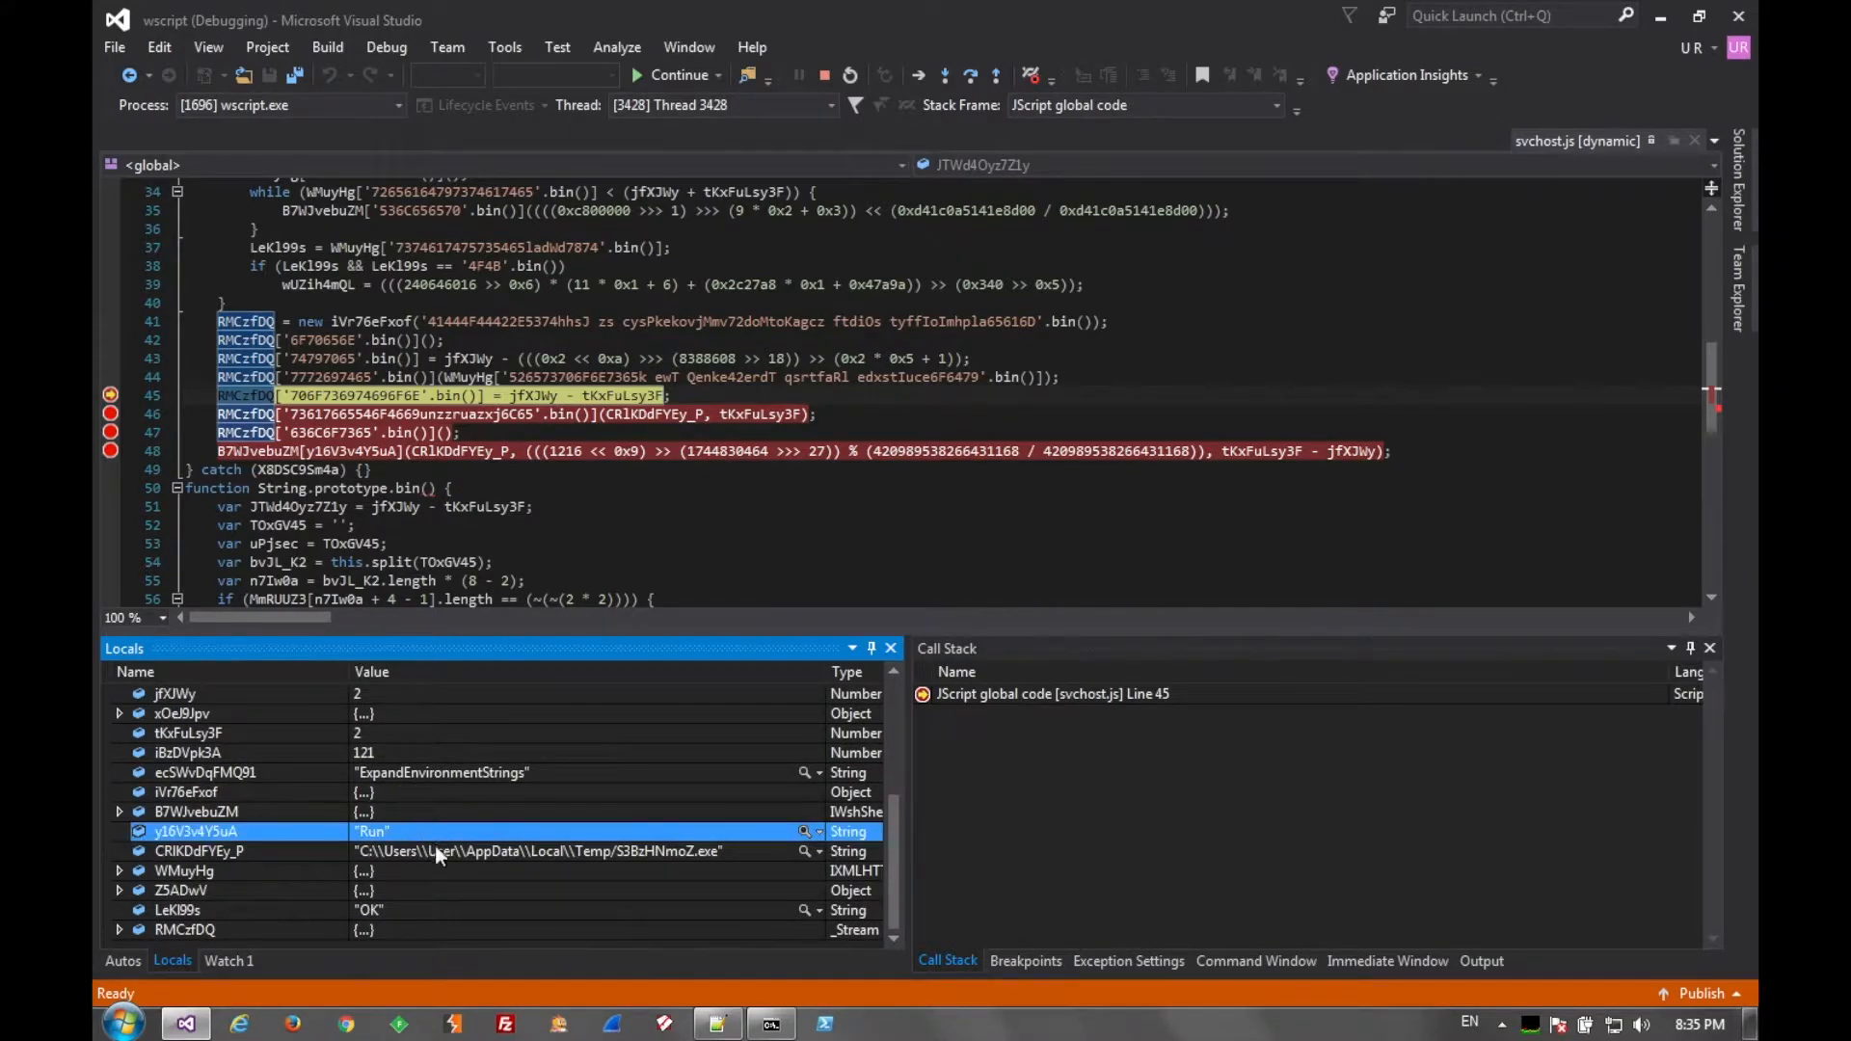
- Delete all files in %TEMP%, skipping the in-use FXSAPIDebugLogFile.txt
{"action": "left_click", "coordinate": [120, 1023]}
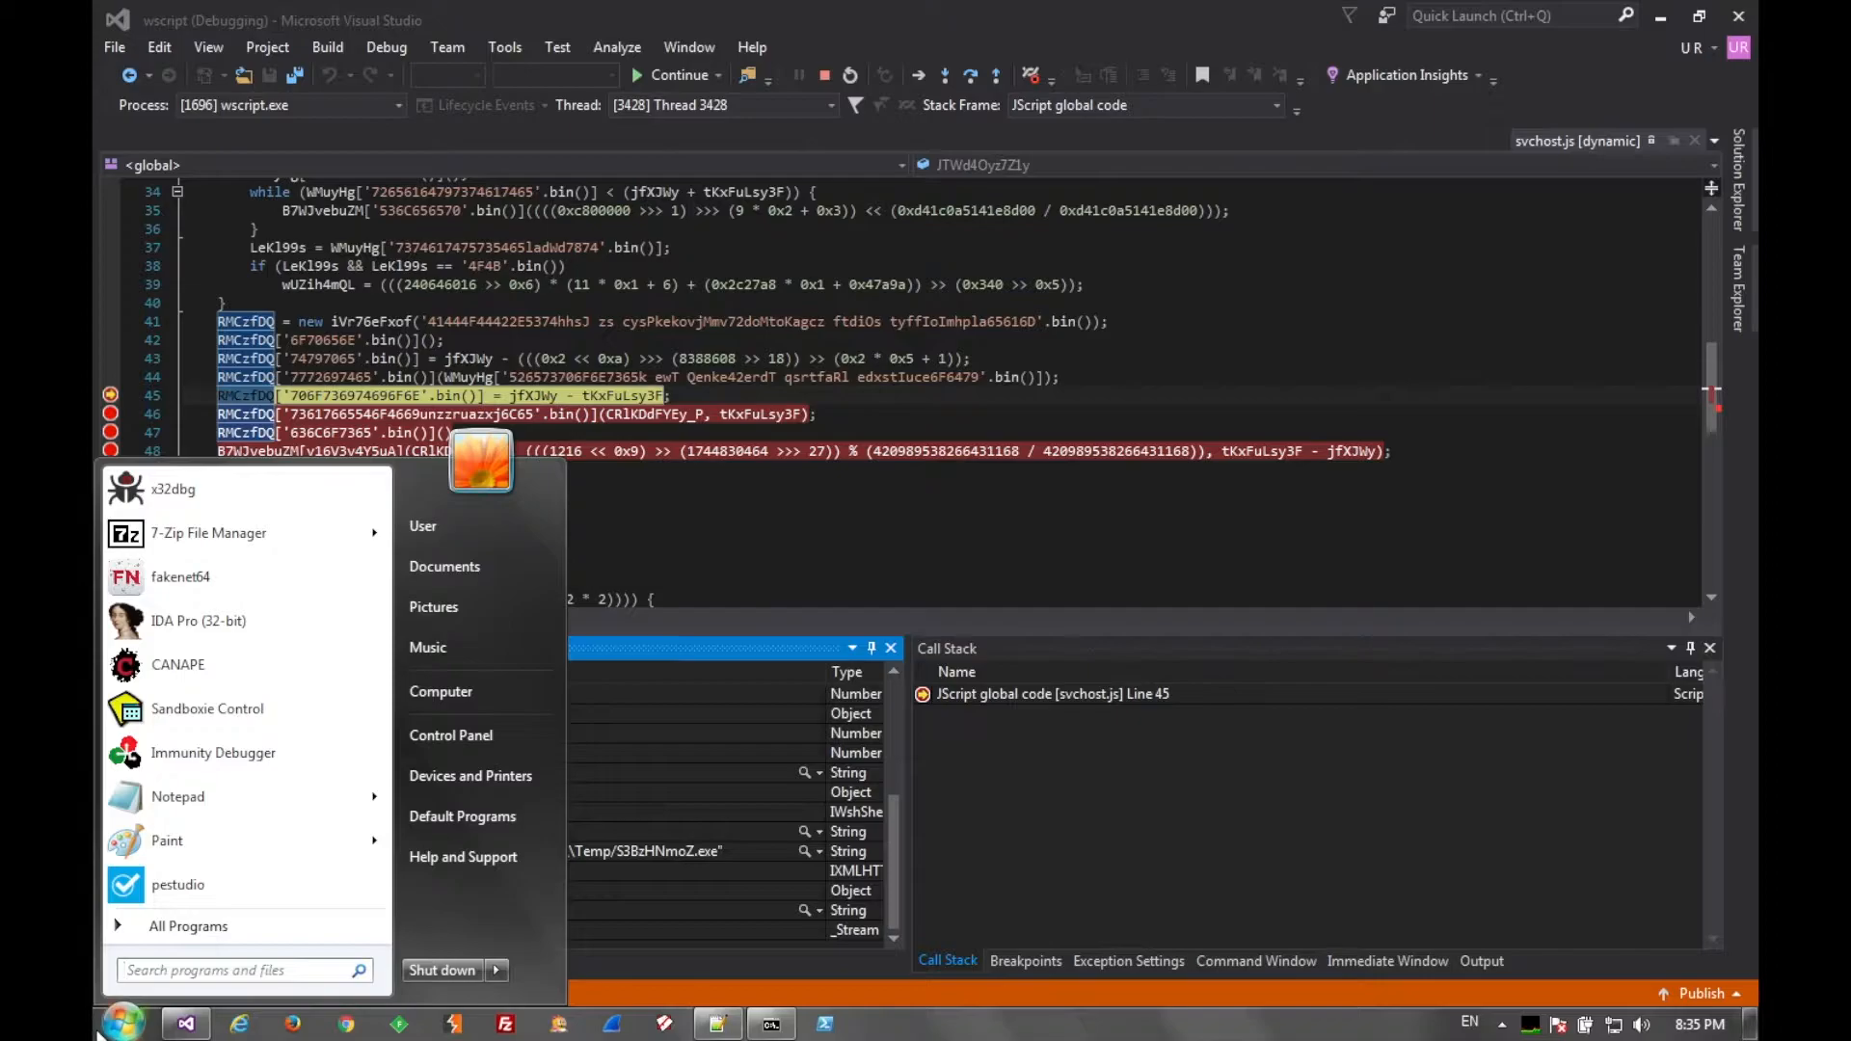
{"action": "type", "text": "%temp"}
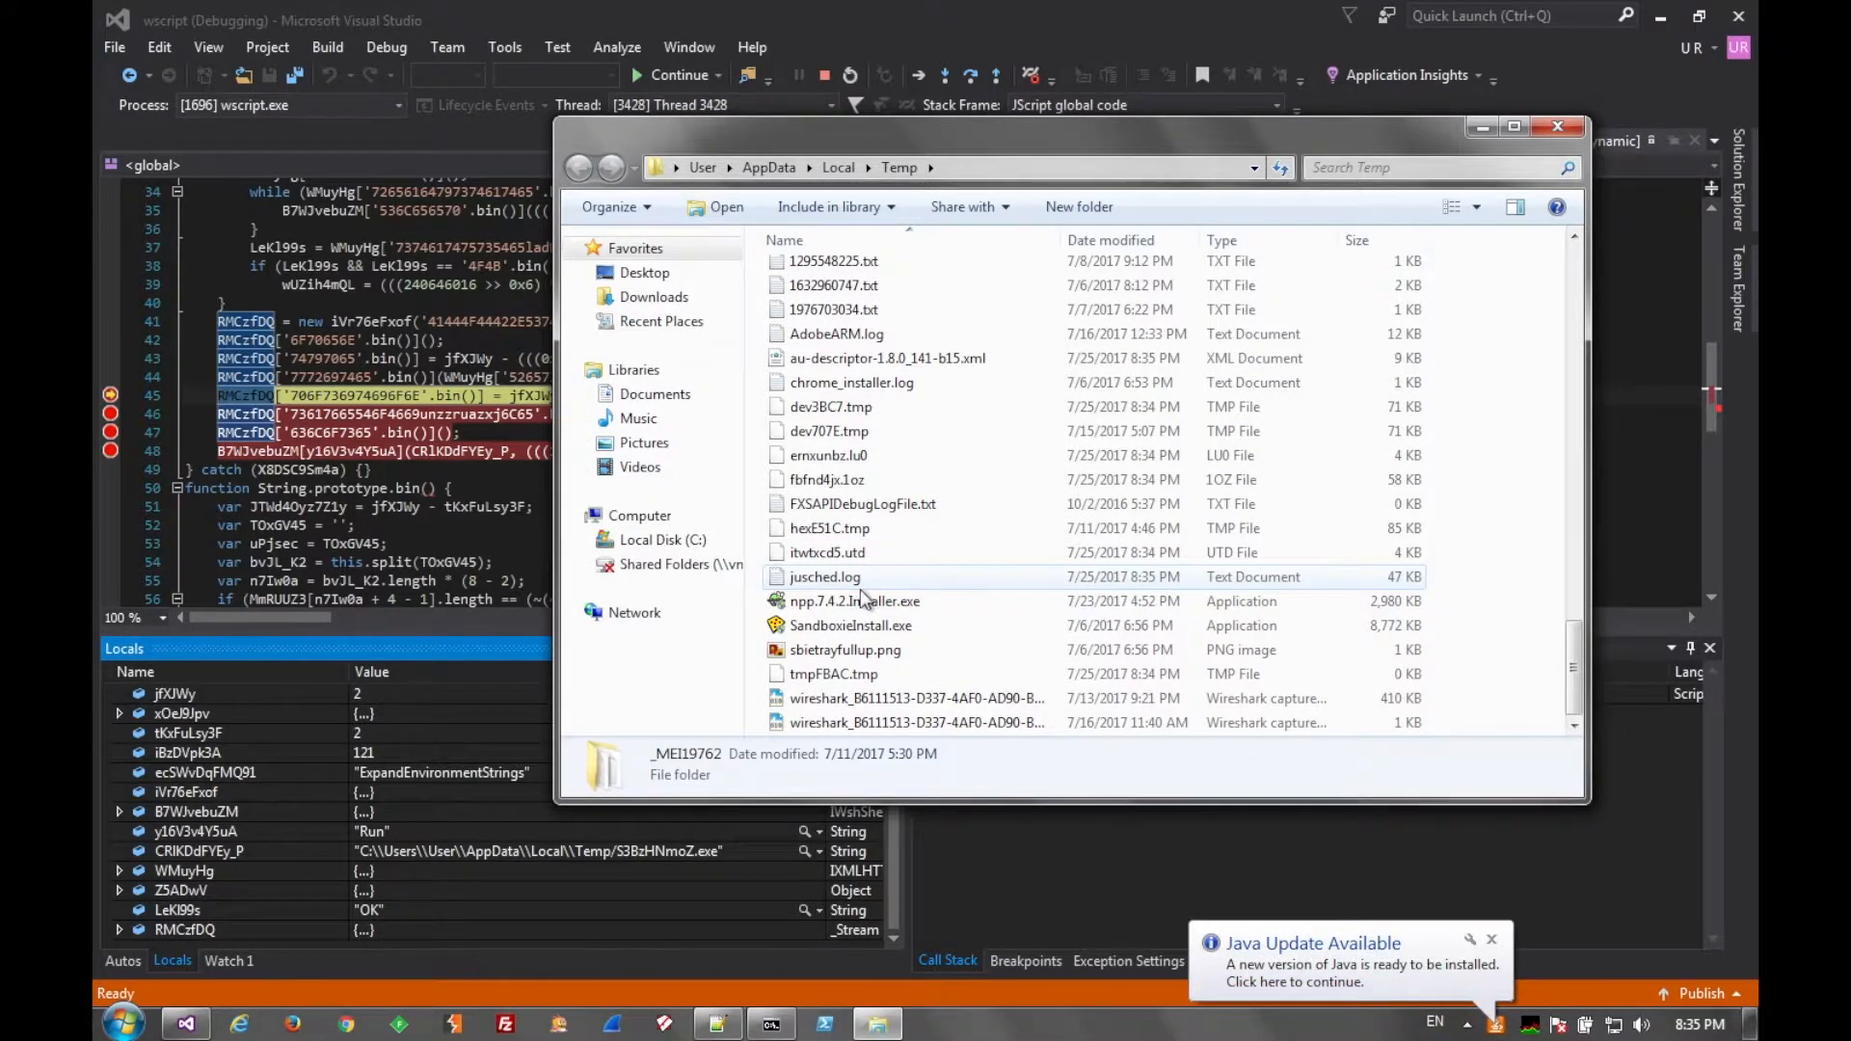
{"action": "left_click", "coordinate": [833, 673]}
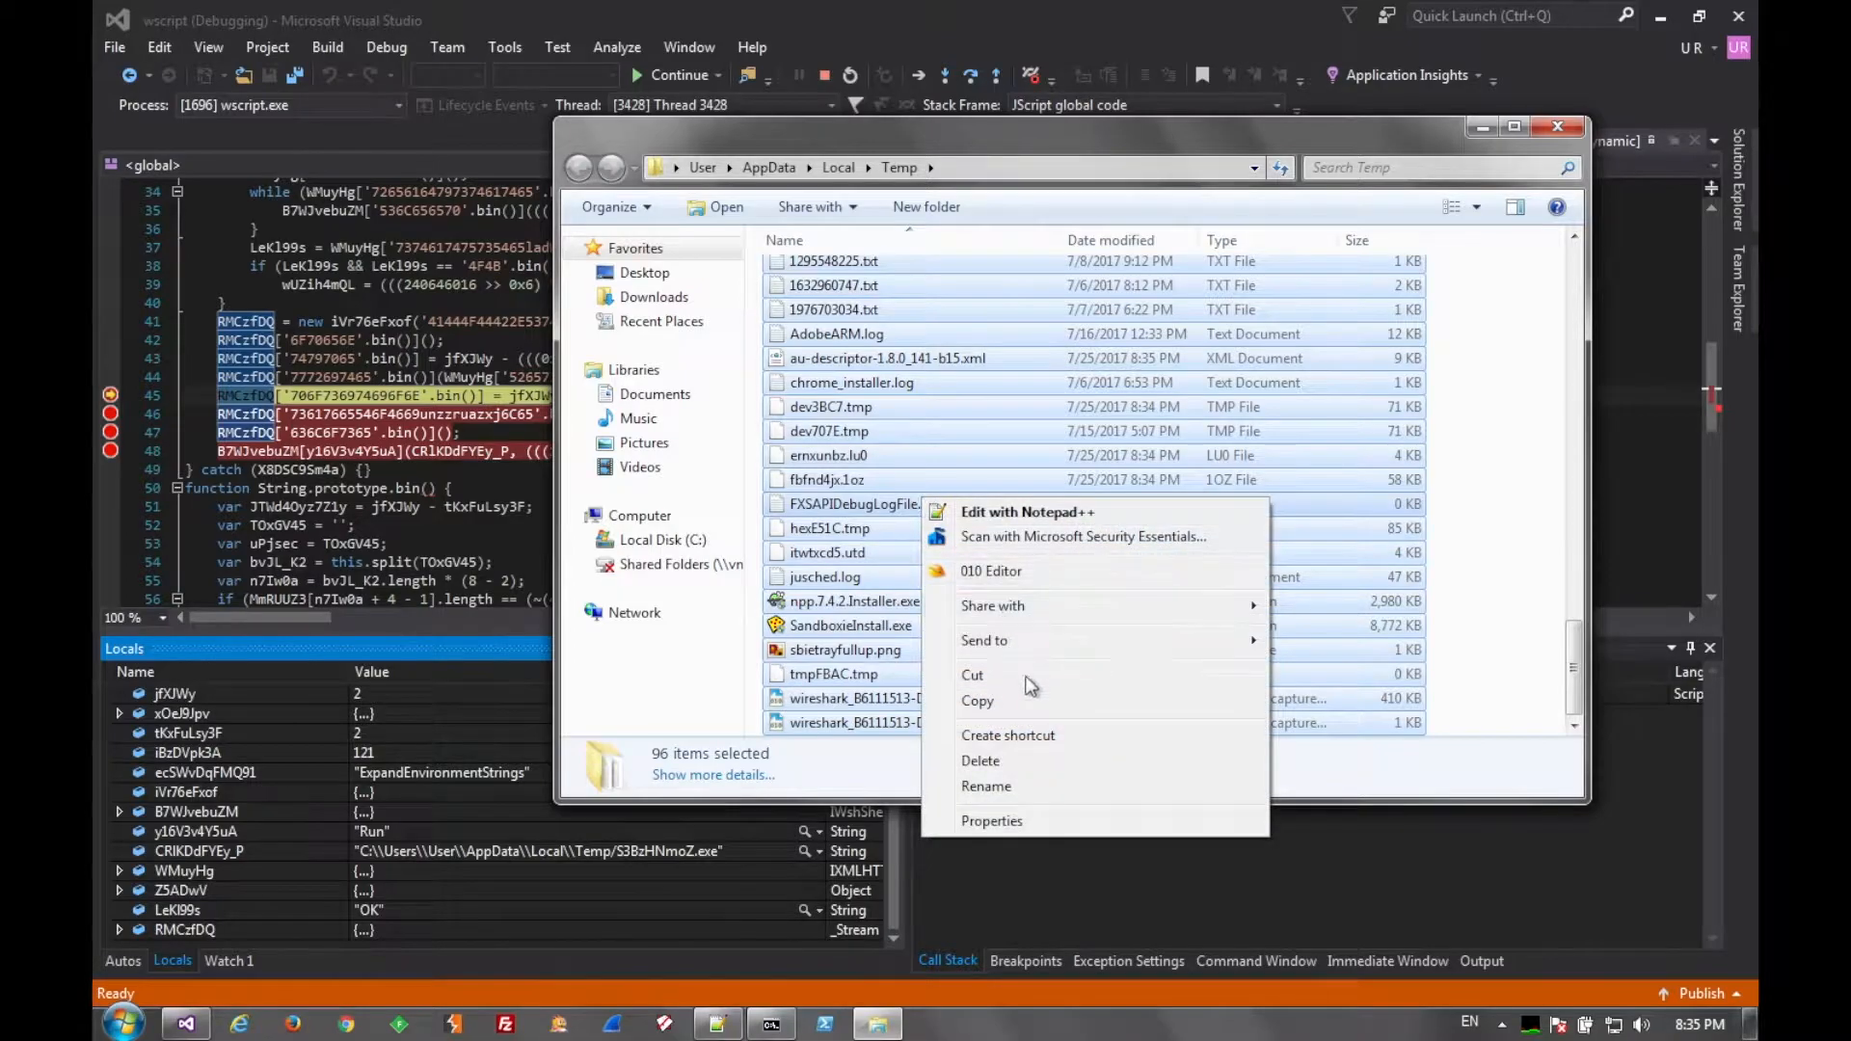
{"action": "left_click", "coordinate": [982, 761]}
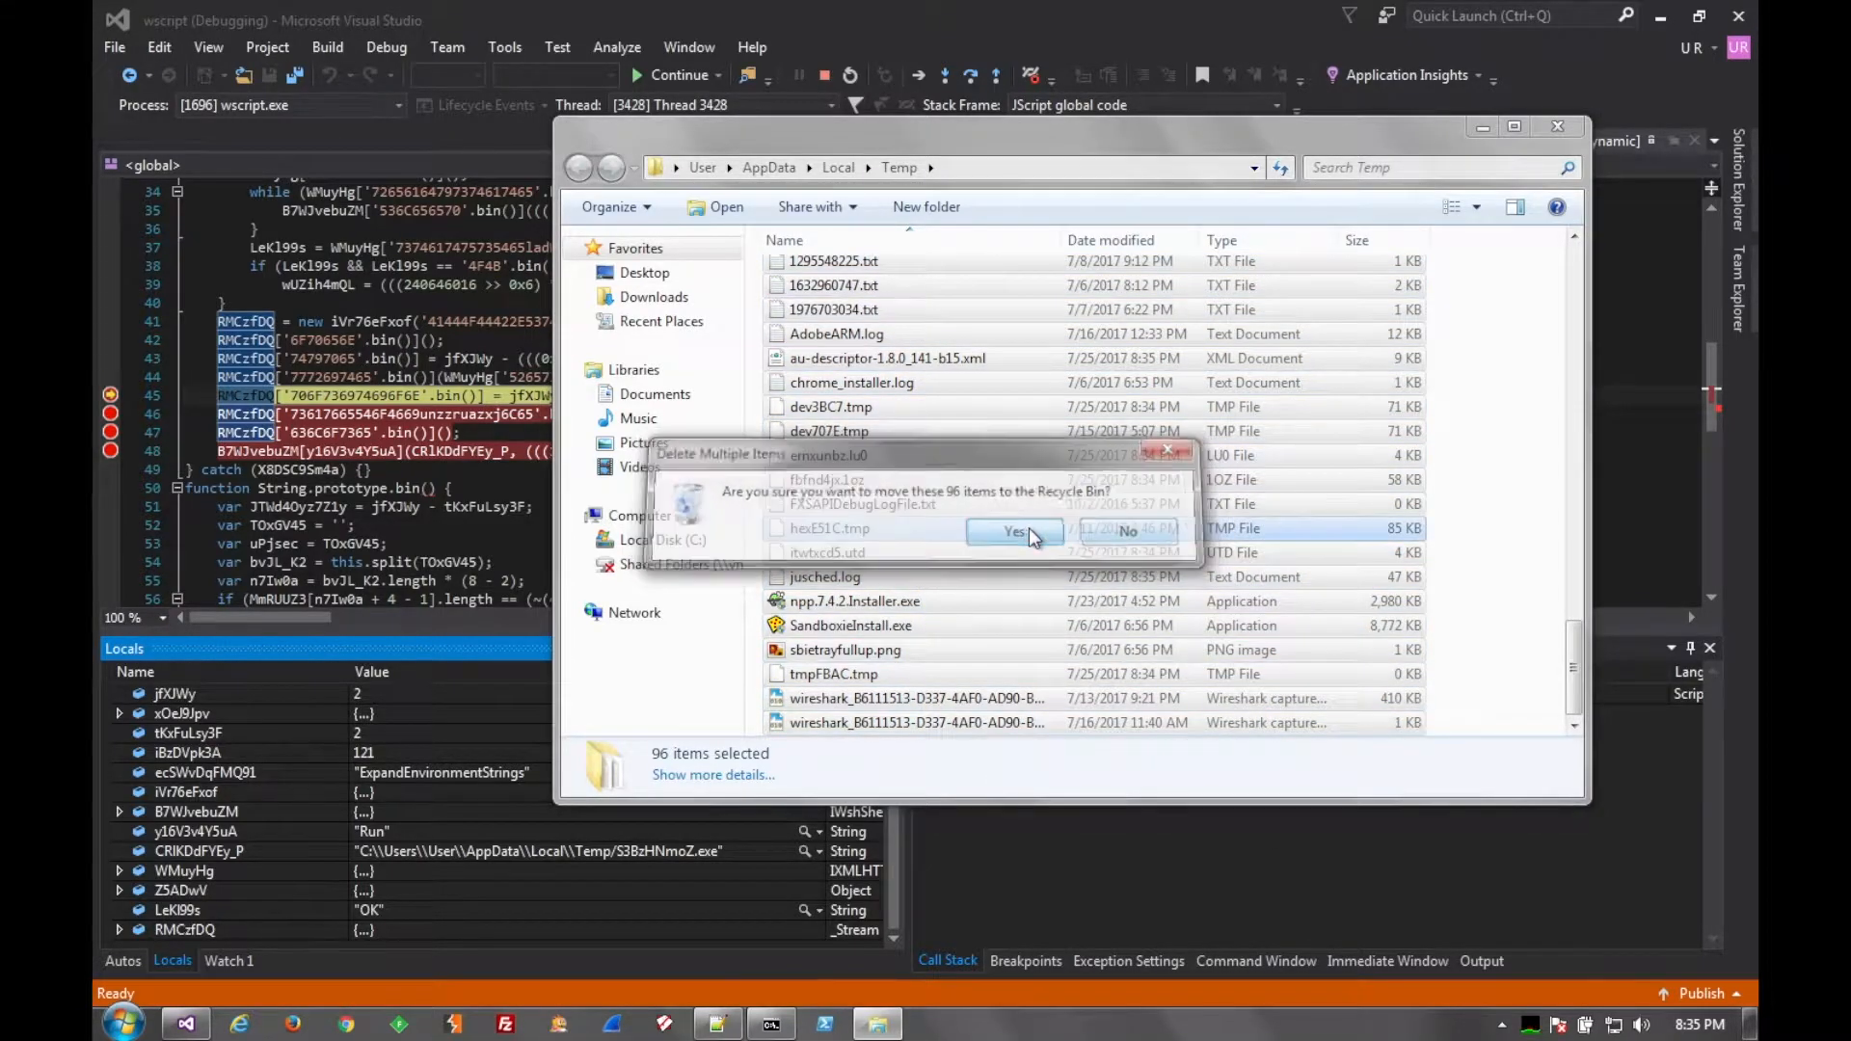
{"action": "left_click", "coordinate": [1015, 532]}
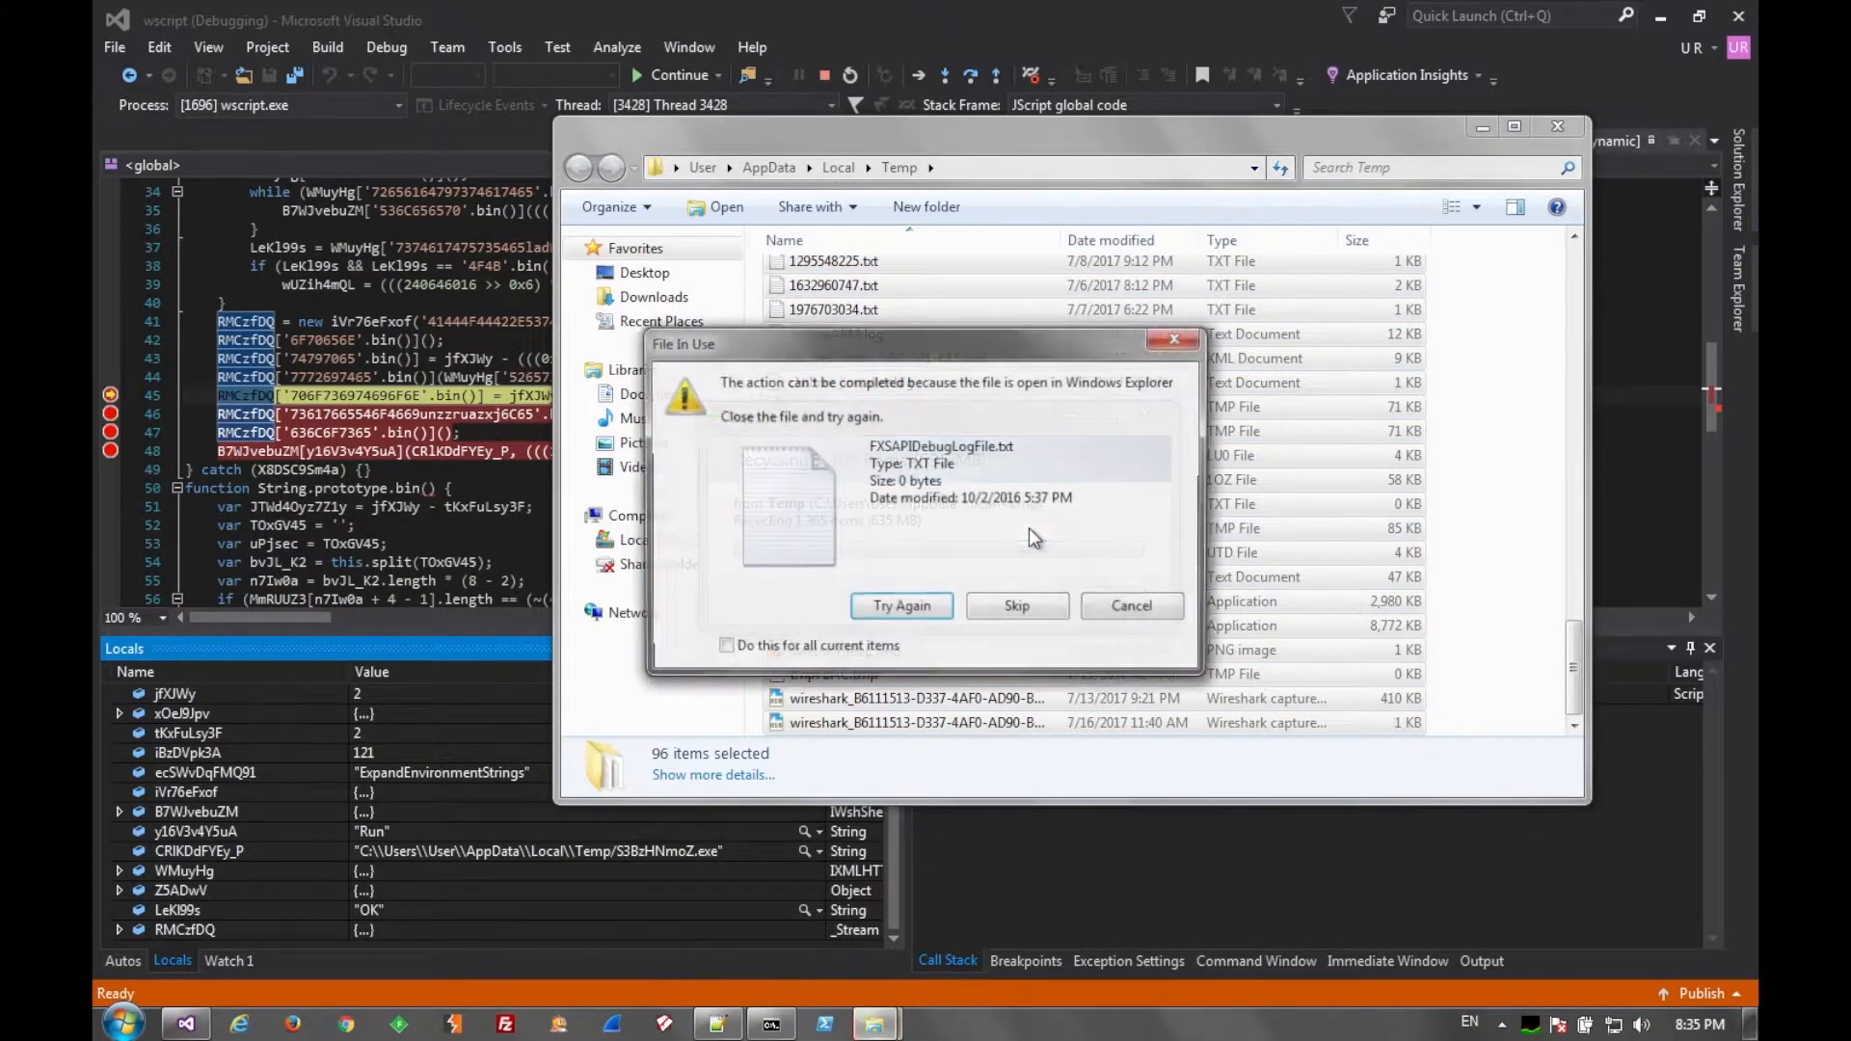
{"action": "left_click", "coordinate": [1015, 605]}
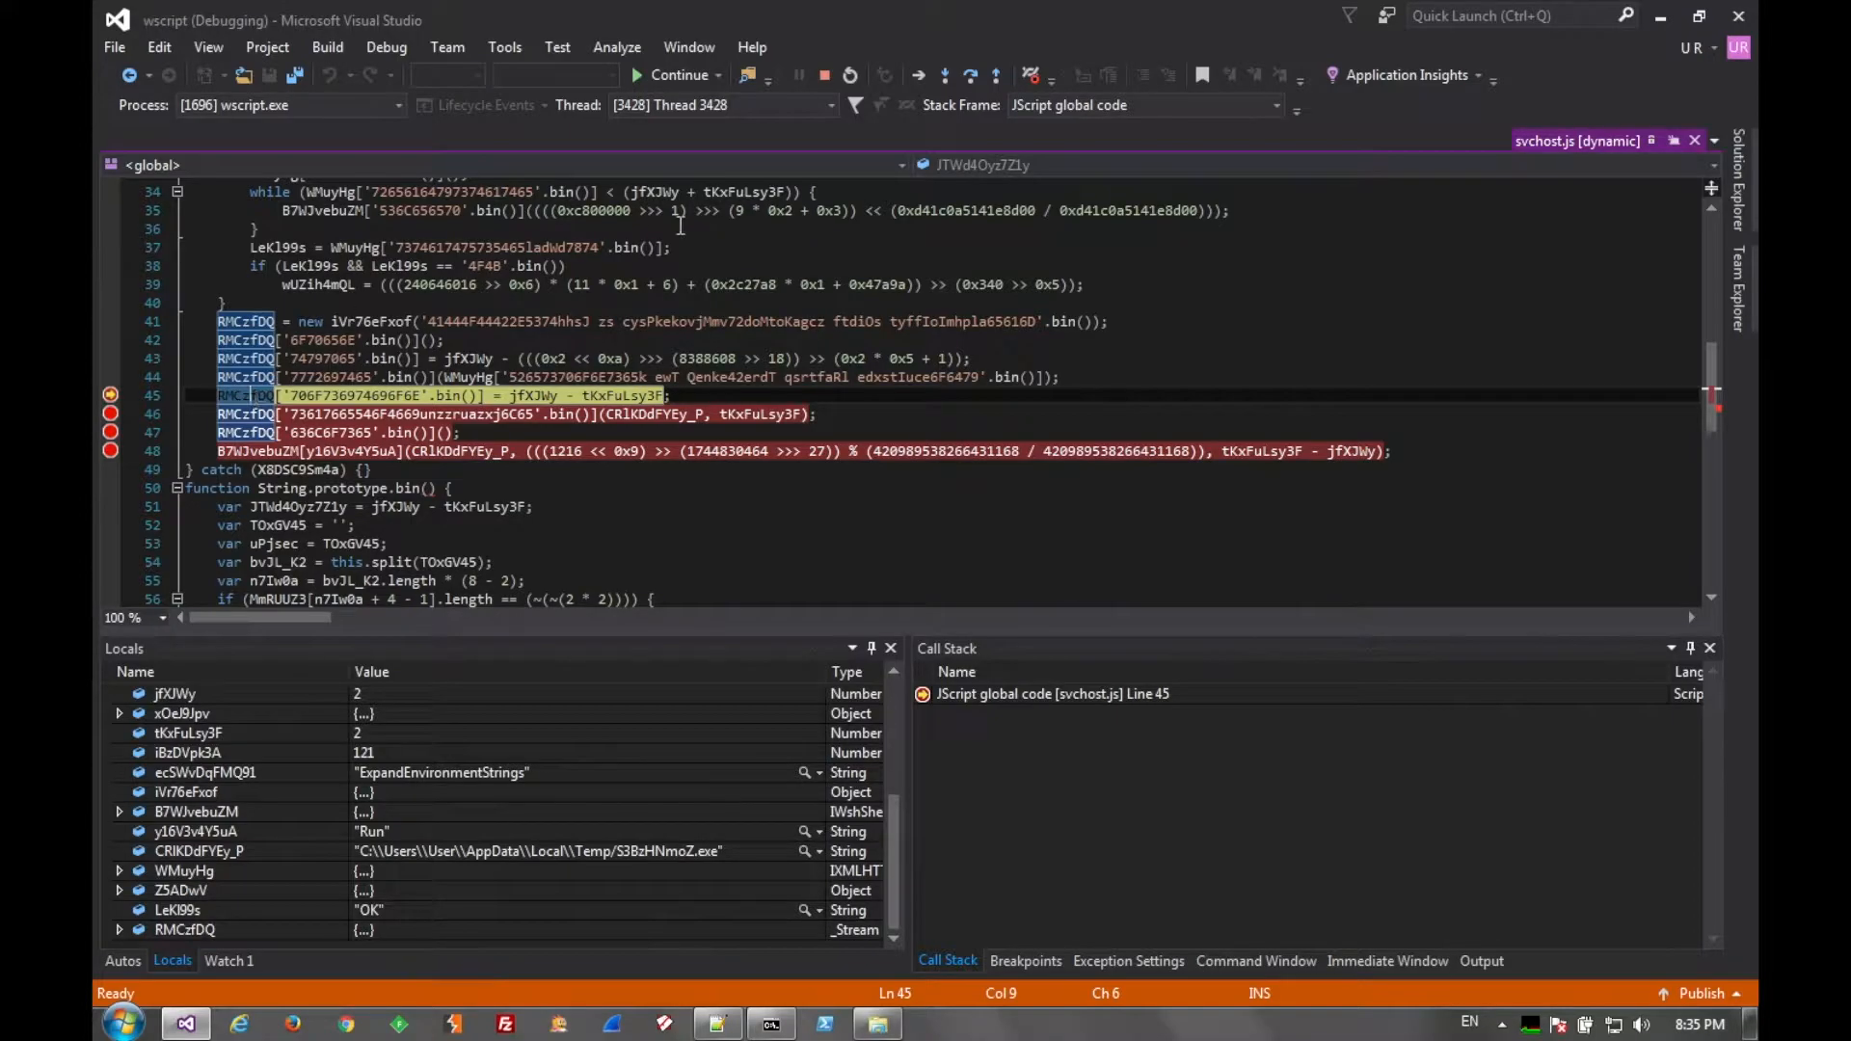
{"action": "mouse_move", "coordinate": [973, 75]}
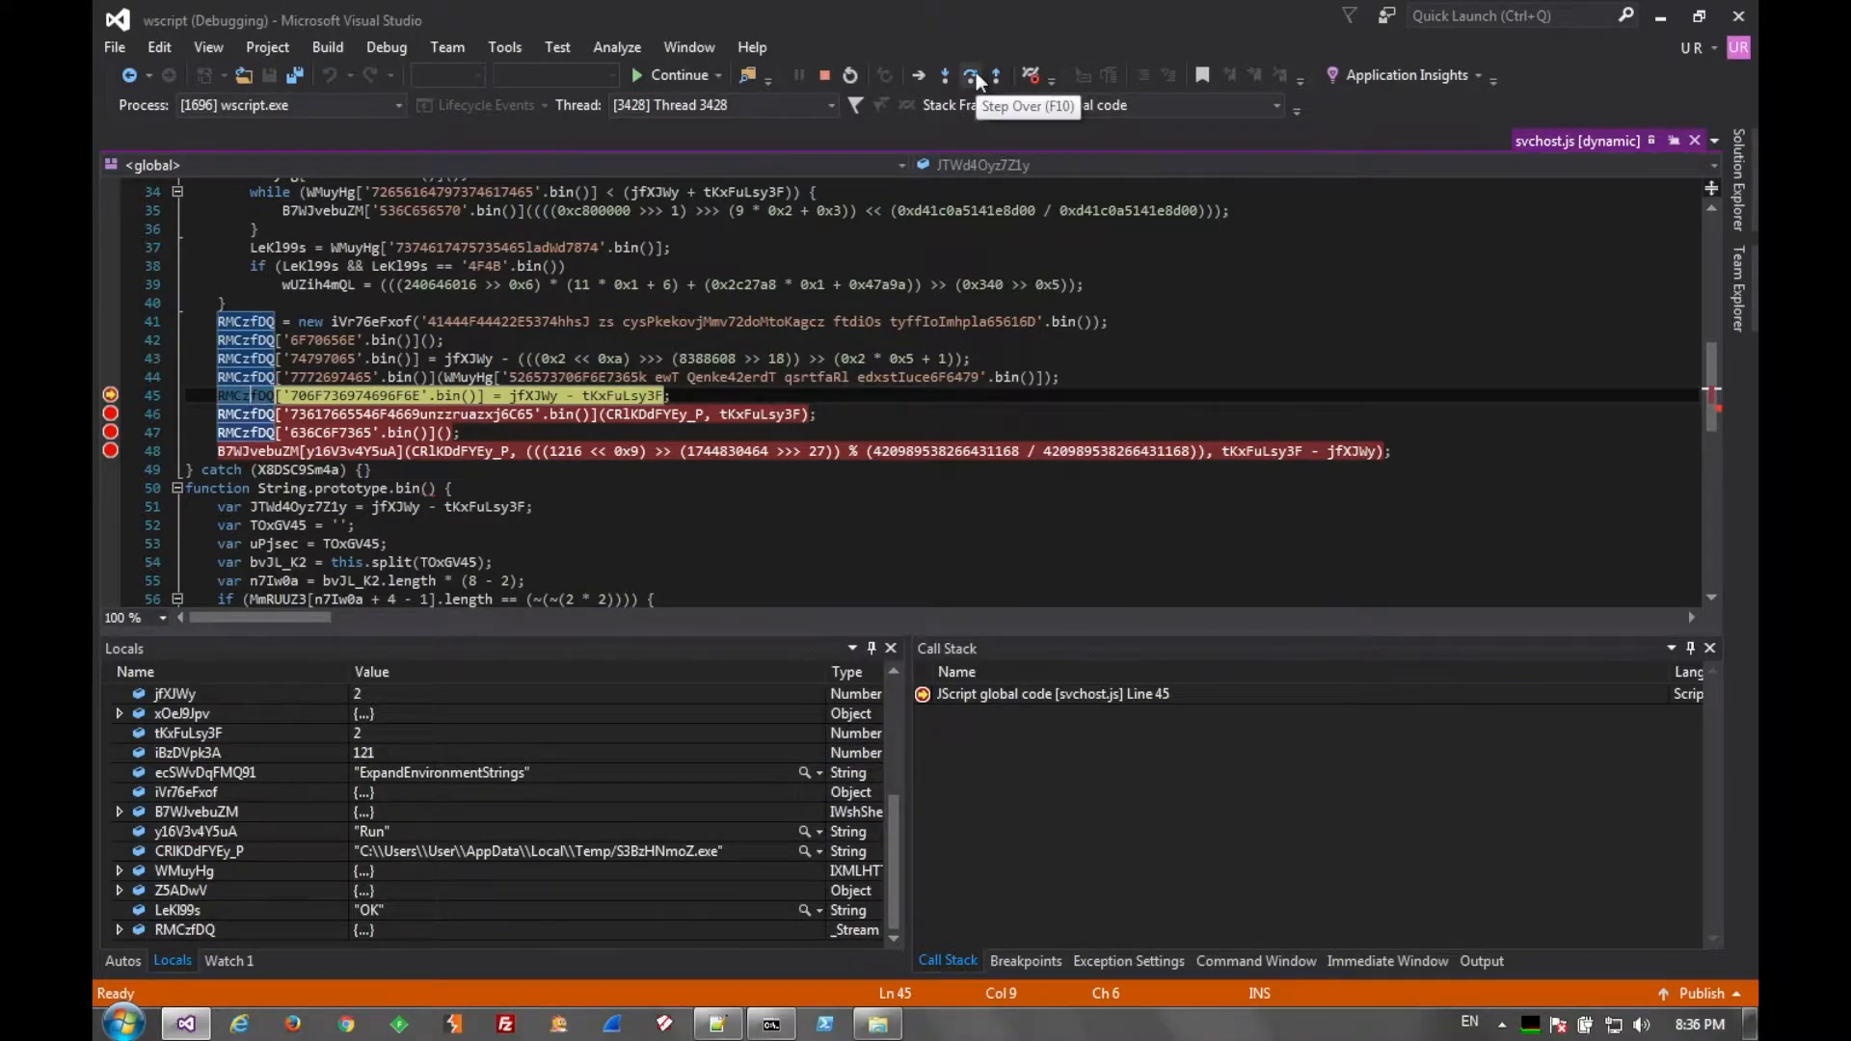
- Step over lines 45 and 46 so execution pauses at line 47
{"action": "left_click", "coordinate": [972, 75]}
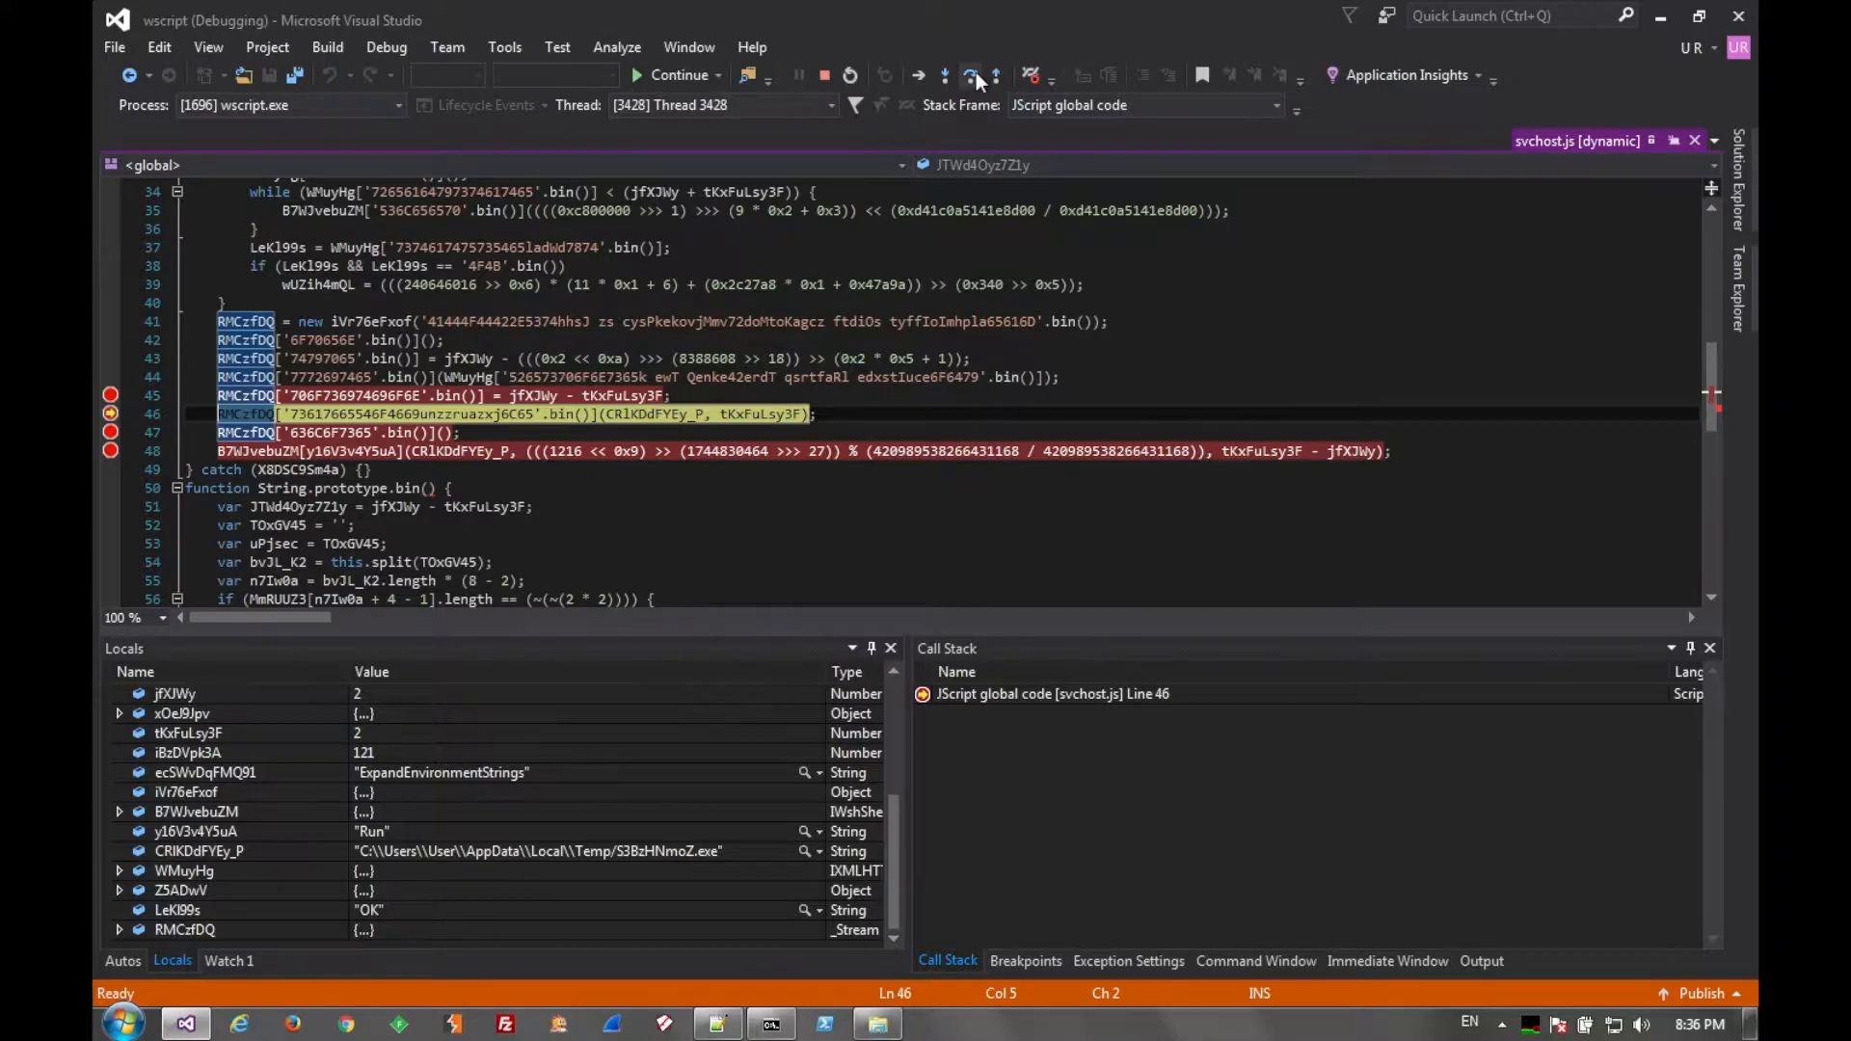
{"action": "mouse_move", "coordinate": [819, 903]}
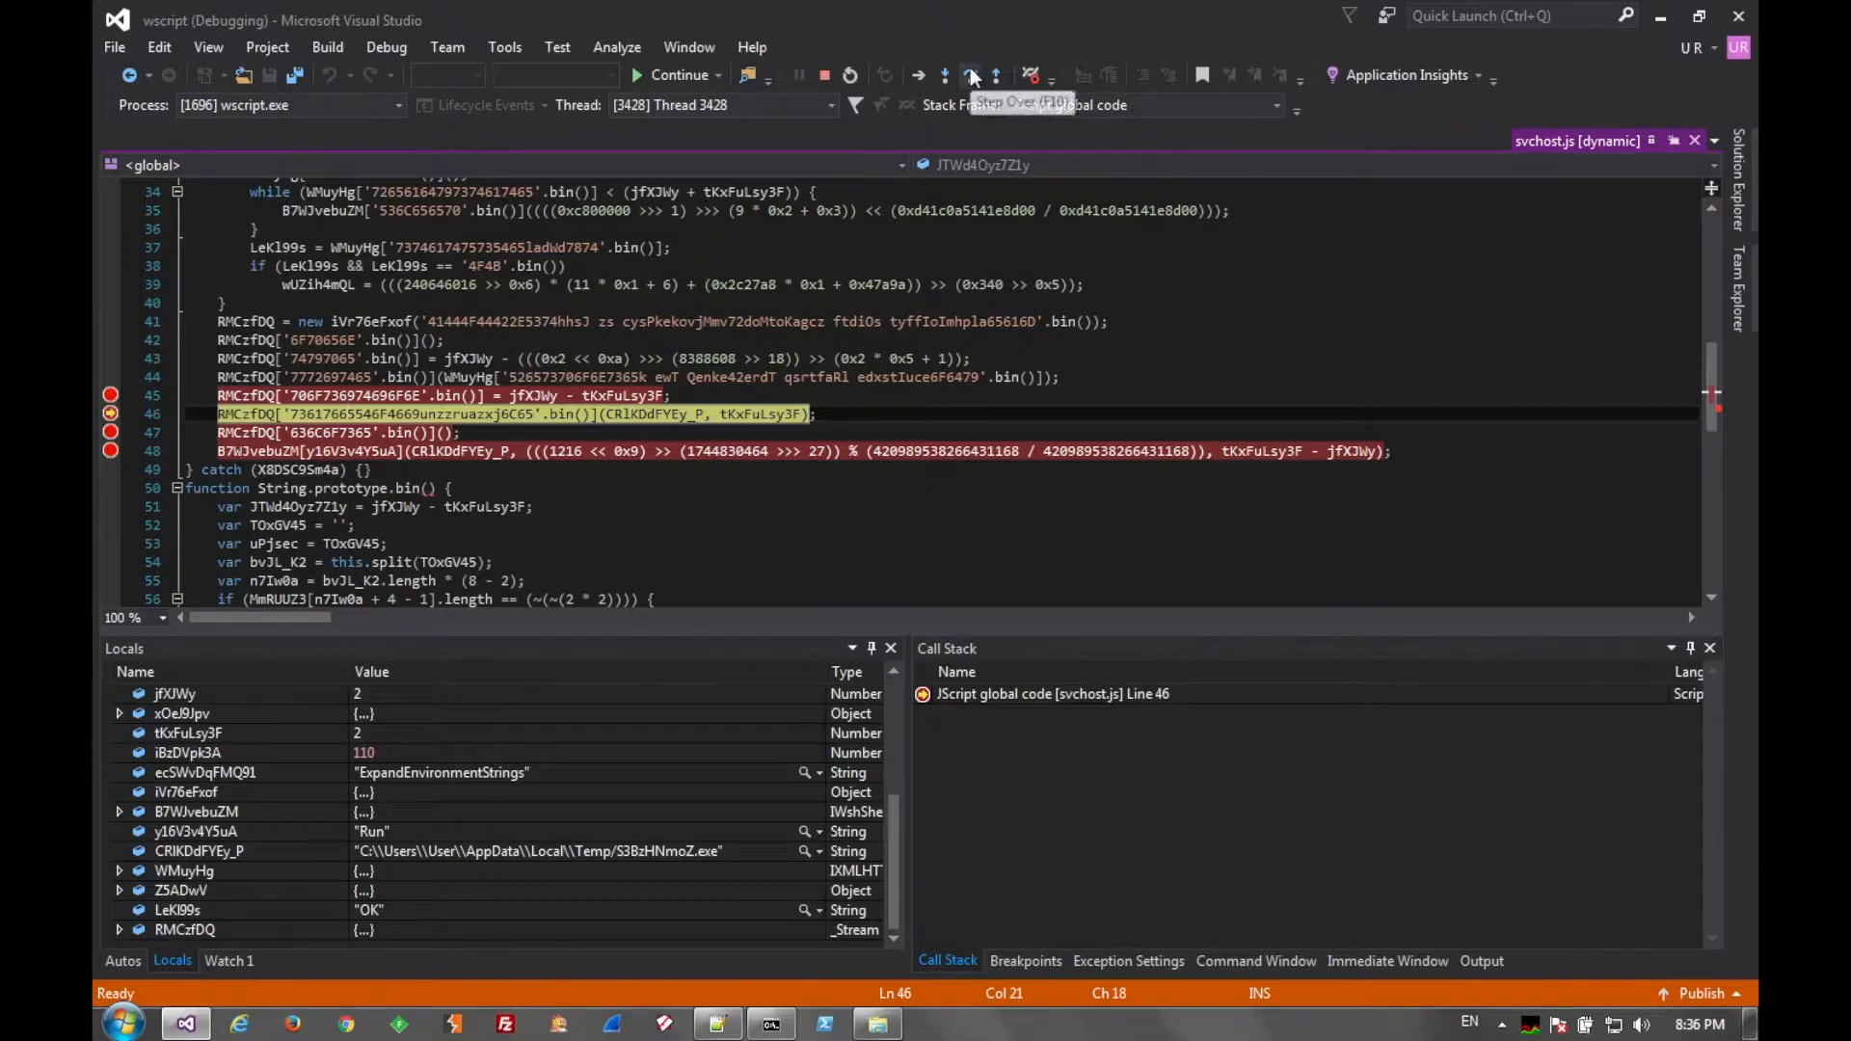
{"action": "left_click", "coordinate": [968, 75]}
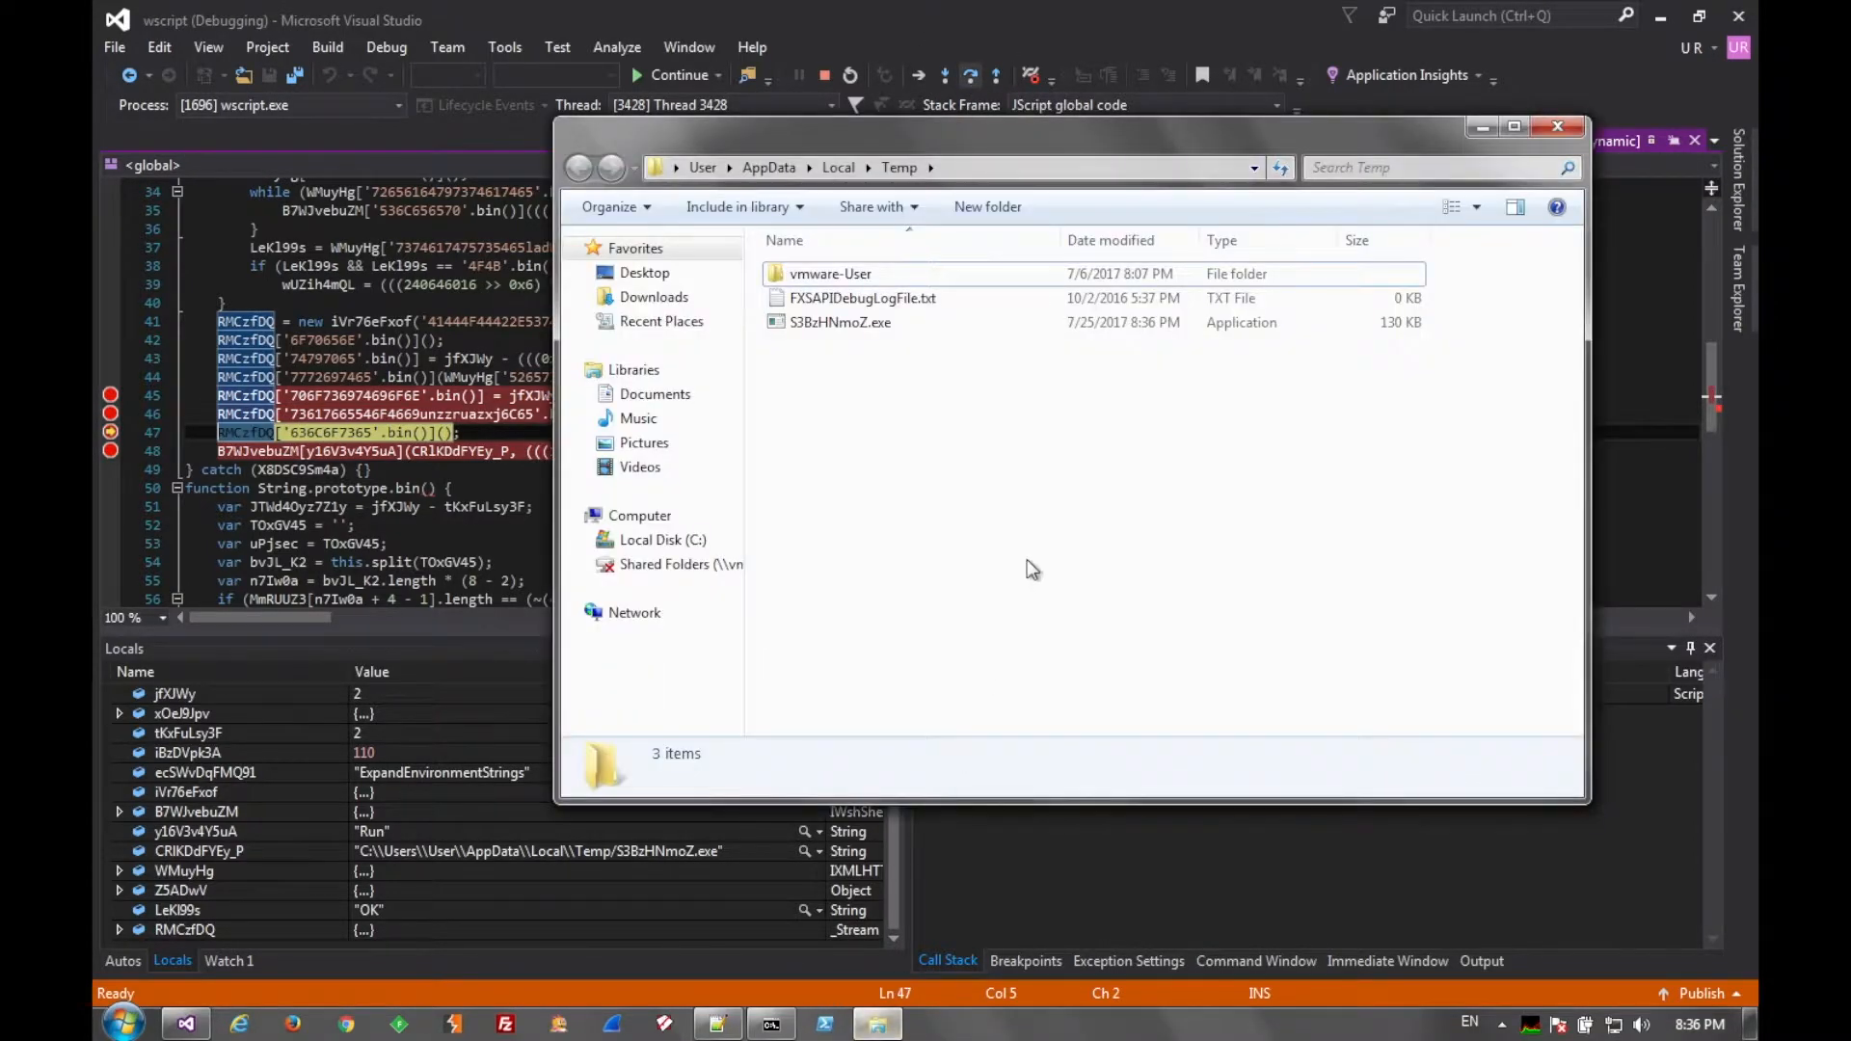
- Copy the dropped S3BzHNmoZ.exe from the Temp folder onto the desktop
{"action": "left_click", "coordinate": [841, 322]}
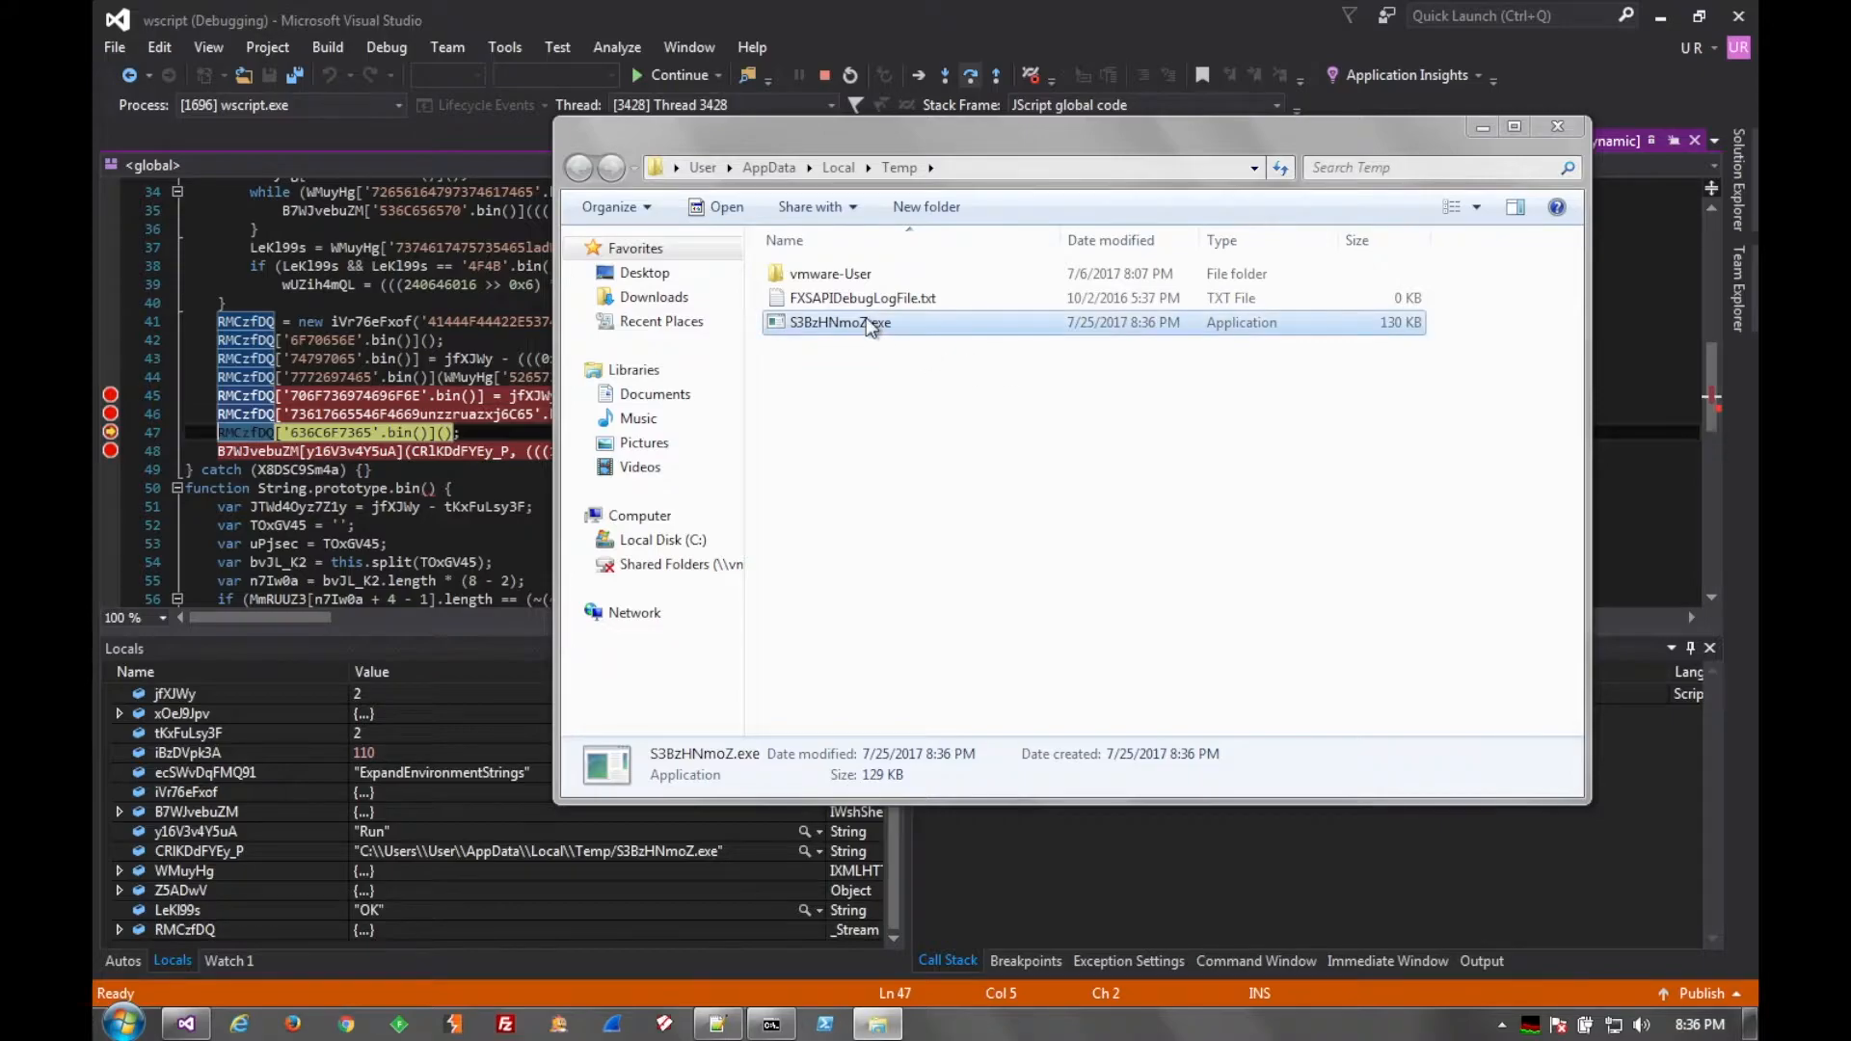
{"action": "right_click", "coordinate": [840, 322]}
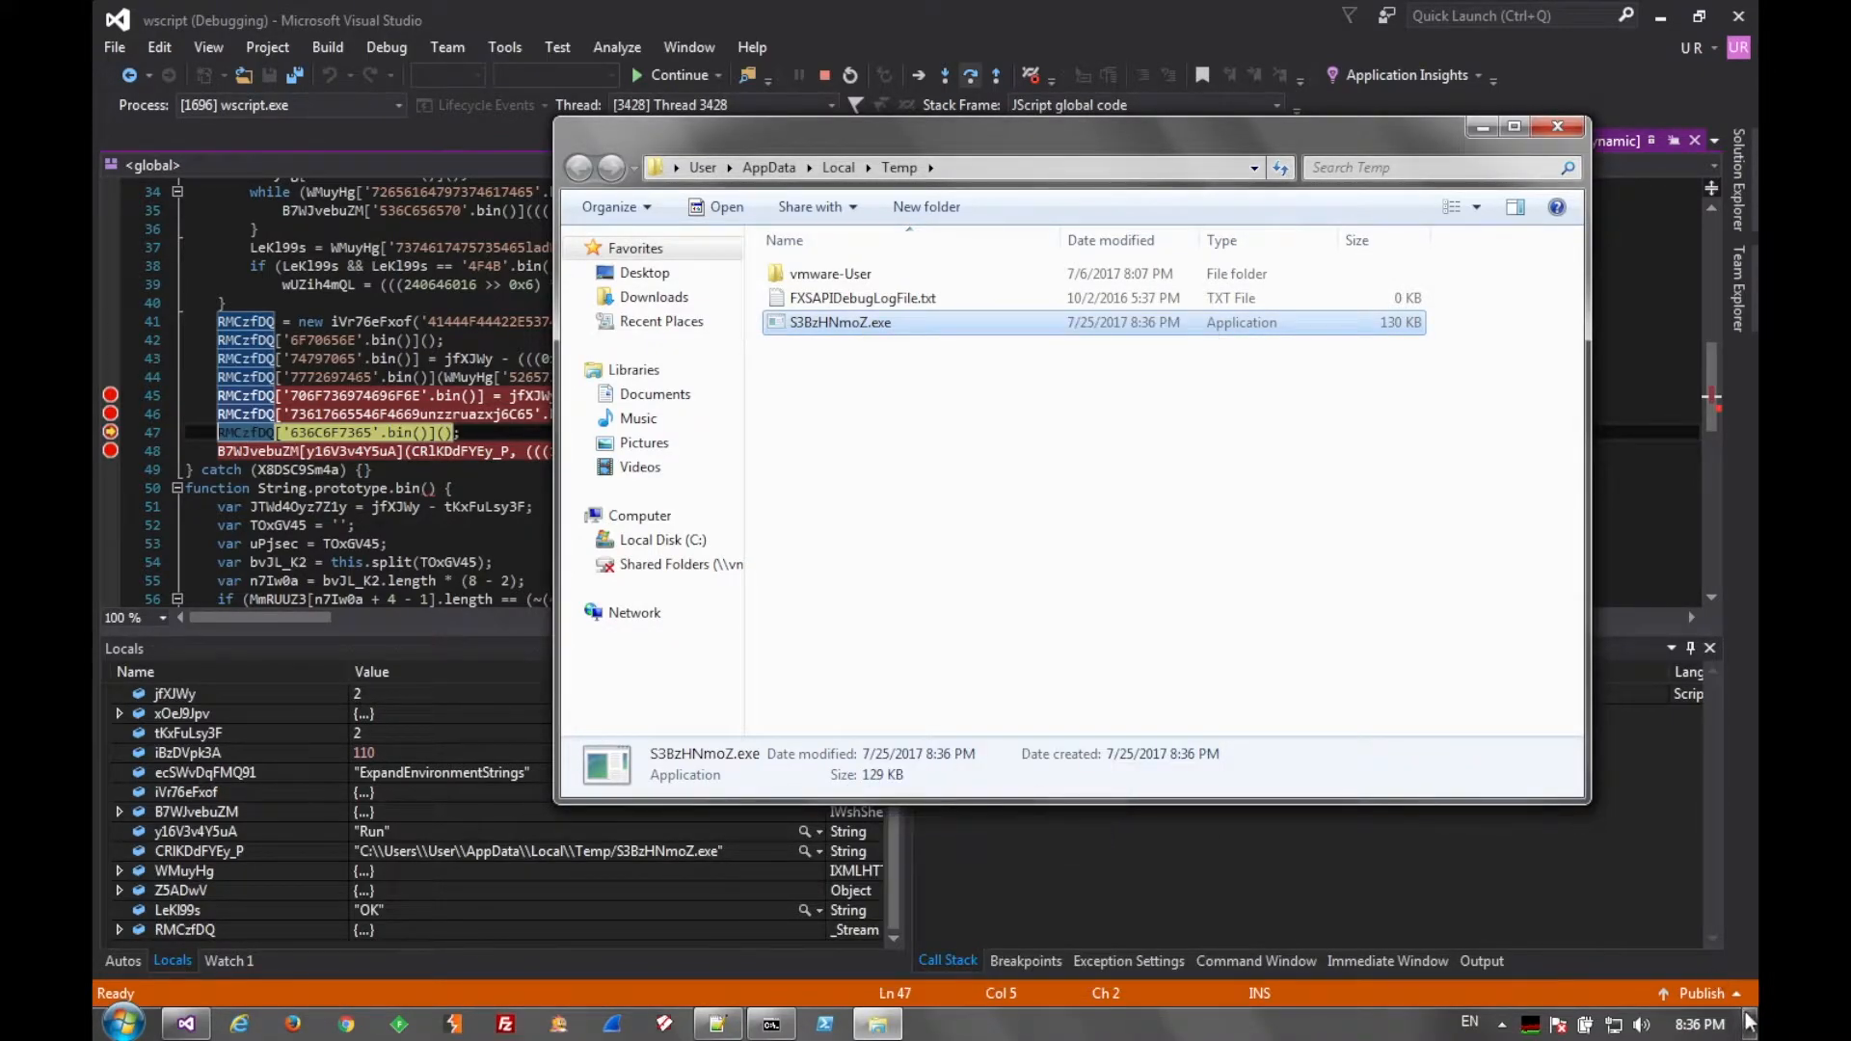
{"action": "right_click", "coordinate": [756, 526]}
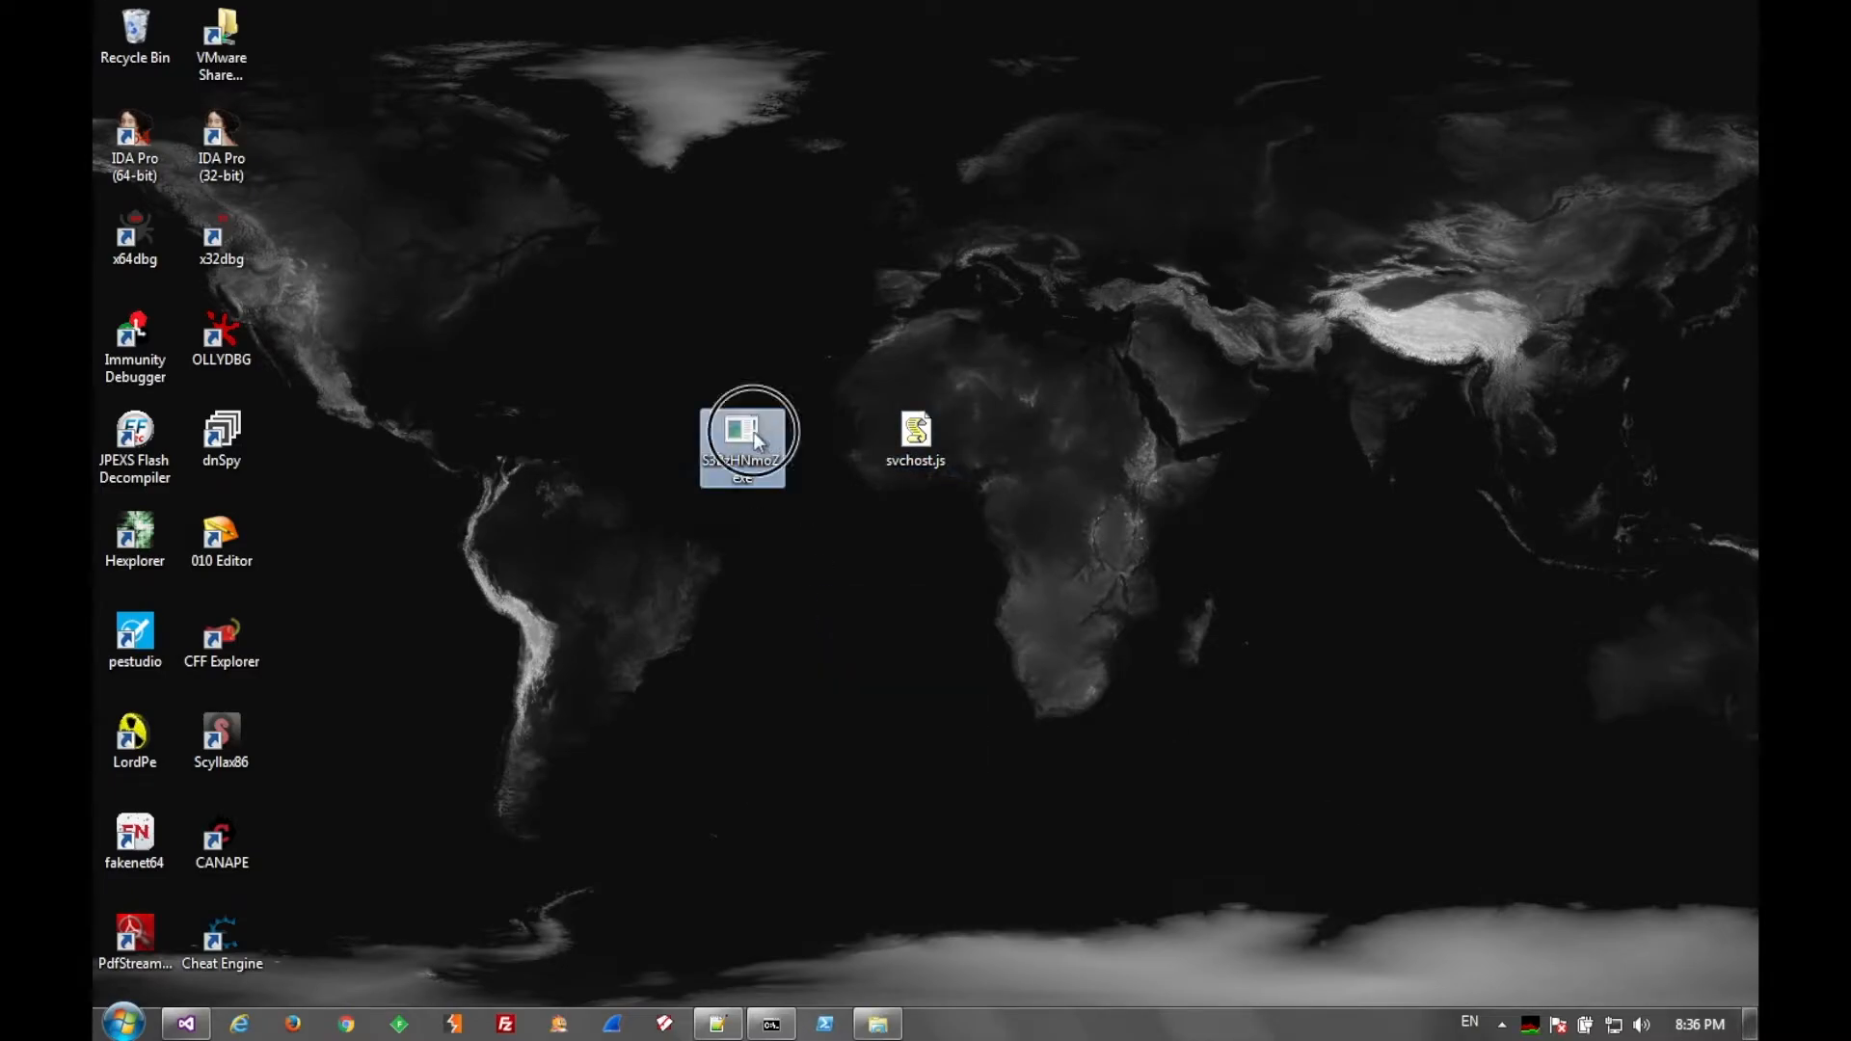
- Drag S3BzHNmoZ.exe to sit directly beneath svchost.js on the desktop
{"action": "left_click_drag", "start_coordinate": [743, 437], "coordinate": [915, 543]}
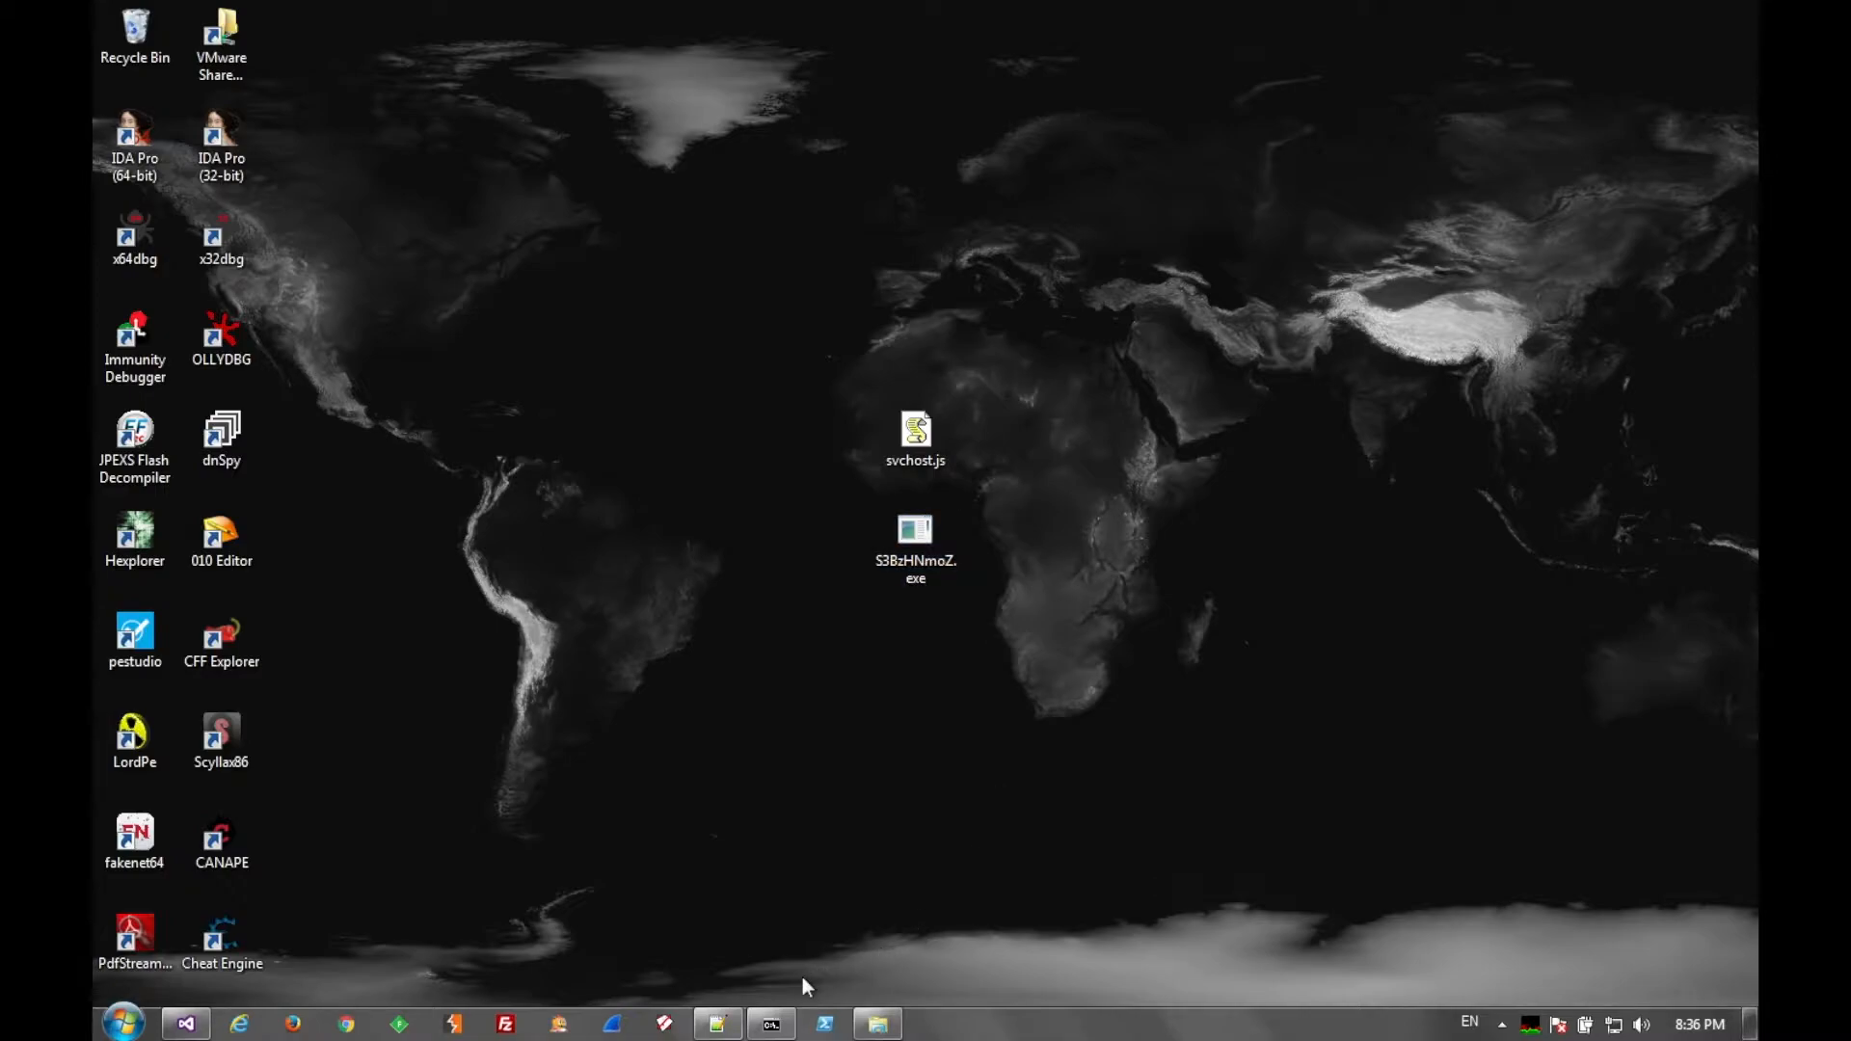
{"action": "mouse_move", "coordinate": [493, 927]}
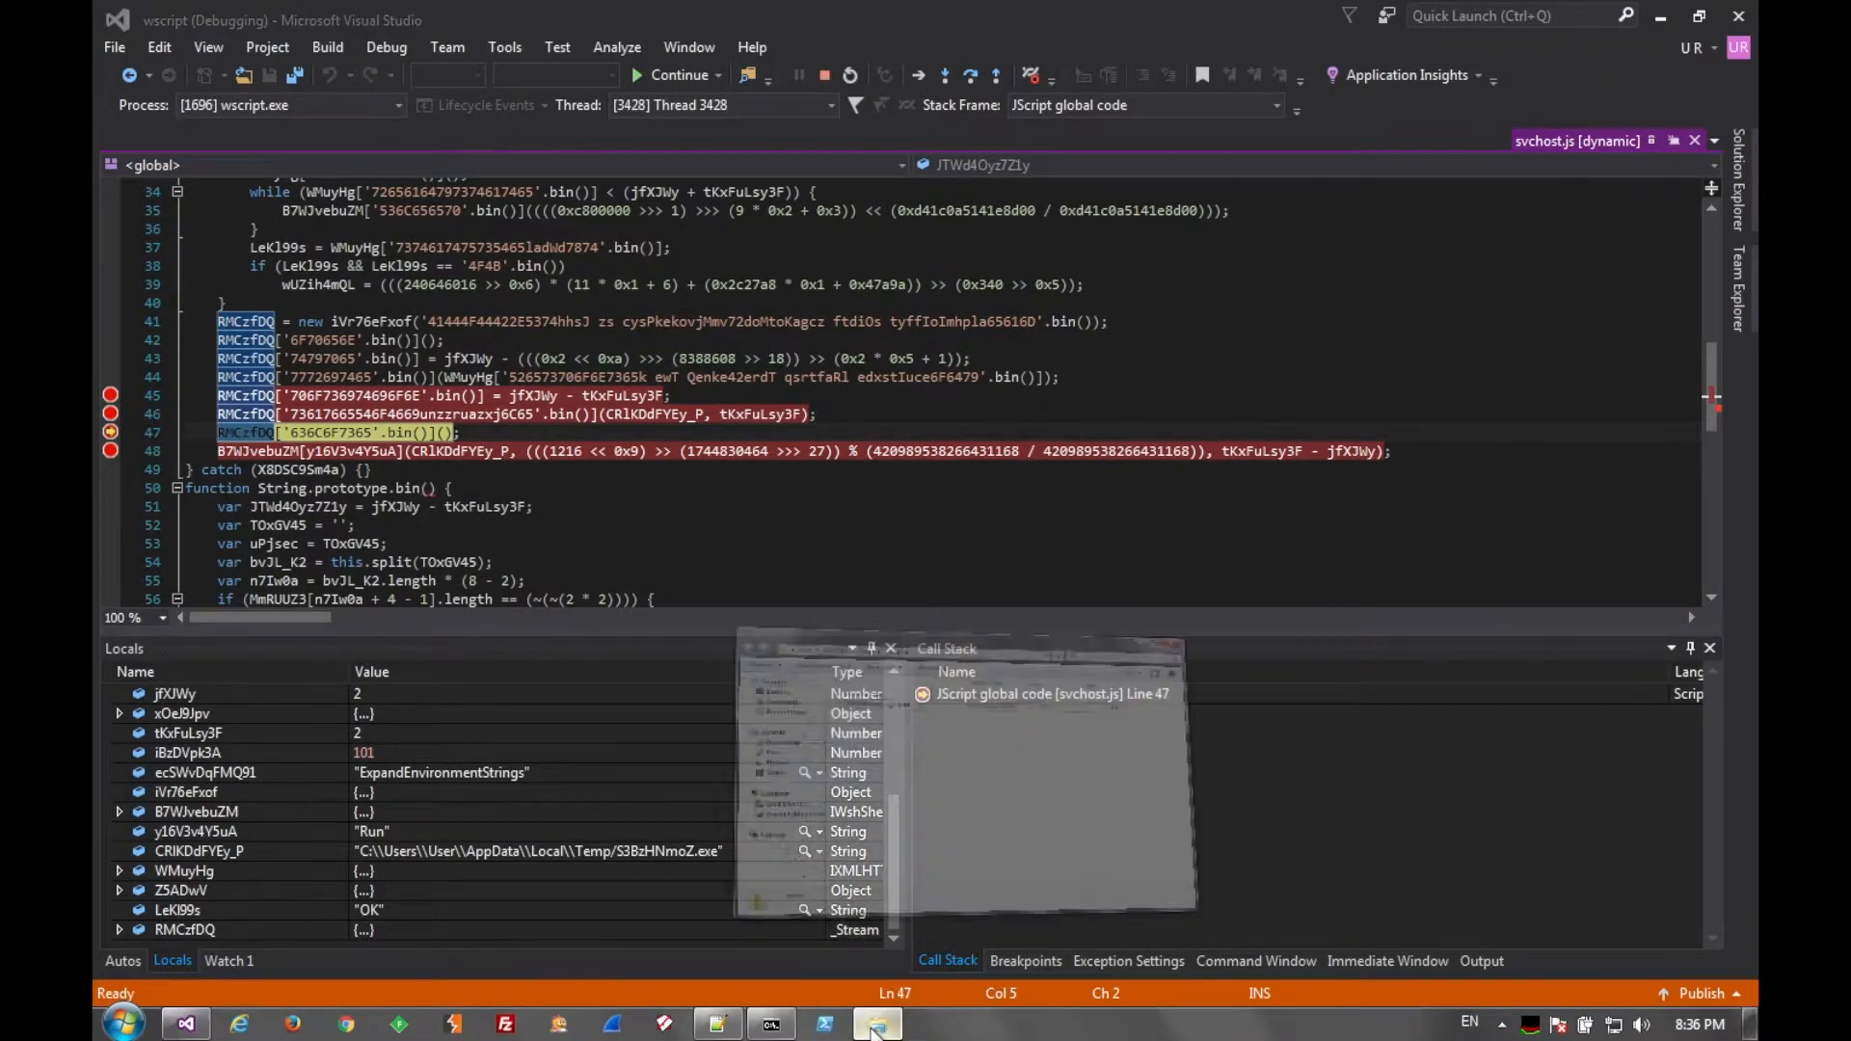
- Find cmd.exe via Start search, copy it, and paste it into the Temp folder
{"action": "left_click", "coordinate": [123, 1022]}
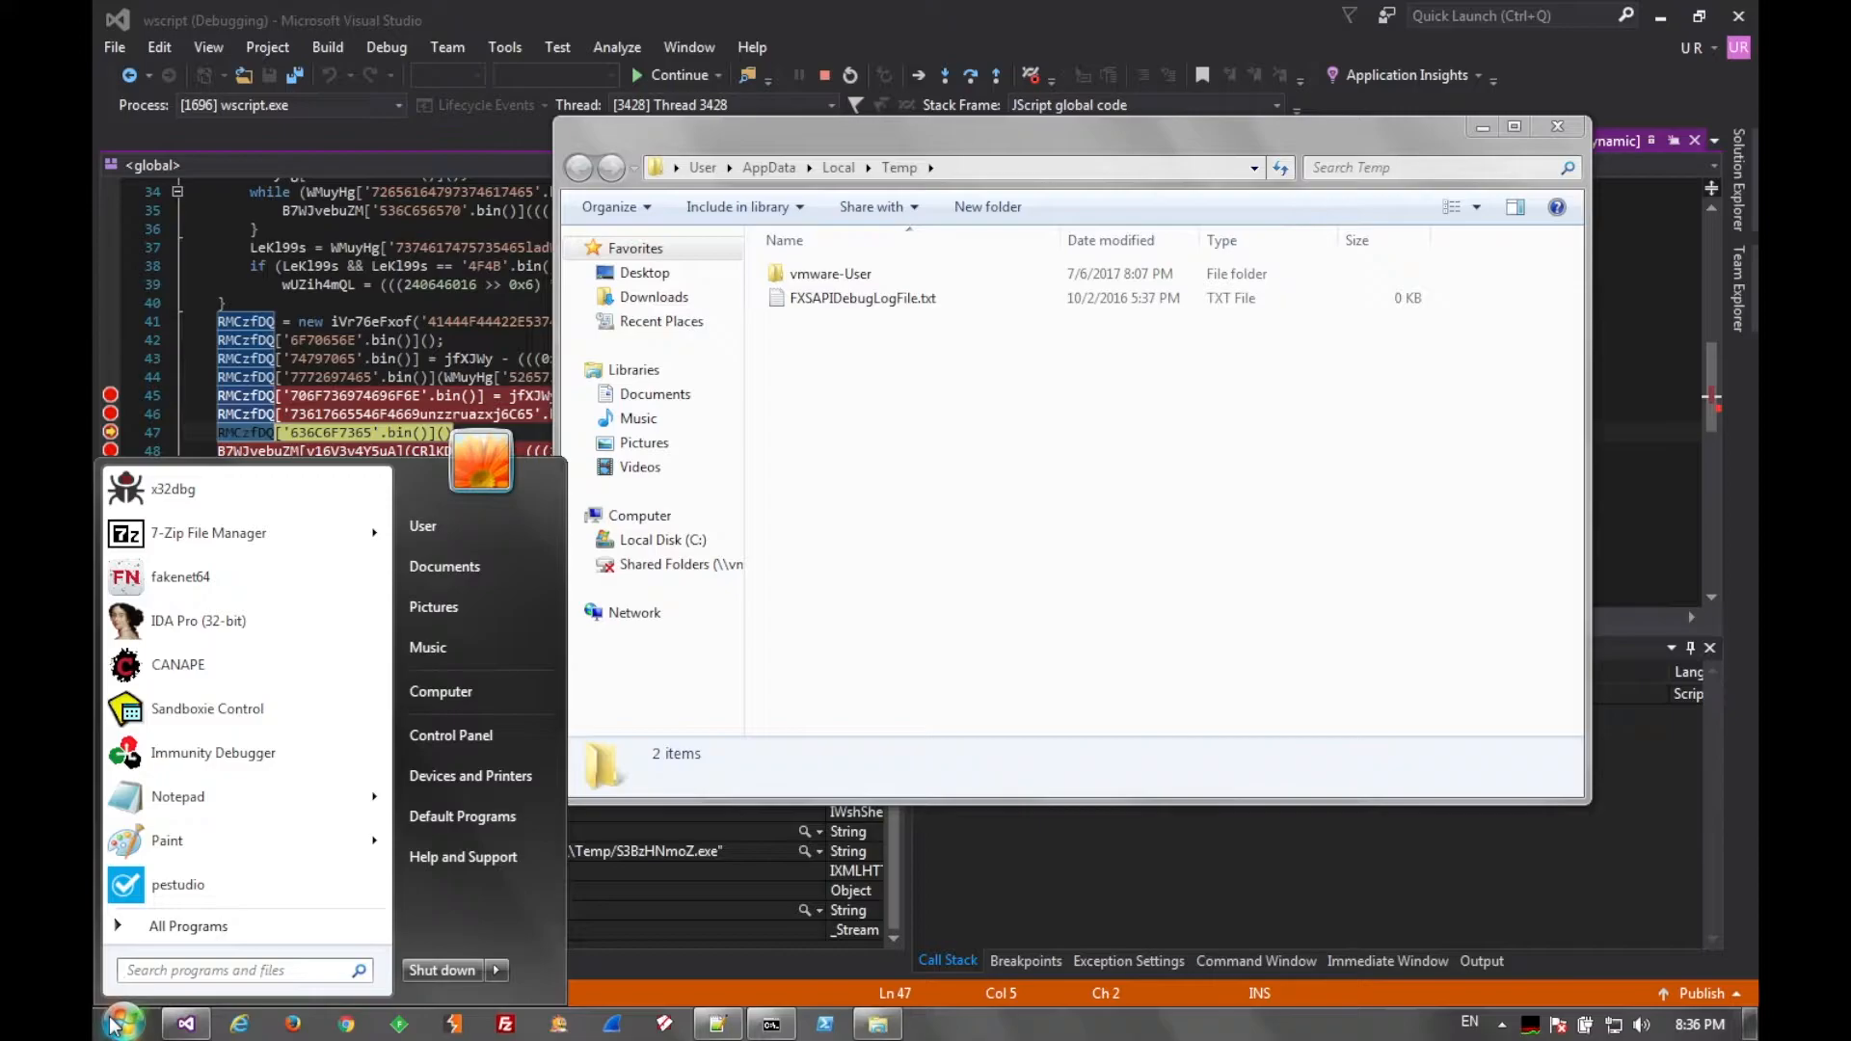
{"action": "type", "text": "cmd.exe"}
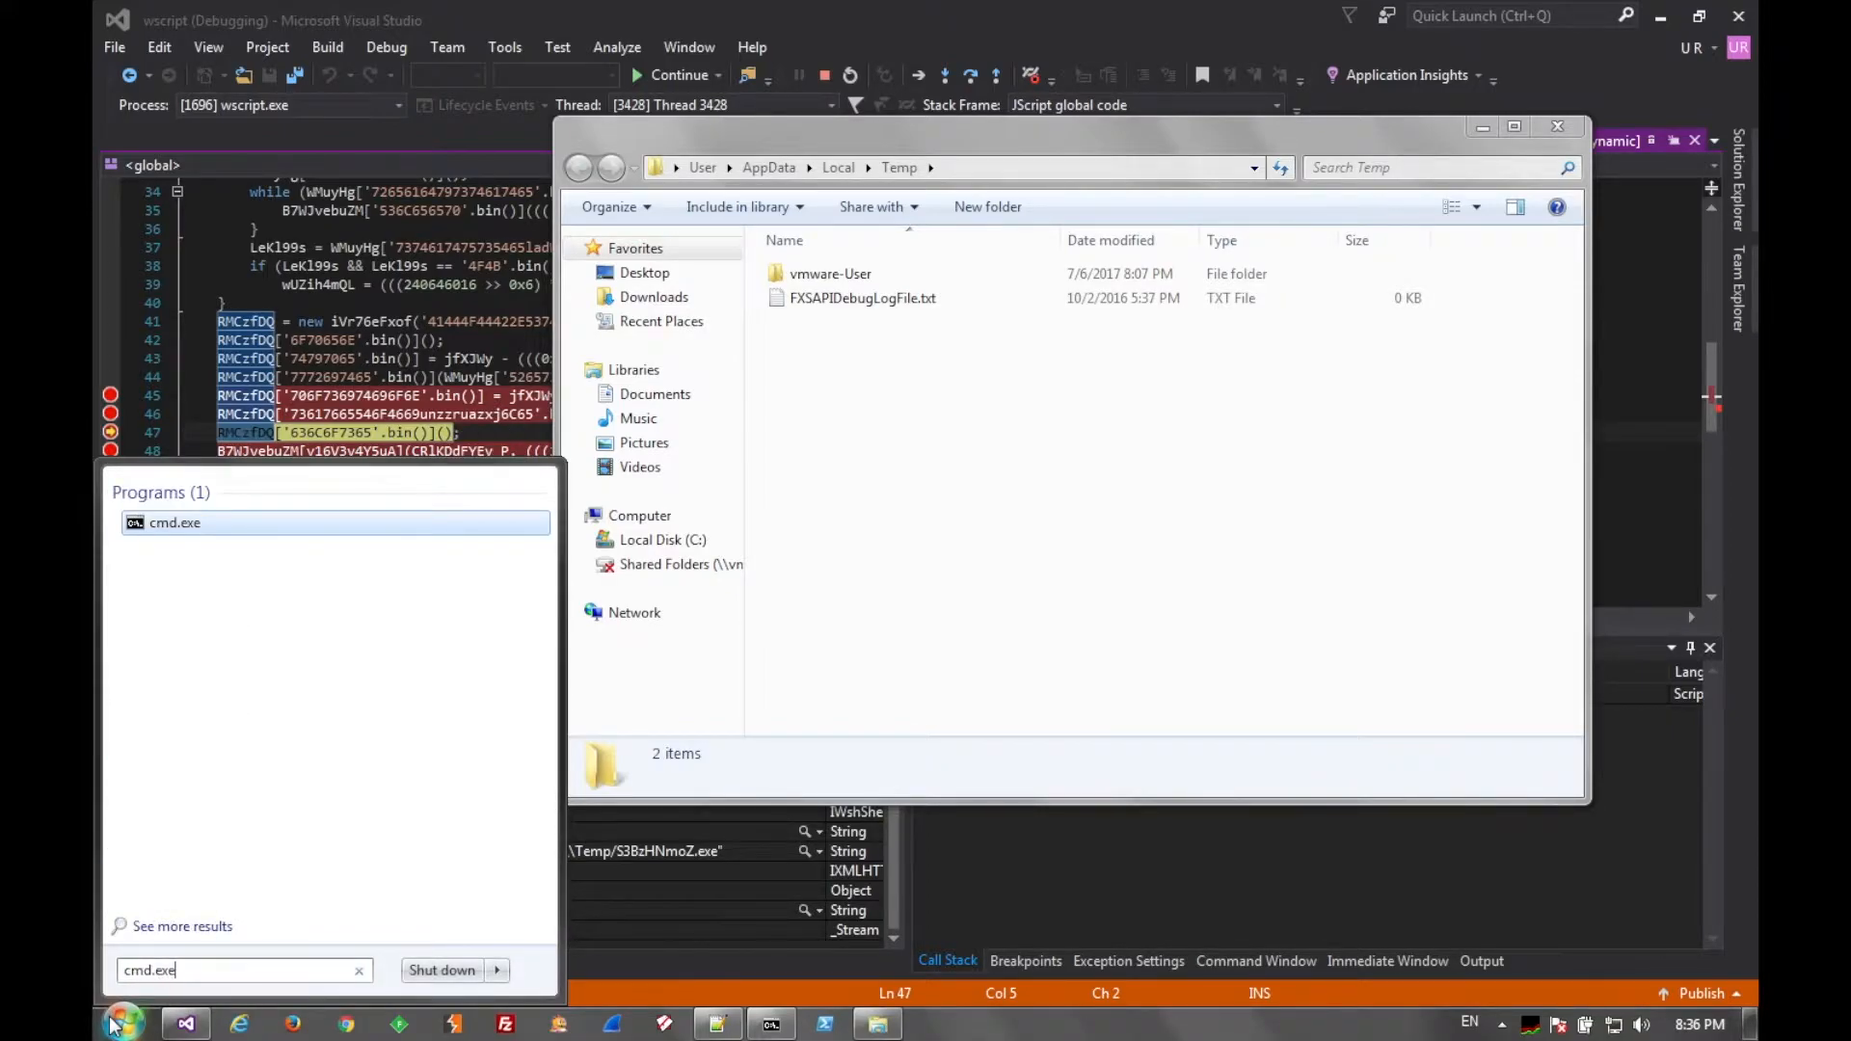
{"action": "left_click", "coordinate": [175, 521]}
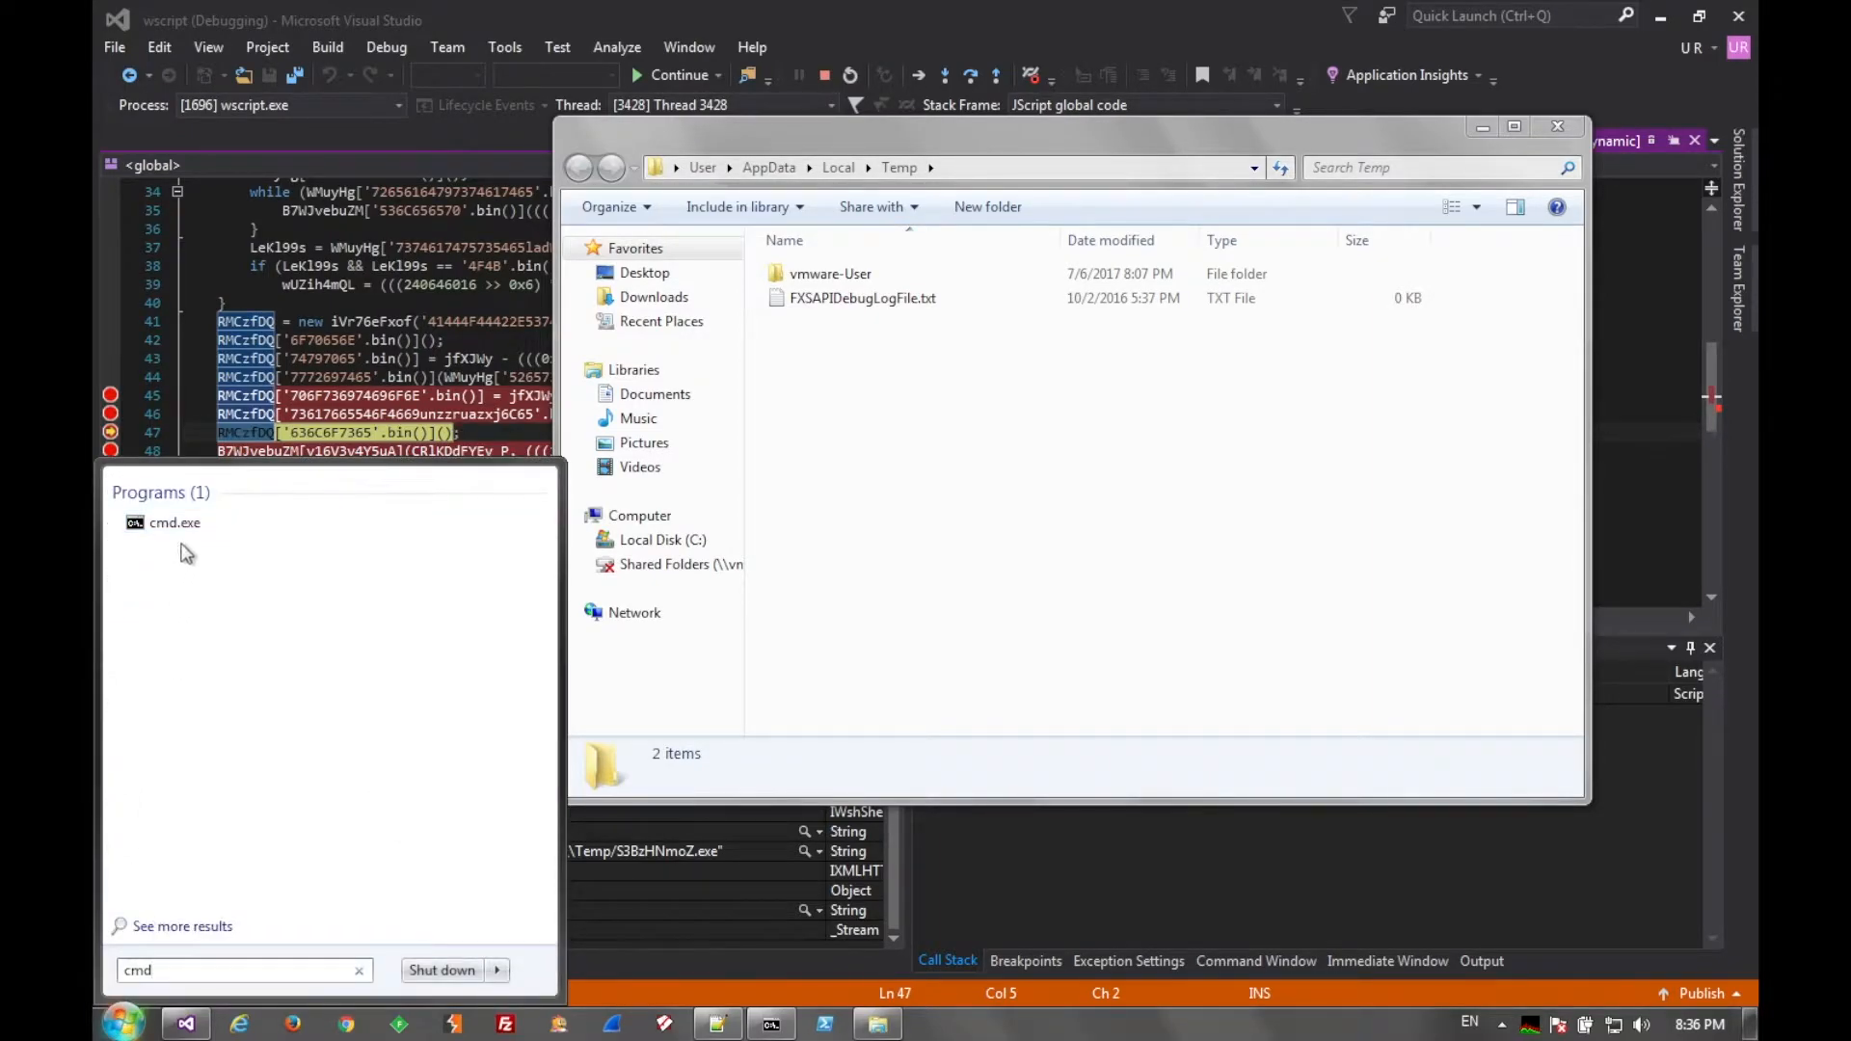
{"action": "right_click", "coordinate": [173, 523]}
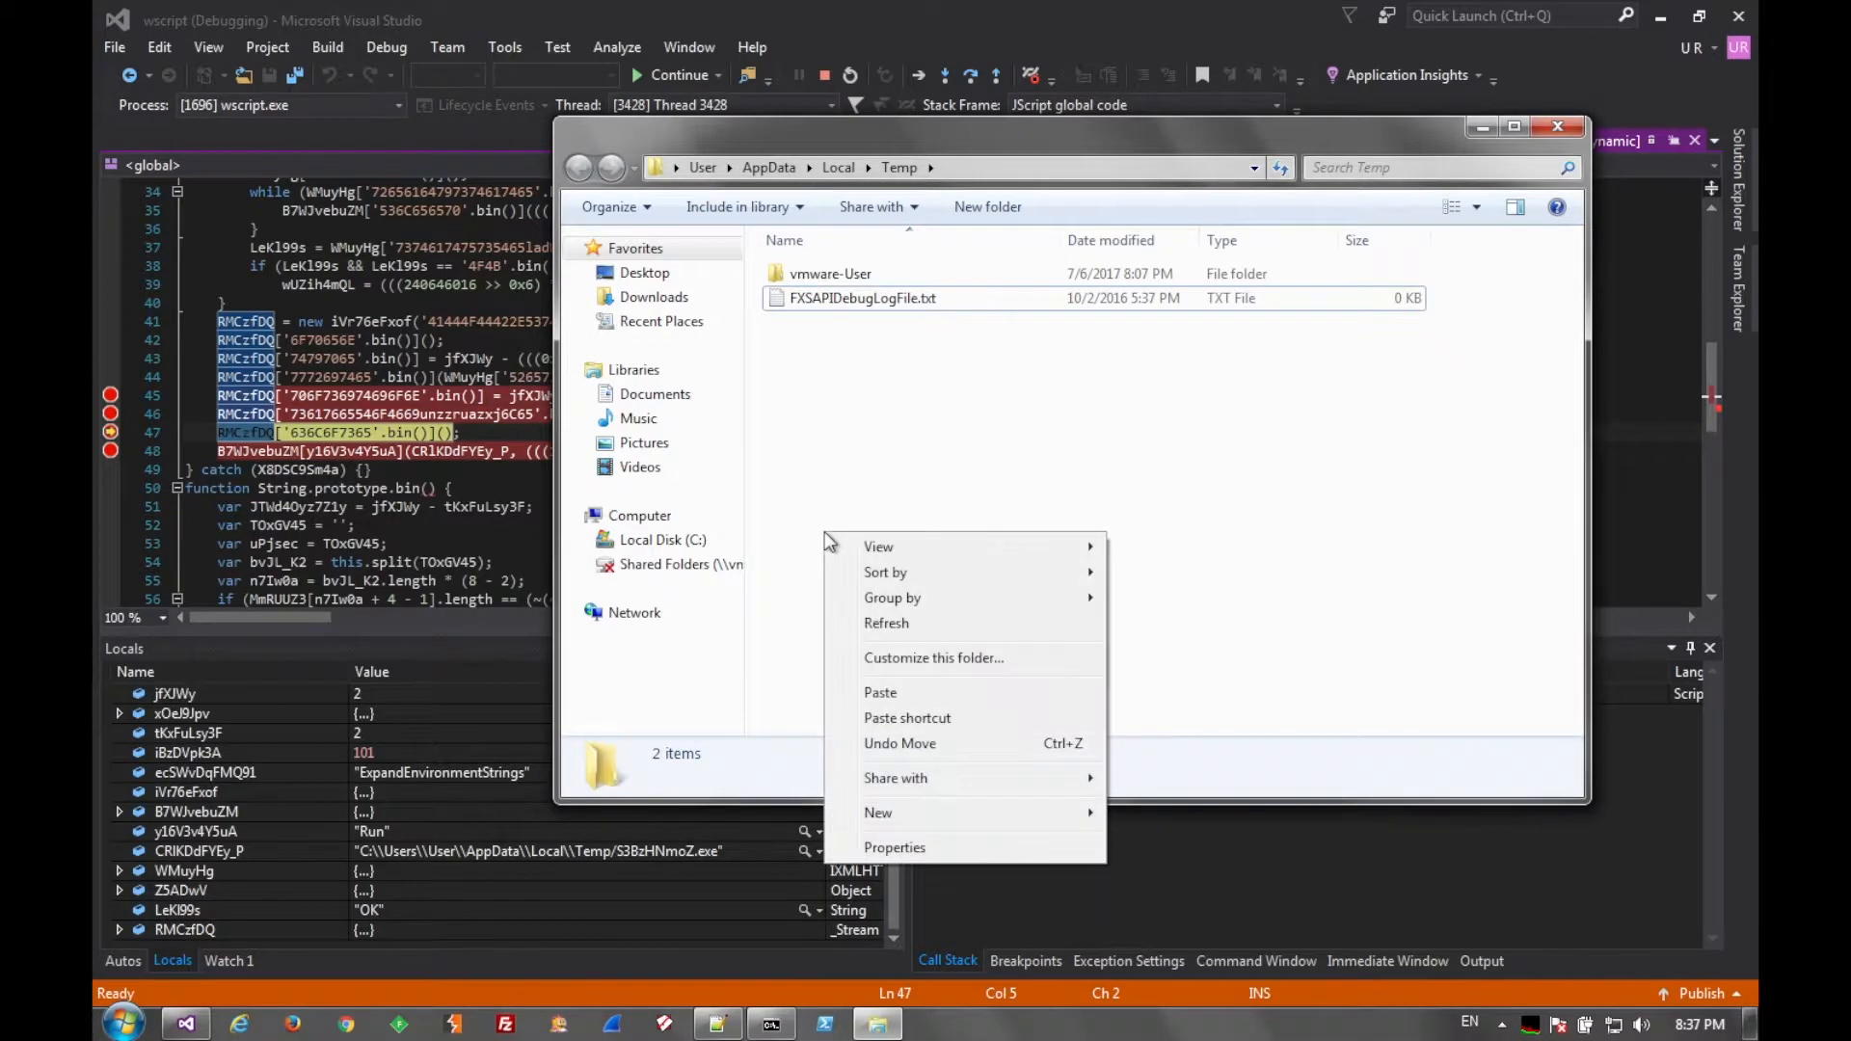
{"action": "left_click", "coordinate": [880, 692]}
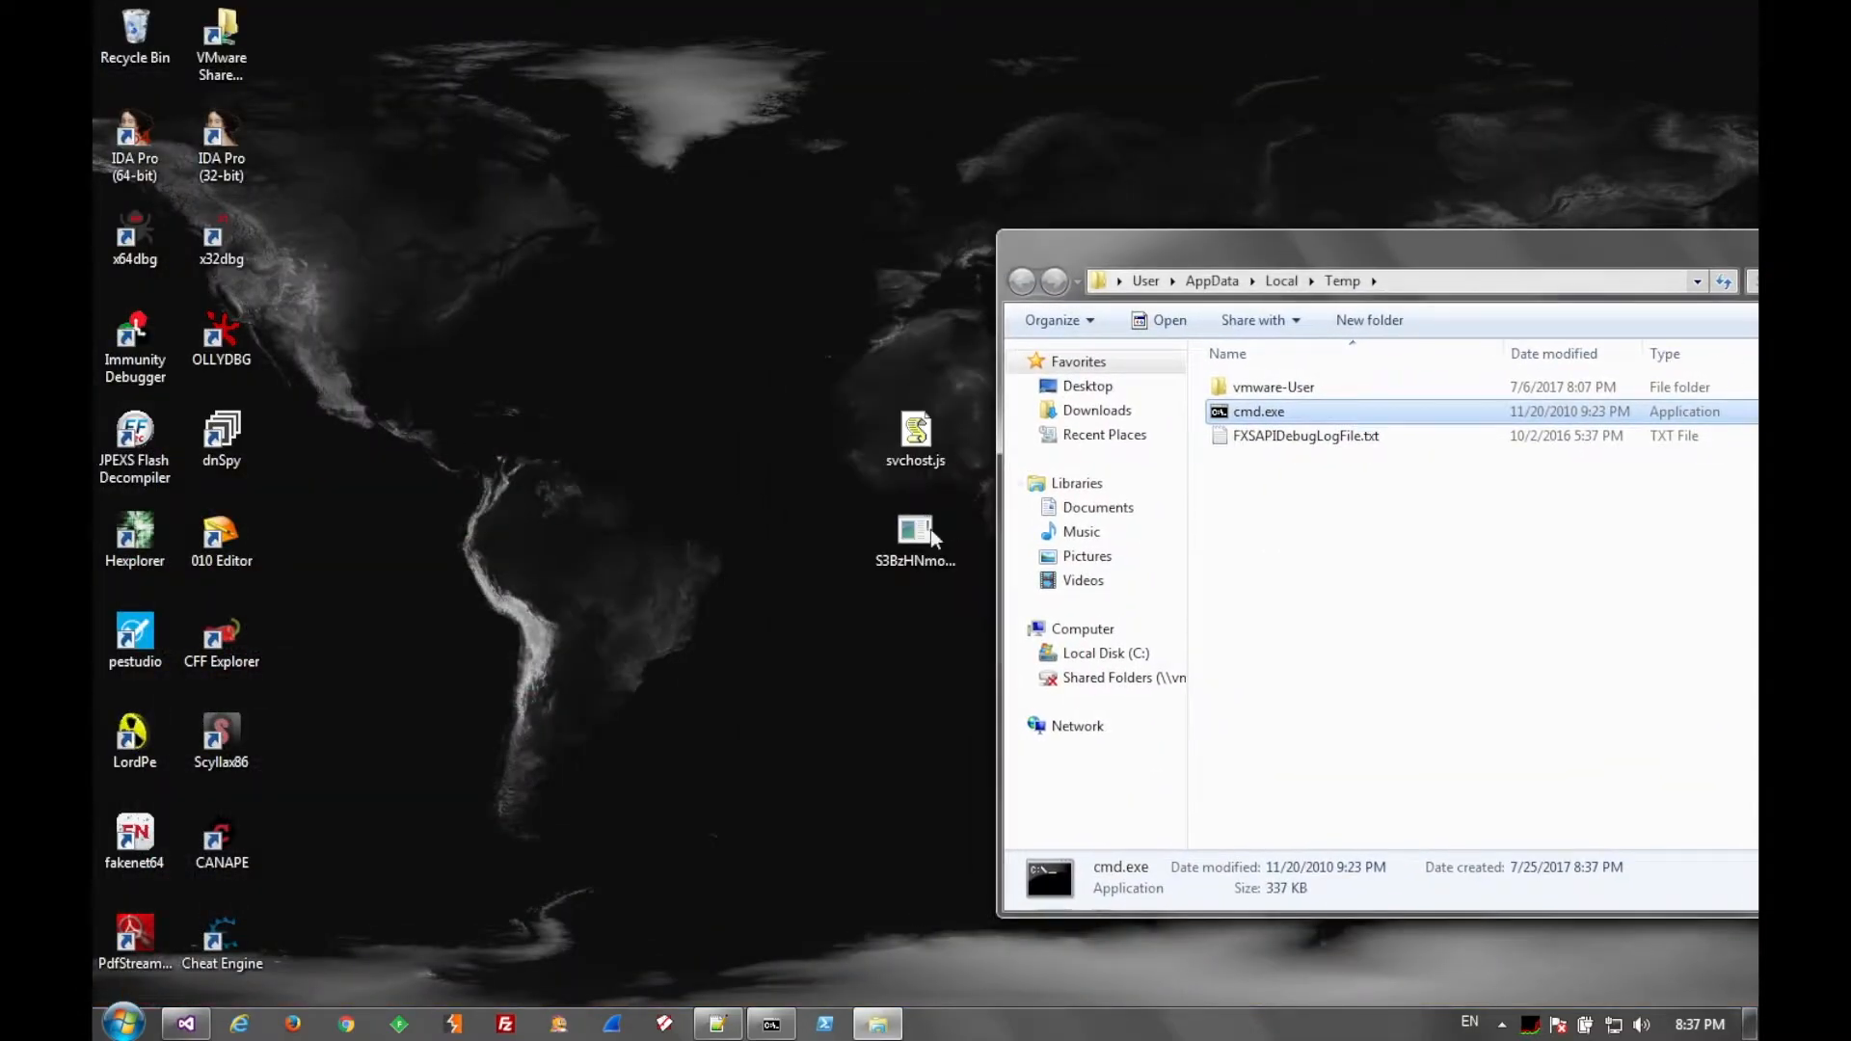
- Grab the desktop executable's name and begin renaming the pasted cmd.exe in Temp
{"action": "left_click", "coordinate": [916, 538]}
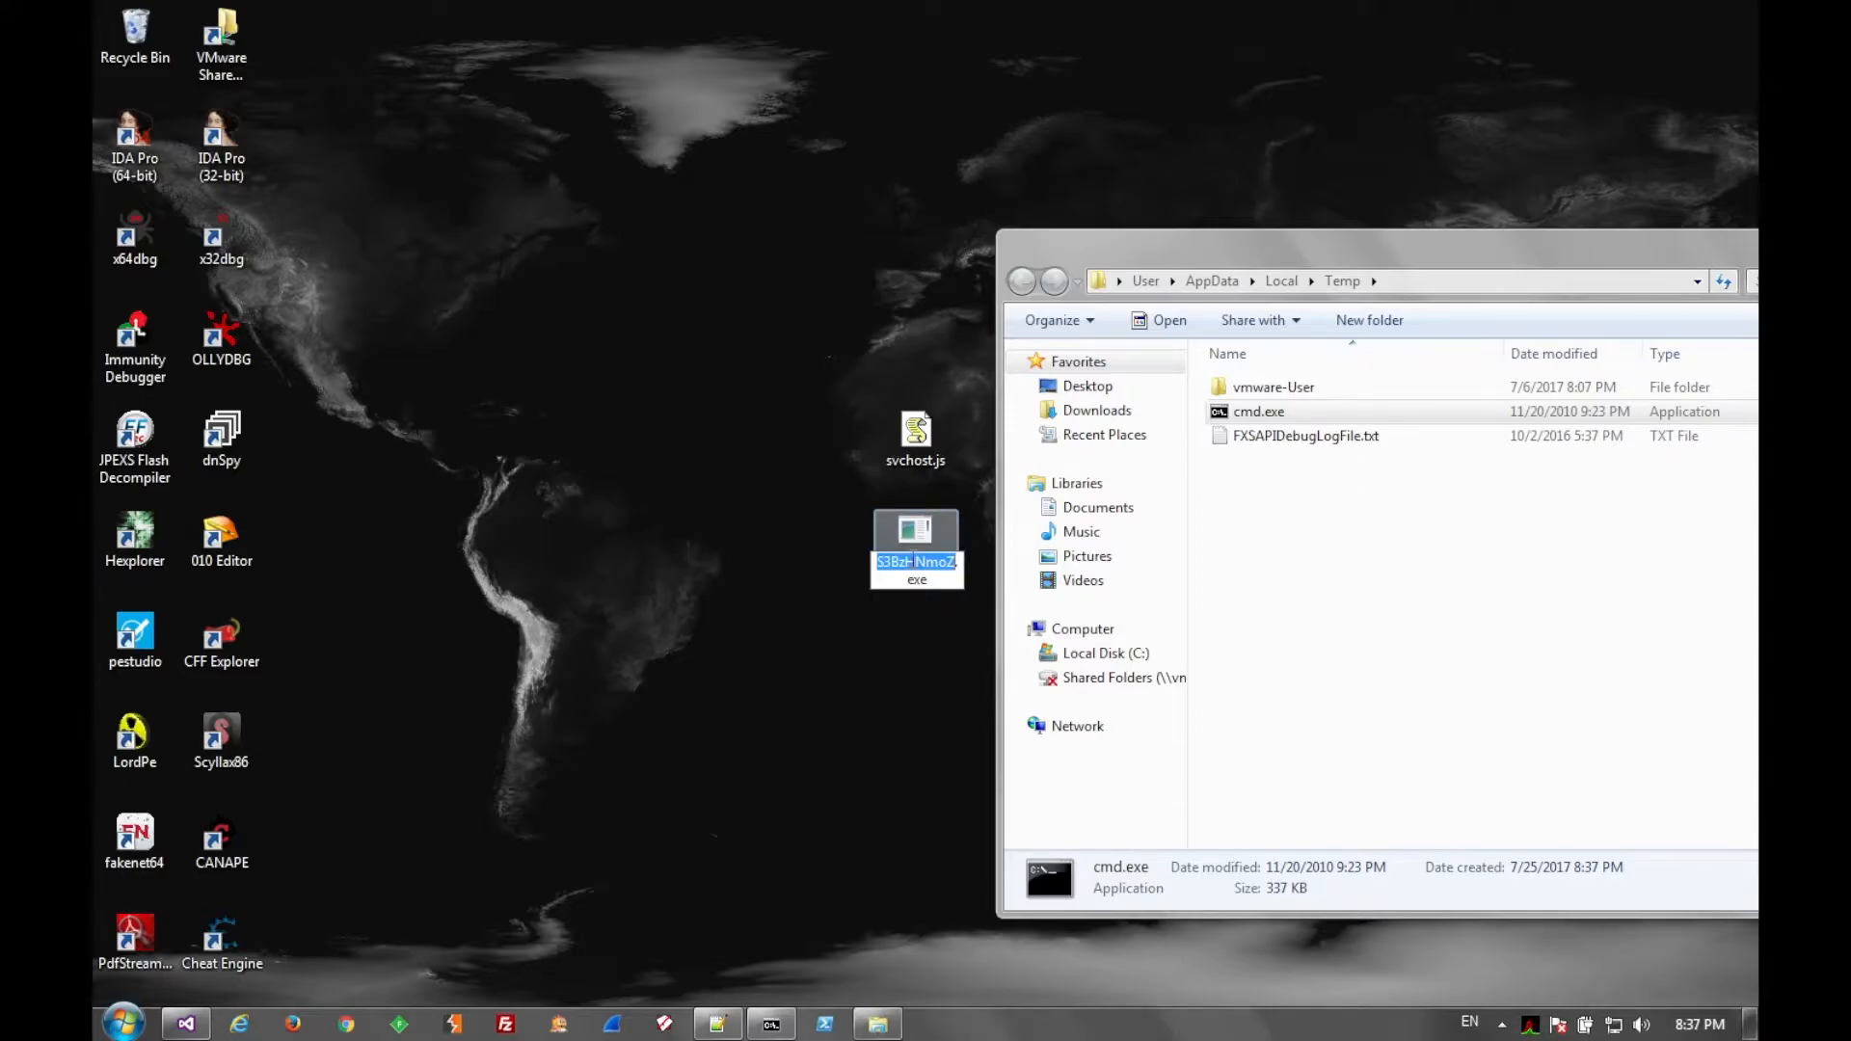
{"action": "left_click", "coordinate": [1257, 412]}
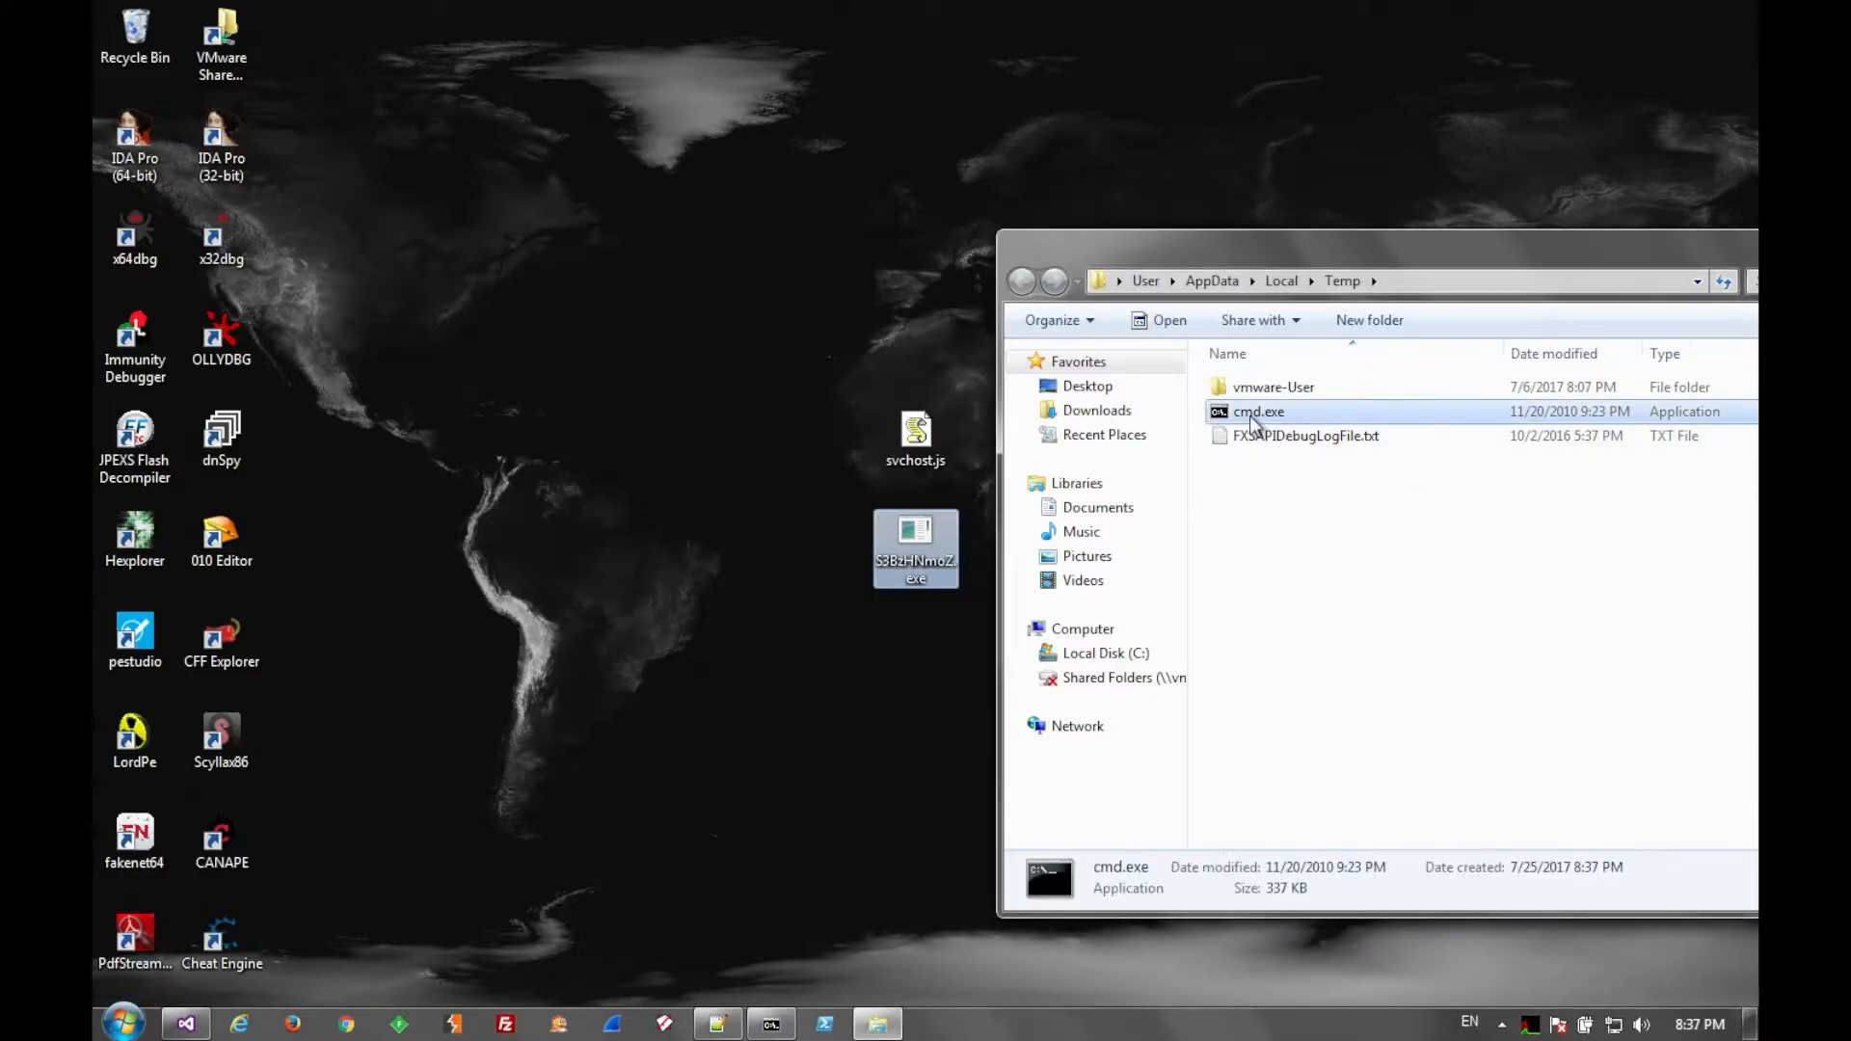
{"action": "left_click", "coordinate": [1257, 410]}
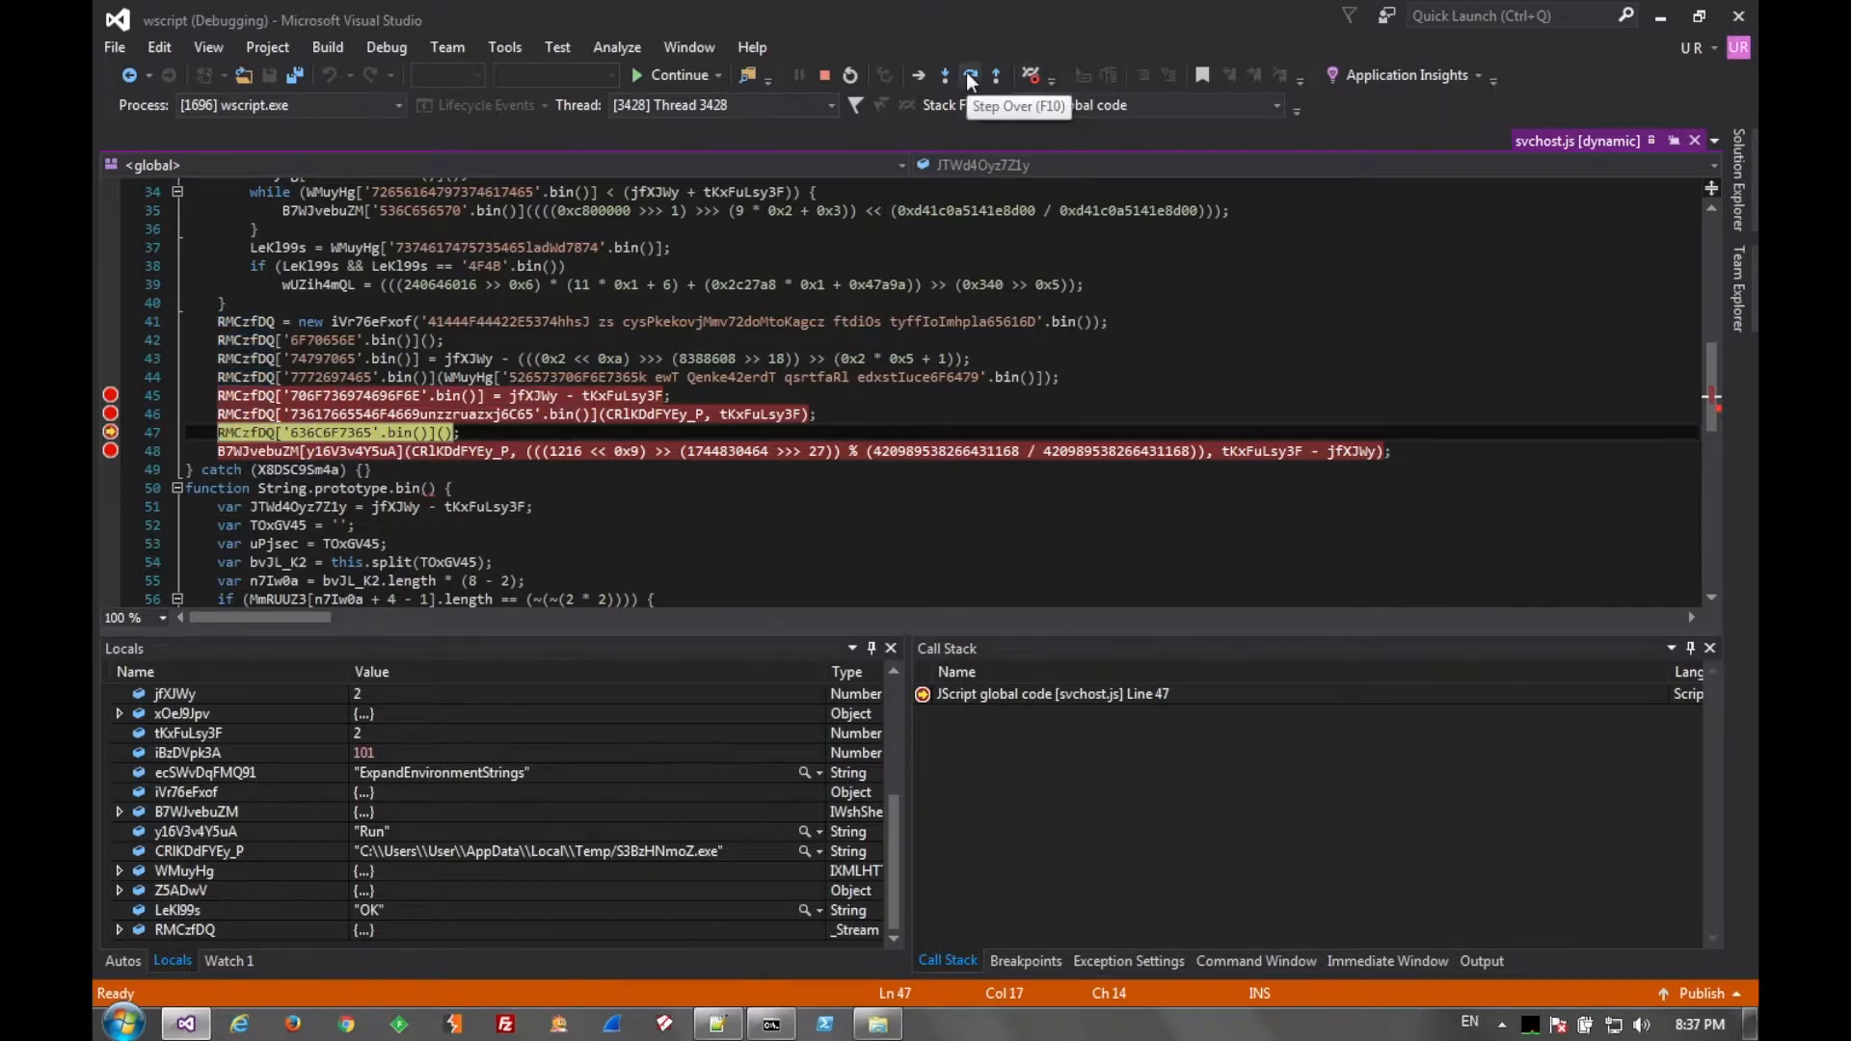
- Step over line 47 so the script finishes and the debugging session ends
{"action": "left_click", "coordinate": [968, 75]}
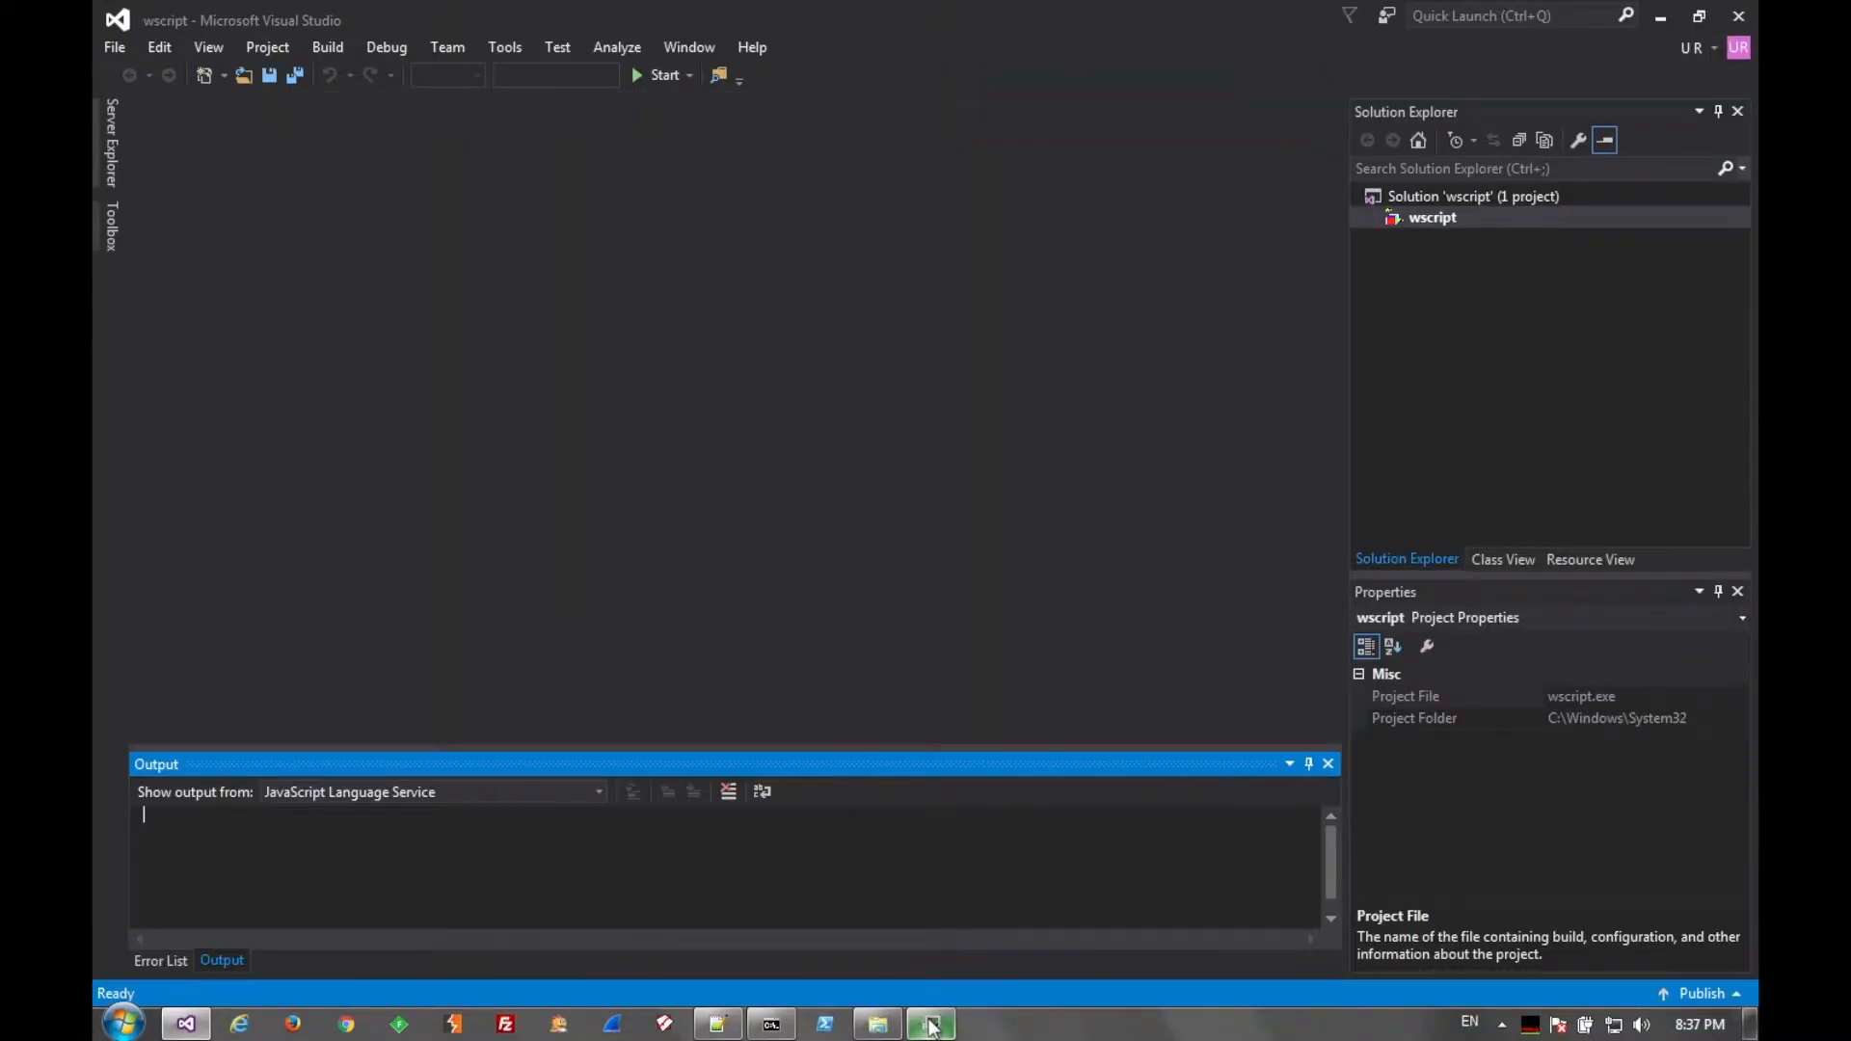
- Inspect S3BzHNmoZ.exe's windows in Process Hacker and close its command-console window
{"action": "left_click", "coordinate": [932, 1024]}
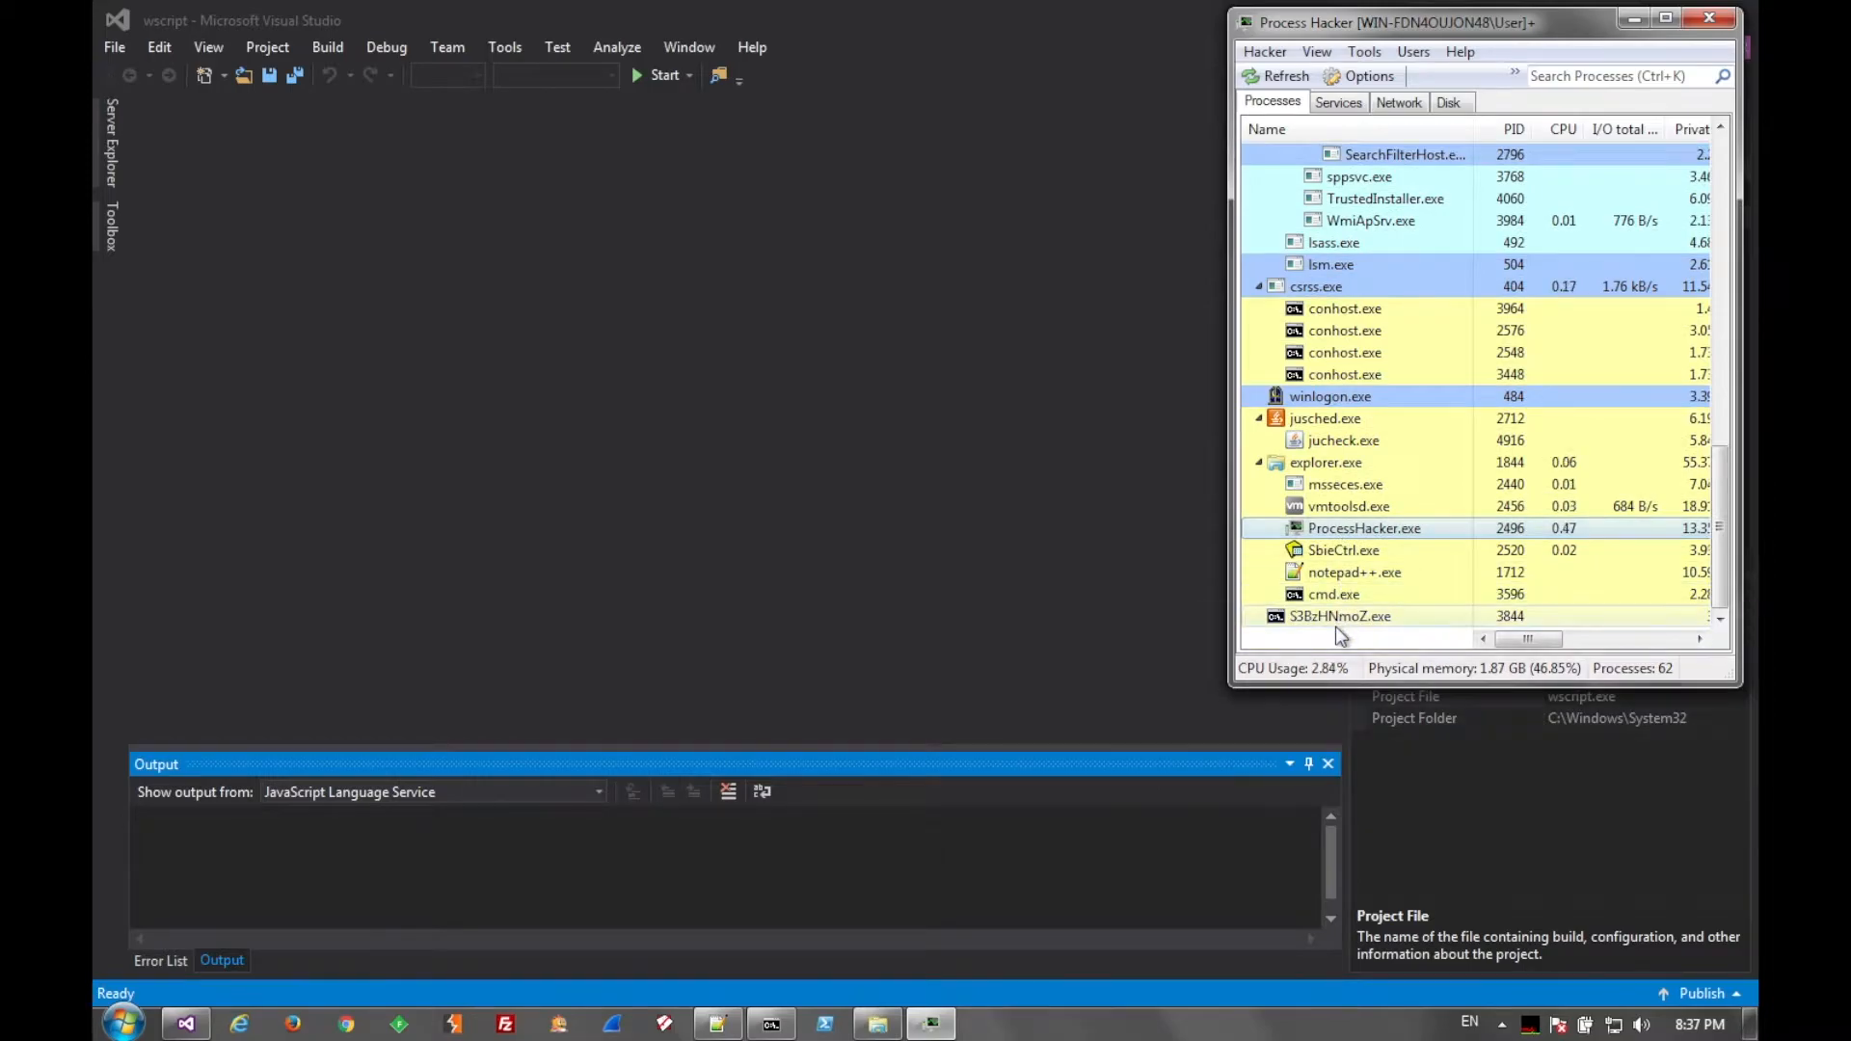
{"action": "double_click", "coordinate": [1339, 616]}
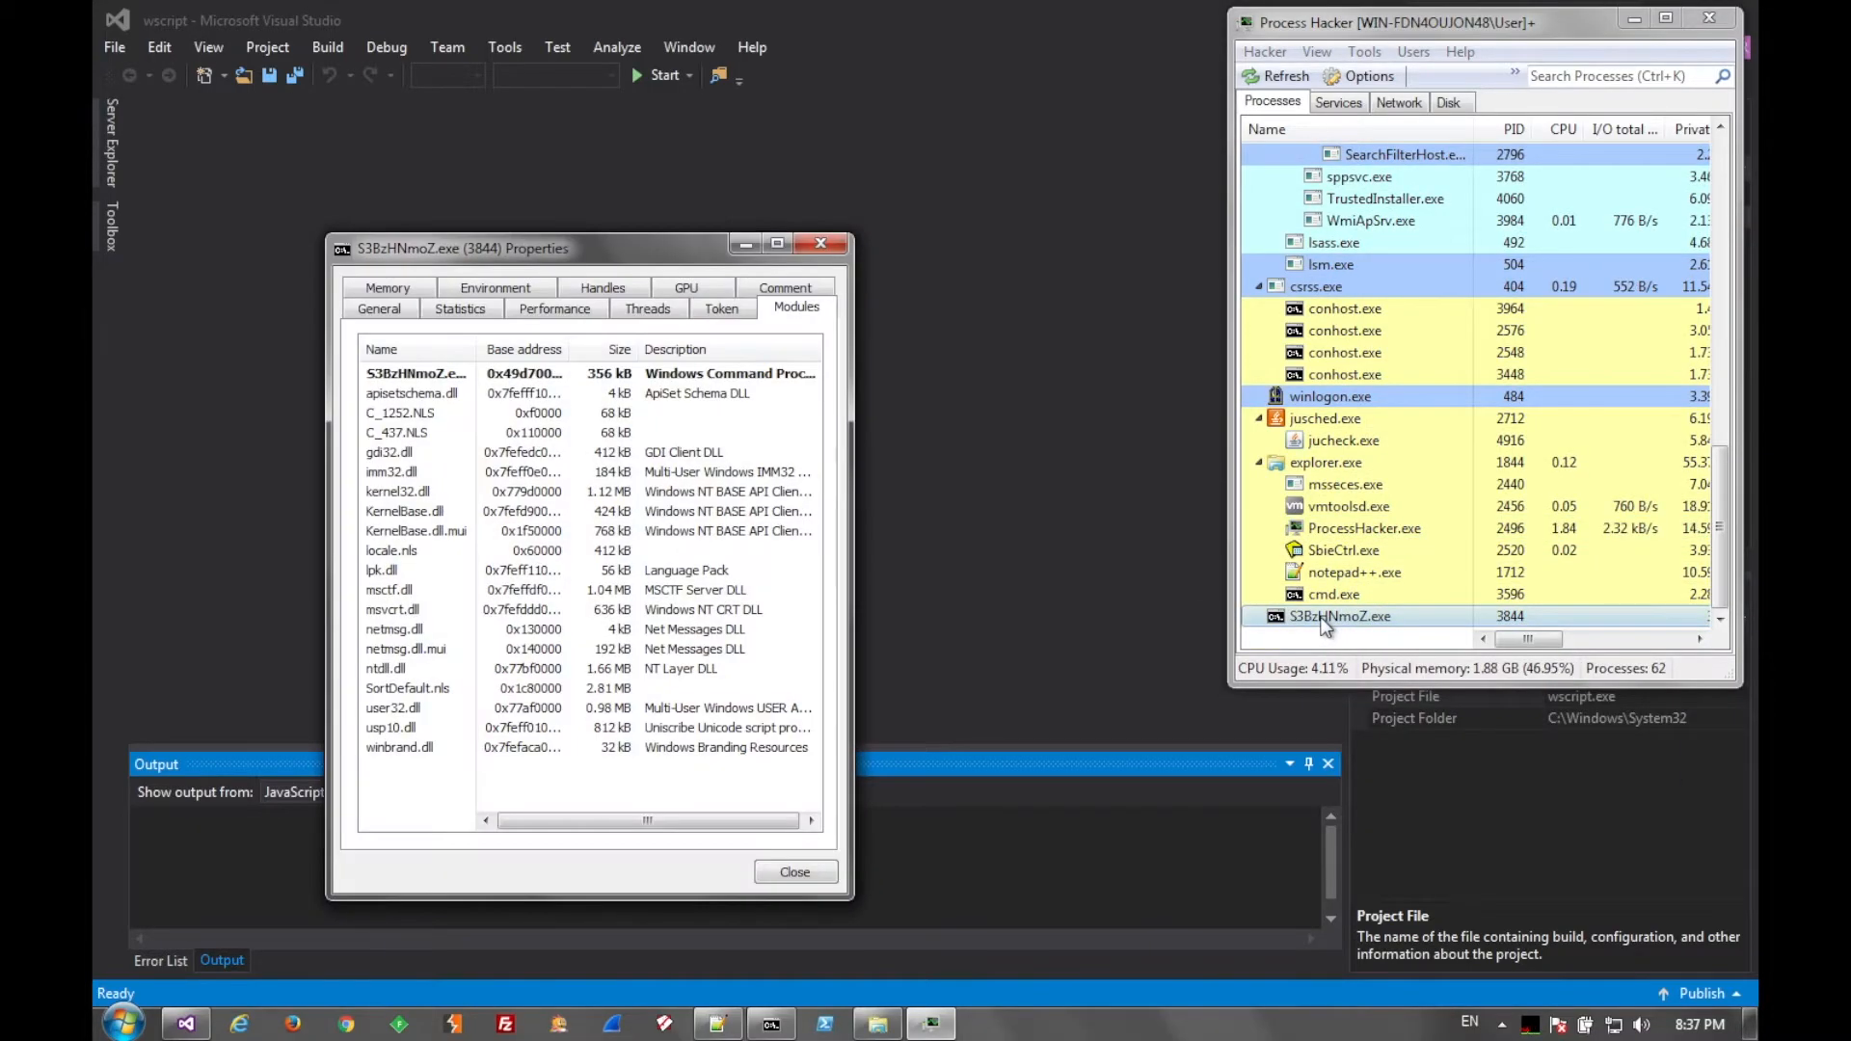
{"action": "left_click", "coordinate": [378, 307]}
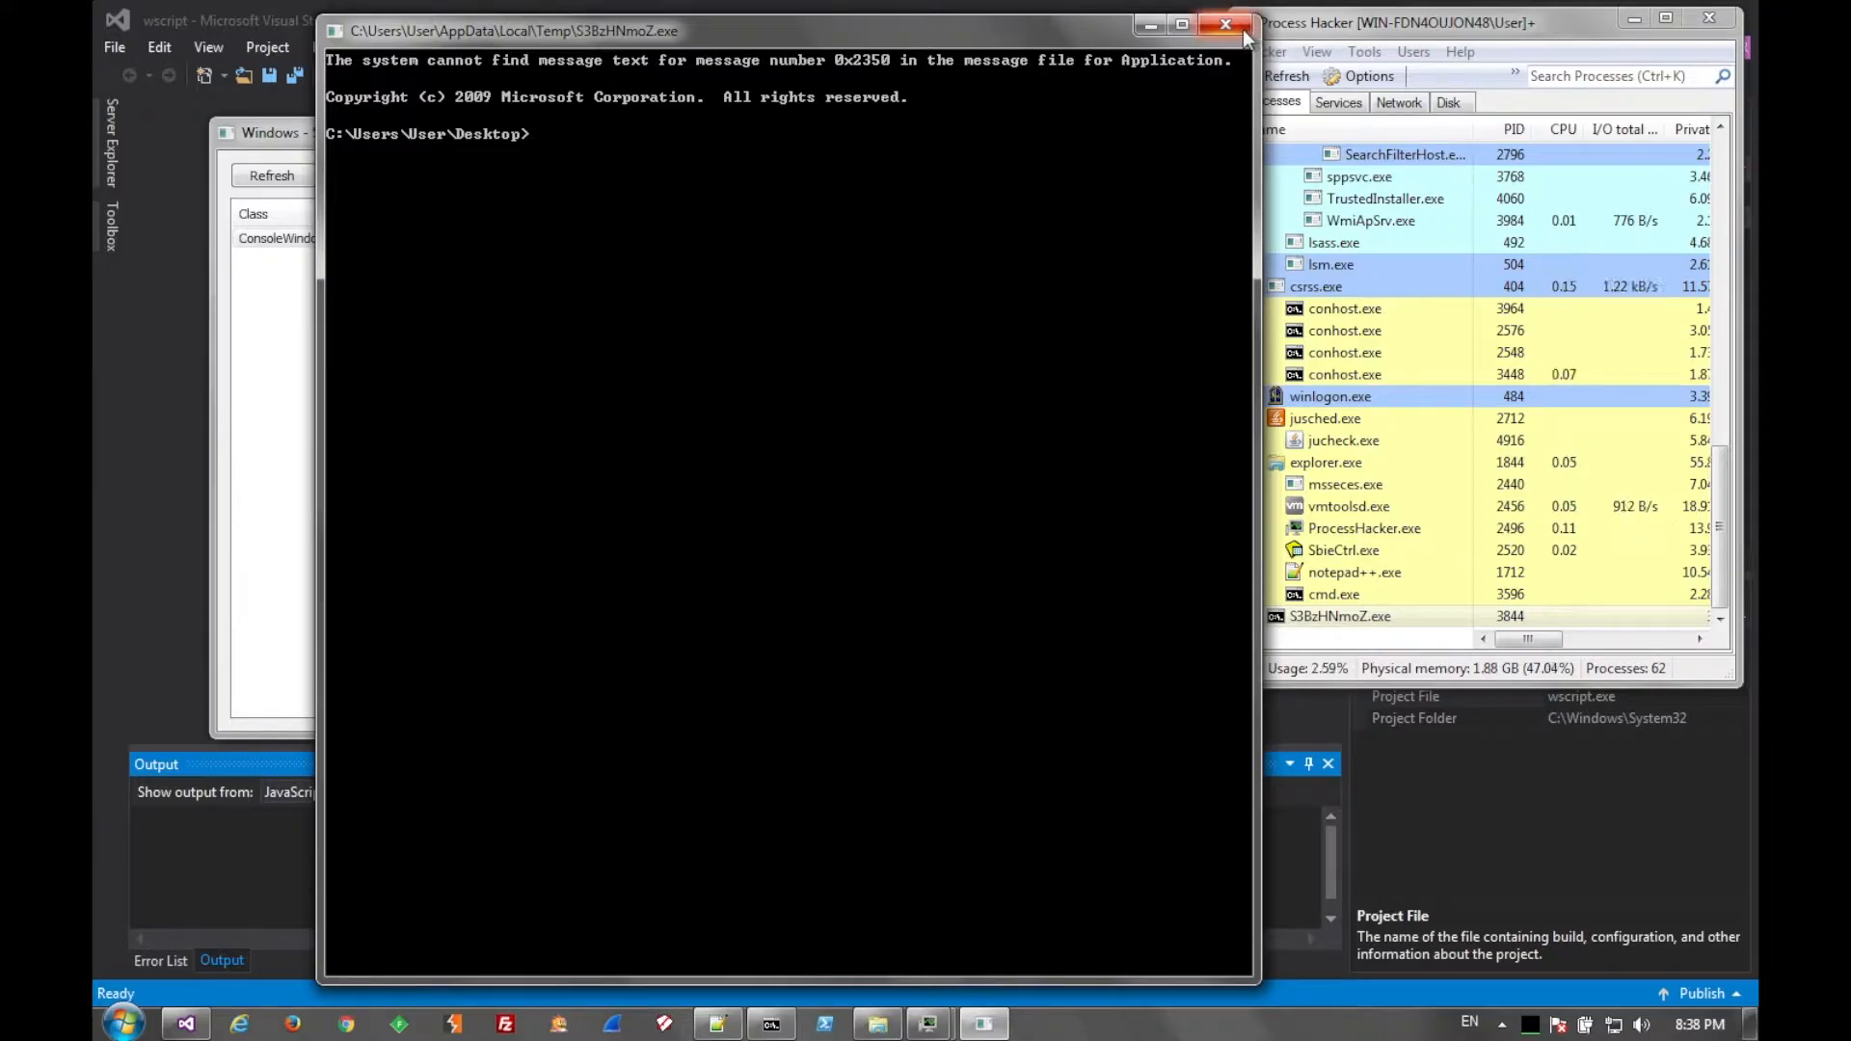
{"action": "mouse_move", "coordinate": [1226, 25]}
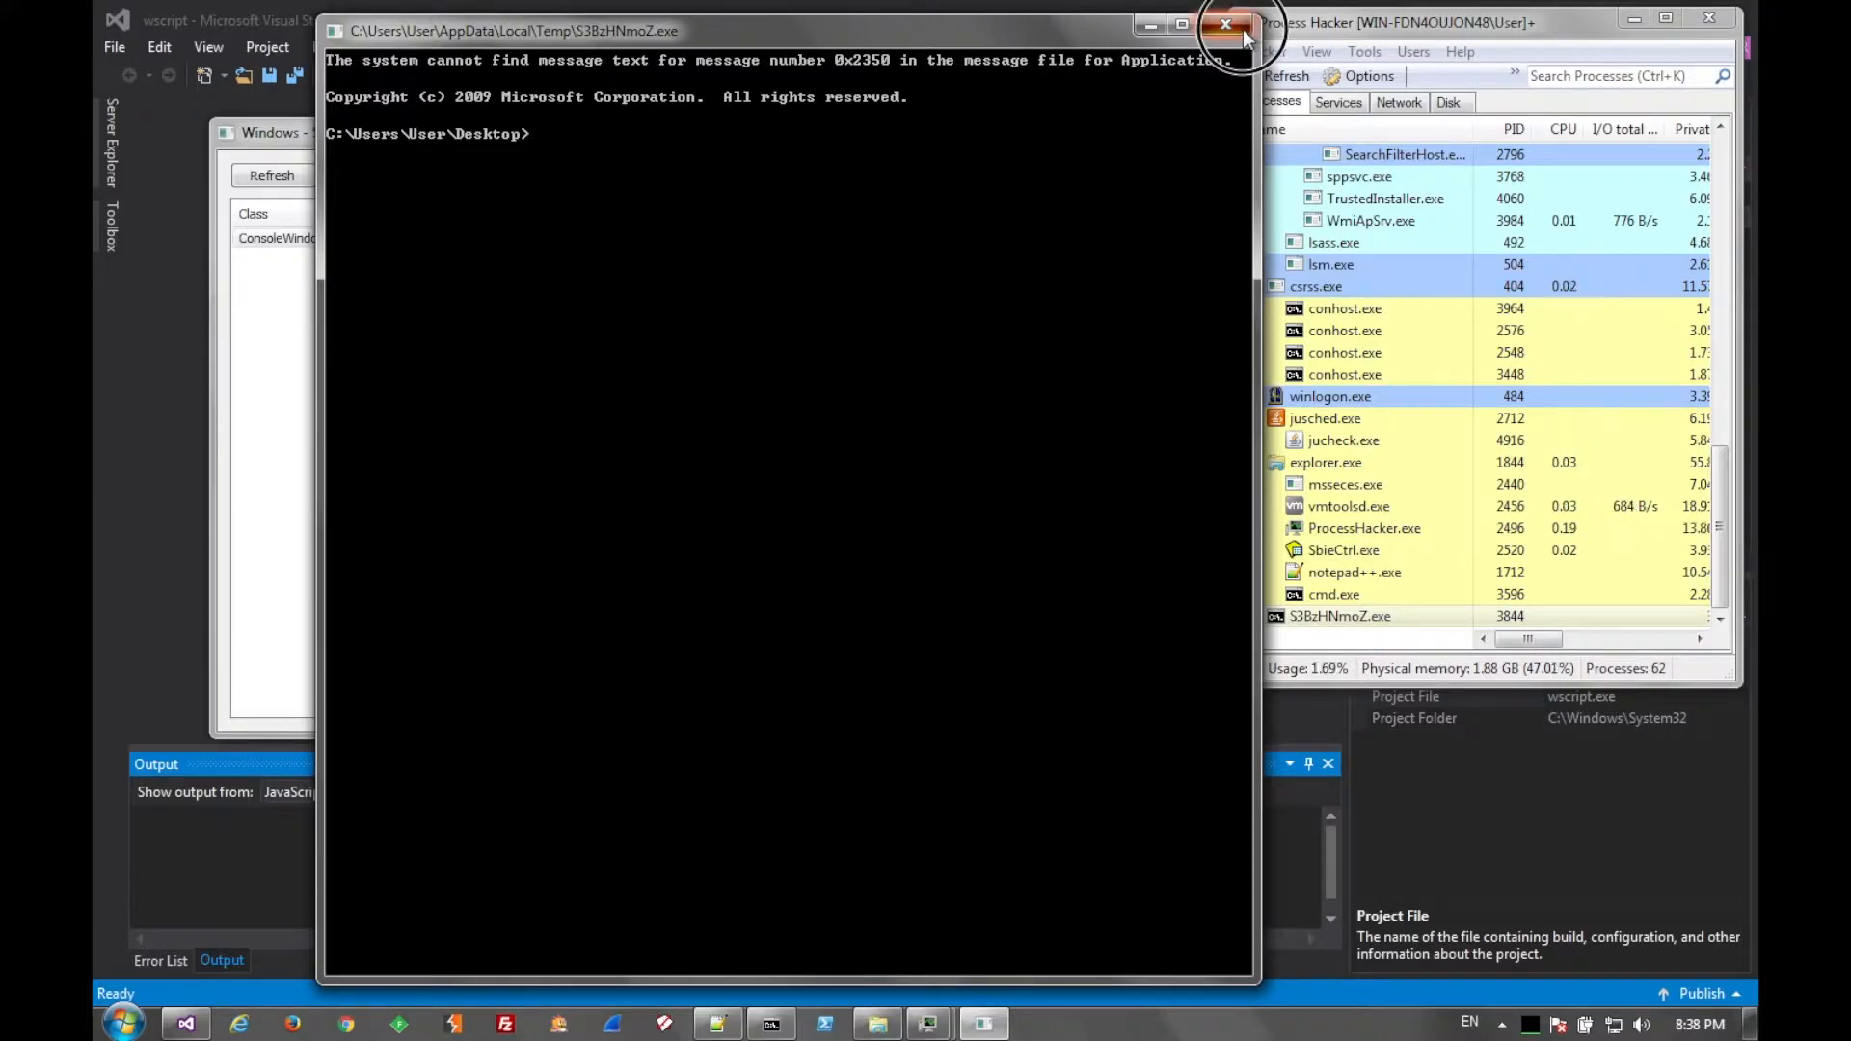
{"action": "left_click", "coordinate": [1225, 26]}
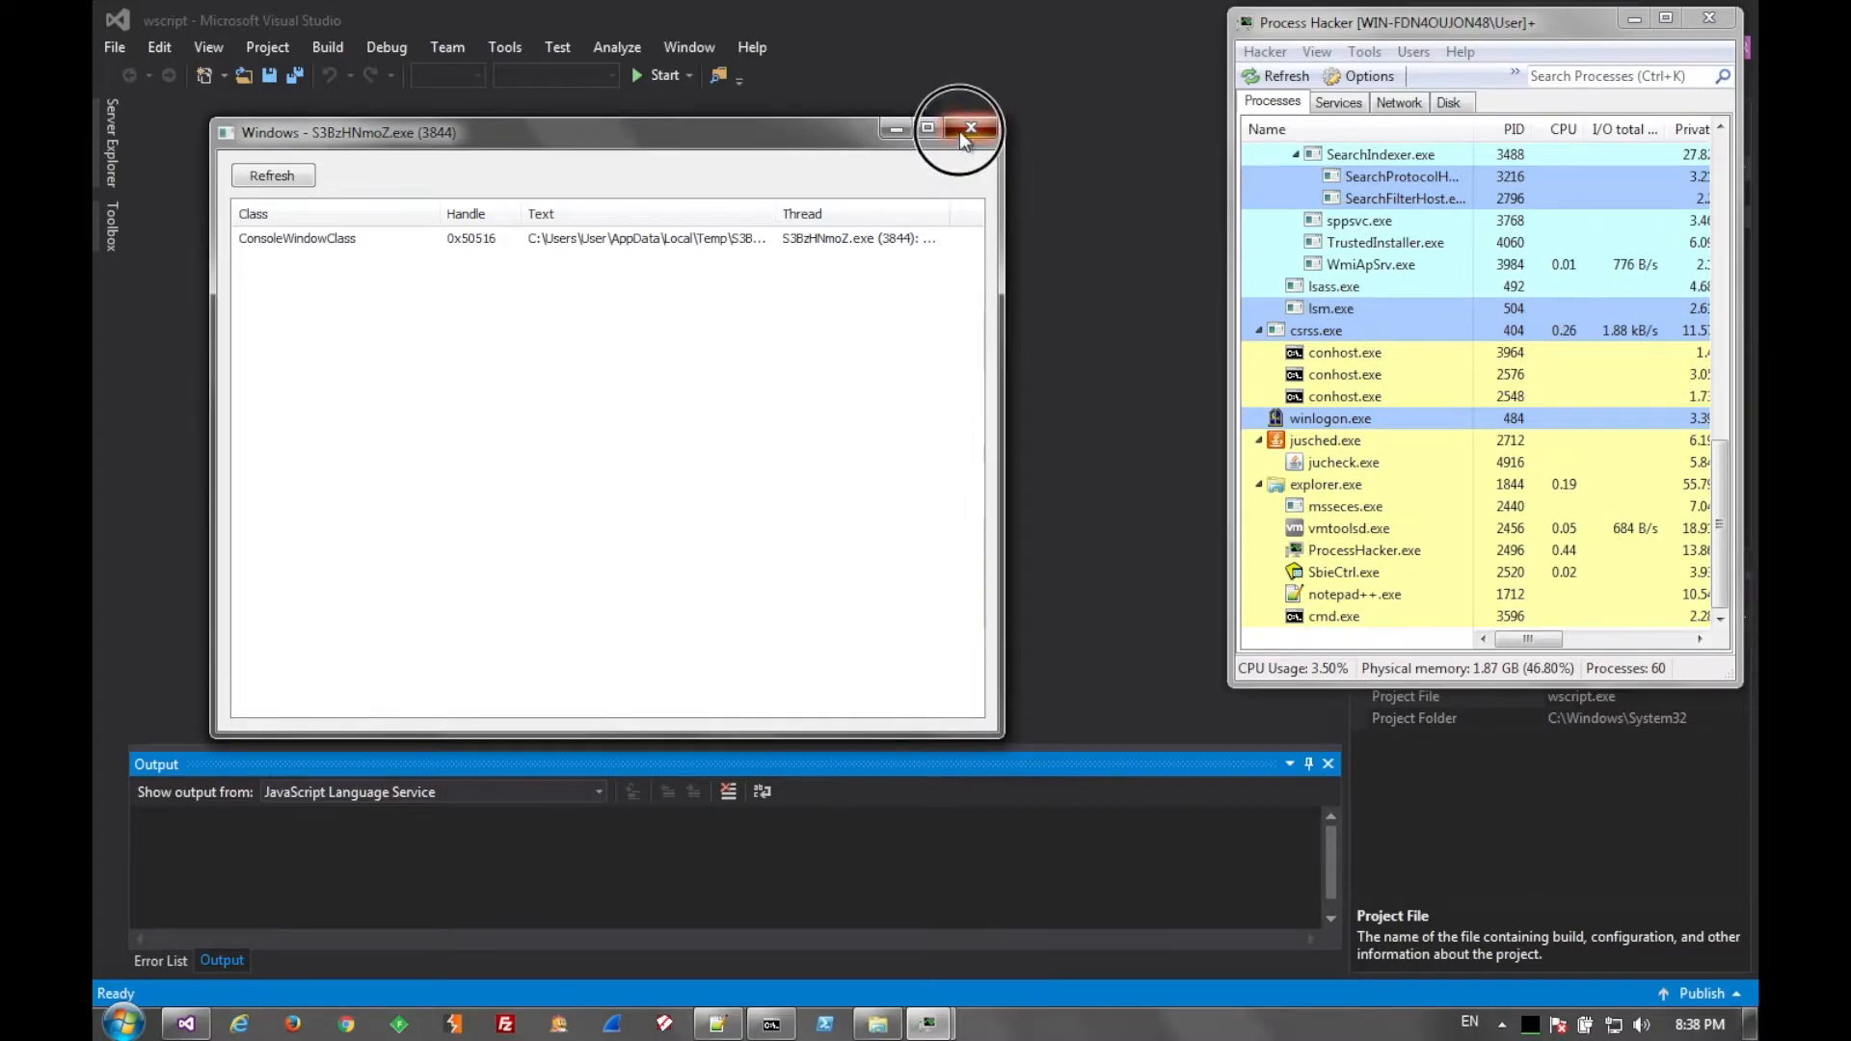
{"action": "left_click", "coordinate": [971, 127]}
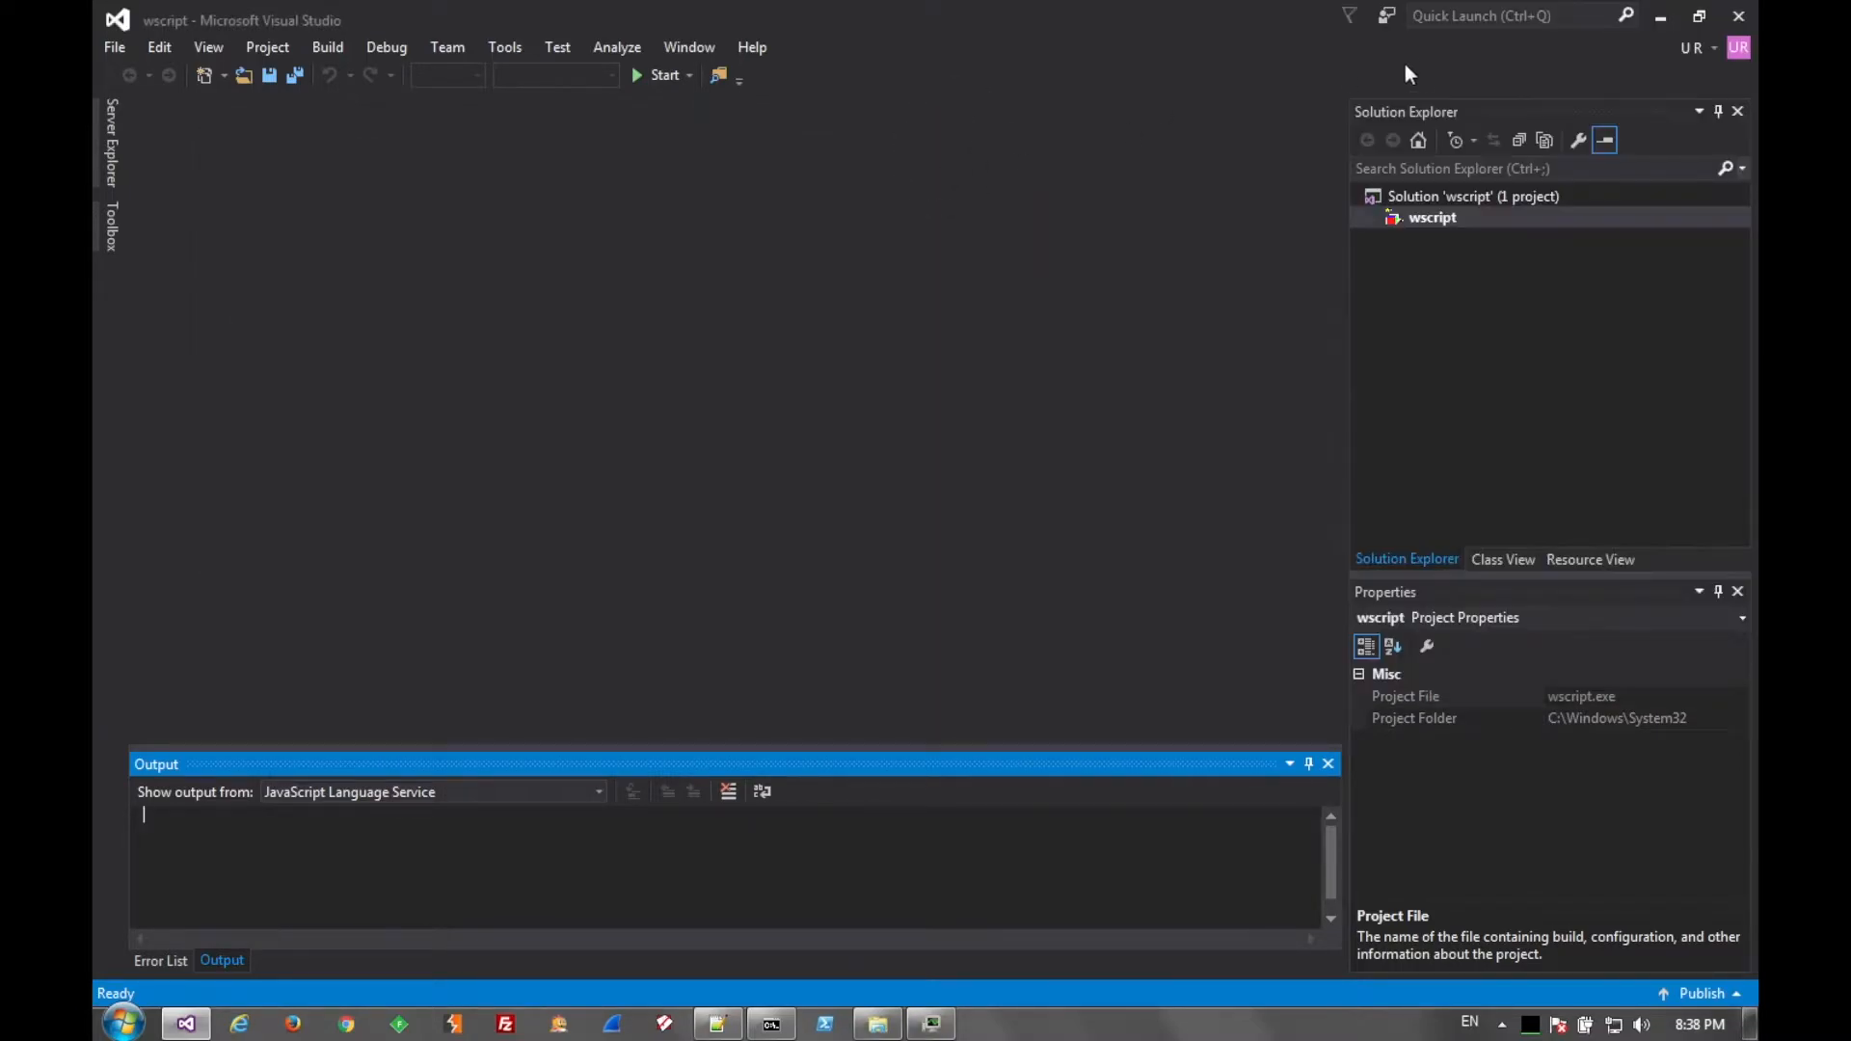
- Close the Temp folder window and select the desktop copy of S3BzHNmoZ.exe
{"action": "left_click", "coordinate": [1737, 16]}
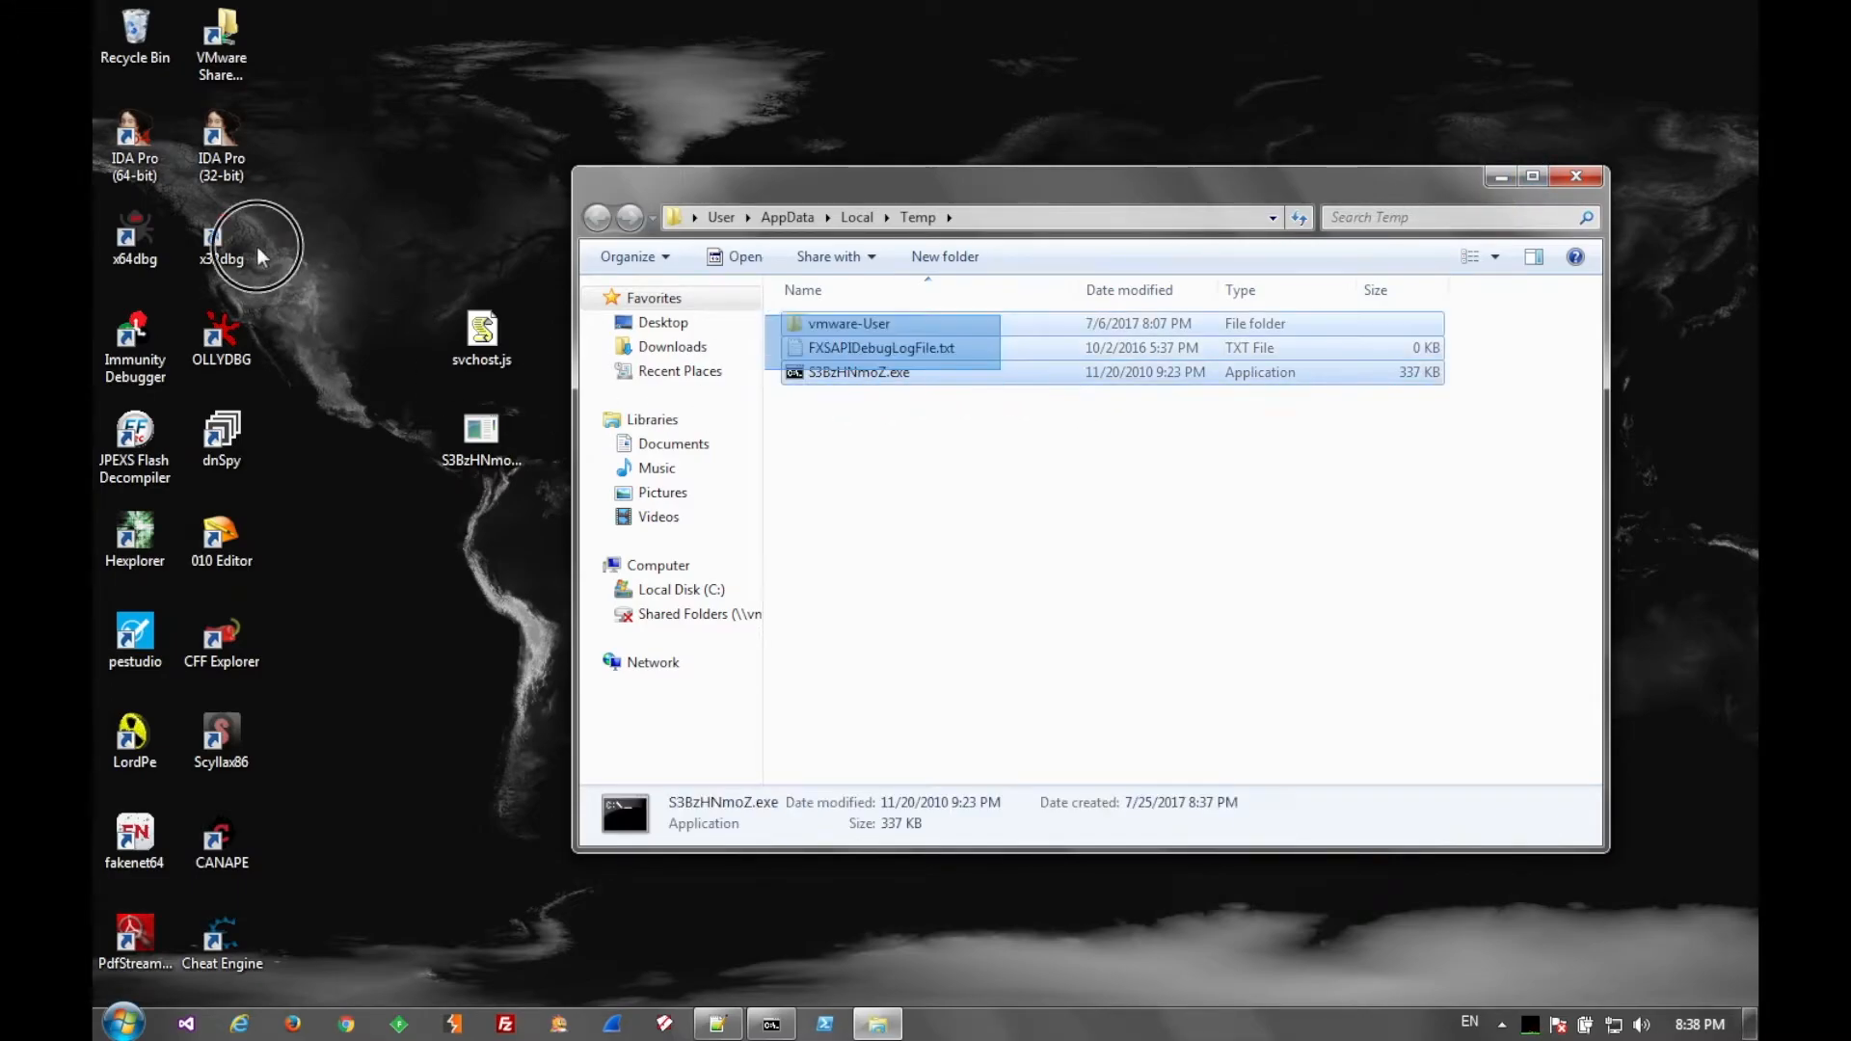
{"action": "left_click", "coordinate": [858, 372]}
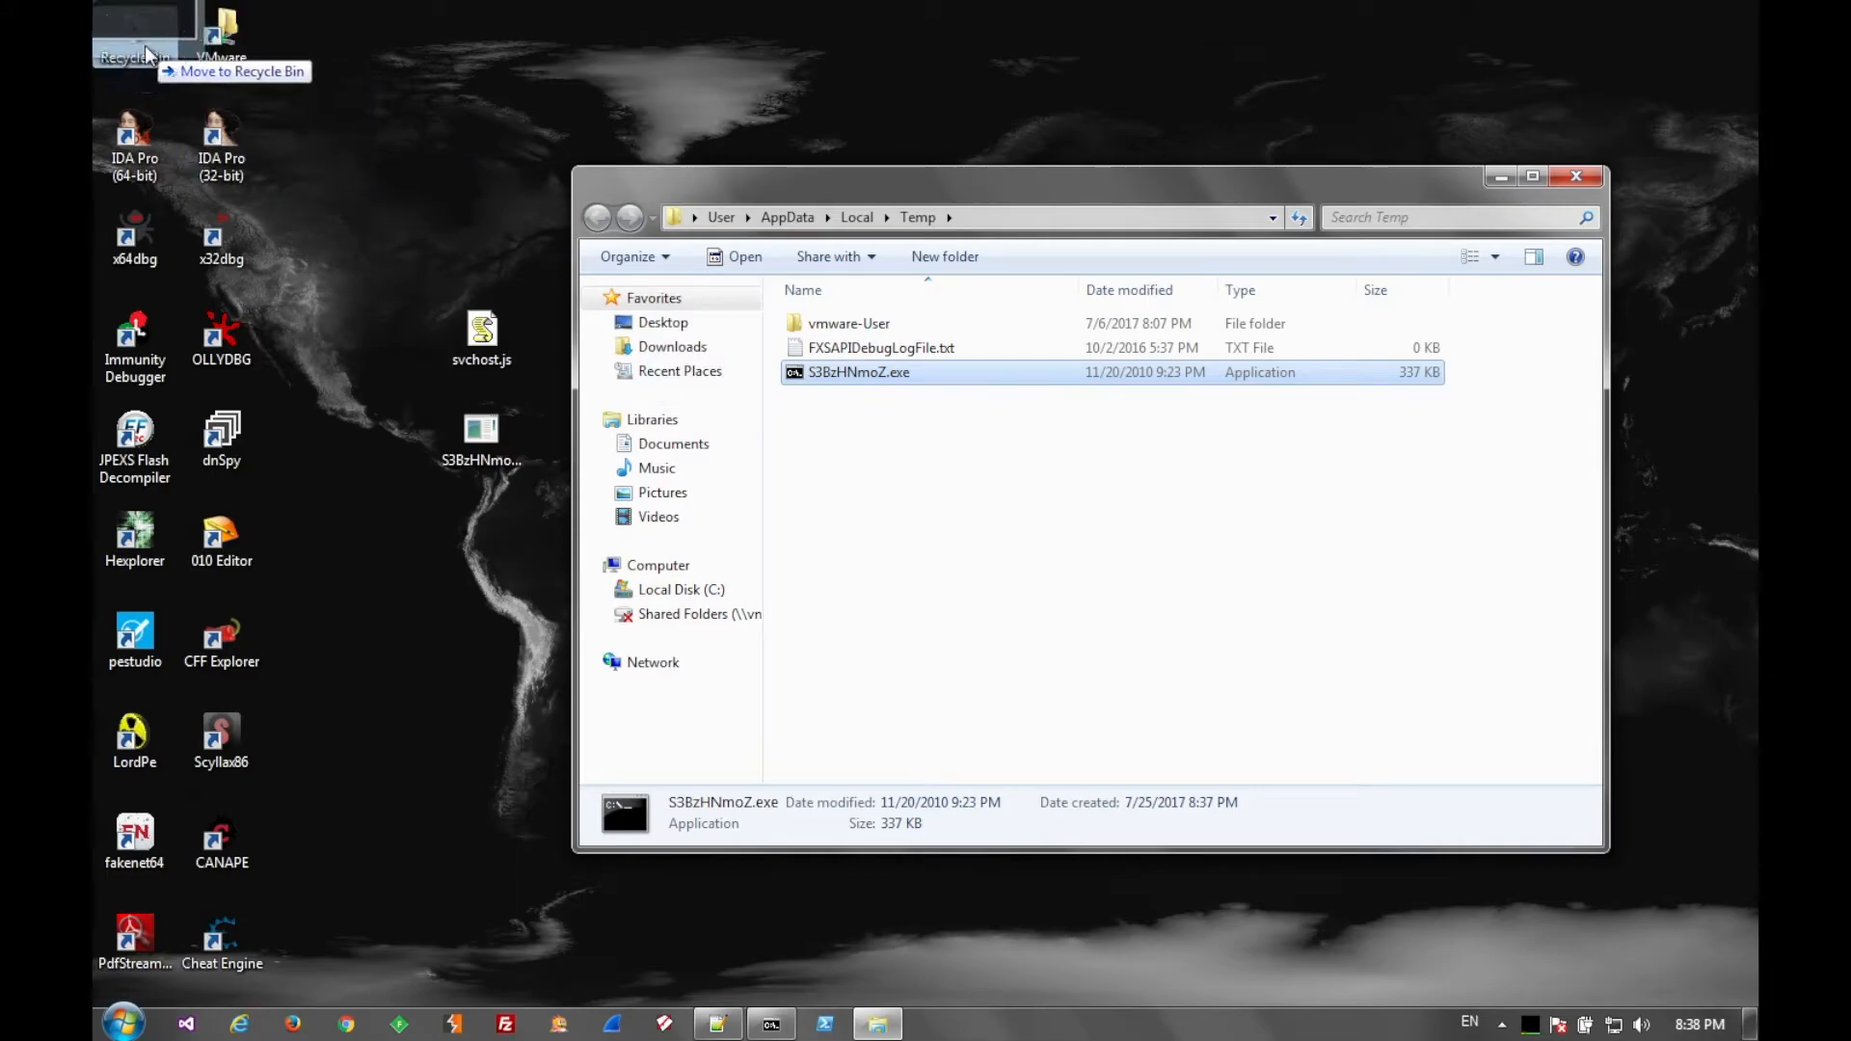
{"action": "left_click", "coordinate": [1577, 175]}
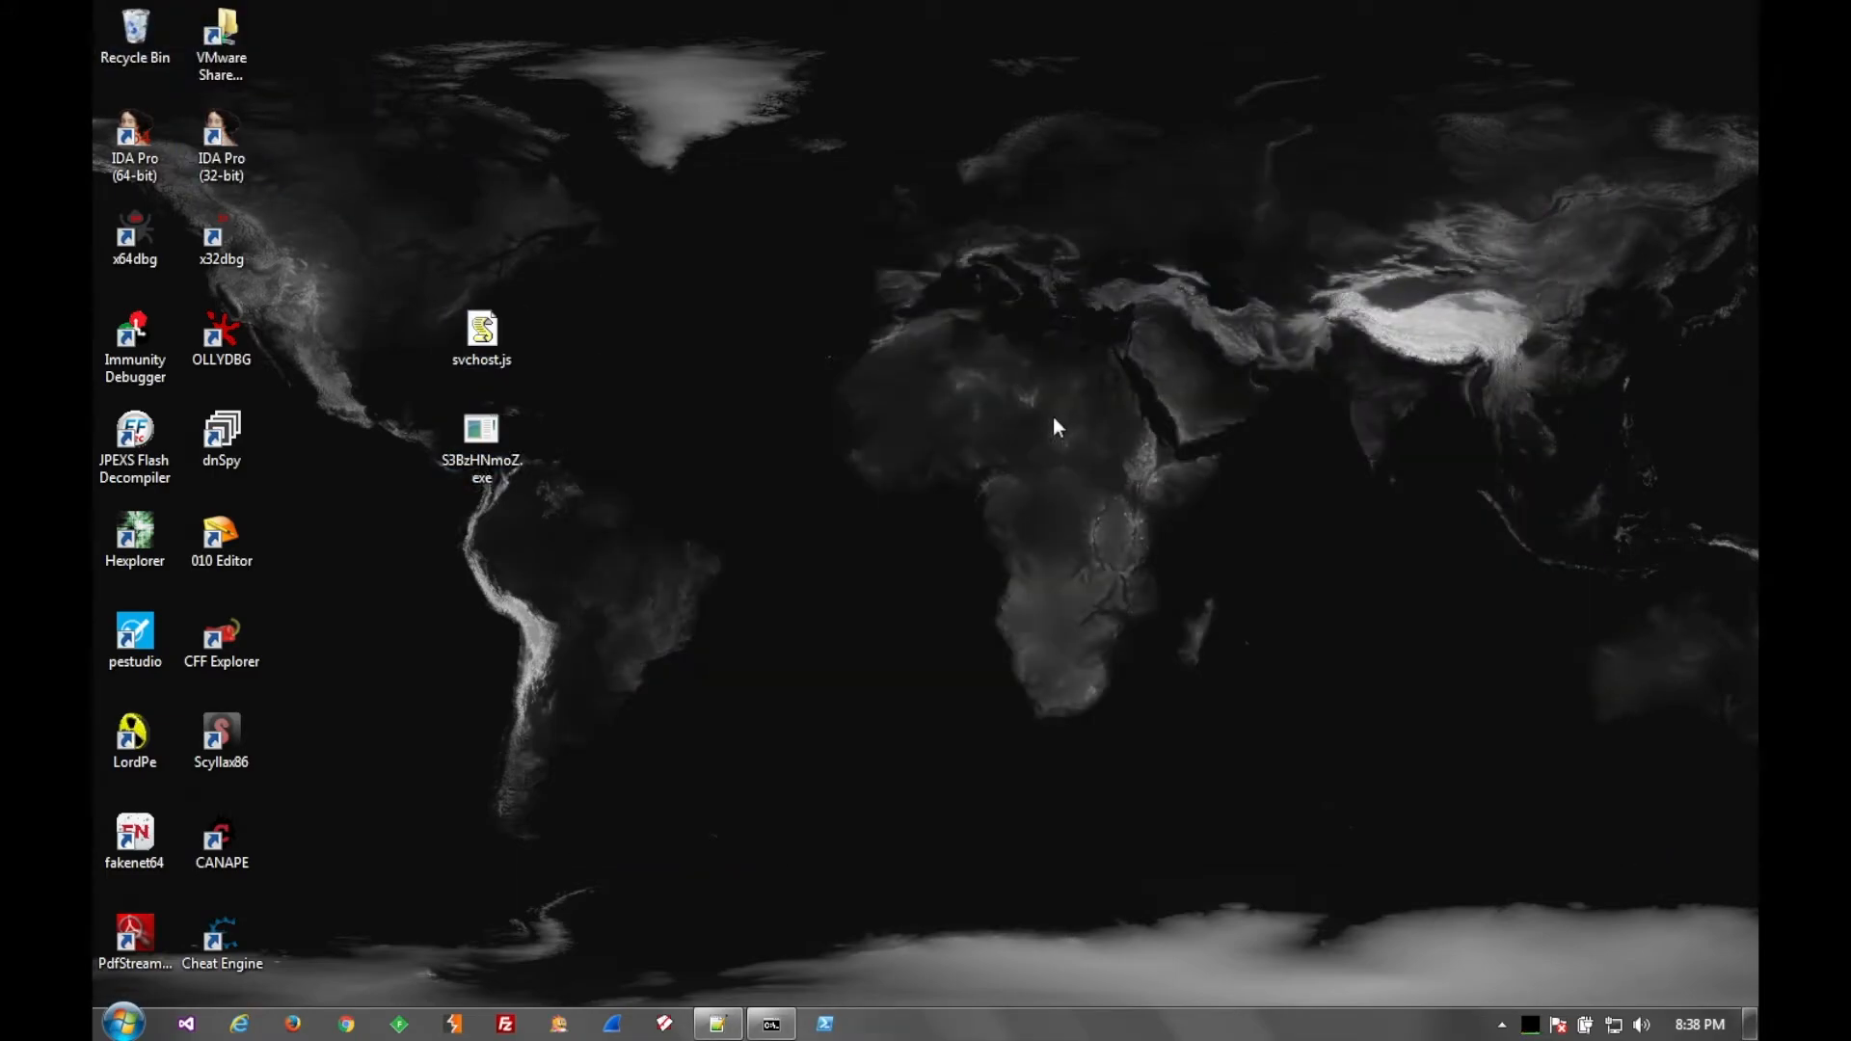
{"action": "left_click", "coordinate": [480, 443]}
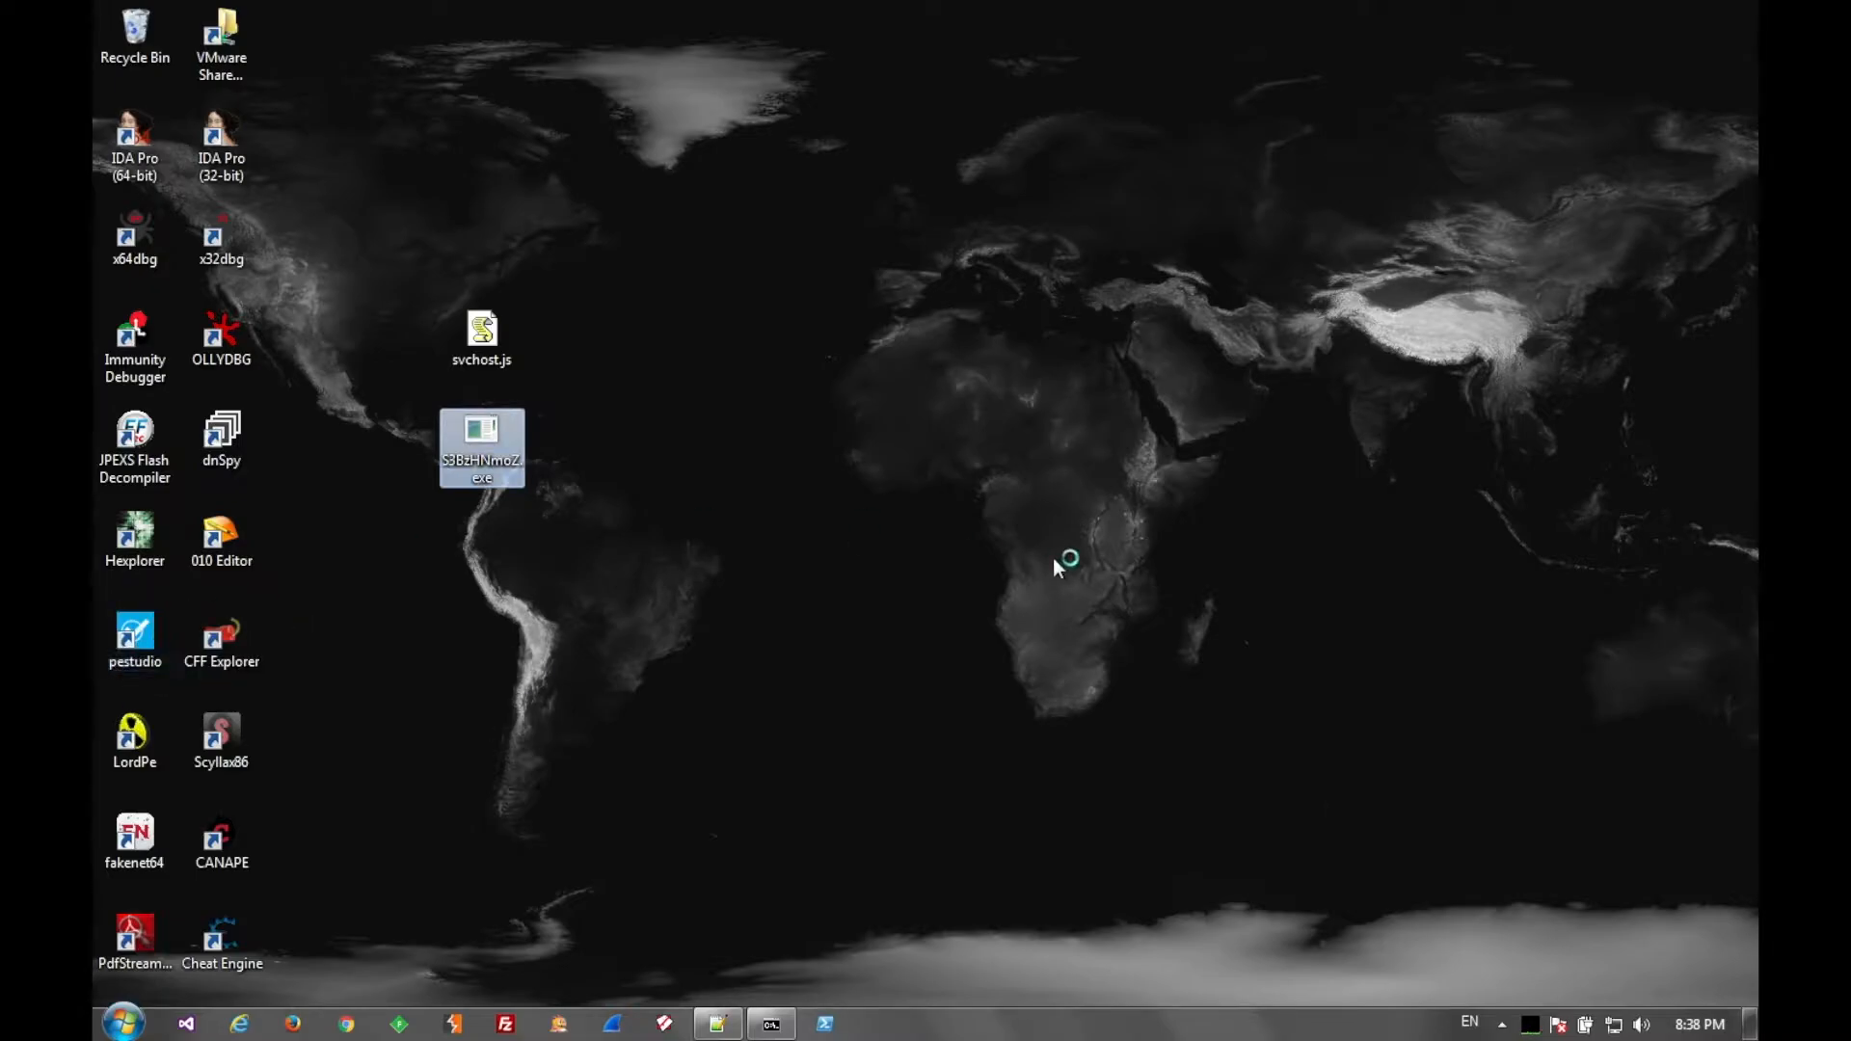
- Open the sample in pestudio and review its VirusTotal detections (46/63, Ursnif)
{"action": "double_click", "coordinate": [482, 446]}
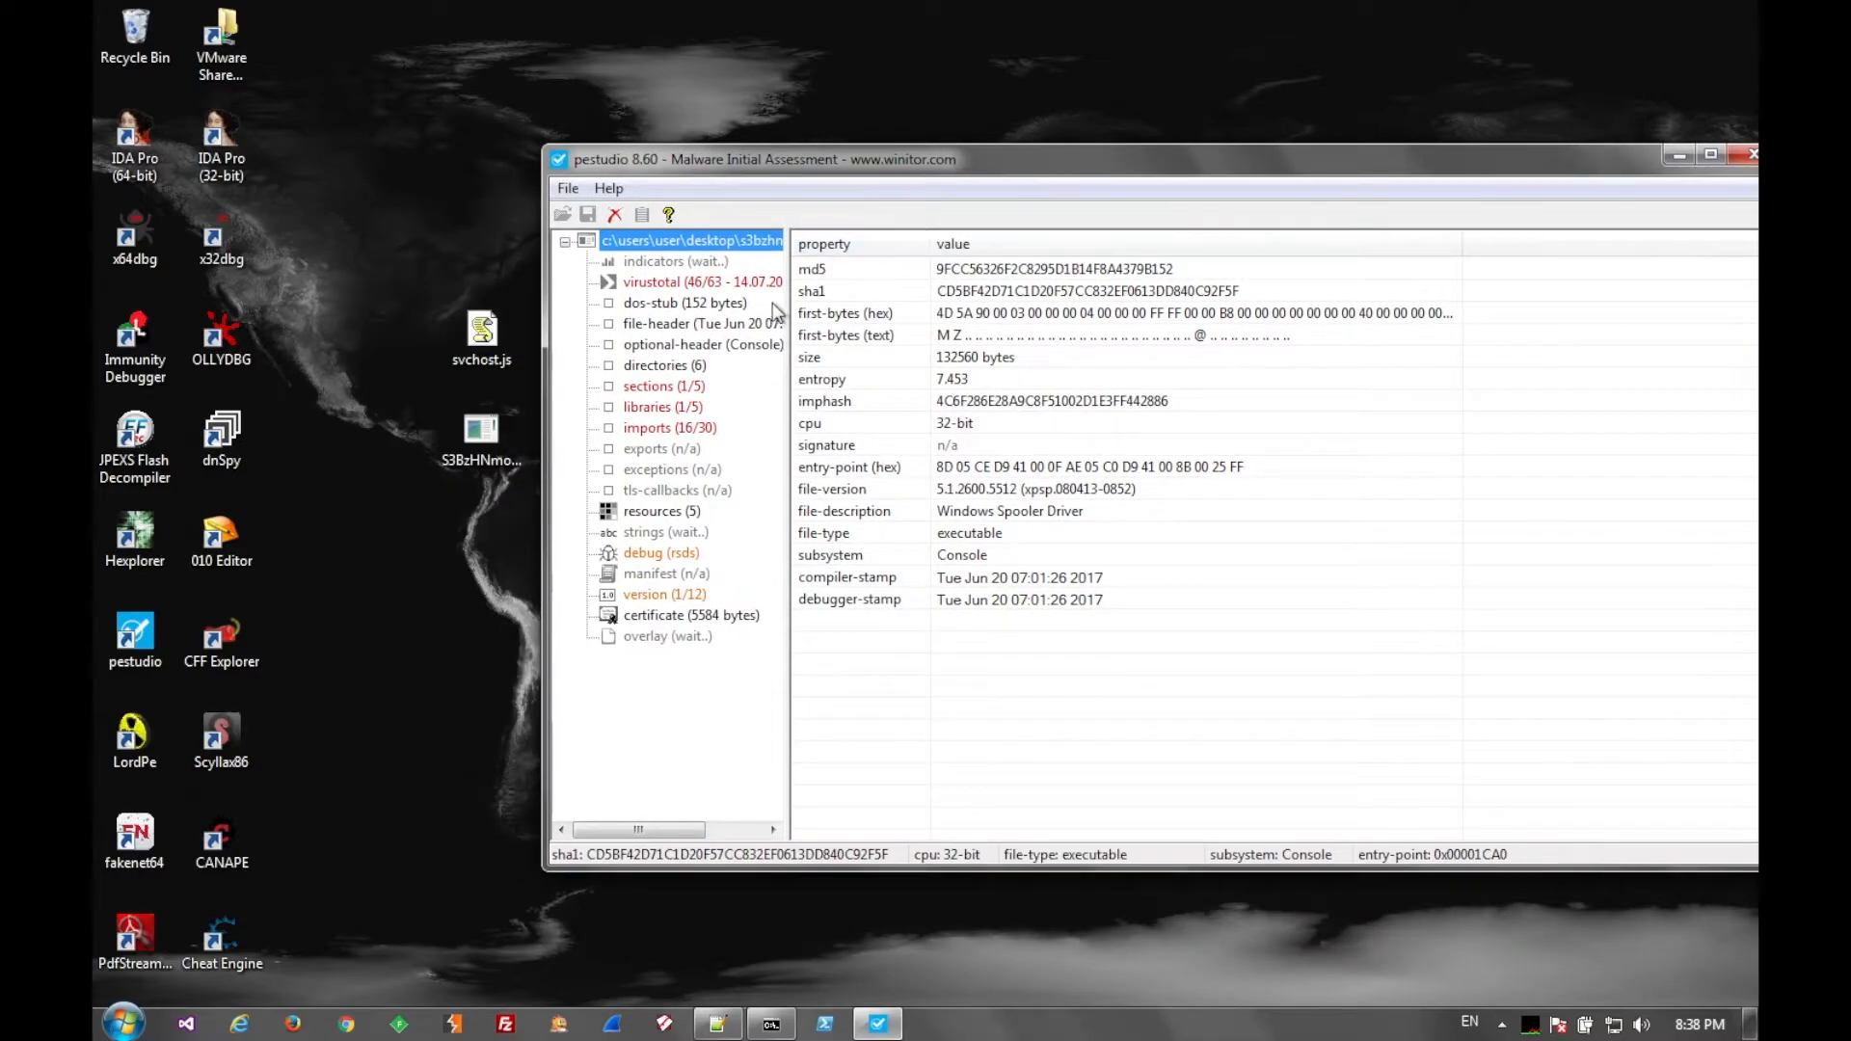
{"action": "left_click", "coordinate": [669, 280]}
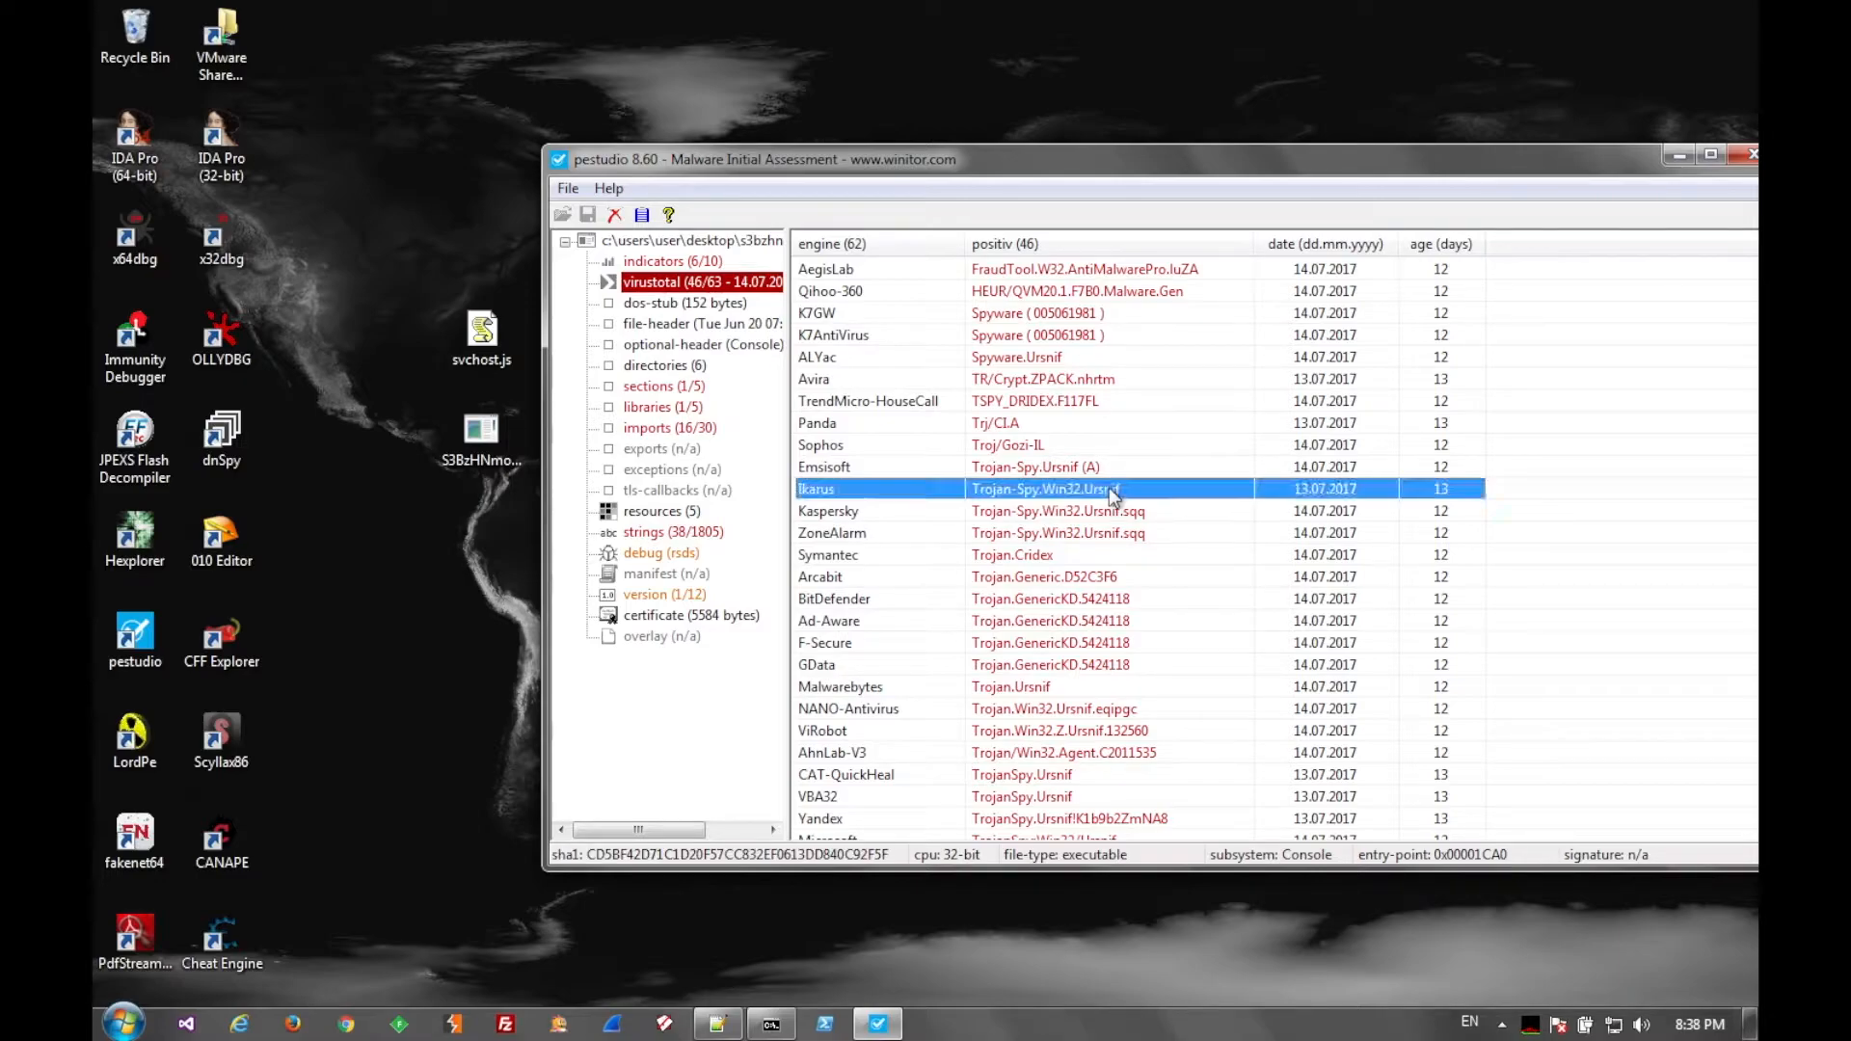
{"action": "left_click", "coordinate": [830, 510]}
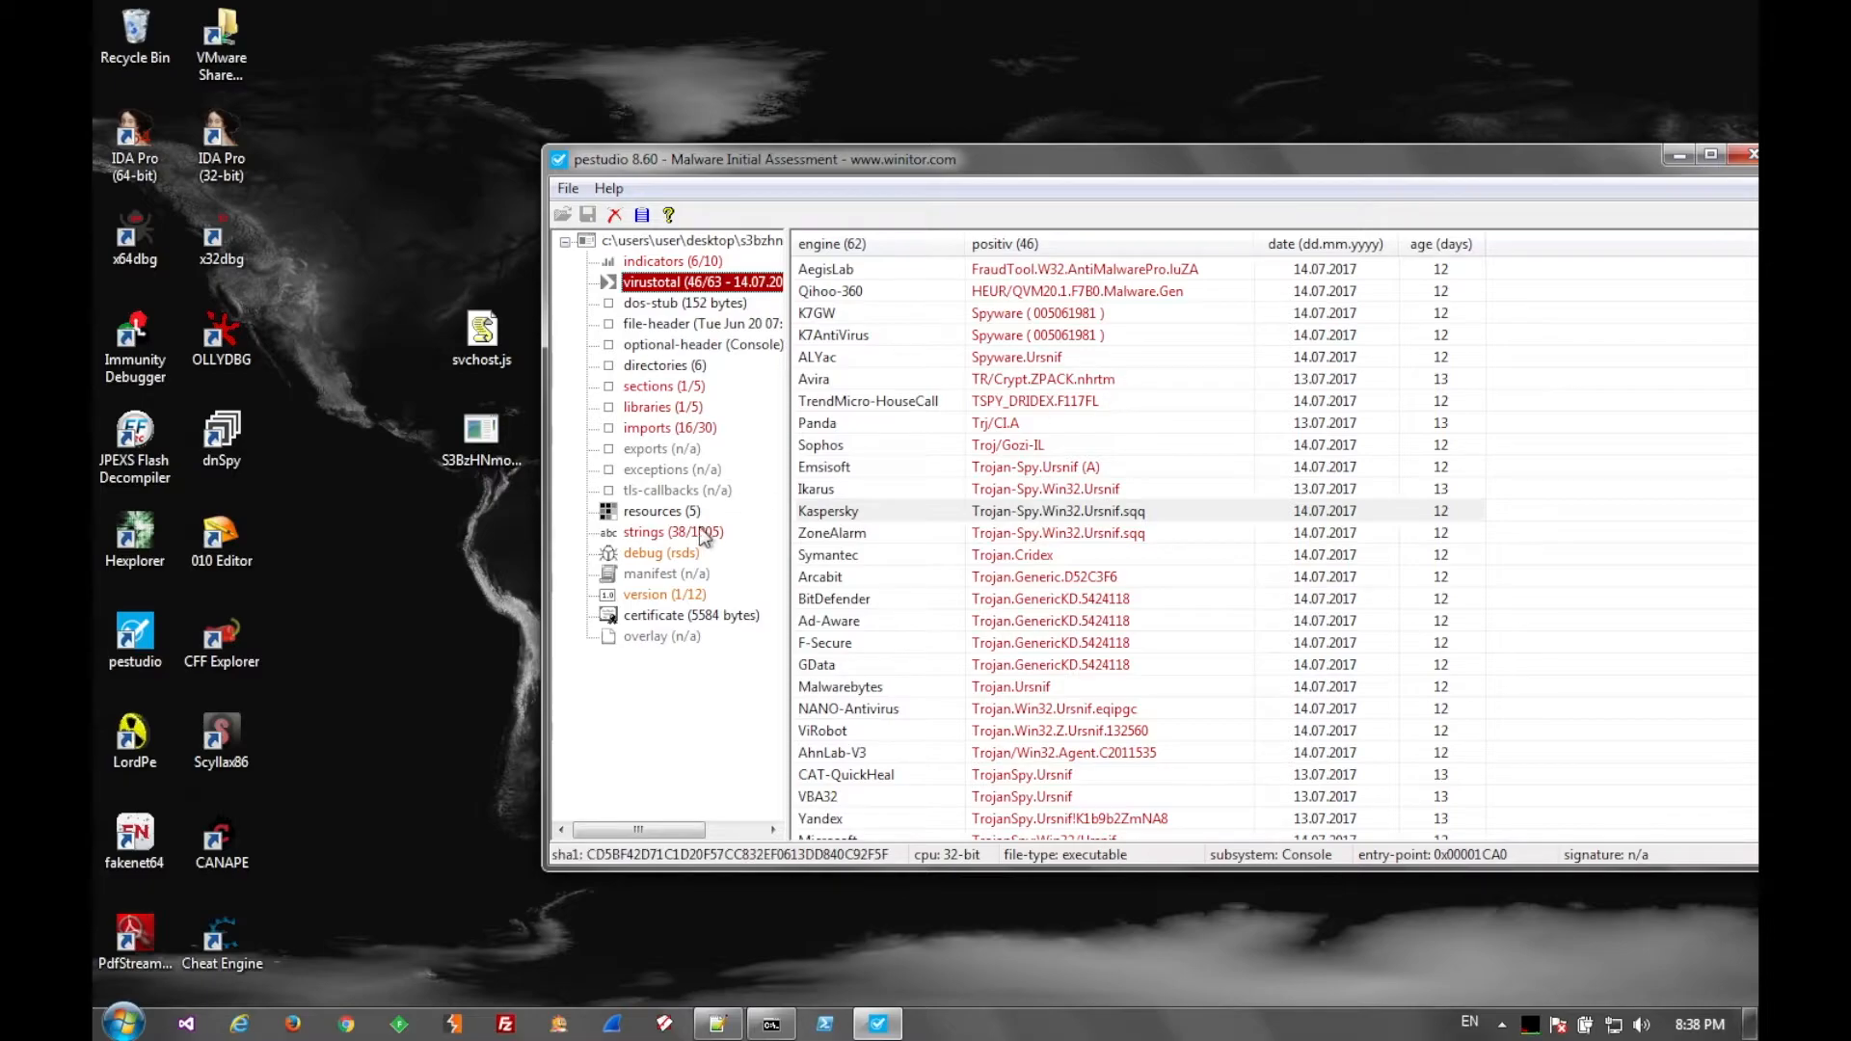
- Review the sample's strings, including blacklisted APIs like EncryptFile and the pdb name, then close pestudio
{"action": "left_click", "coordinate": [662, 532]}
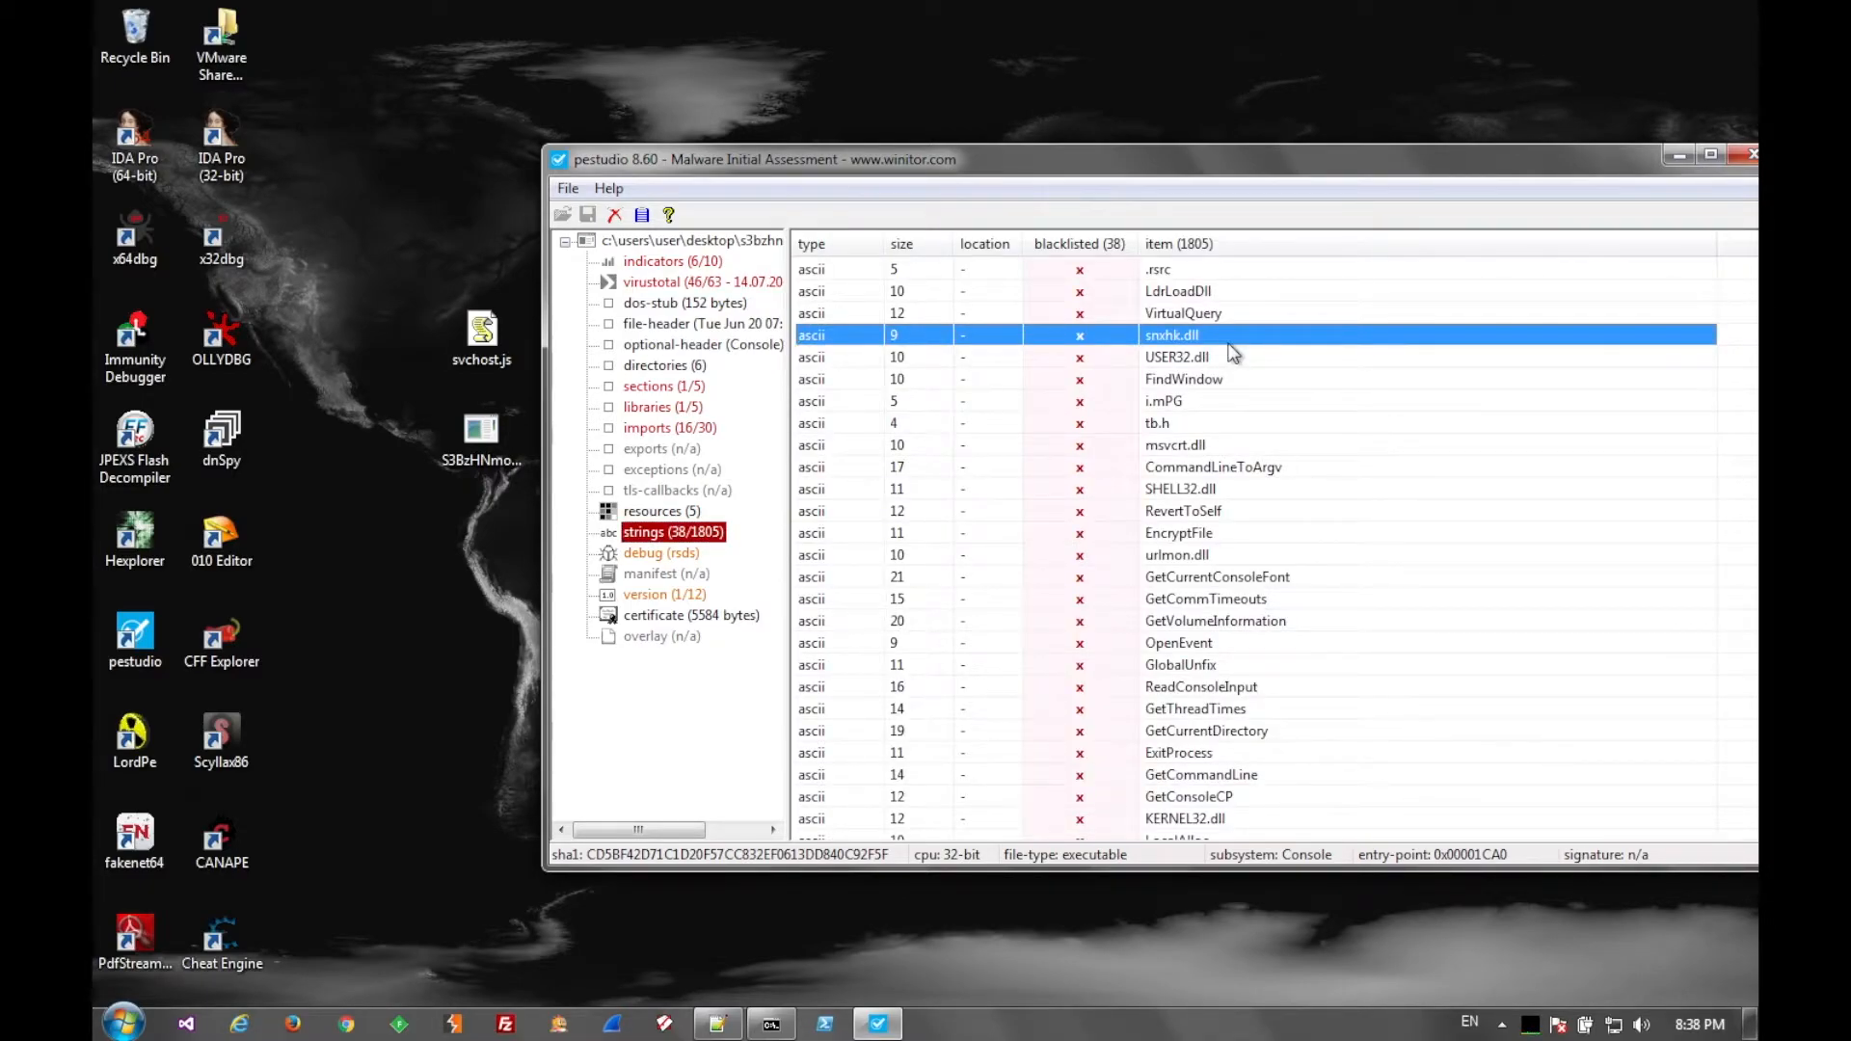
{"action": "scroll", "scroll_direction": "down", "scroll_amount": 3}
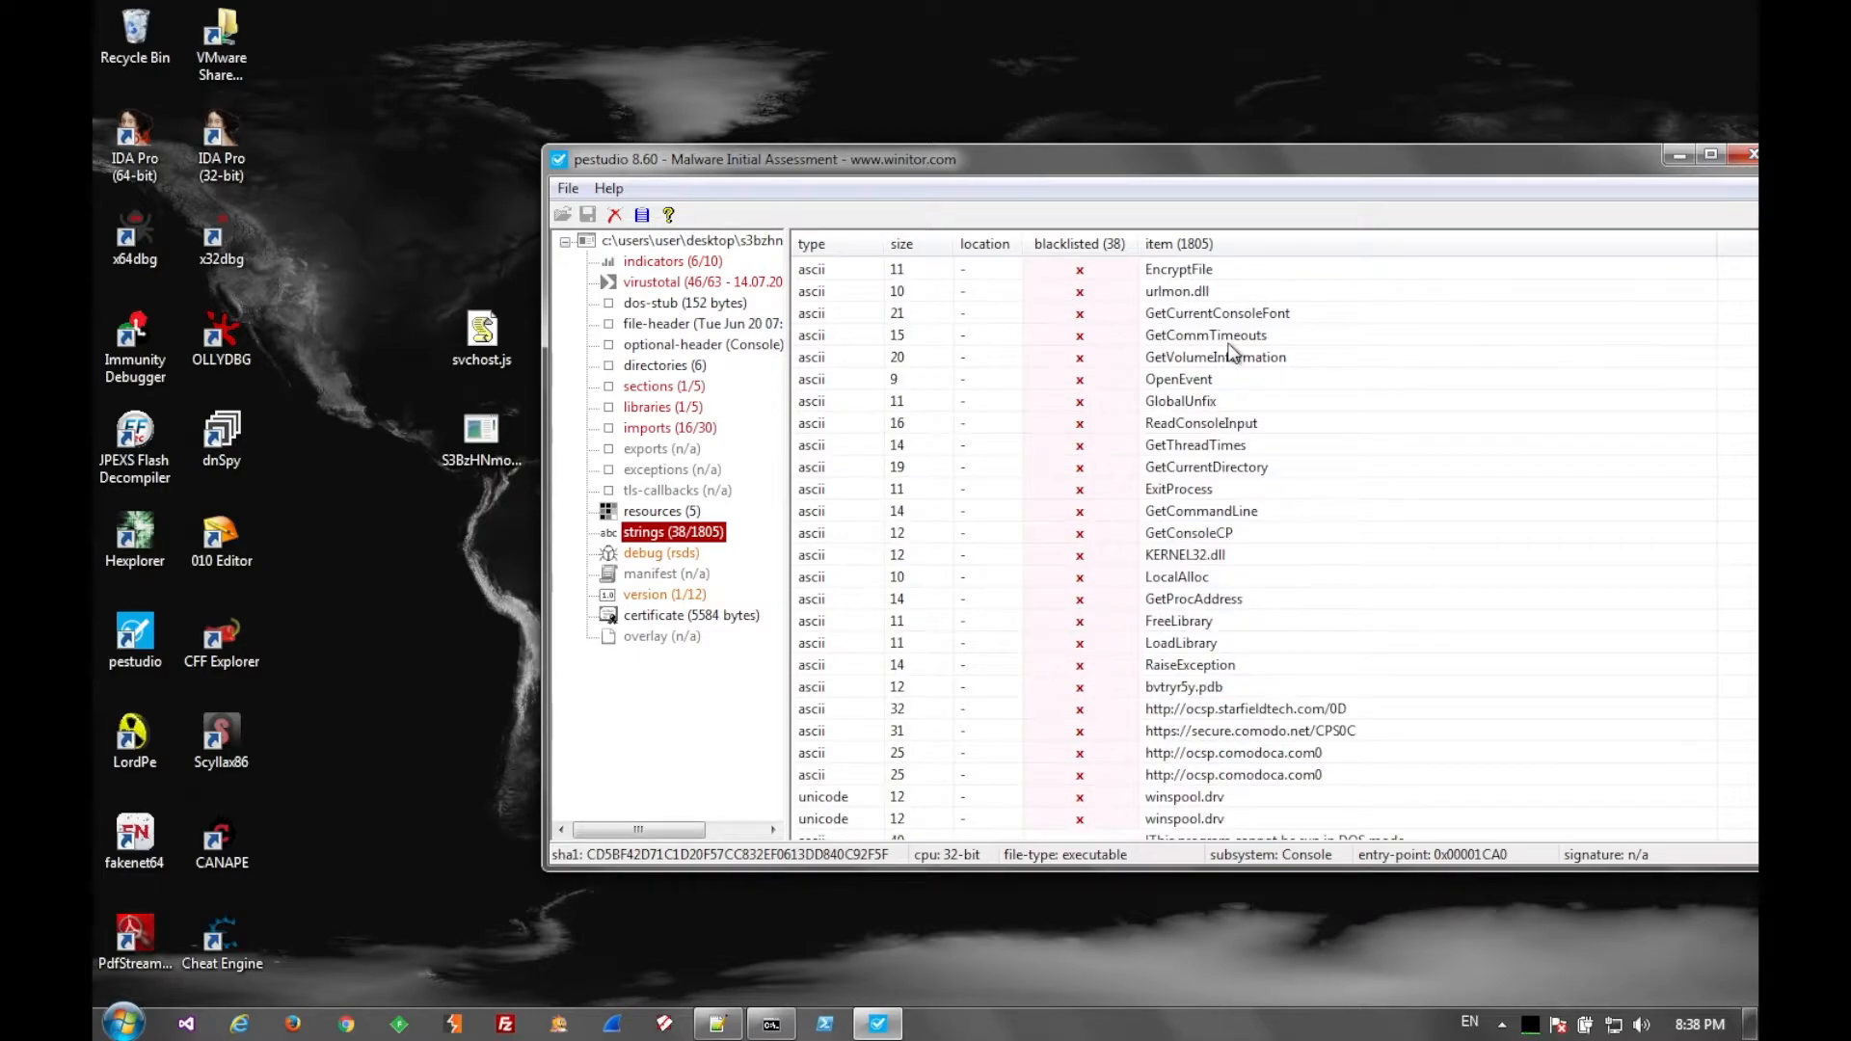
{"action": "left_click", "coordinate": [1179, 269]}
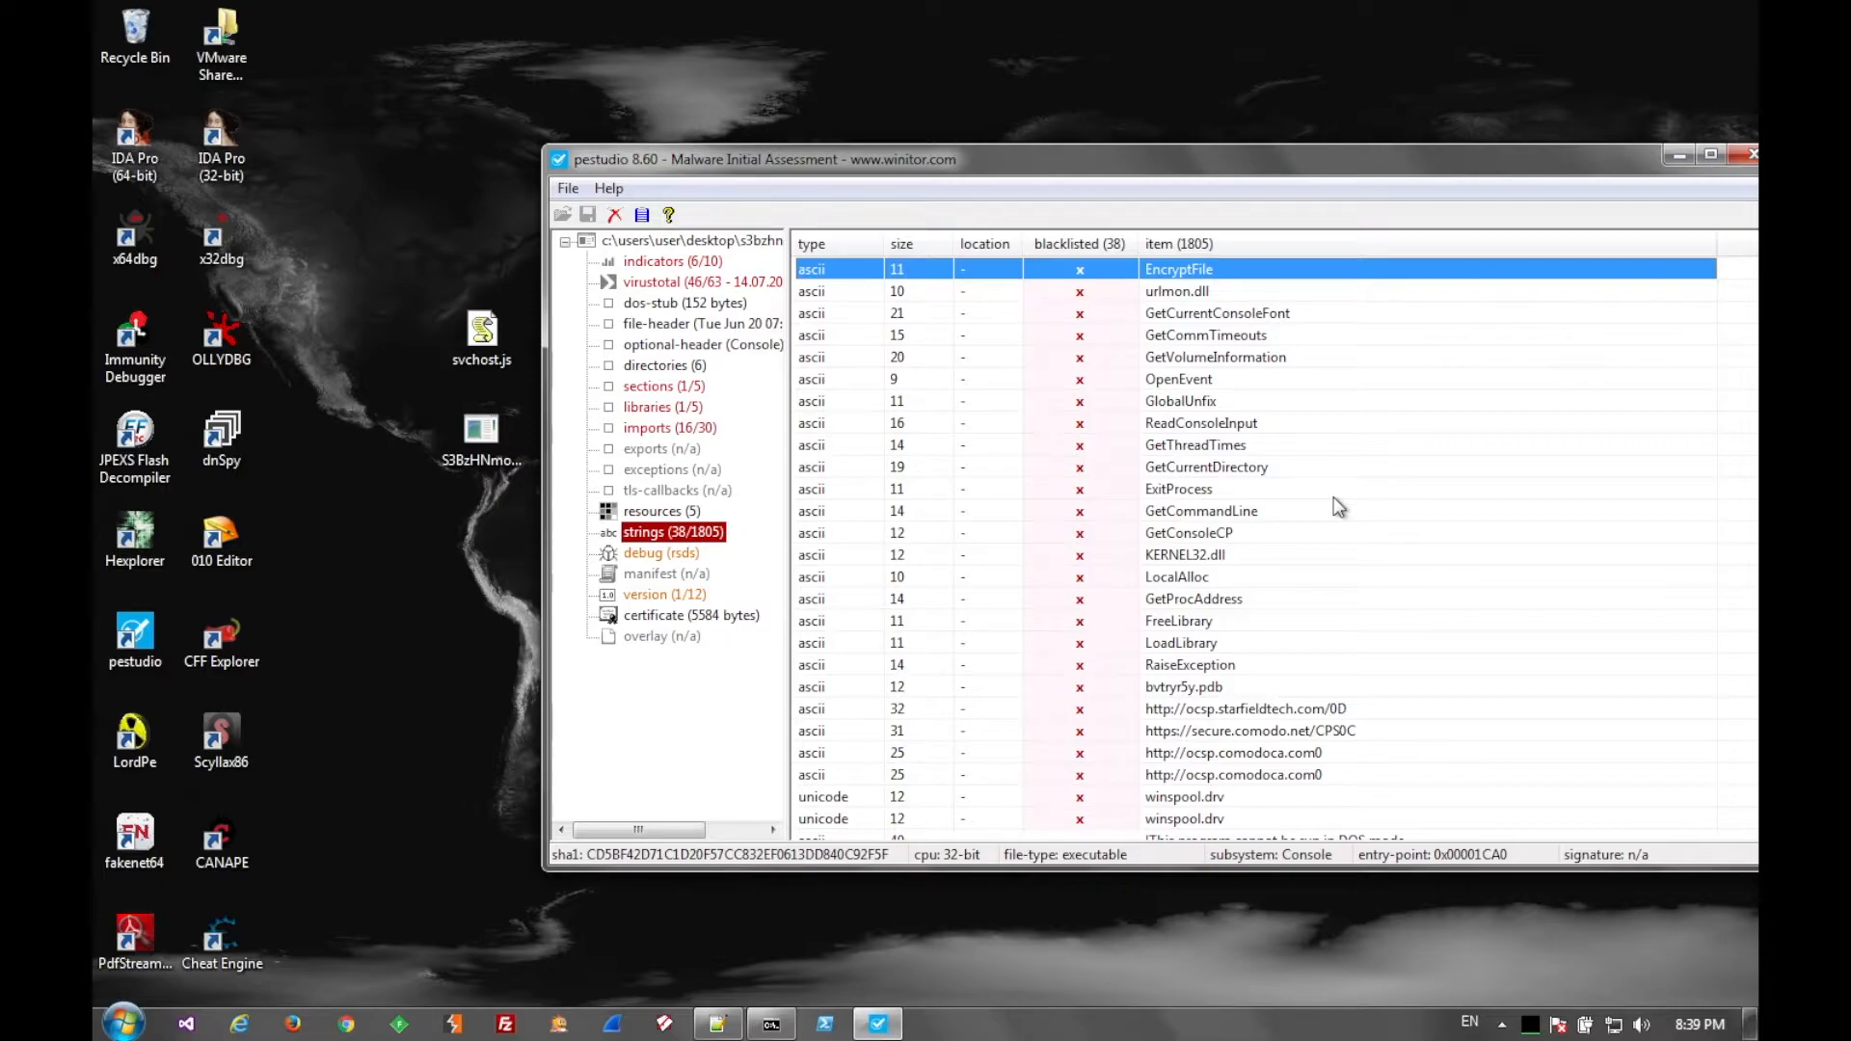
{"action": "scroll", "scroll_direction": "down", "scroll_amount": 3}
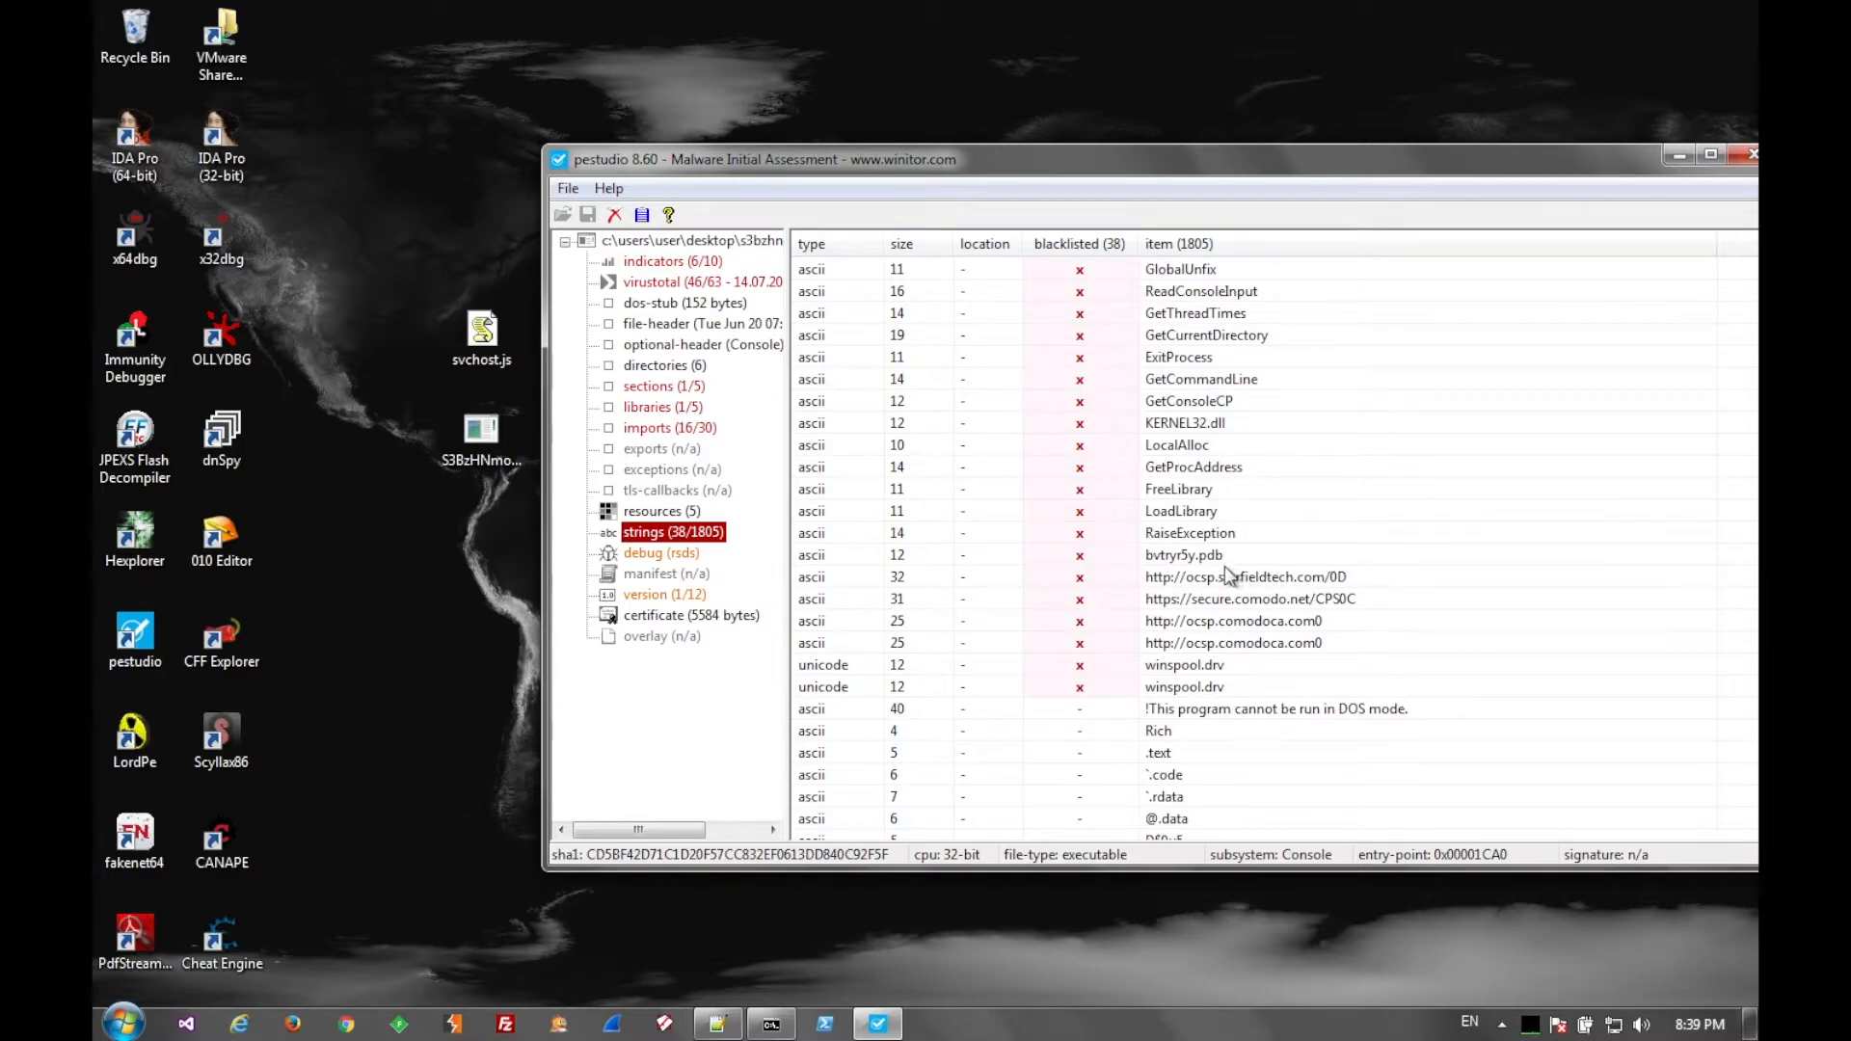
{"action": "left_click", "coordinate": [1184, 556]}
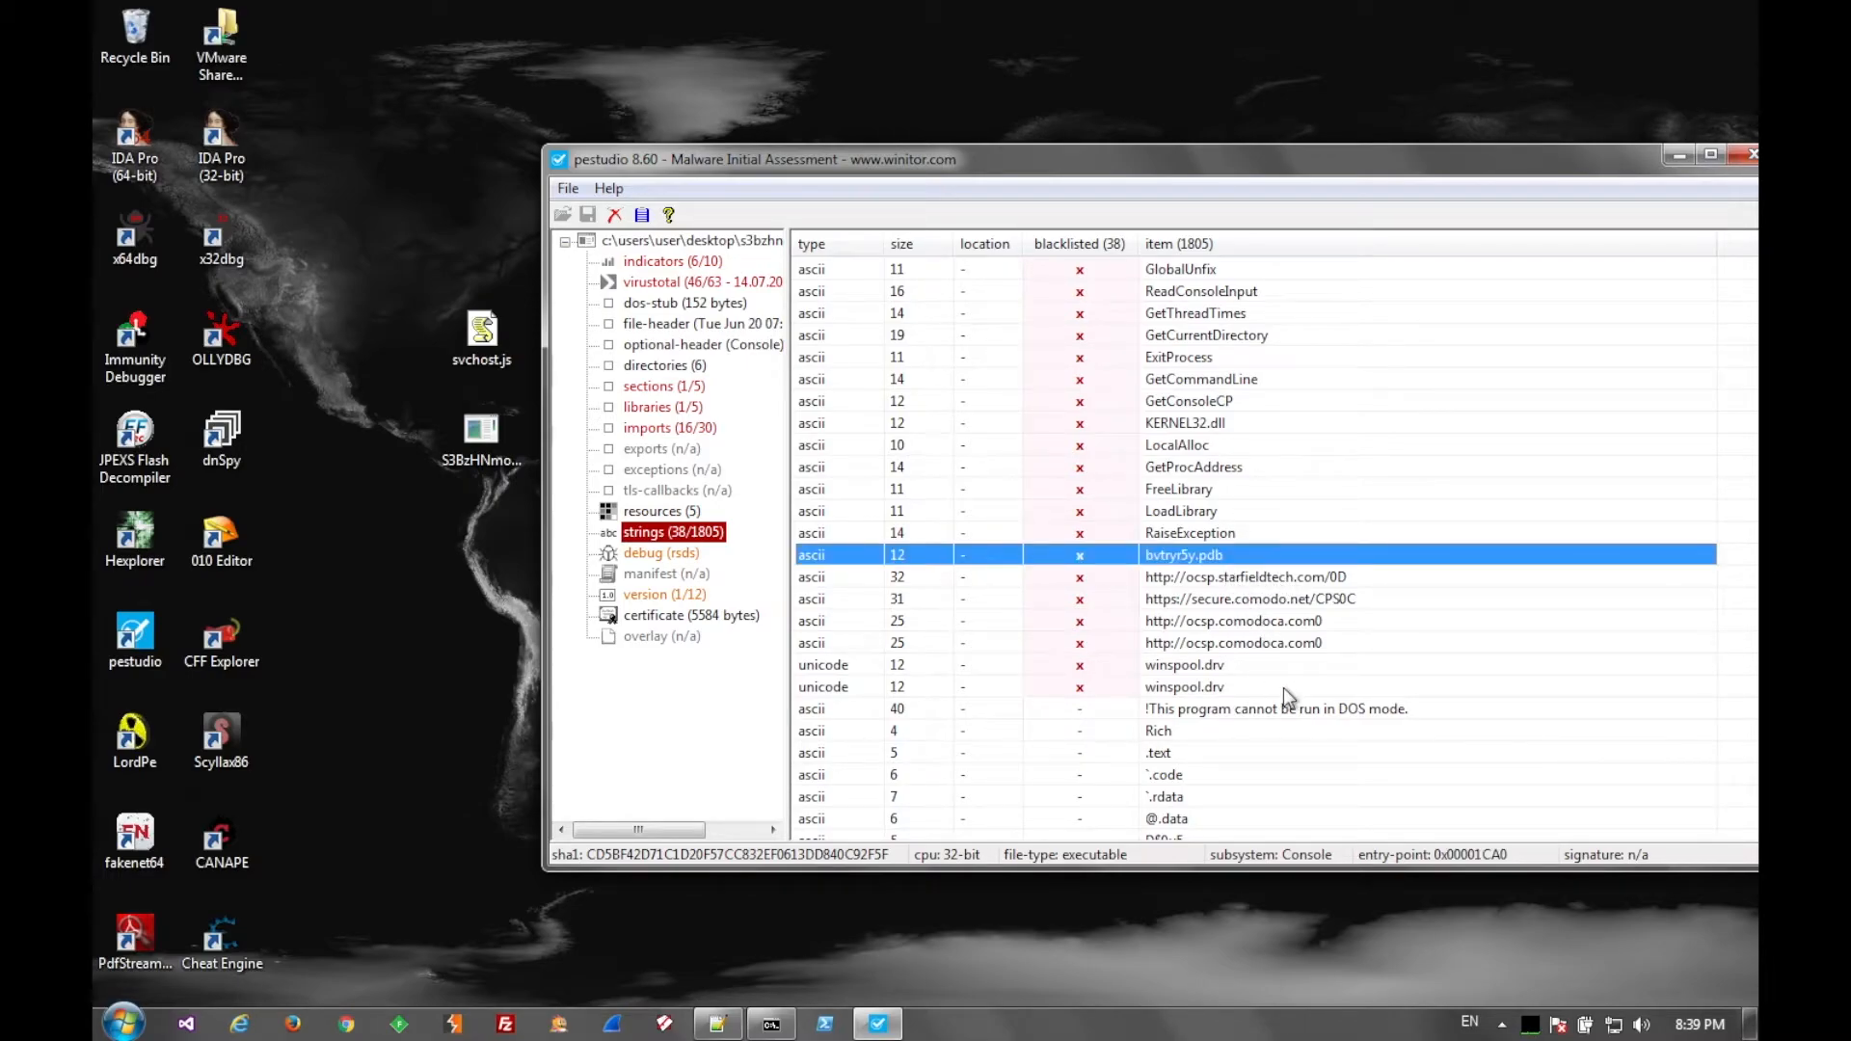
{"action": "mouse_move", "coordinate": [1704, 302]}
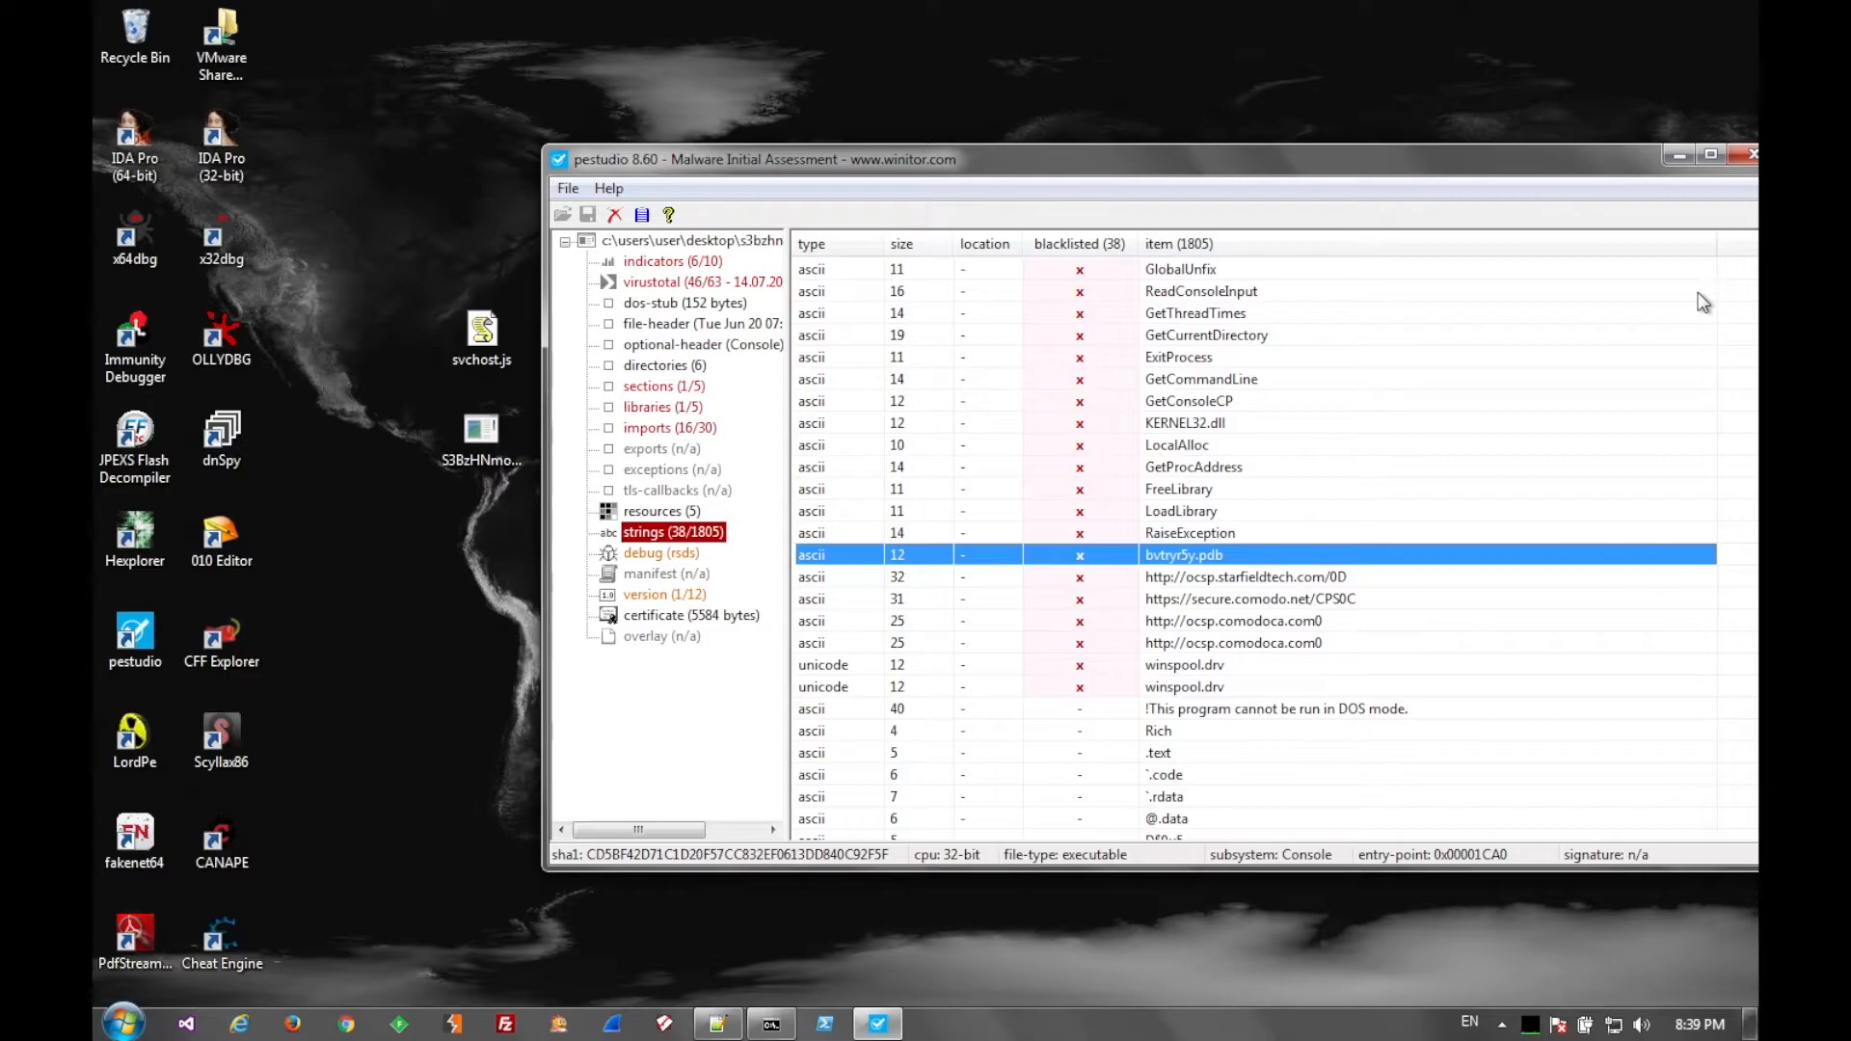
{"action": "mouse_move", "coordinate": [1752, 155]}
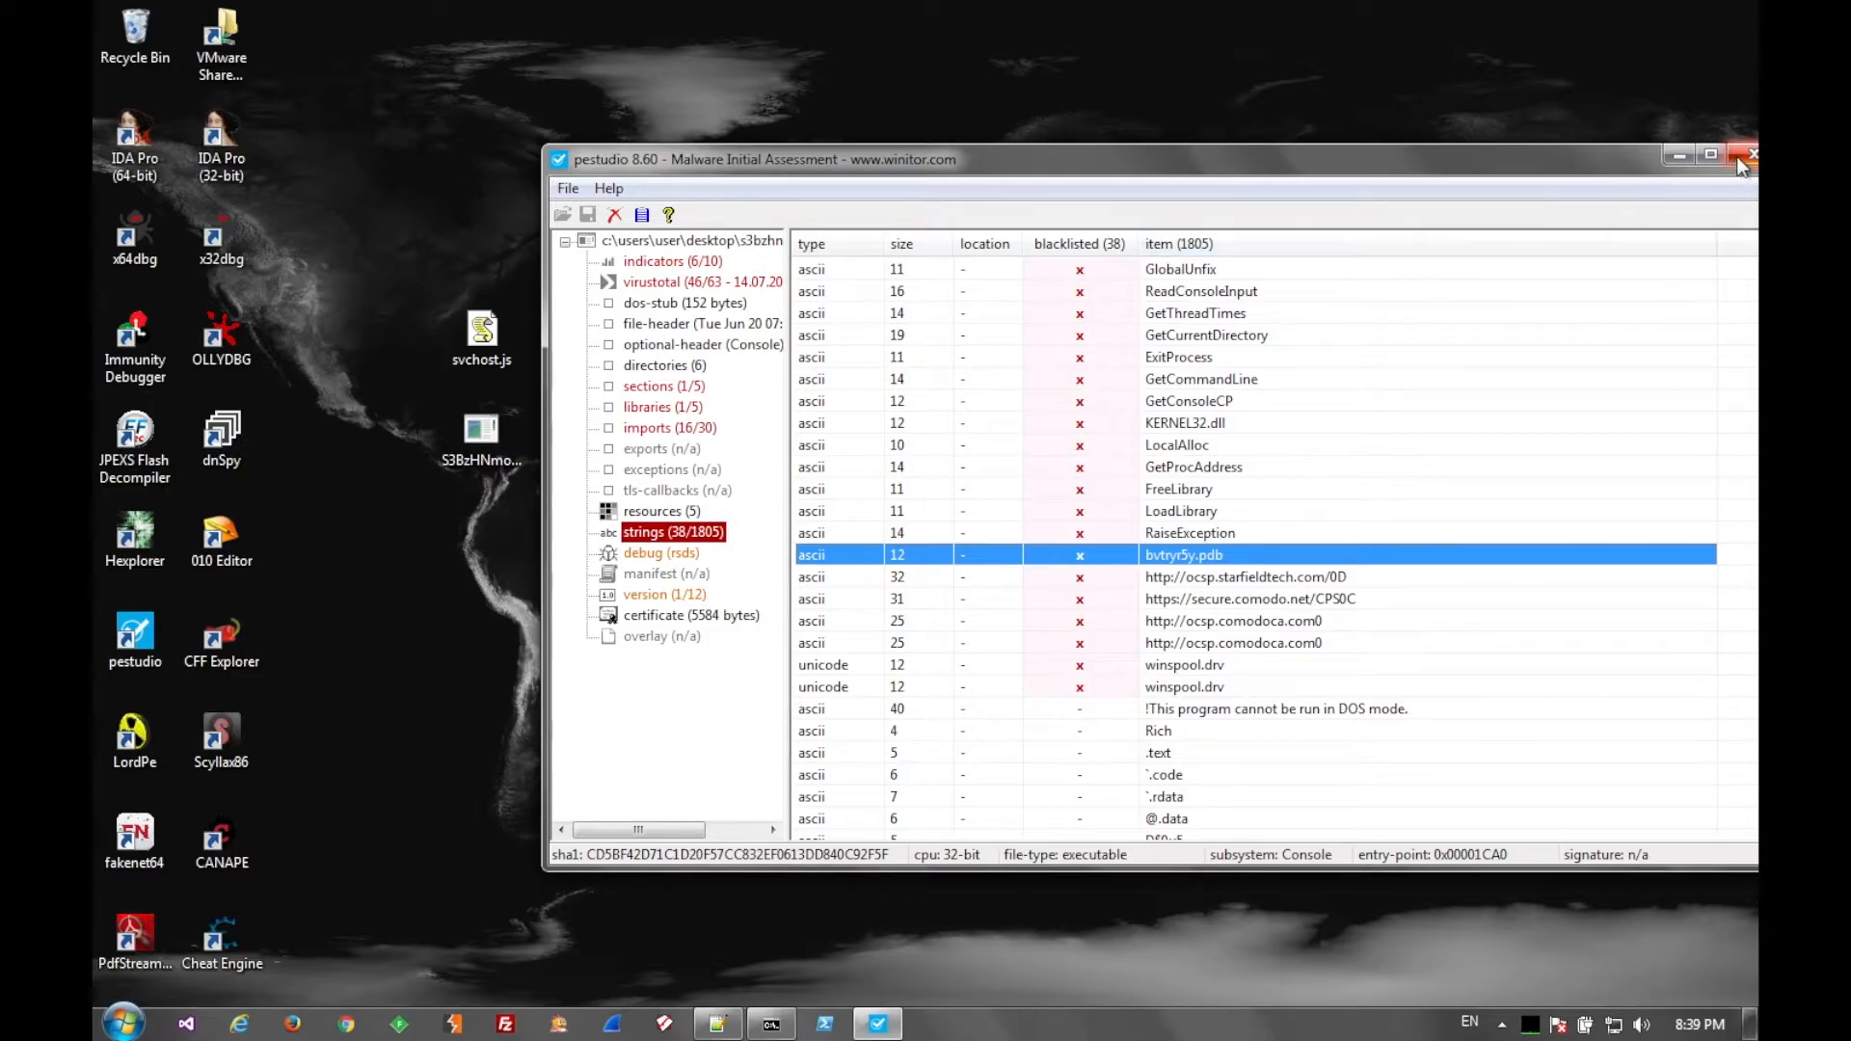
{"action": "left_click", "coordinate": [1752, 155]}
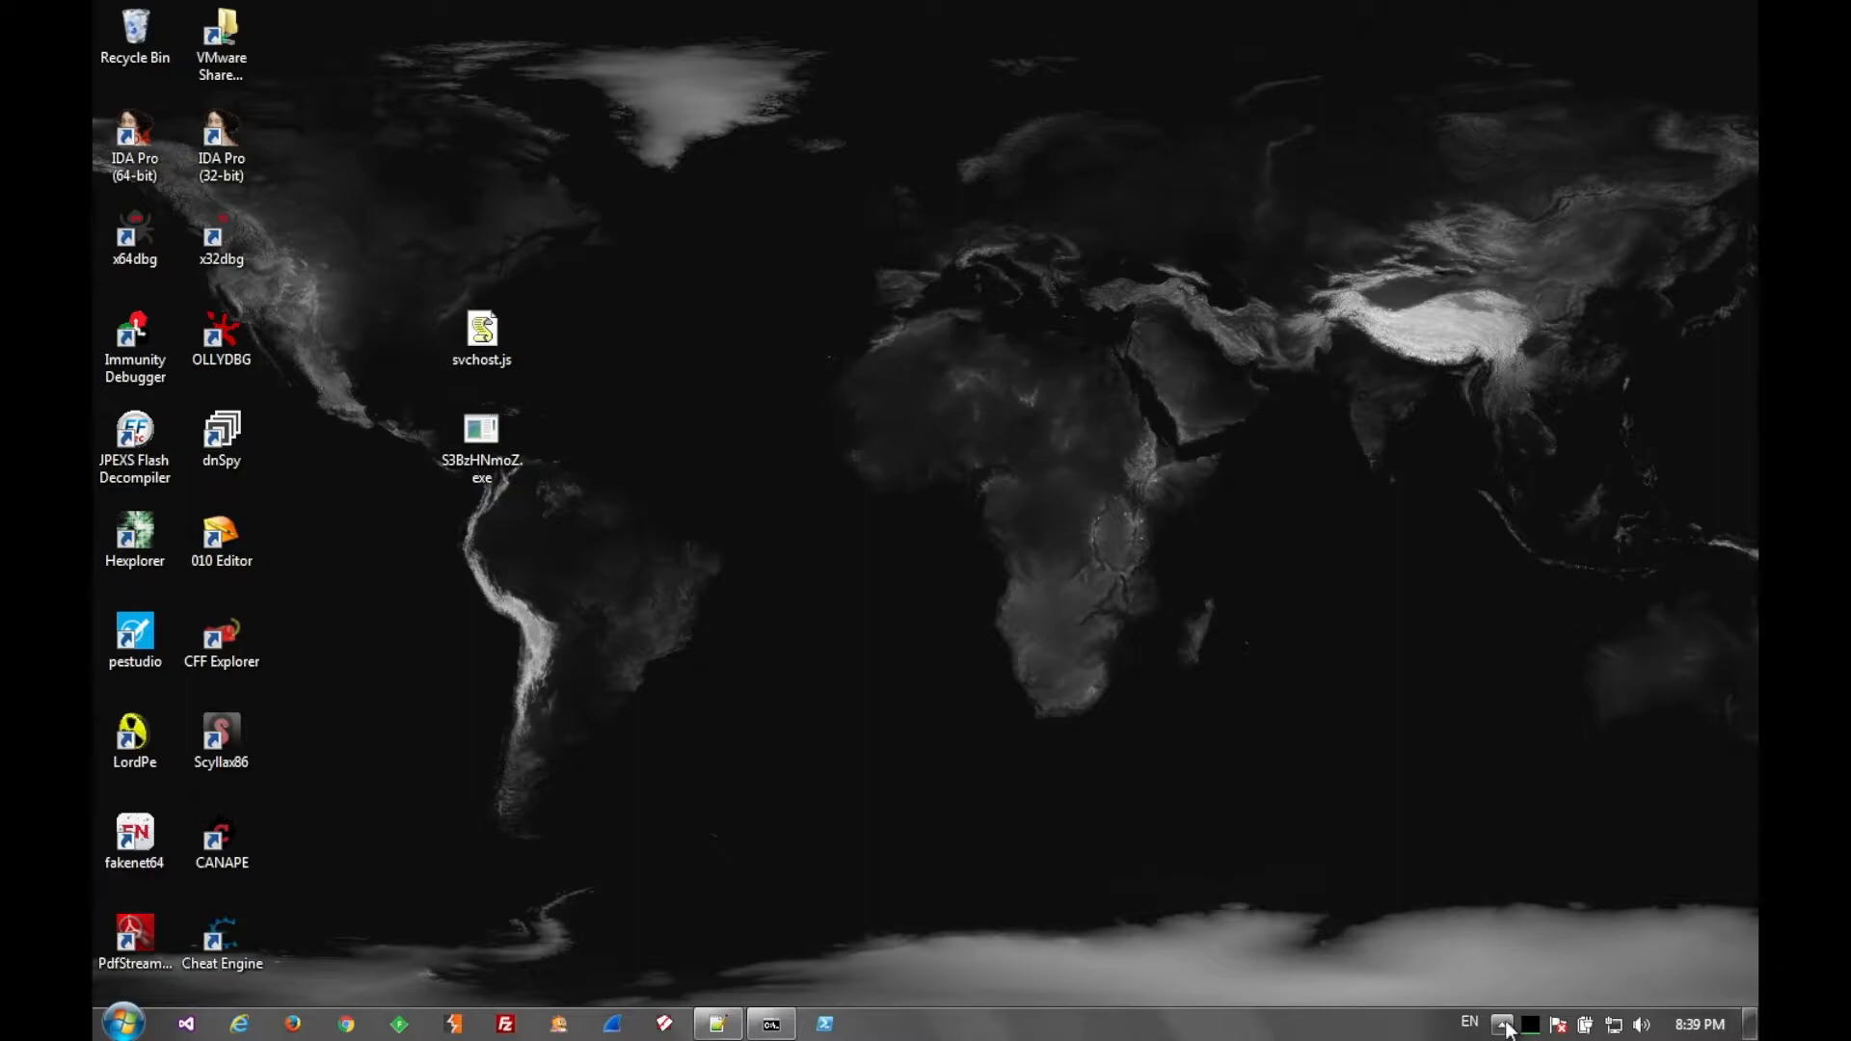
- Open Sandboxie Control from the tray and launch fakenet64, accepting the UAC prompt
{"action": "left_click", "coordinate": [1504, 1024]}
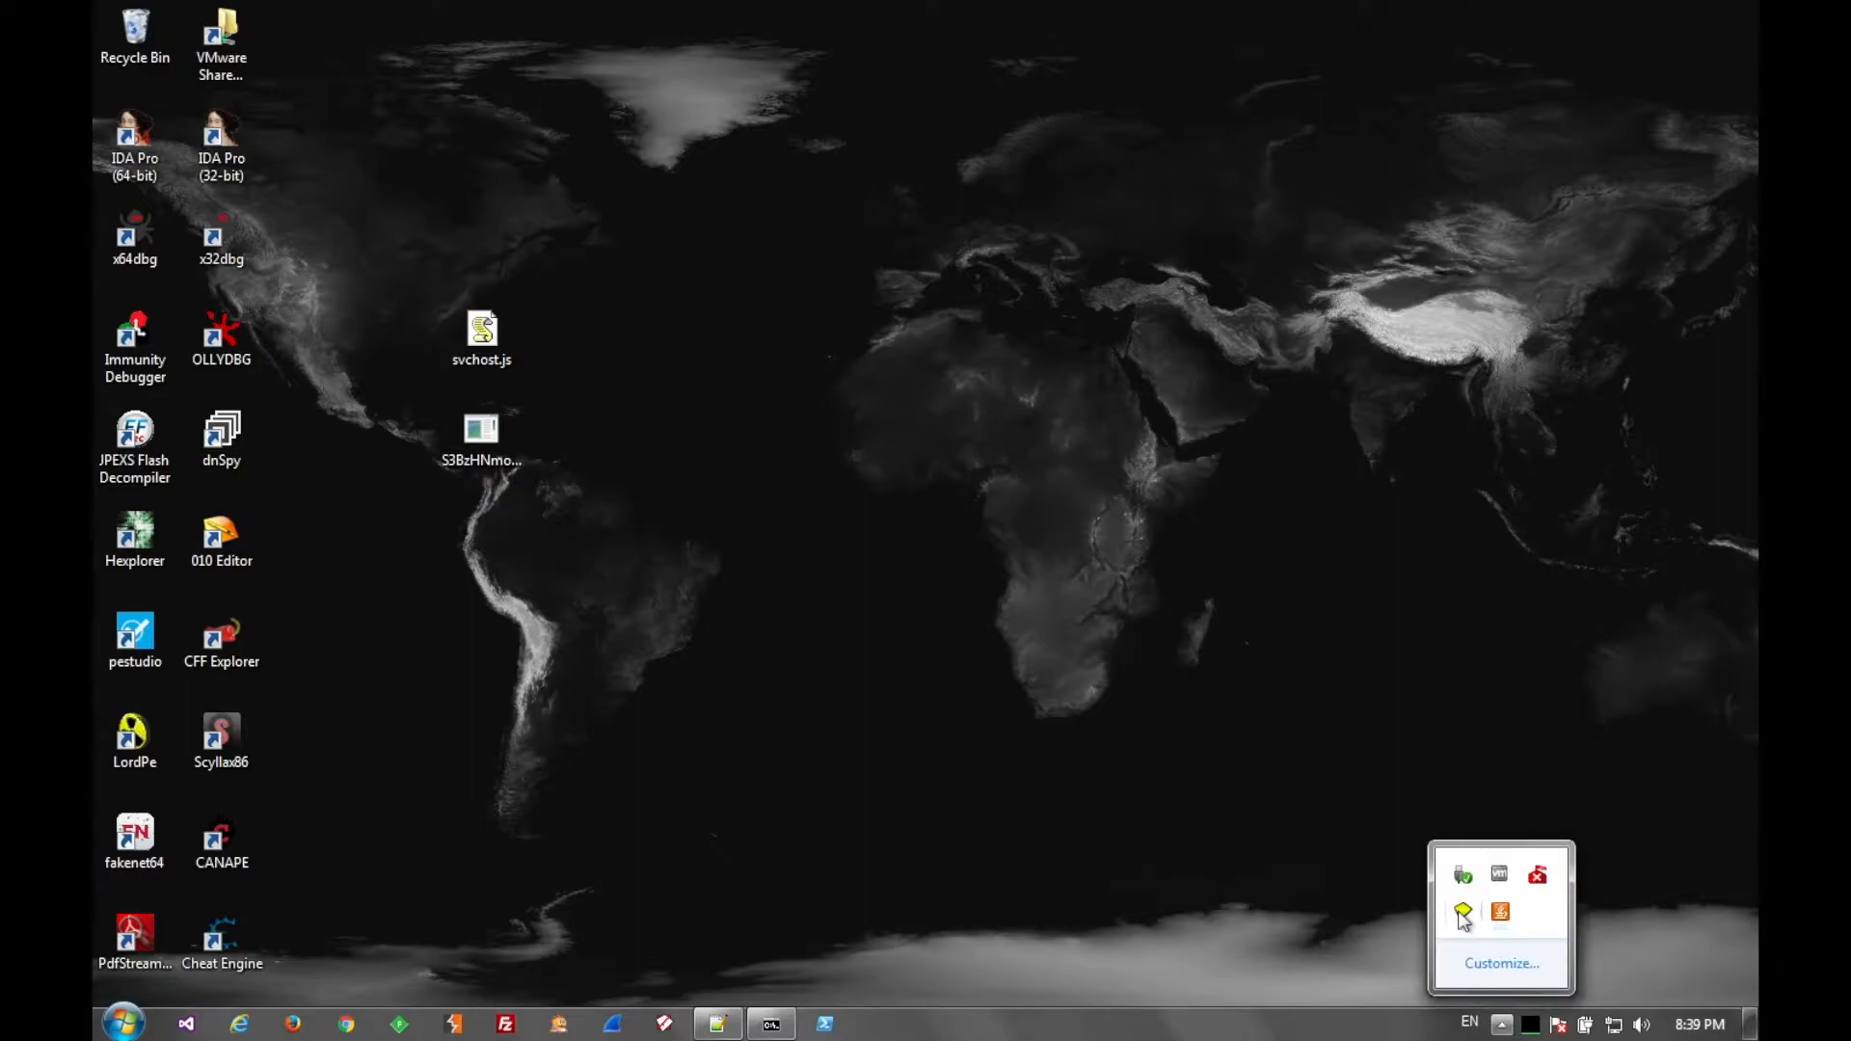
{"action": "left_click", "coordinate": [1462, 911]}
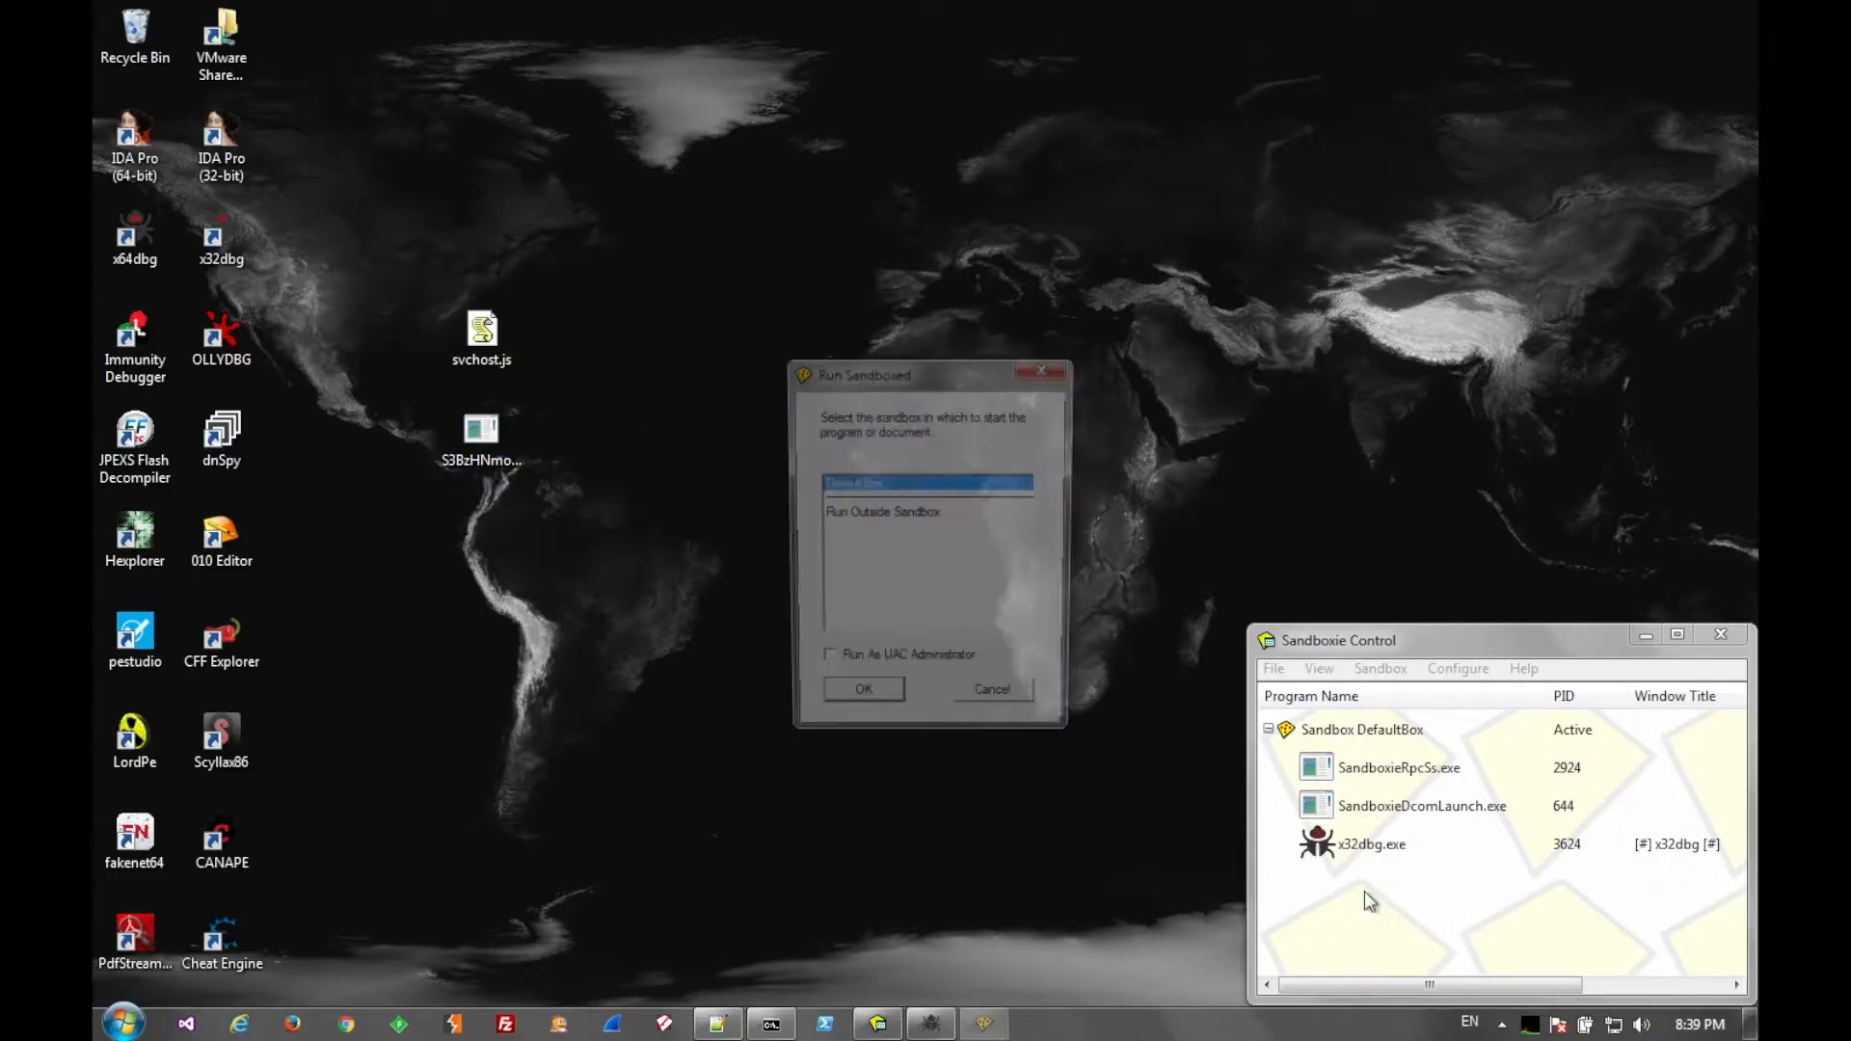
{"action": "left_click", "coordinate": [863, 688]}
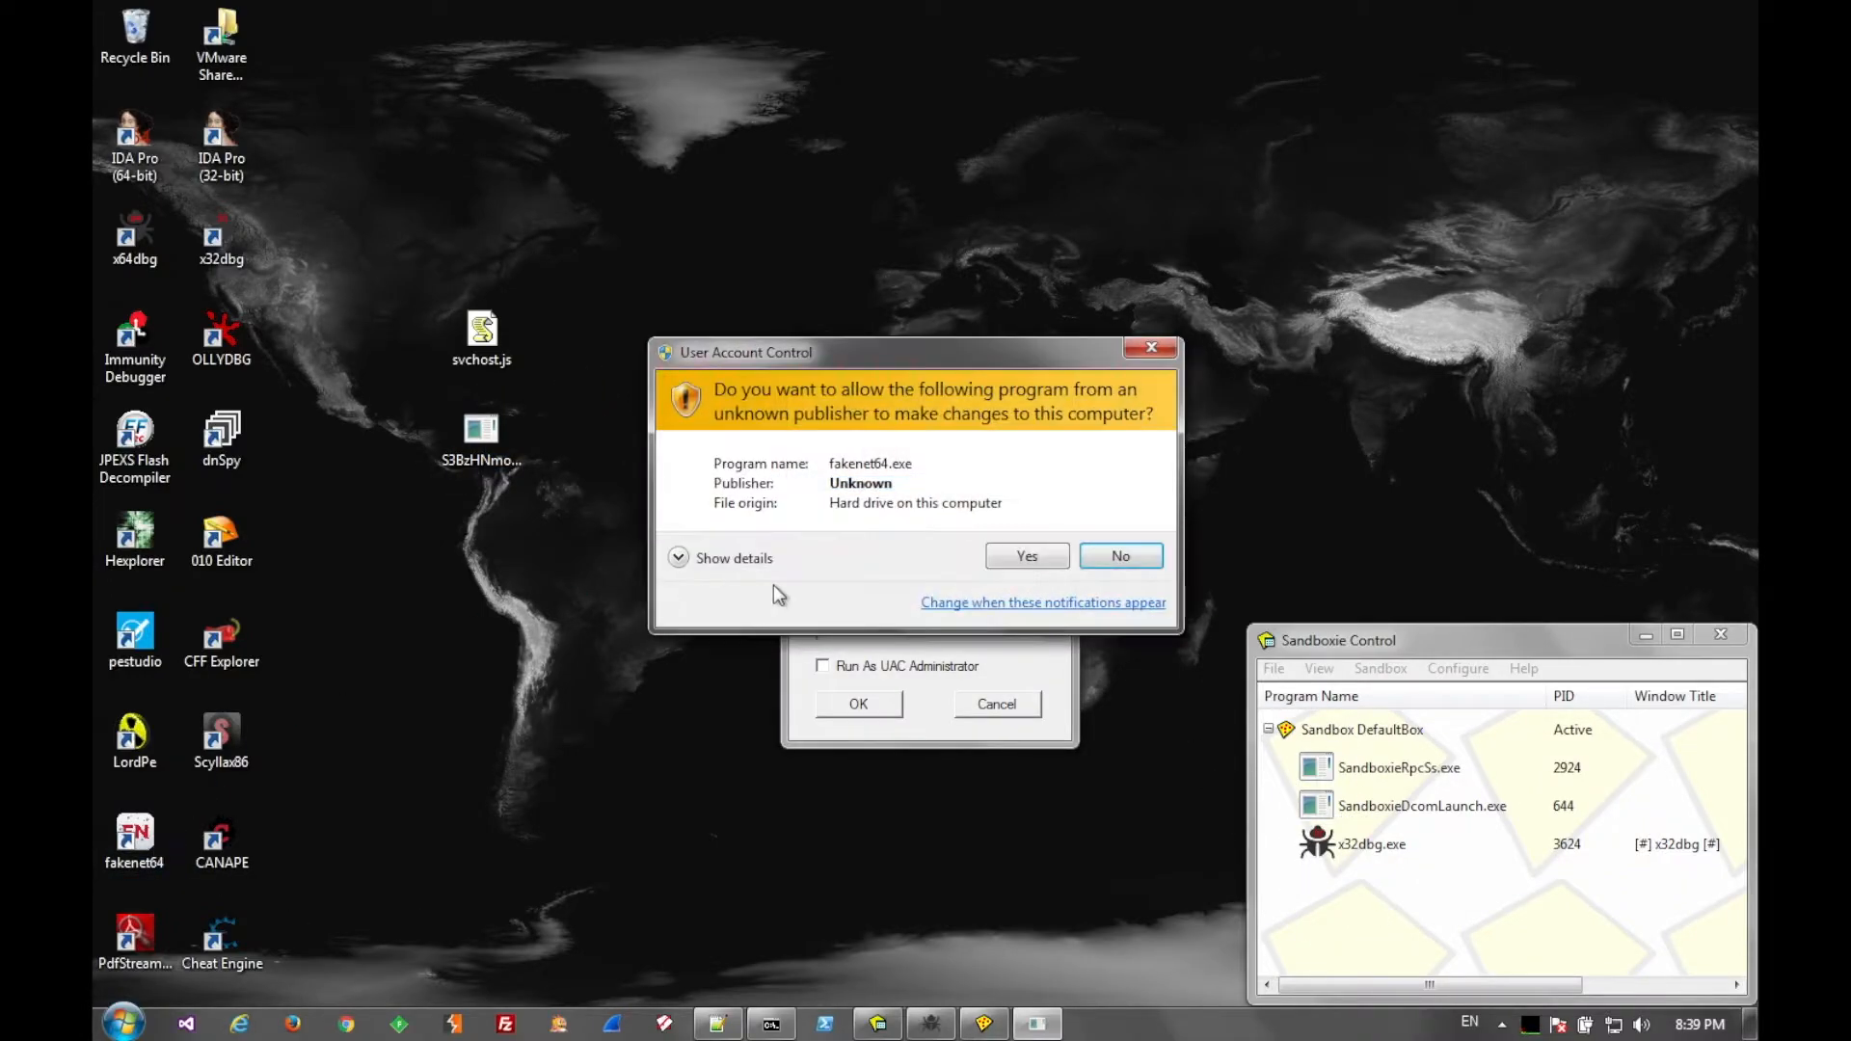
{"action": "mouse_move", "coordinate": [1120, 555]}
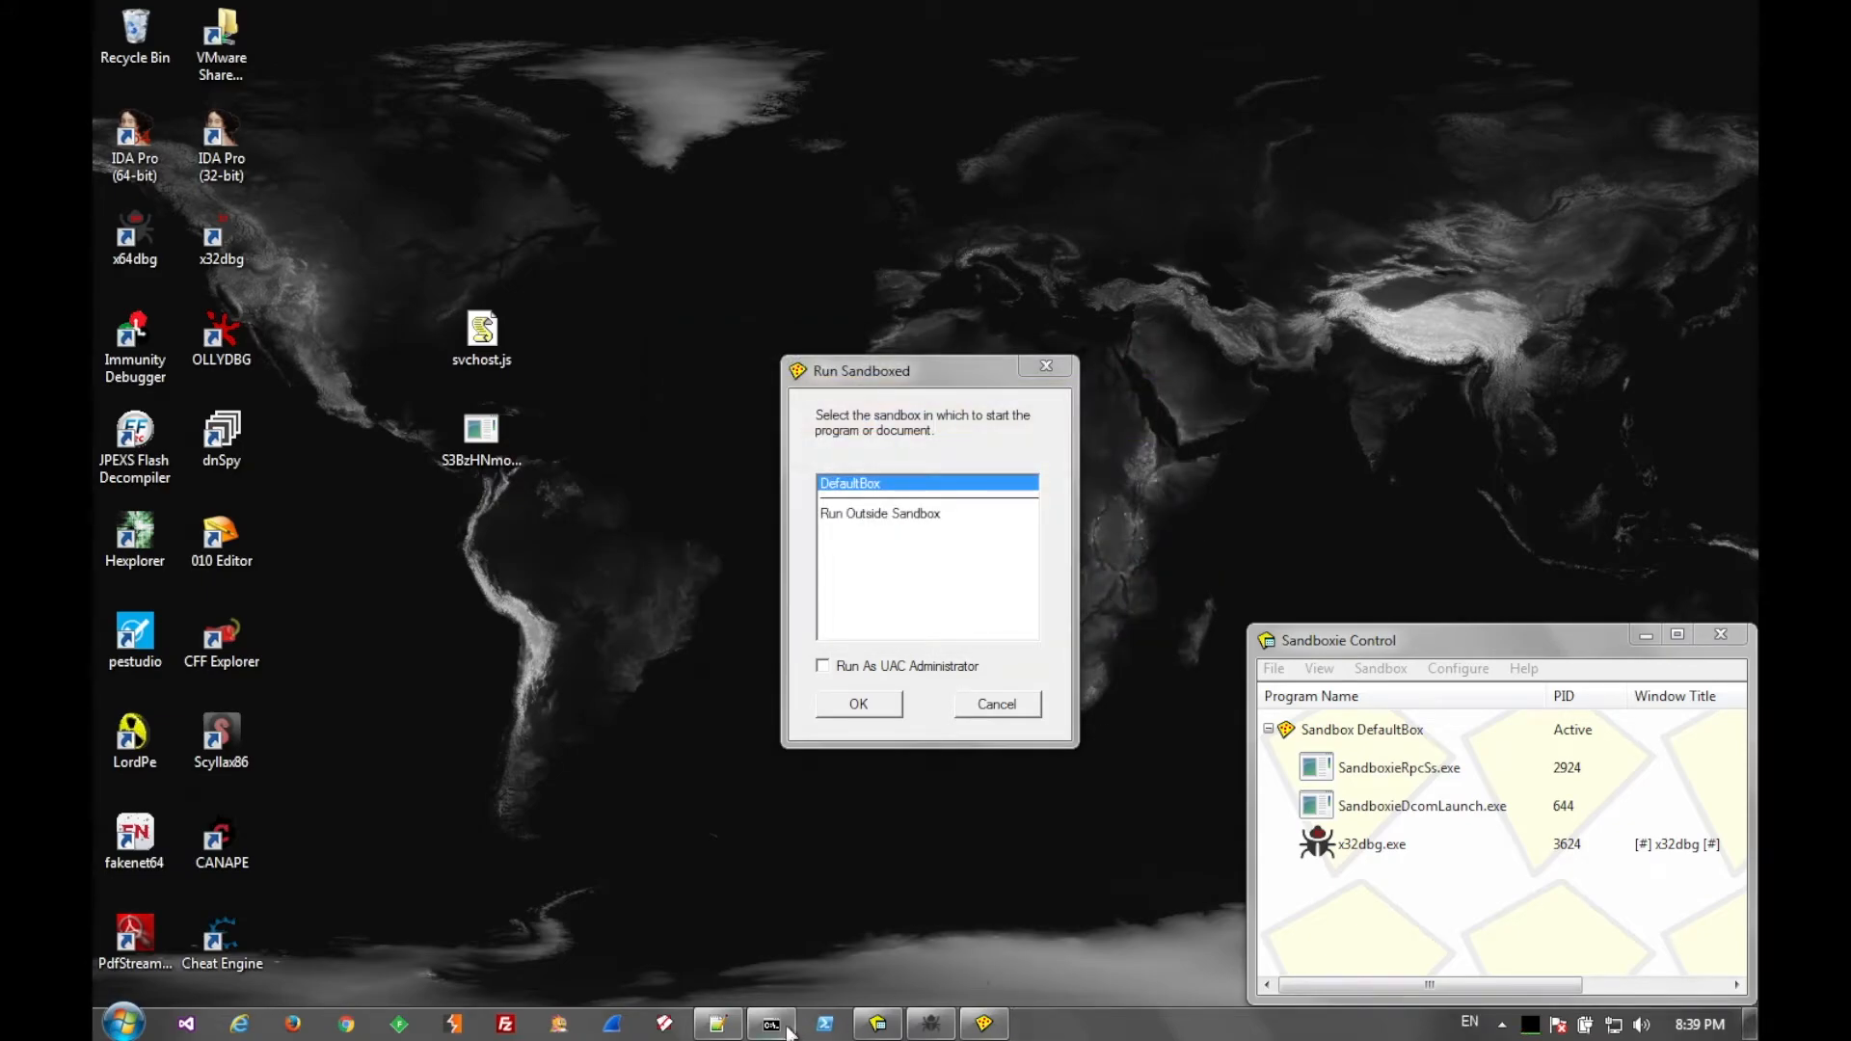
{"action": "left_click", "coordinate": [771, 1025]}
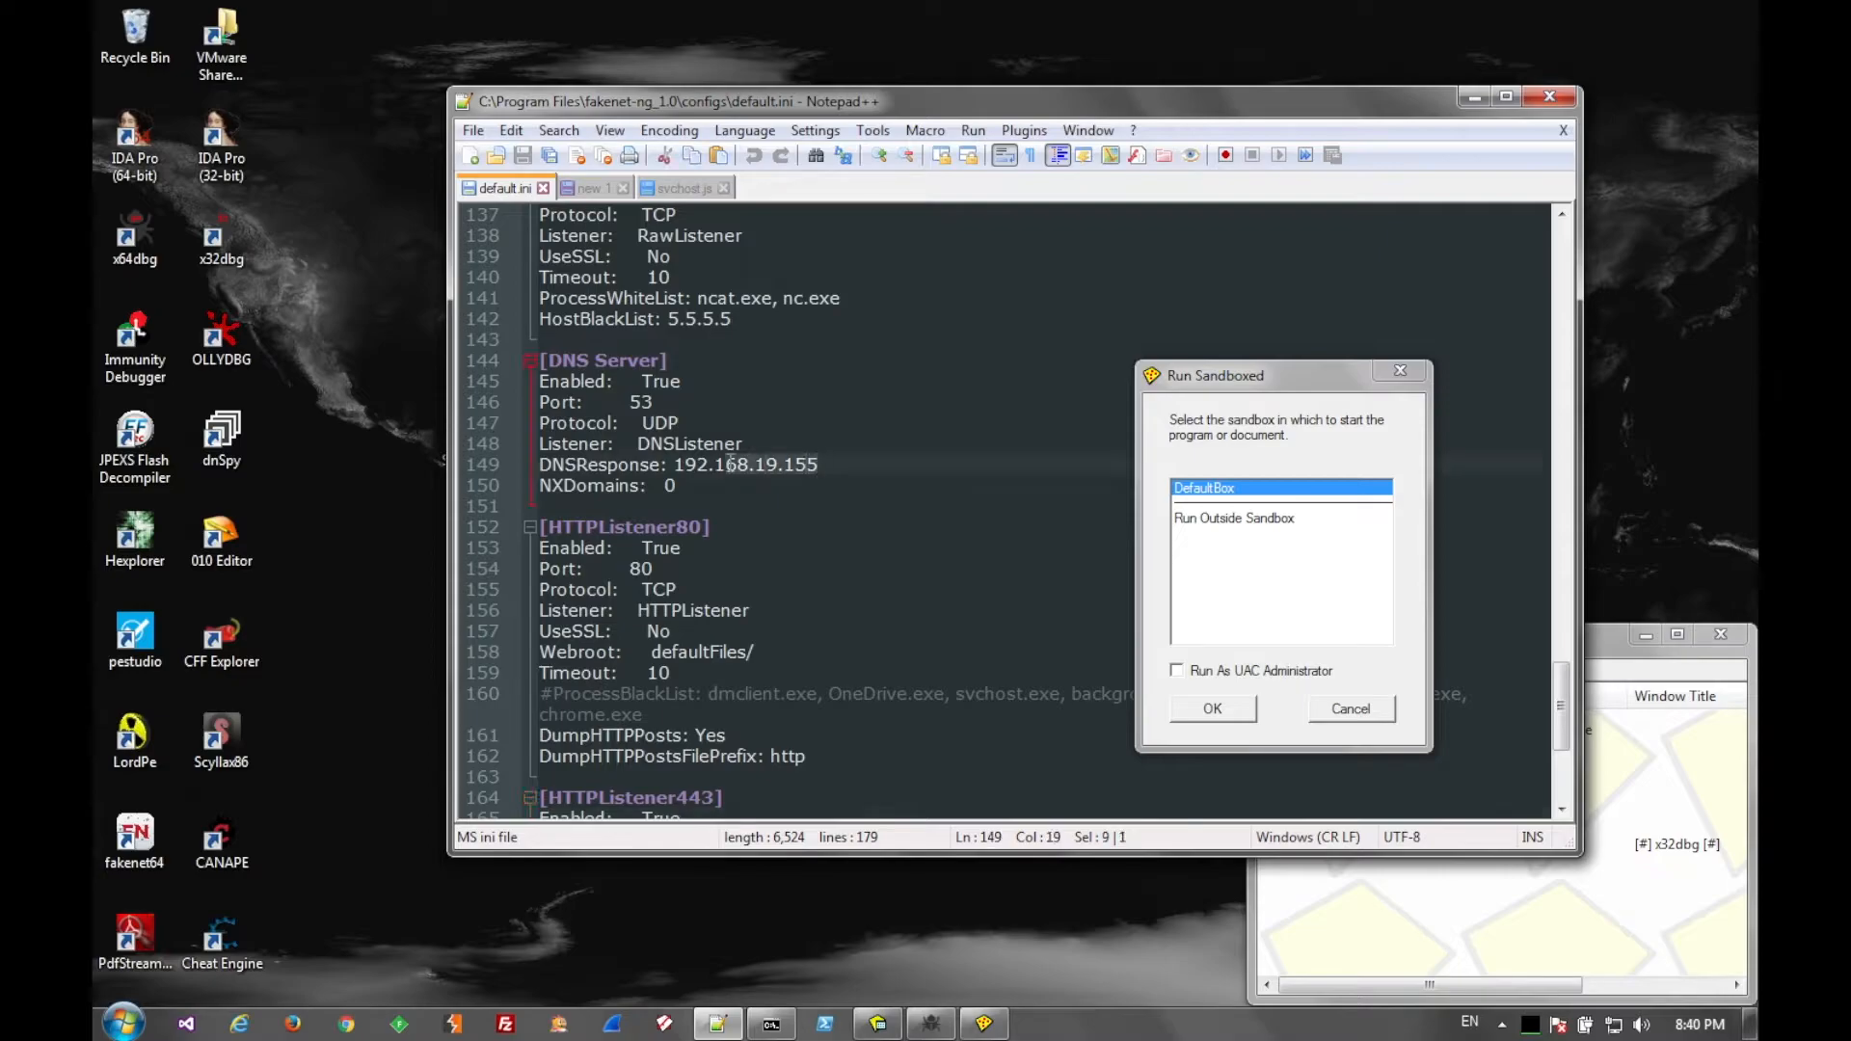
- Check that default.ini's [DNS Server] DNSResponse is 192.168.19.155
{"action": "type", "text": "lo"}
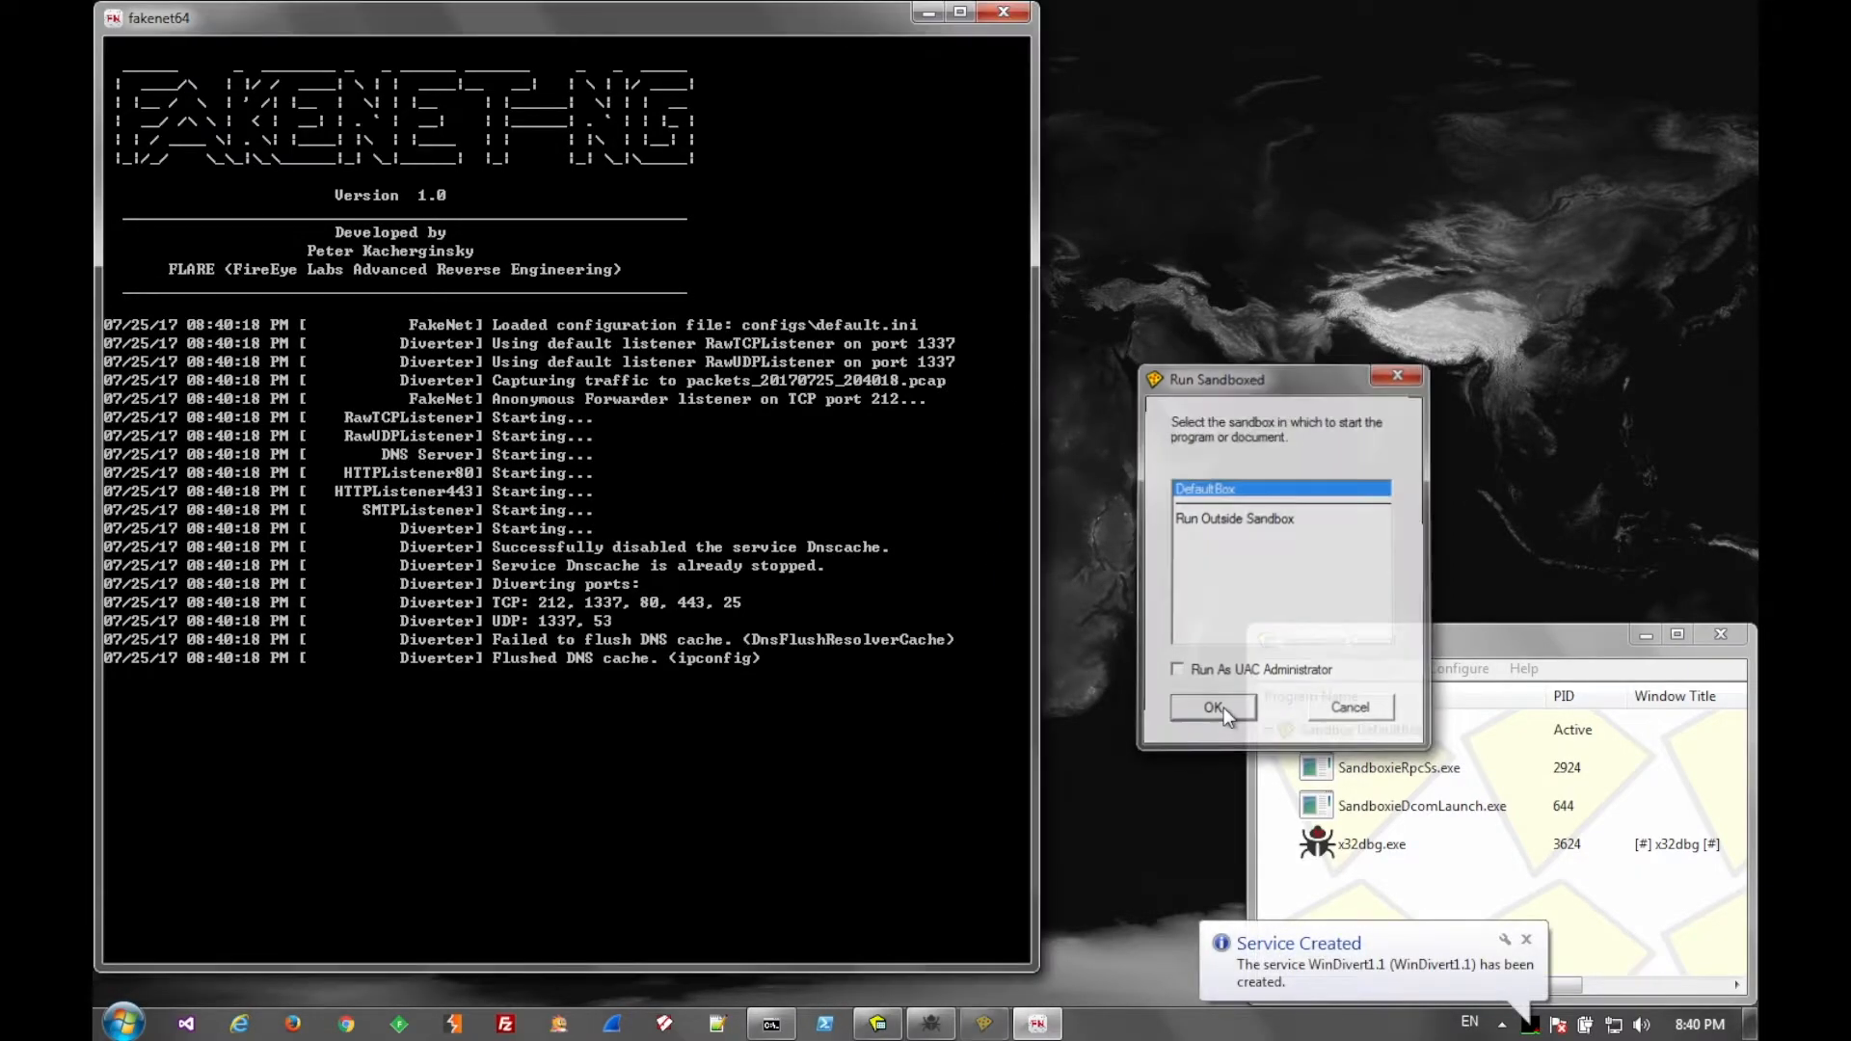
- Run S3BzHNmoZ.exe in DefaultBox and watch FakeNet log intercepted DNS and TCP traffic
{"action": "left_click", "coordinate": [1211, 706]}
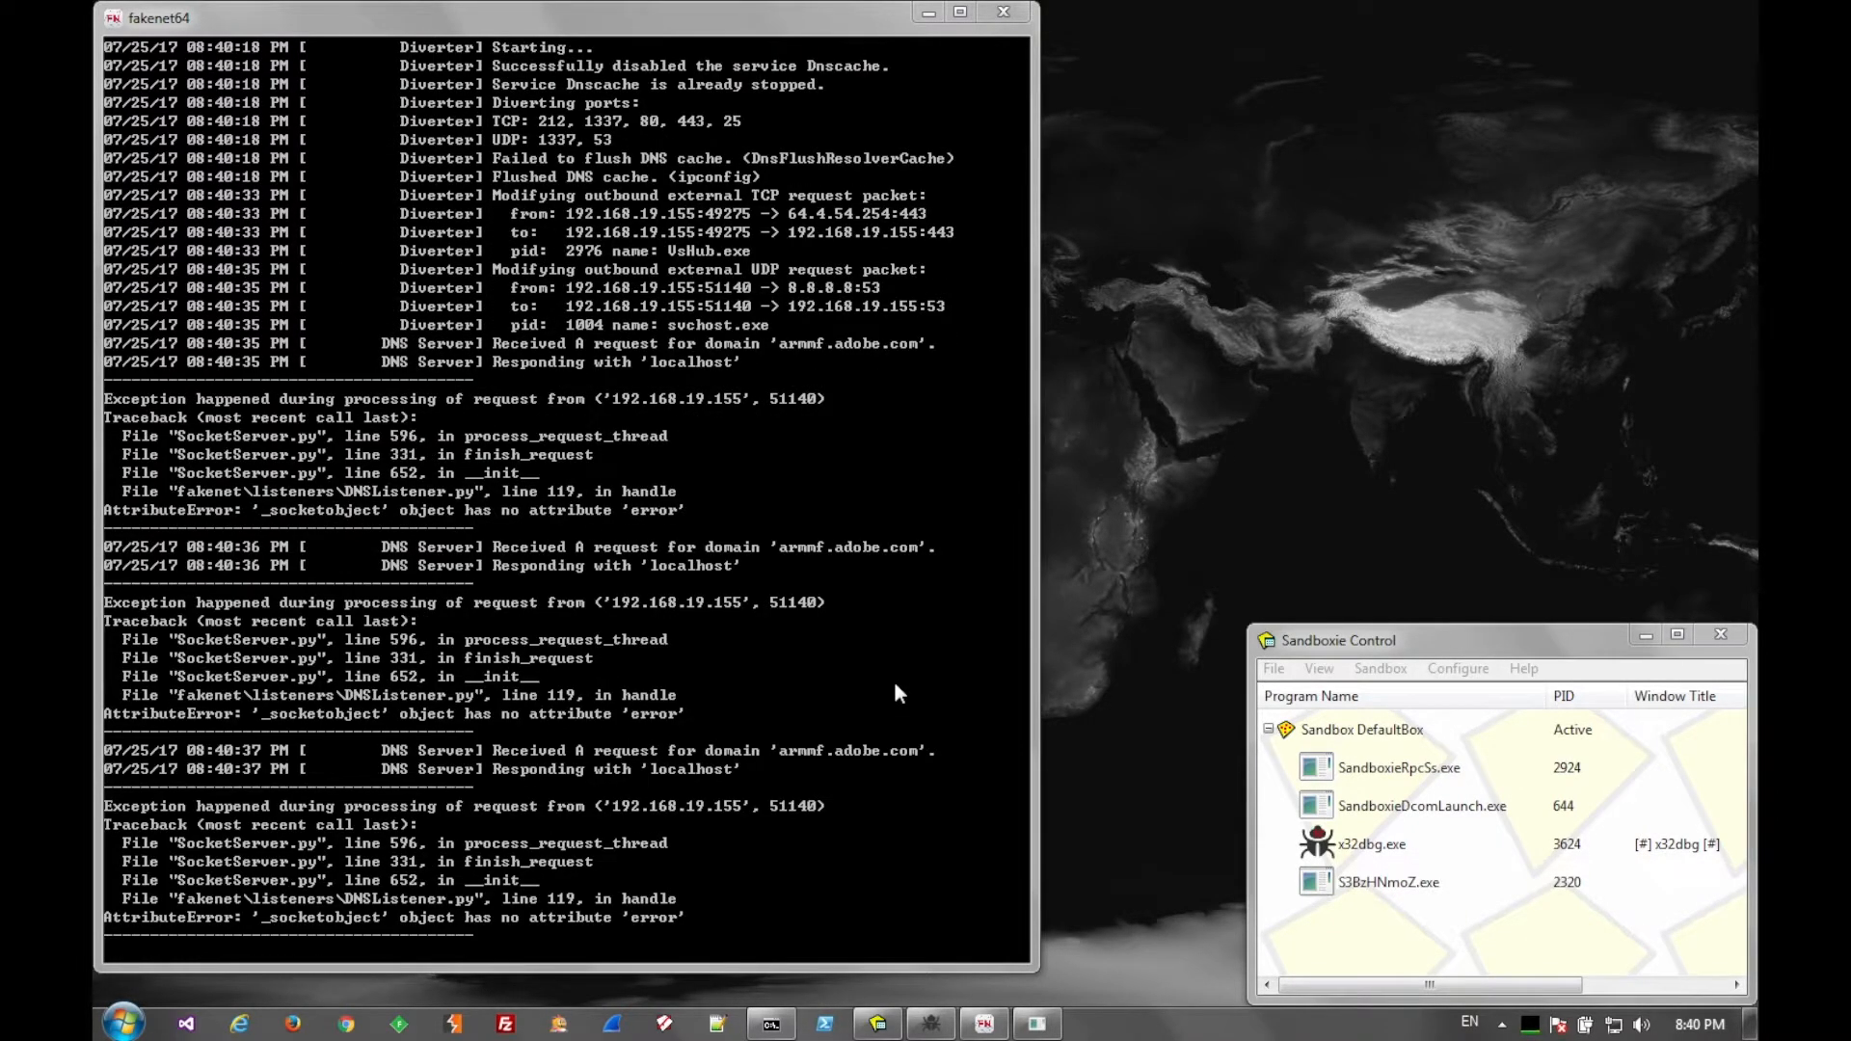
{"action": "scroll", "scroll_direction": "down", "scroll_amount": 3}
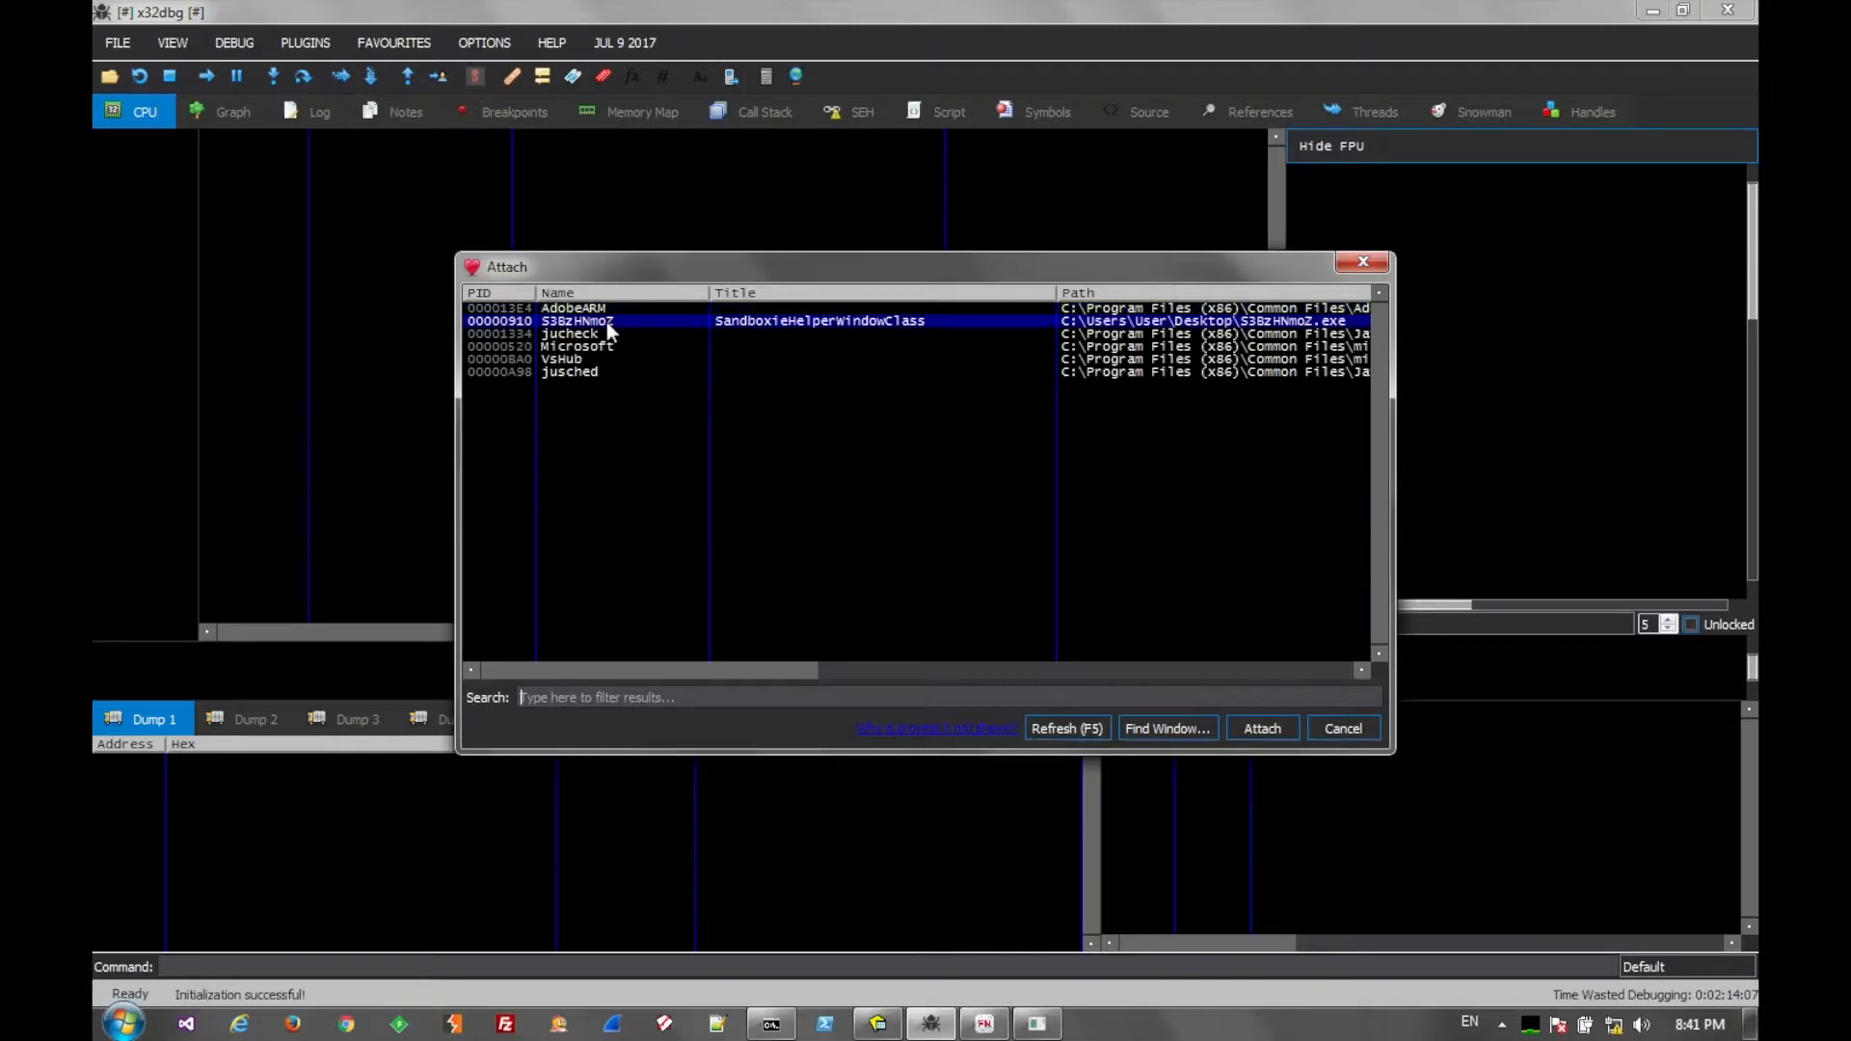
- Attach x32dbg to S3BzHNmoZ, dismiss the syscall error, and step into the FindWindow loop
{"action": "left_click", "coordinate": [1261, 729]}
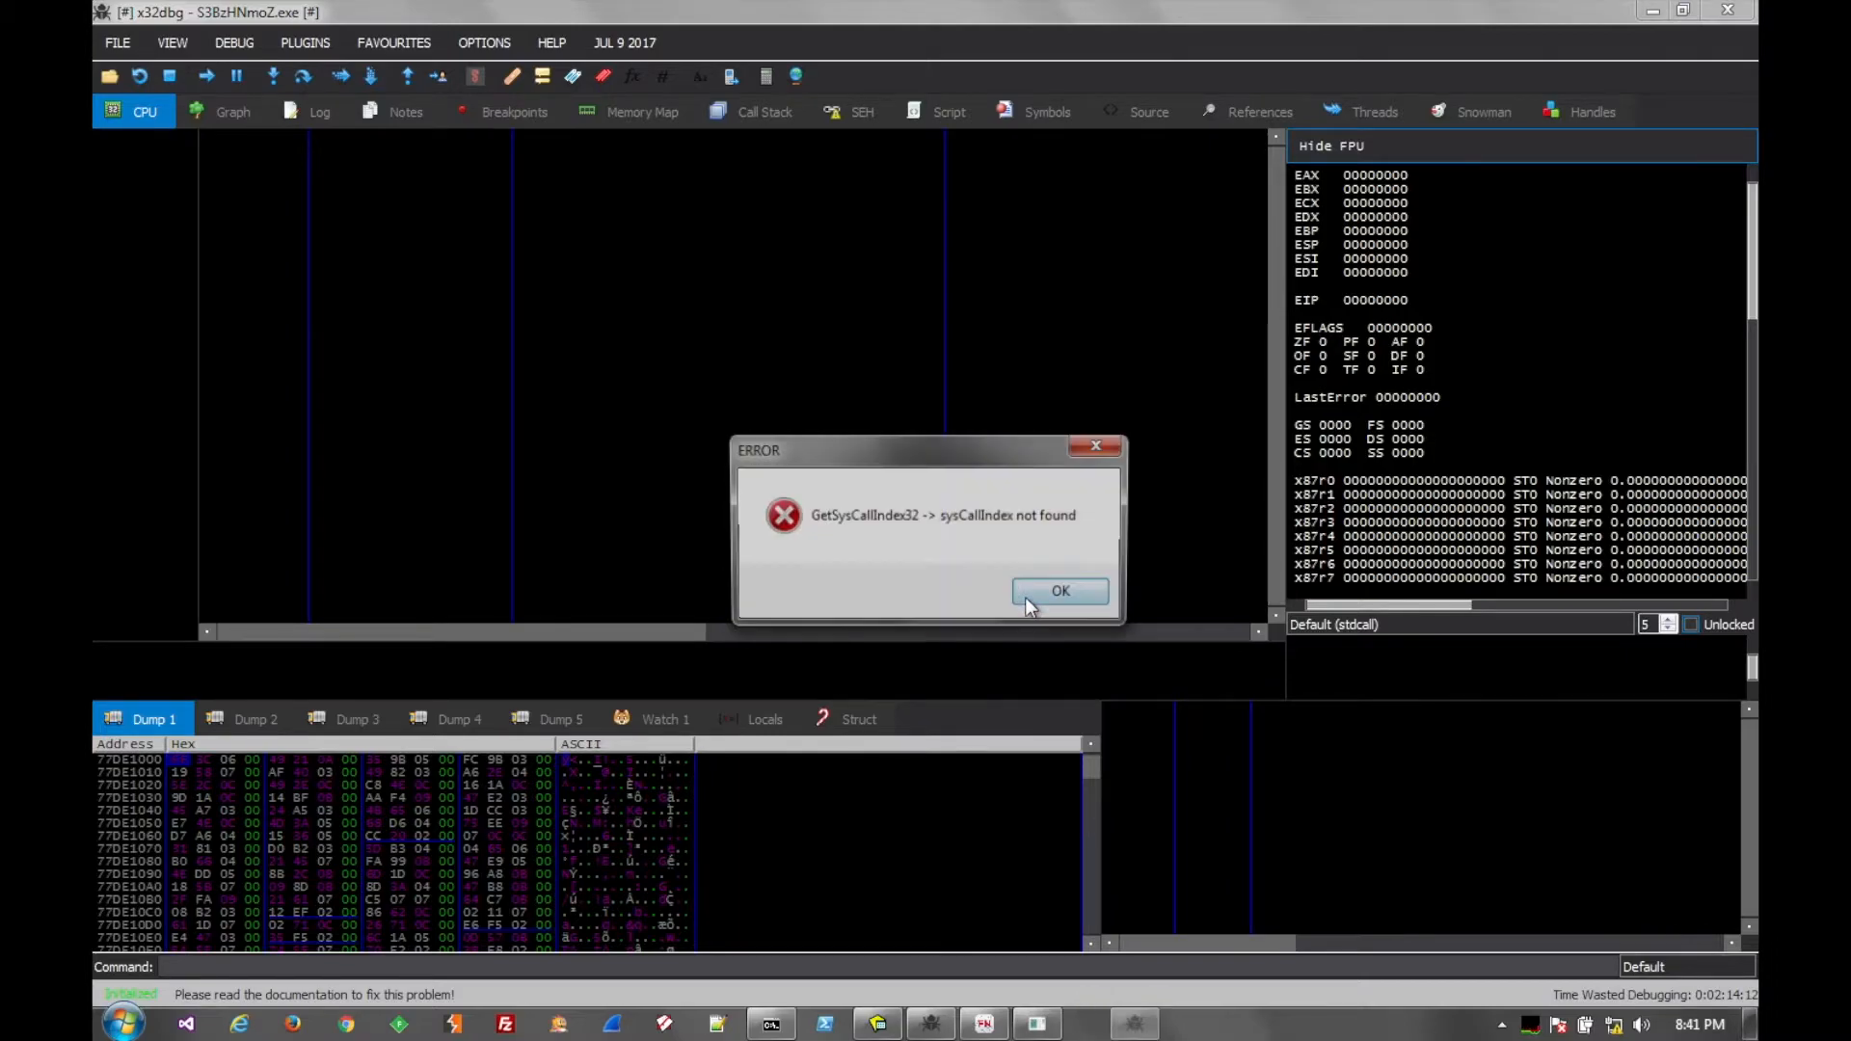
{"action": "left_click", "coordinate": [1058, 591]}
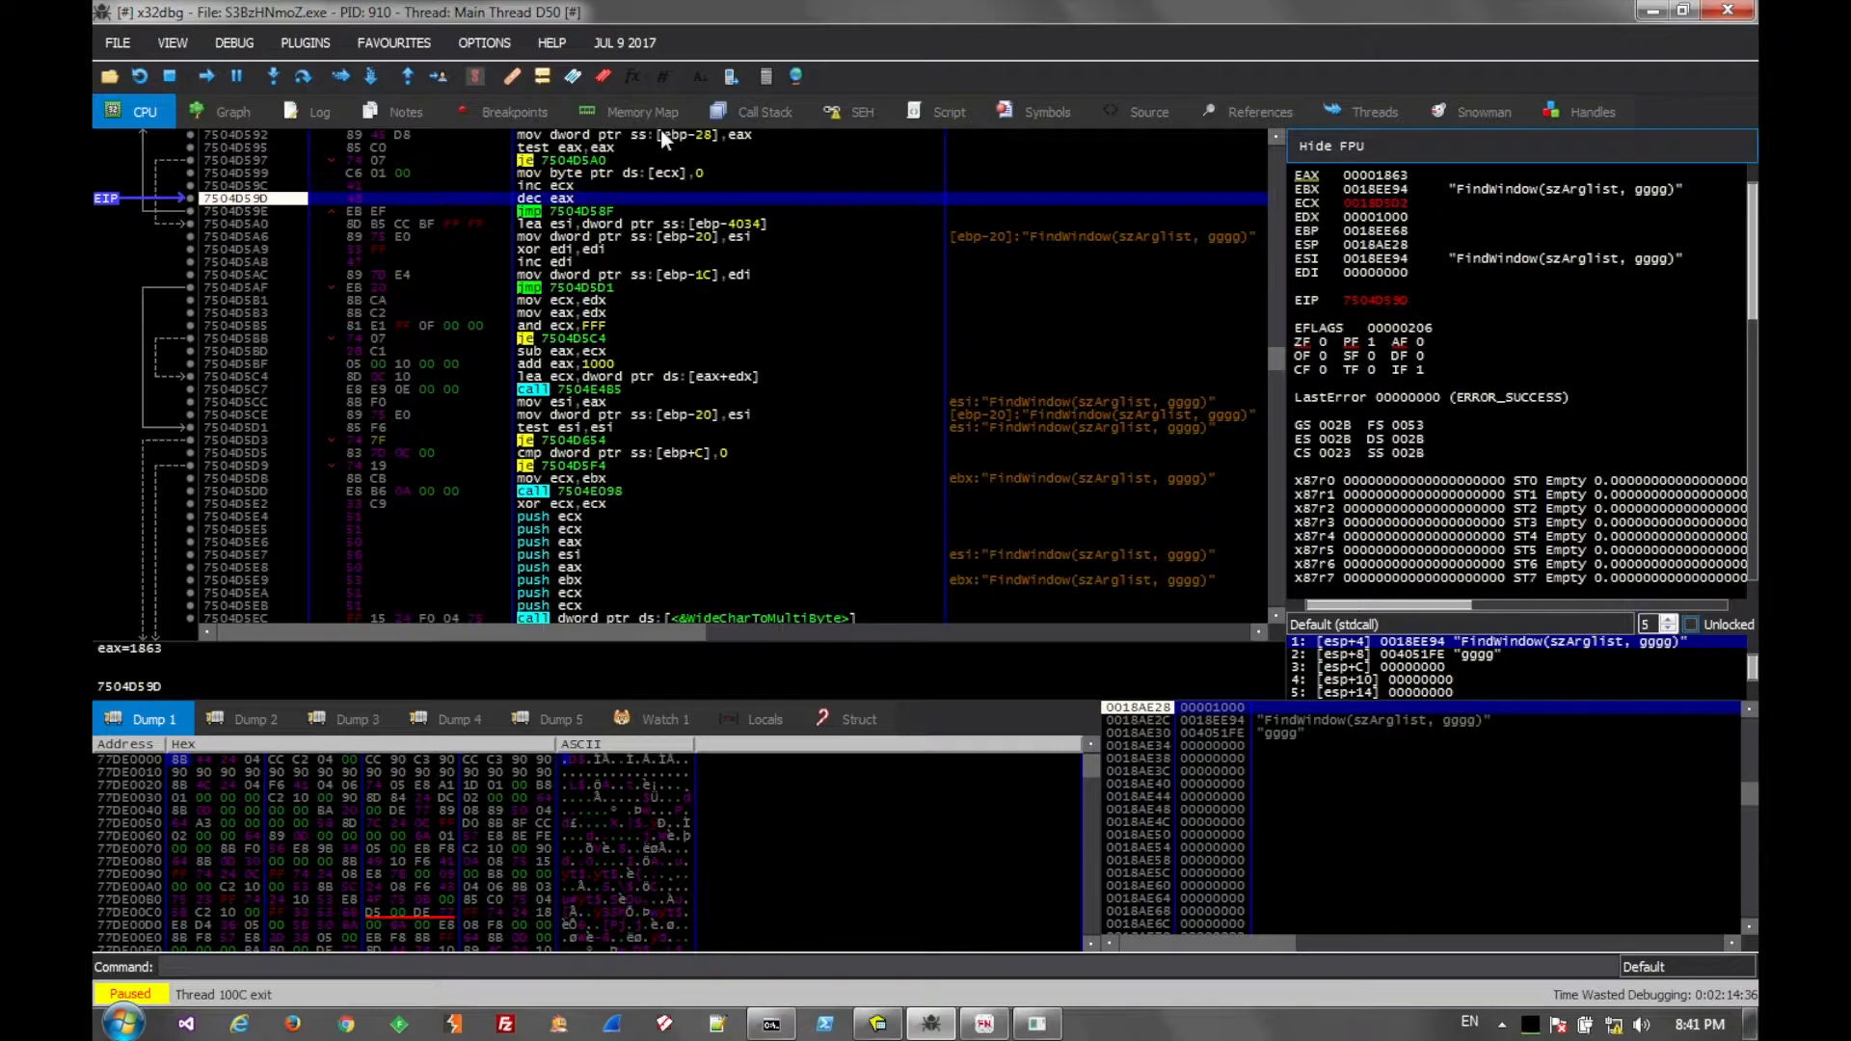
{"action": "key", "text": "F7"}
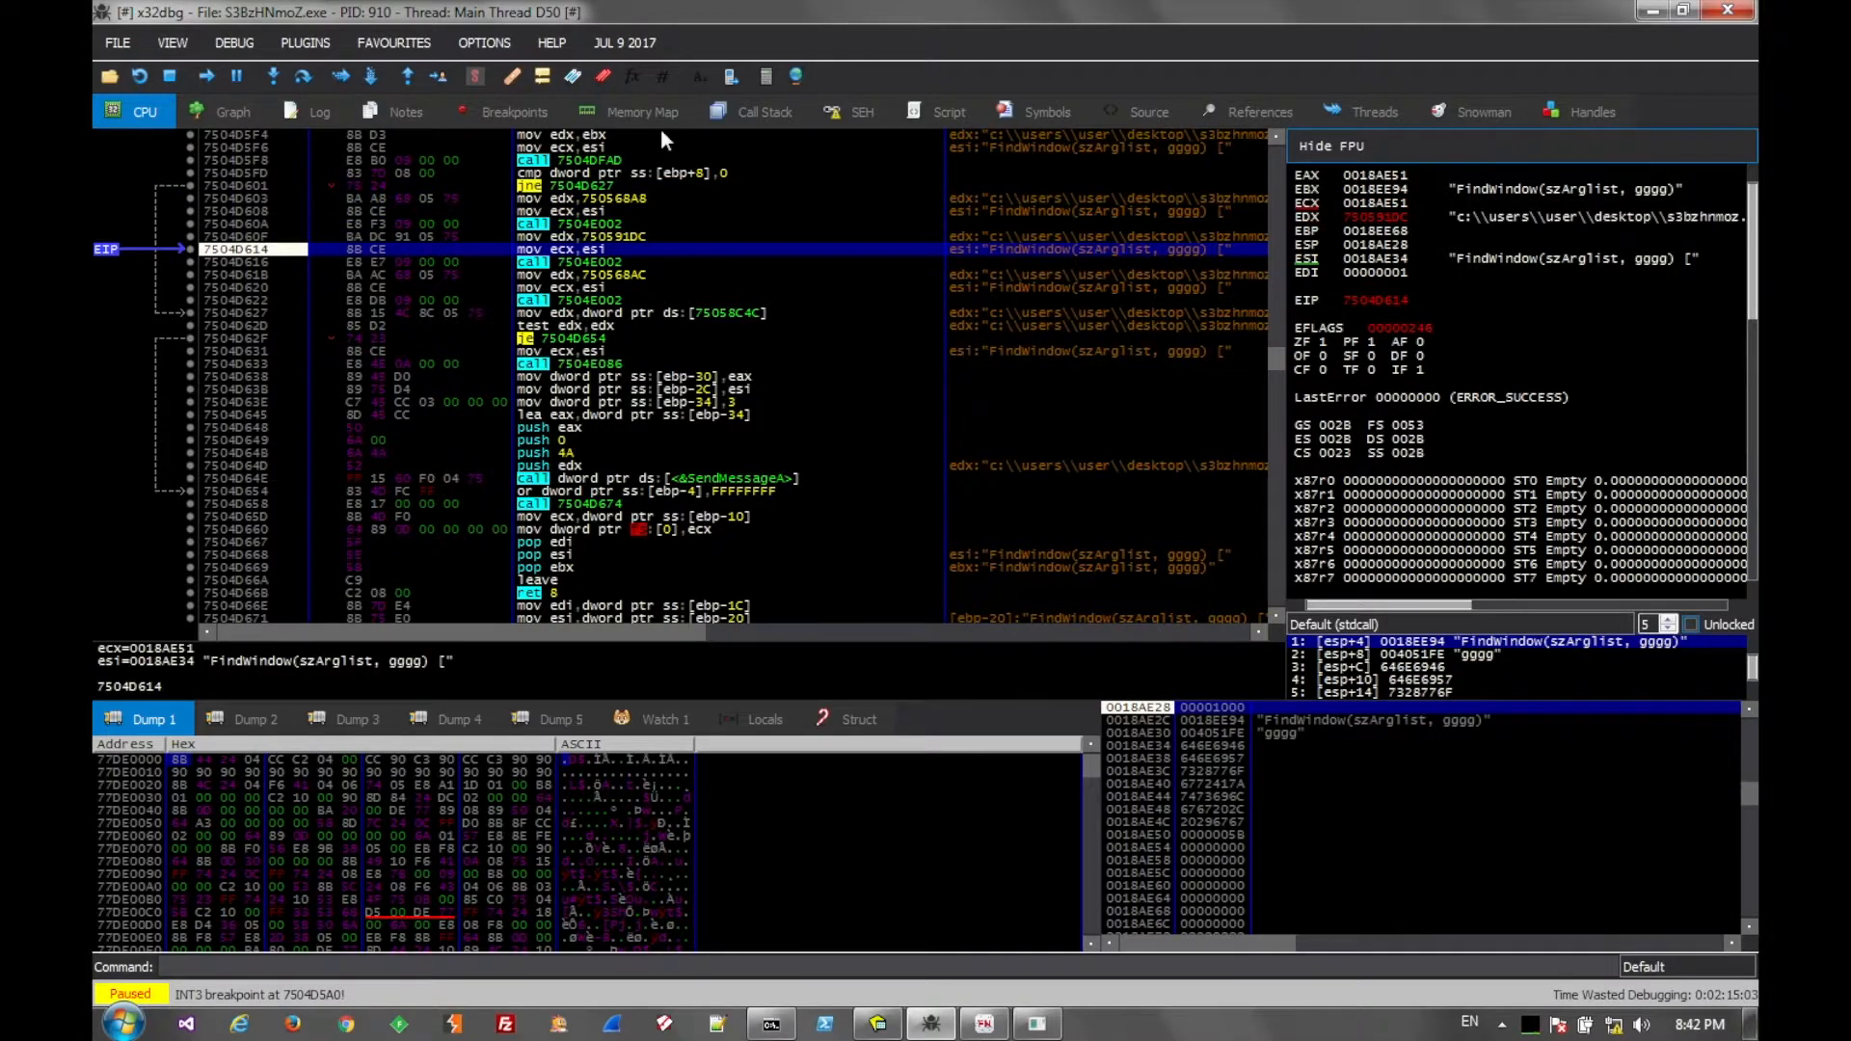
{"action": "key", "text": "F8"}
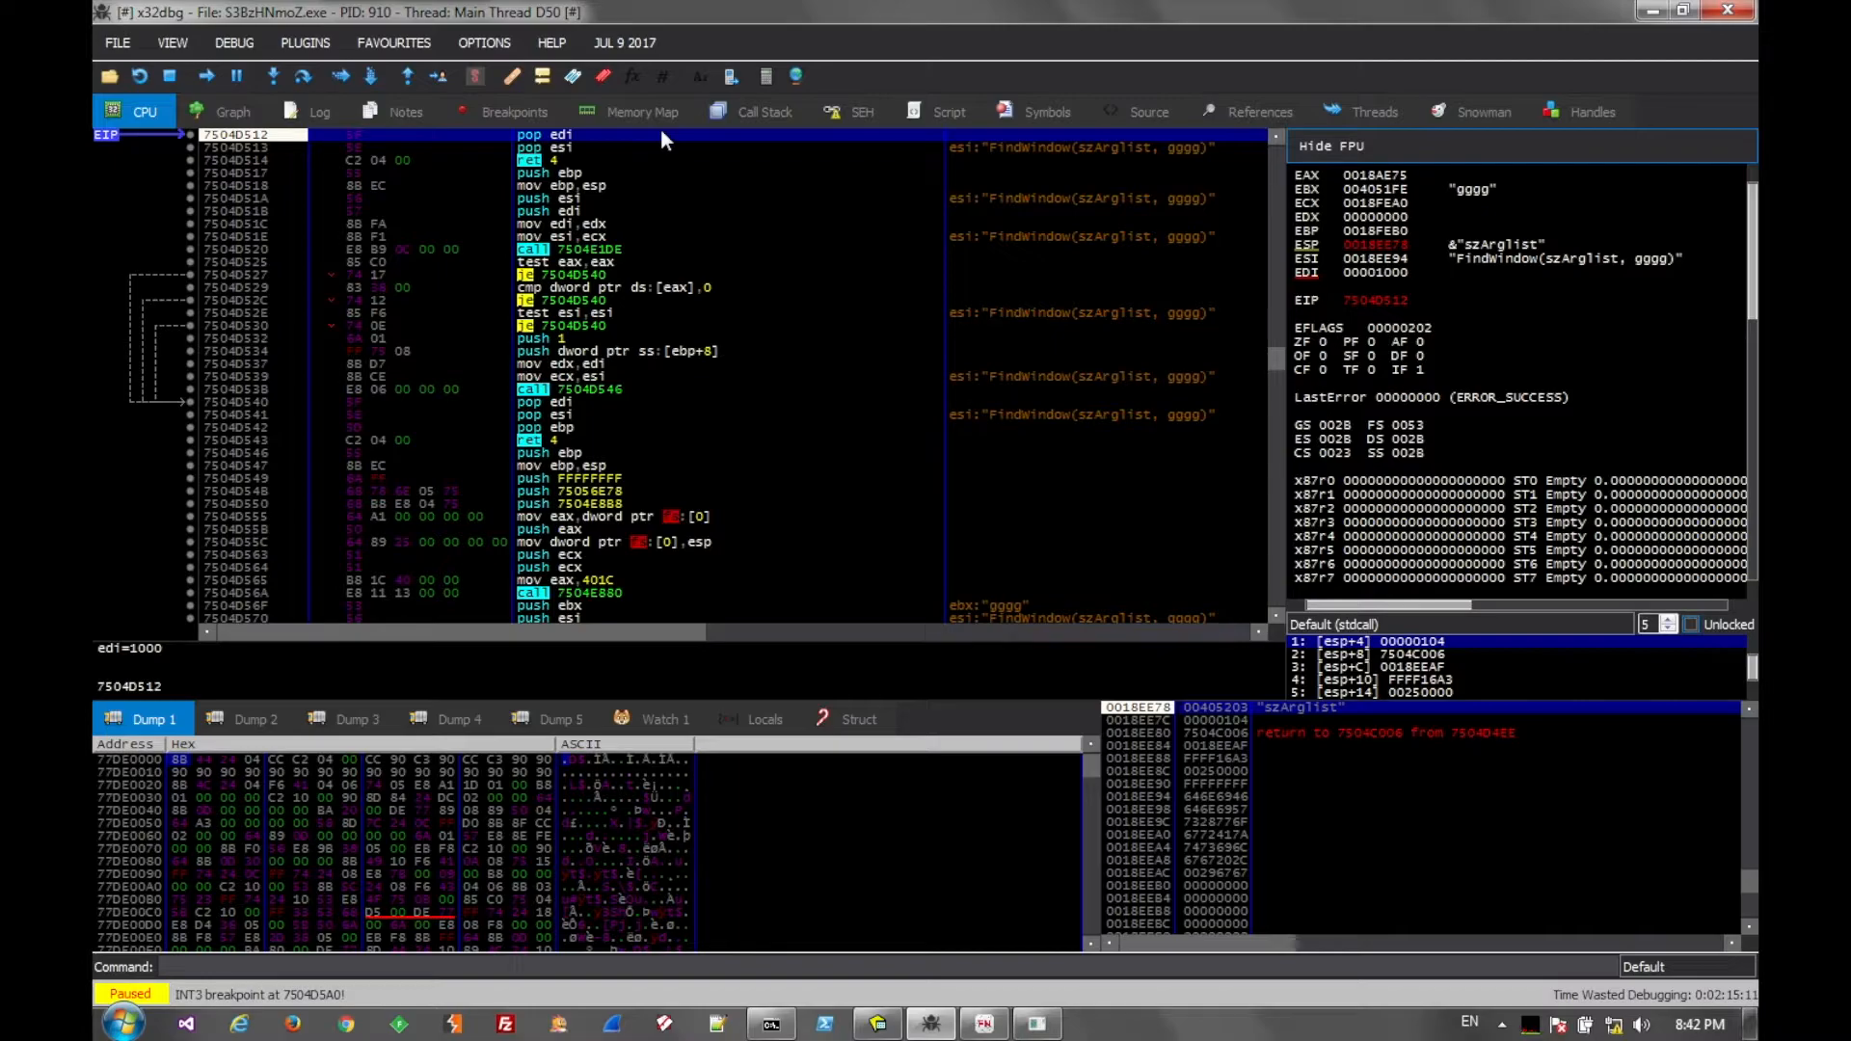
{"action": "key", "text": "F7"}
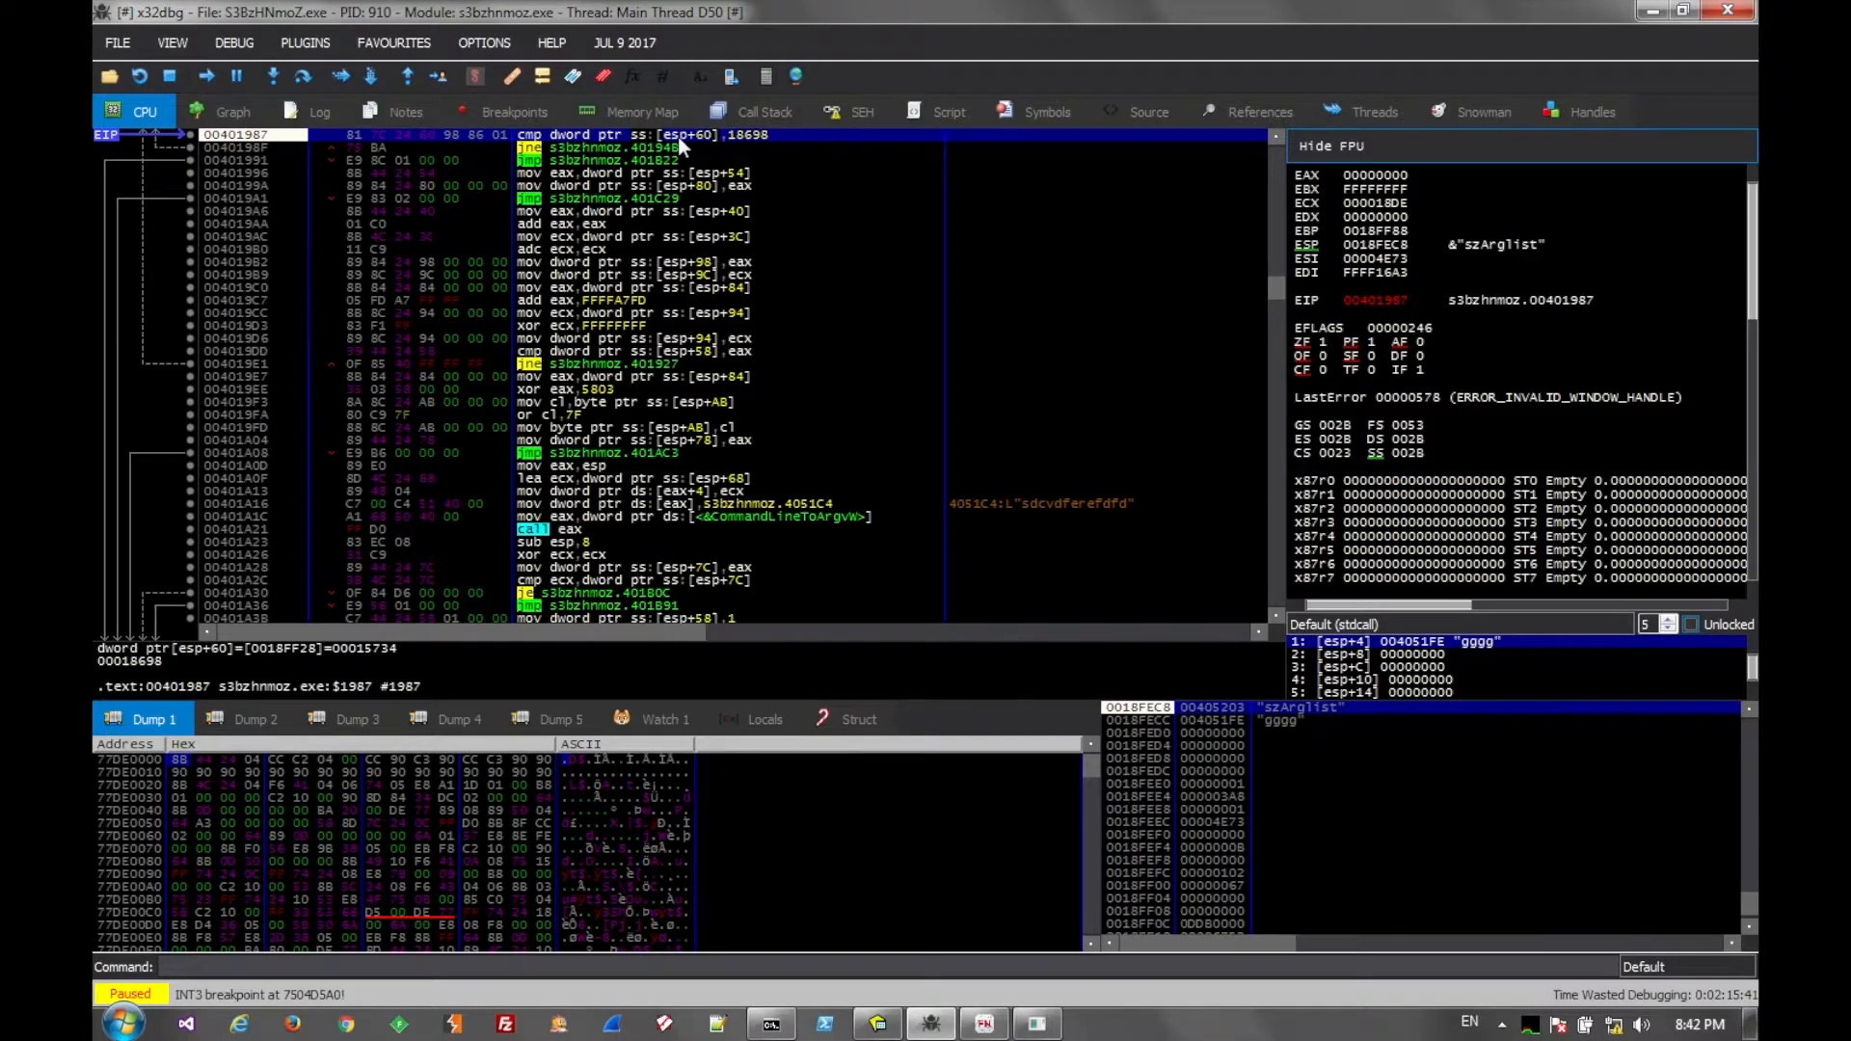
{"action": "mouse_move", "coordinate": [1718, 115]}
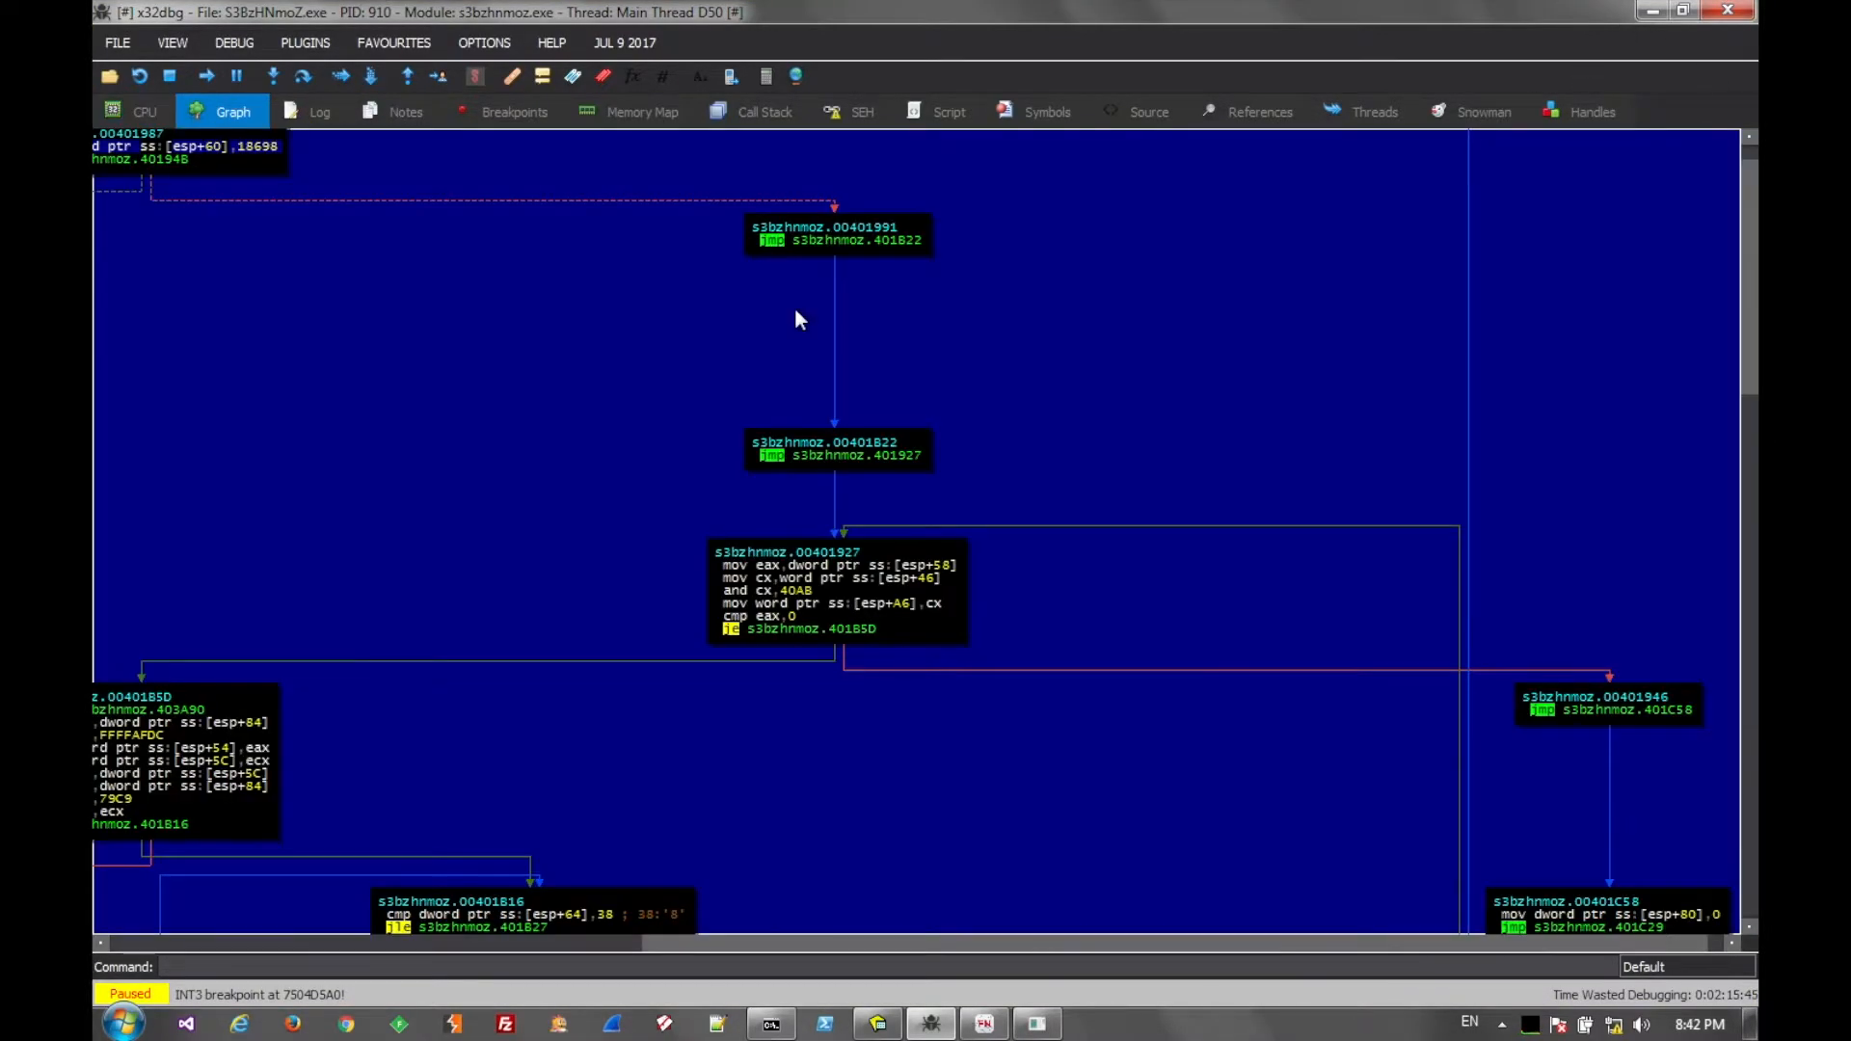
{"action": "mouse_move", "coordinate": [715, 357]}
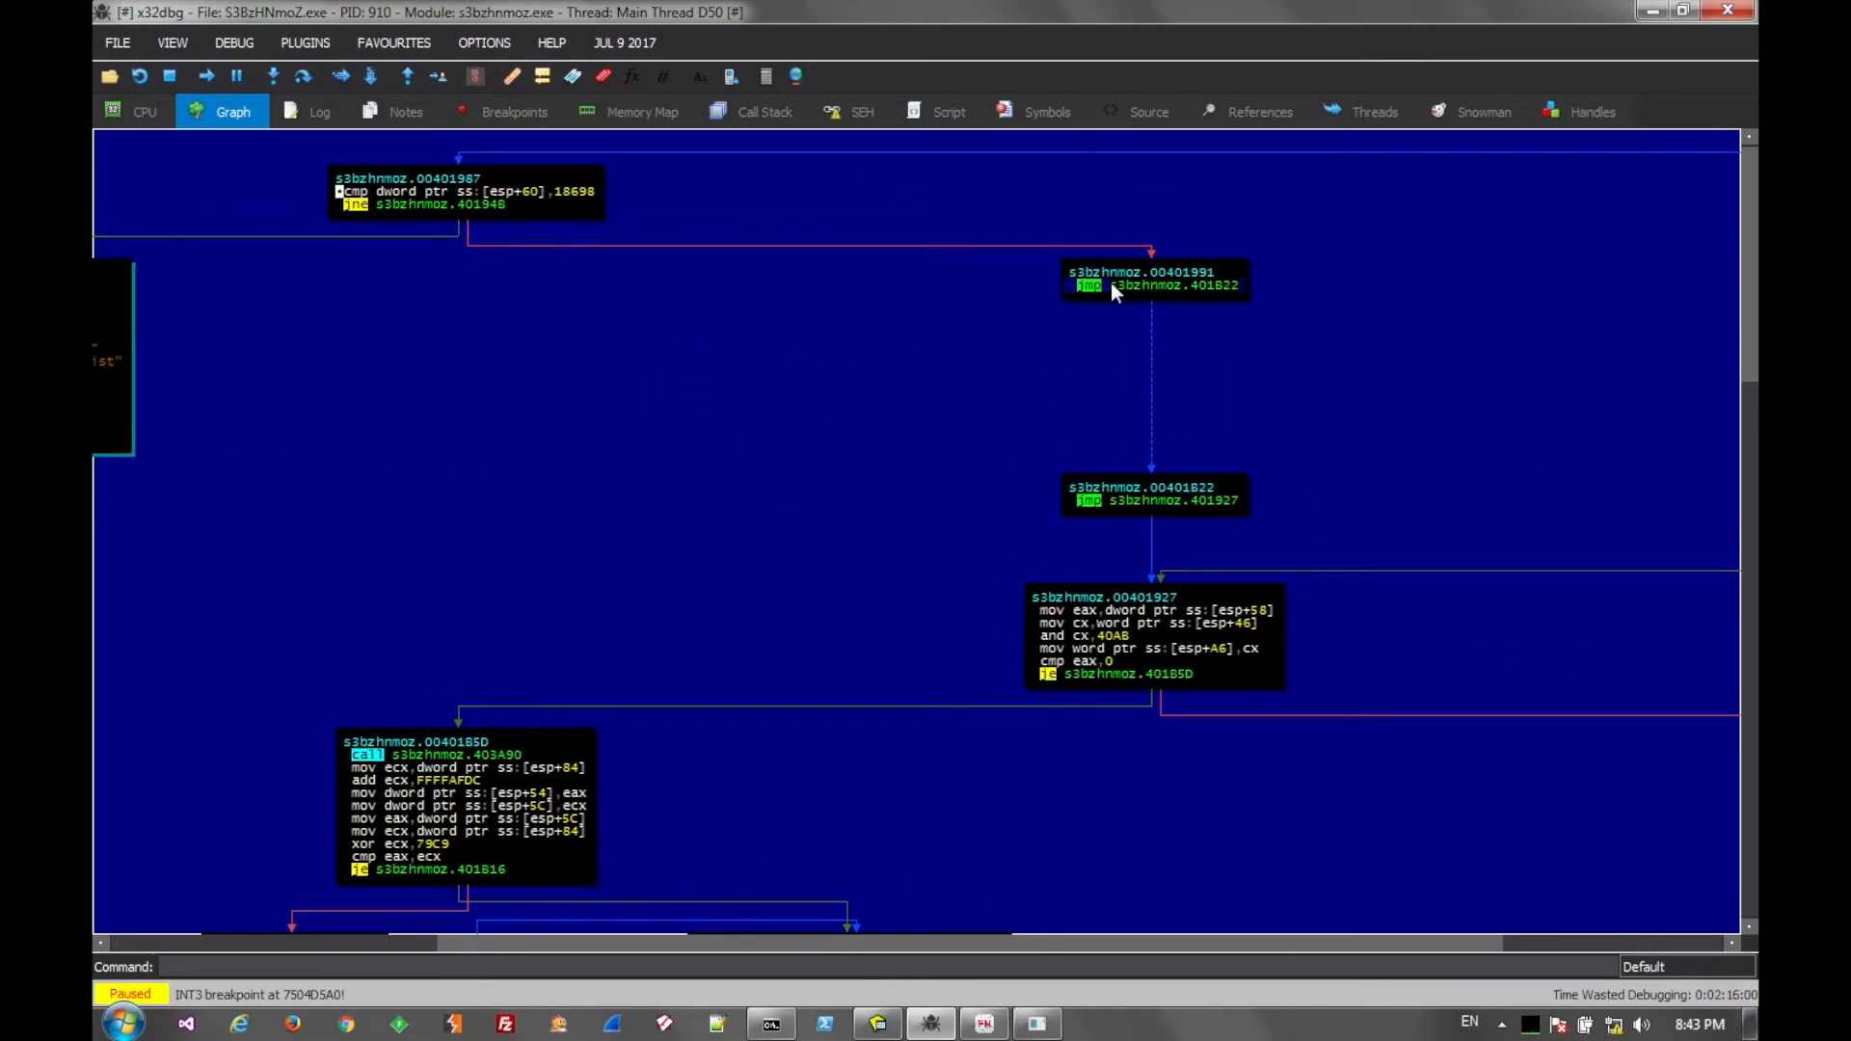
{"action": "mouse_move", "coordinate": [461, 272]}
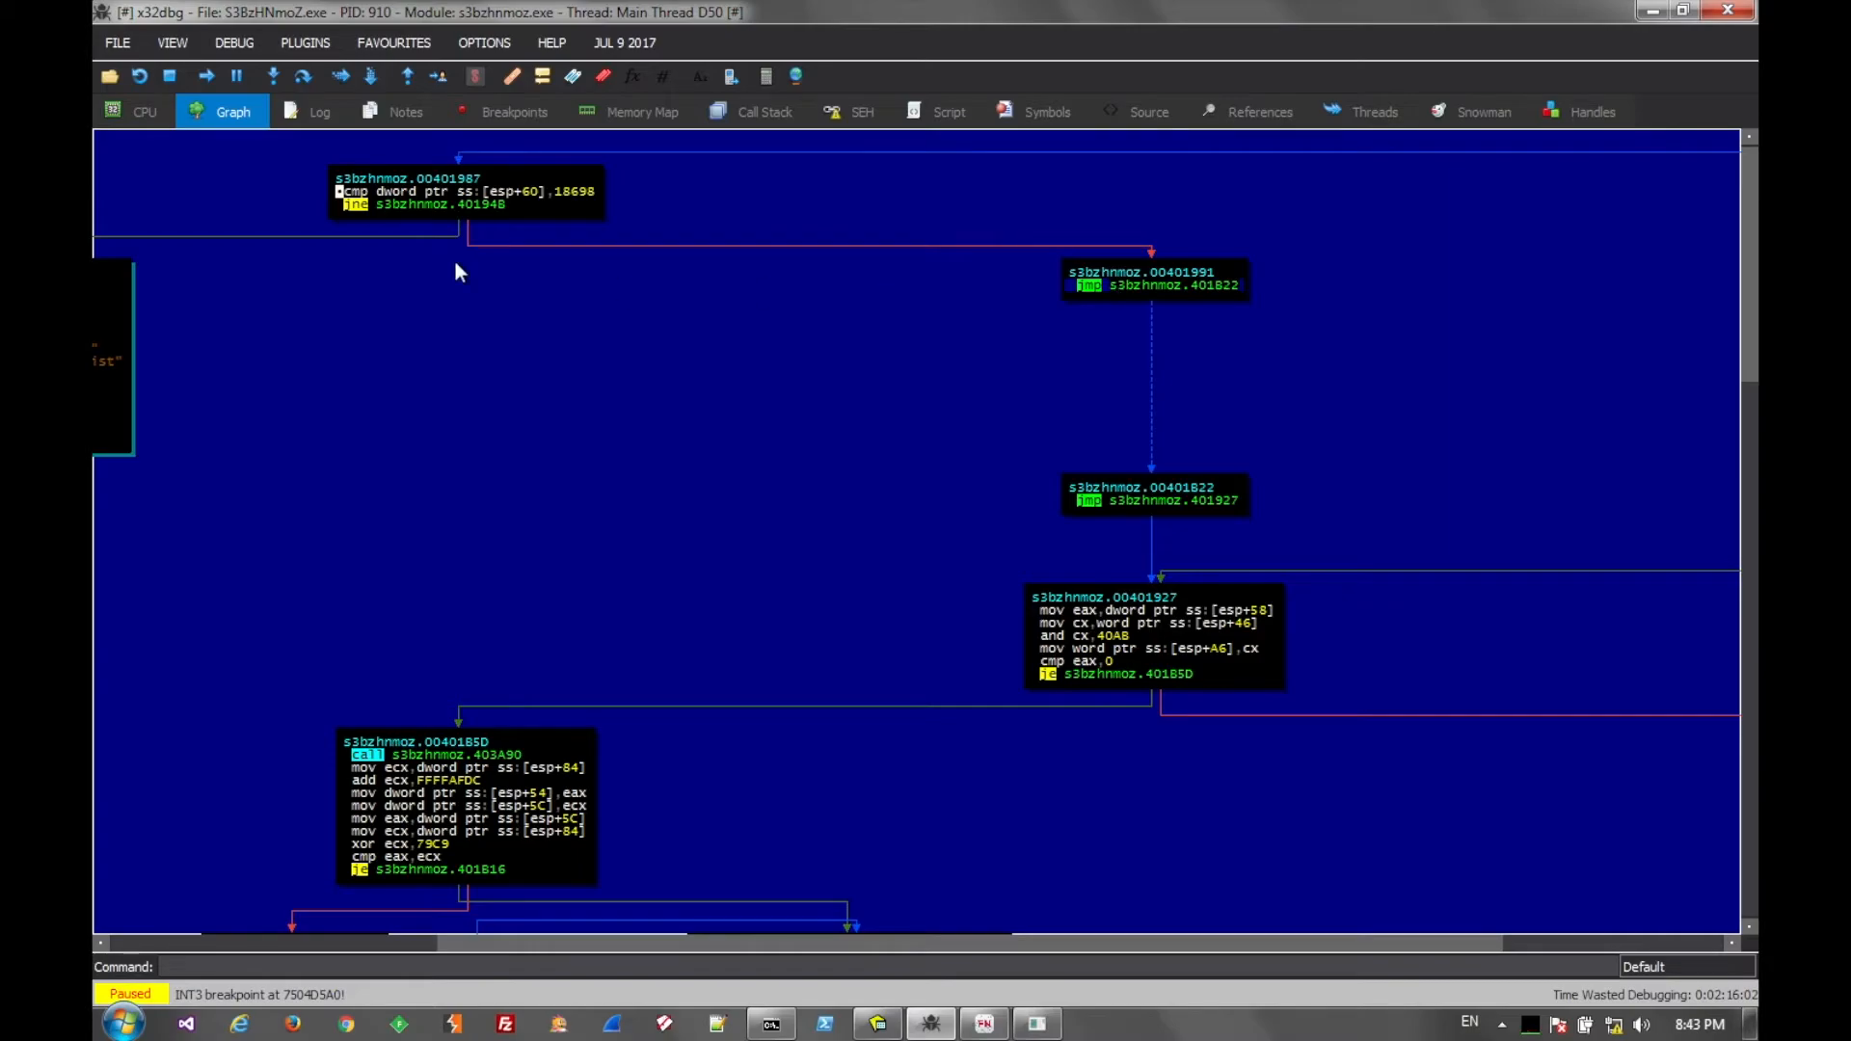
- Mark the loop's comparison with 18698 at 00401987 in the graph view
{"action": "left_click", "coordinate": [144, 110]}
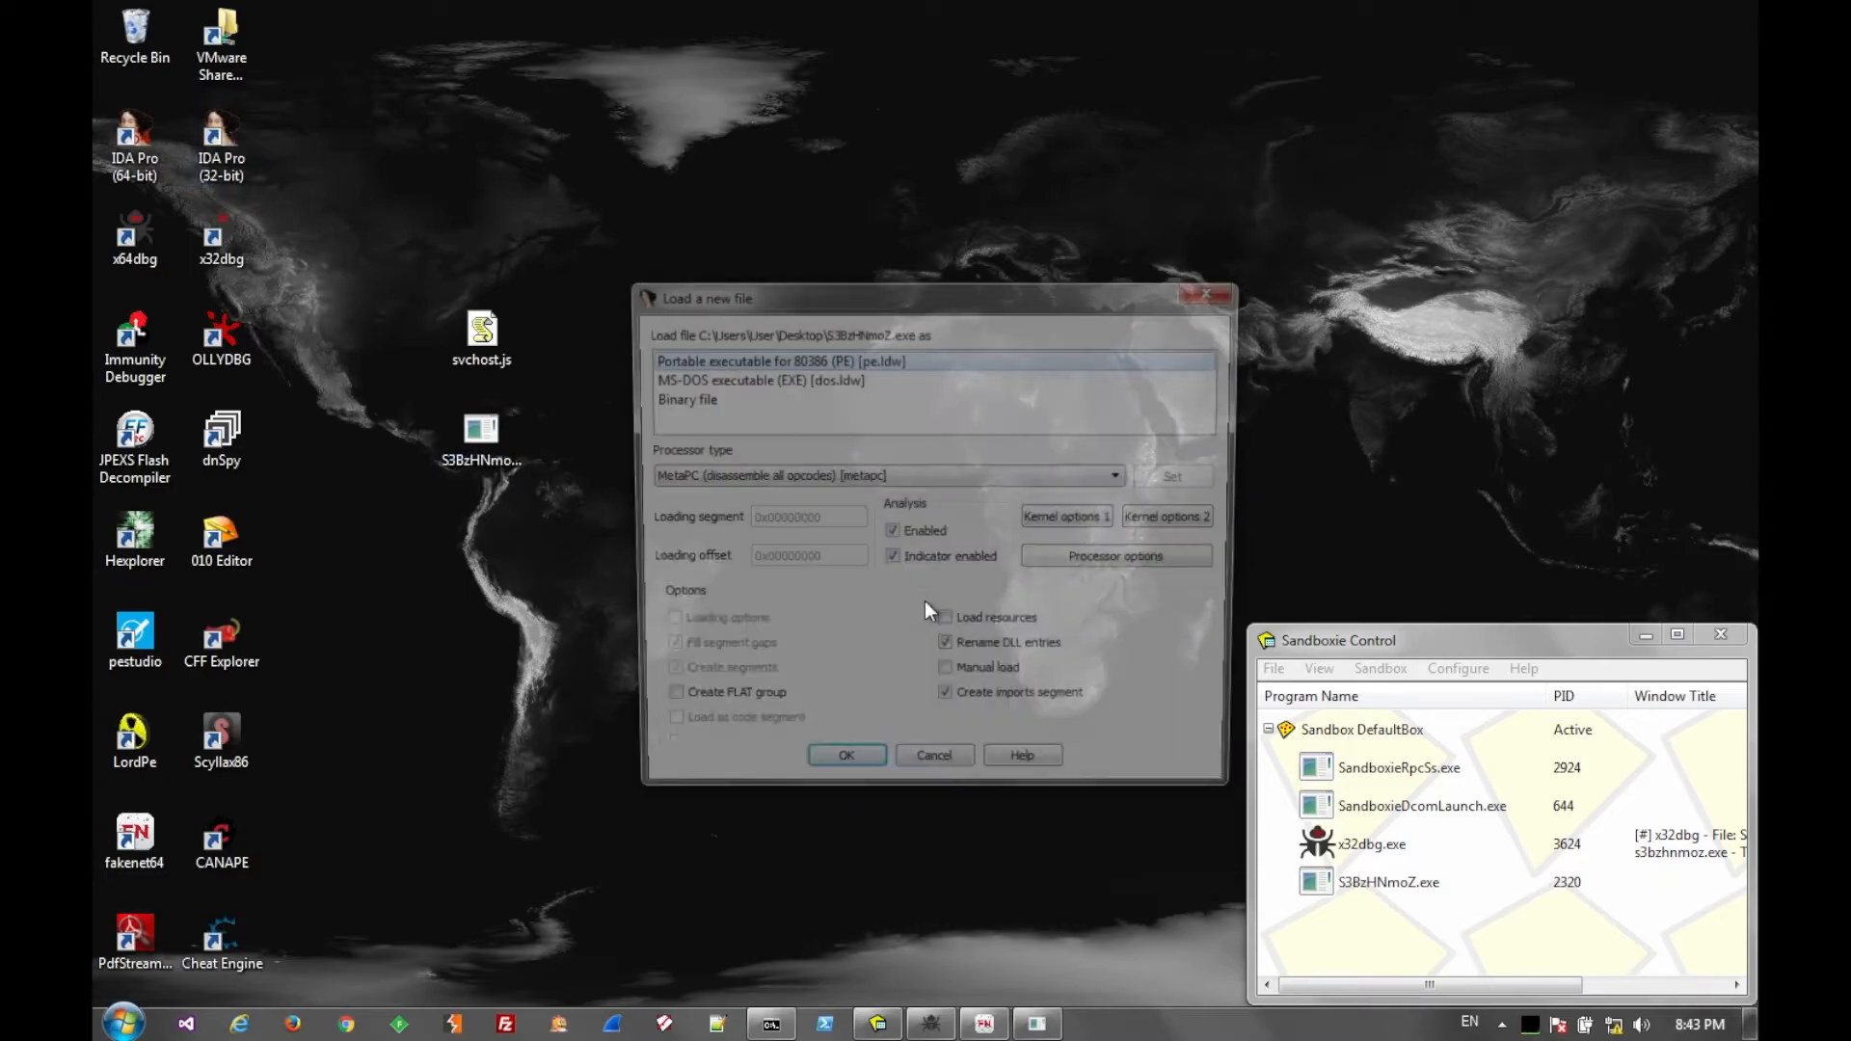
- Load the sample in IDA, rename loc_40194B to anti_sandbox_function, and select 00401991
{"action": "left_click", "coordinate": [846, 754]}
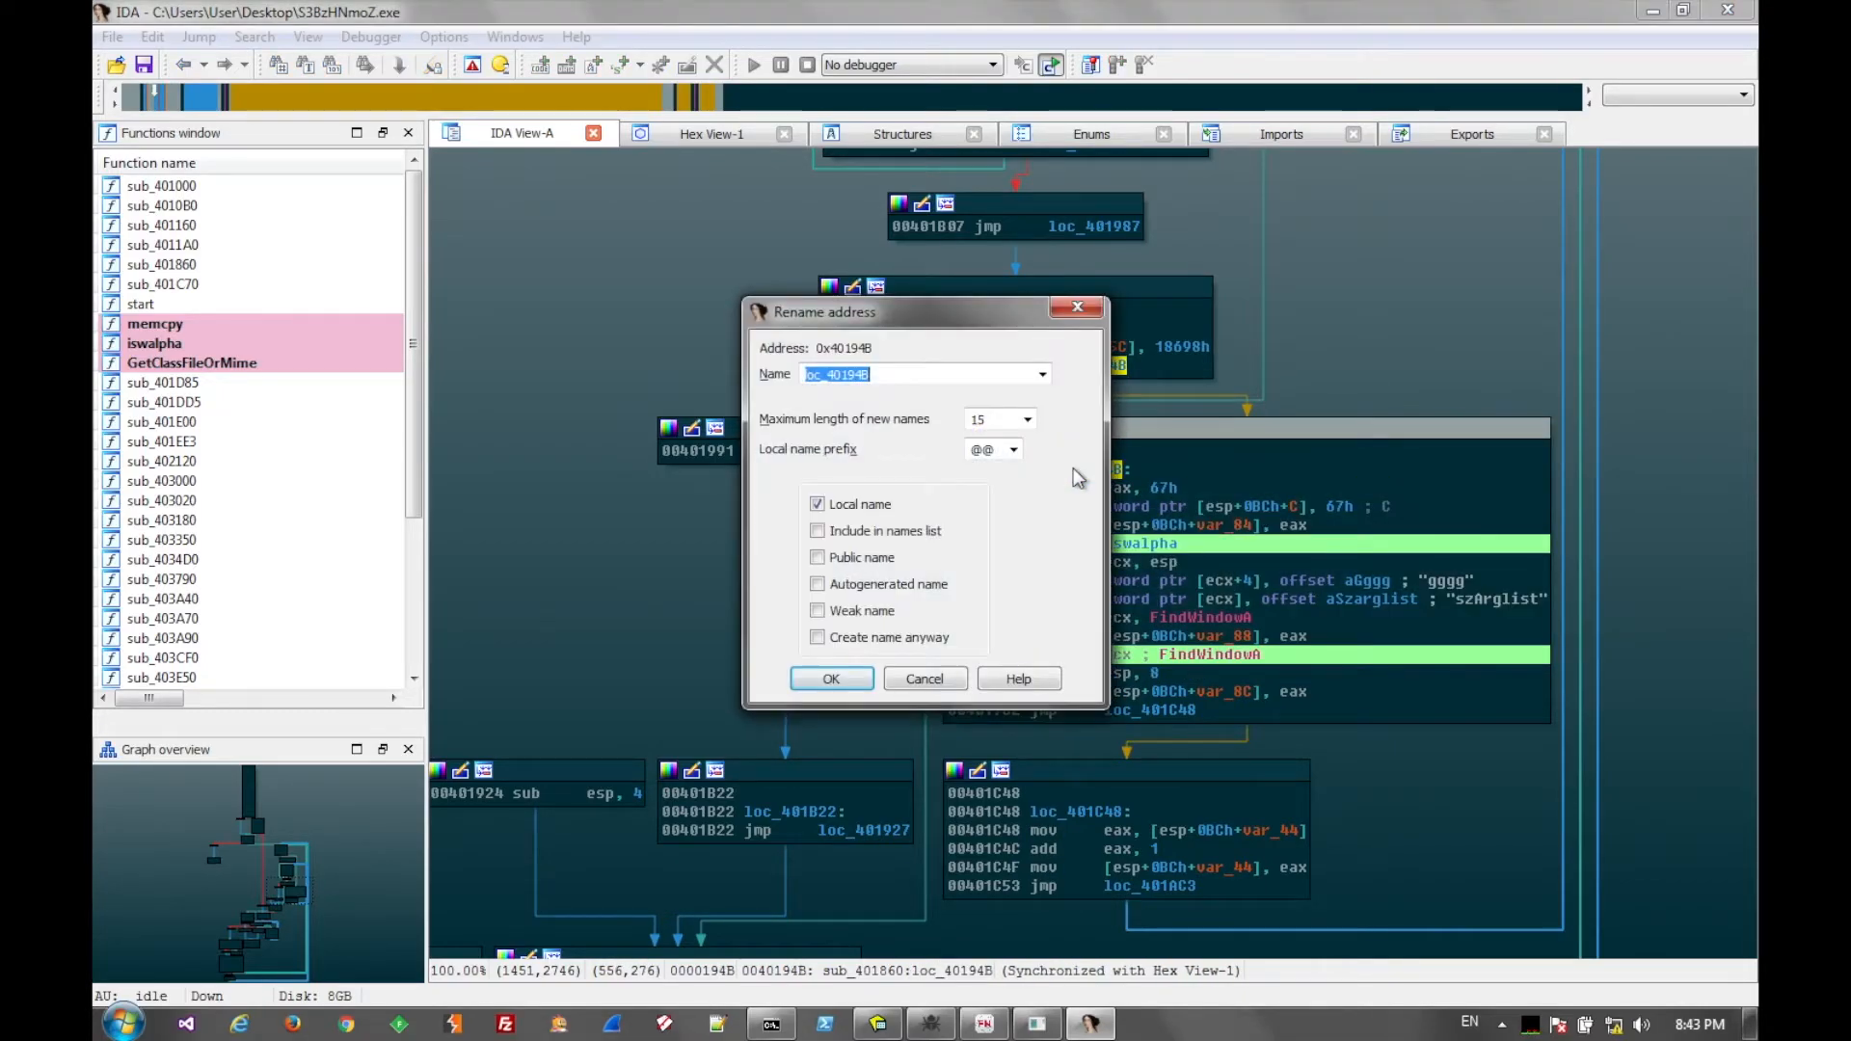
{"action": "type", "text": "anti_sandbox"}
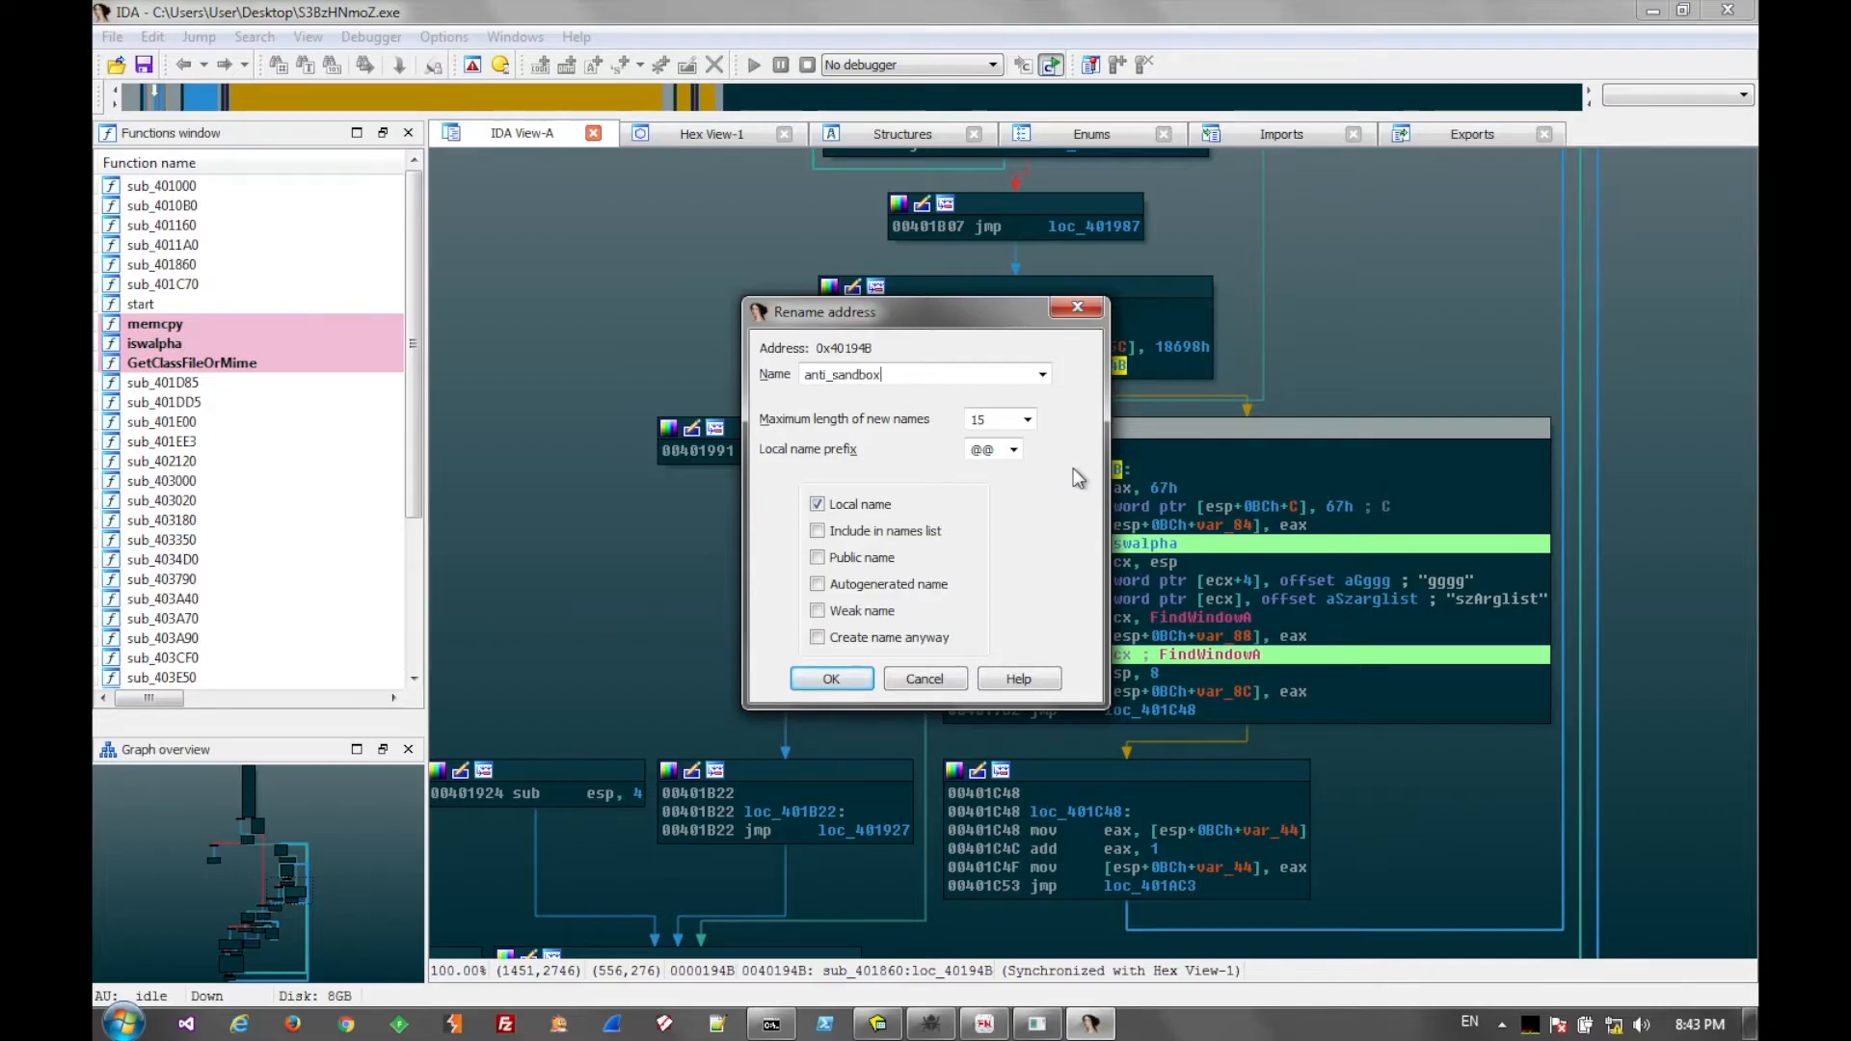
{"action": "left_click", "coordinate": [830, 679]}
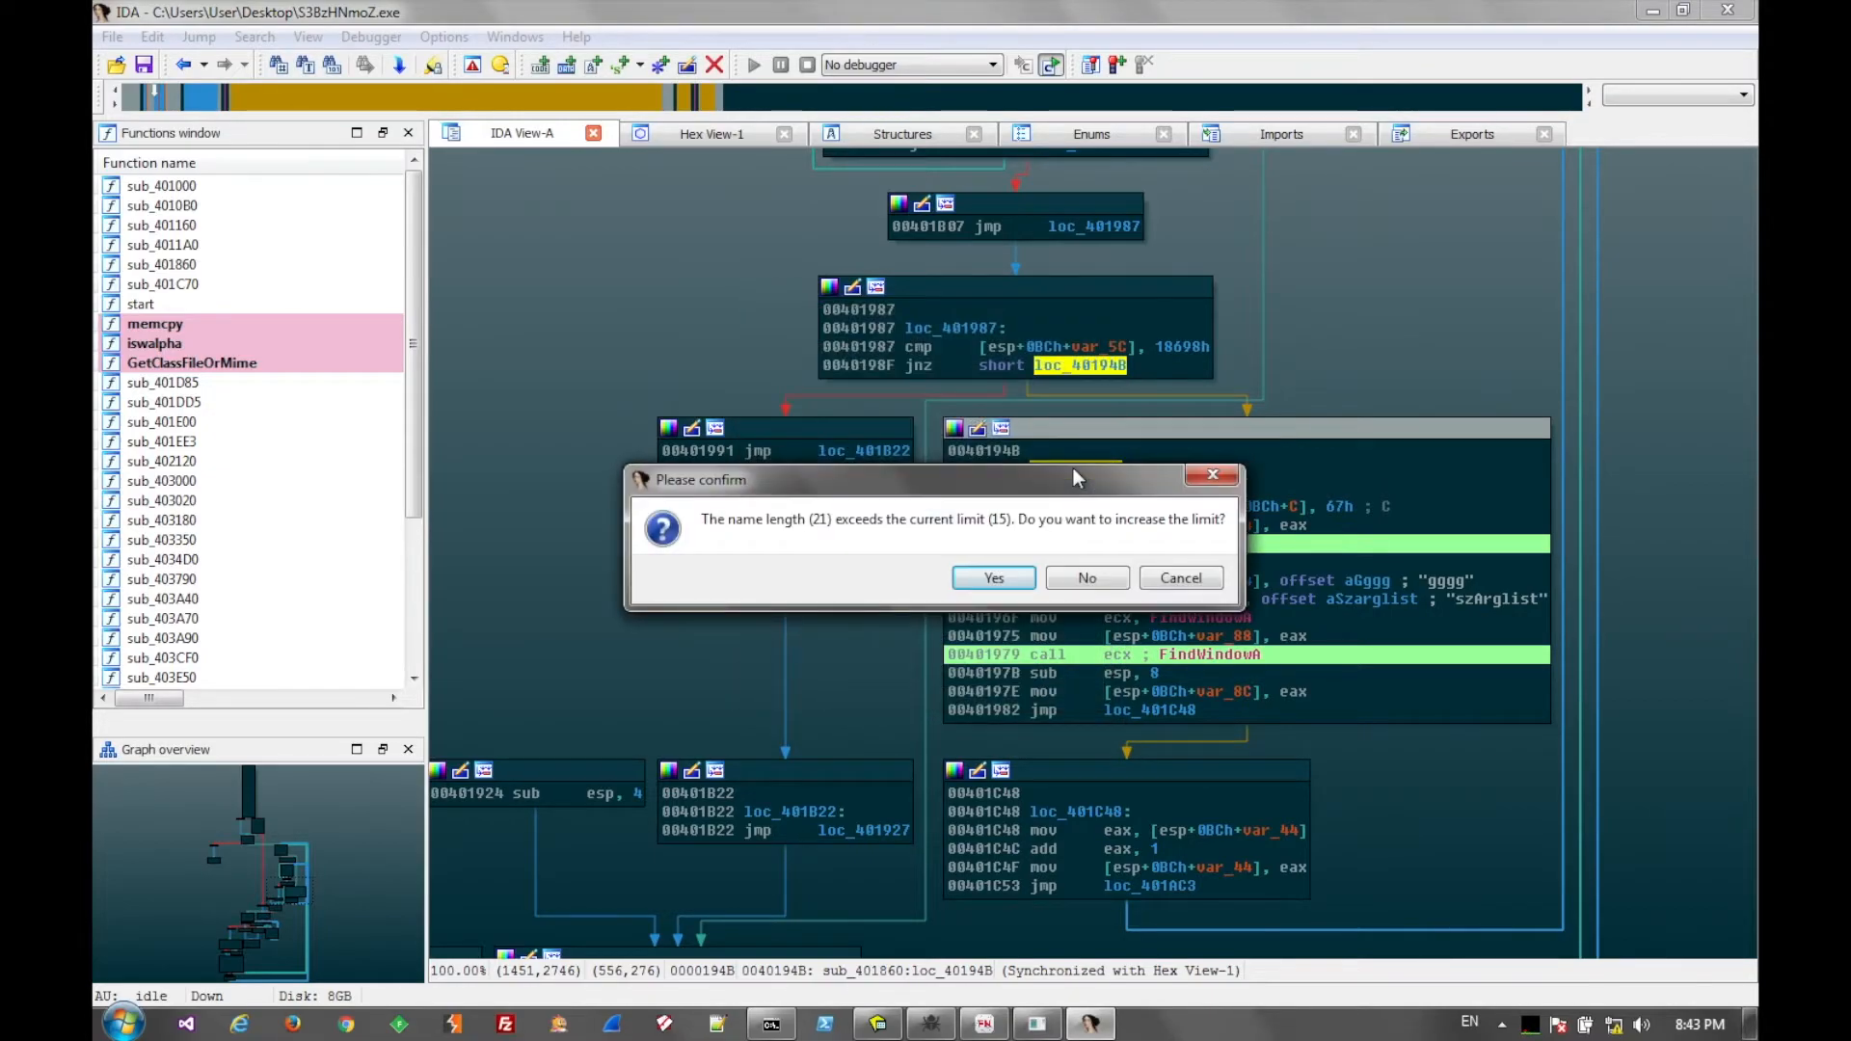
{"action": "left_click", "coordinate": [992, 578]}
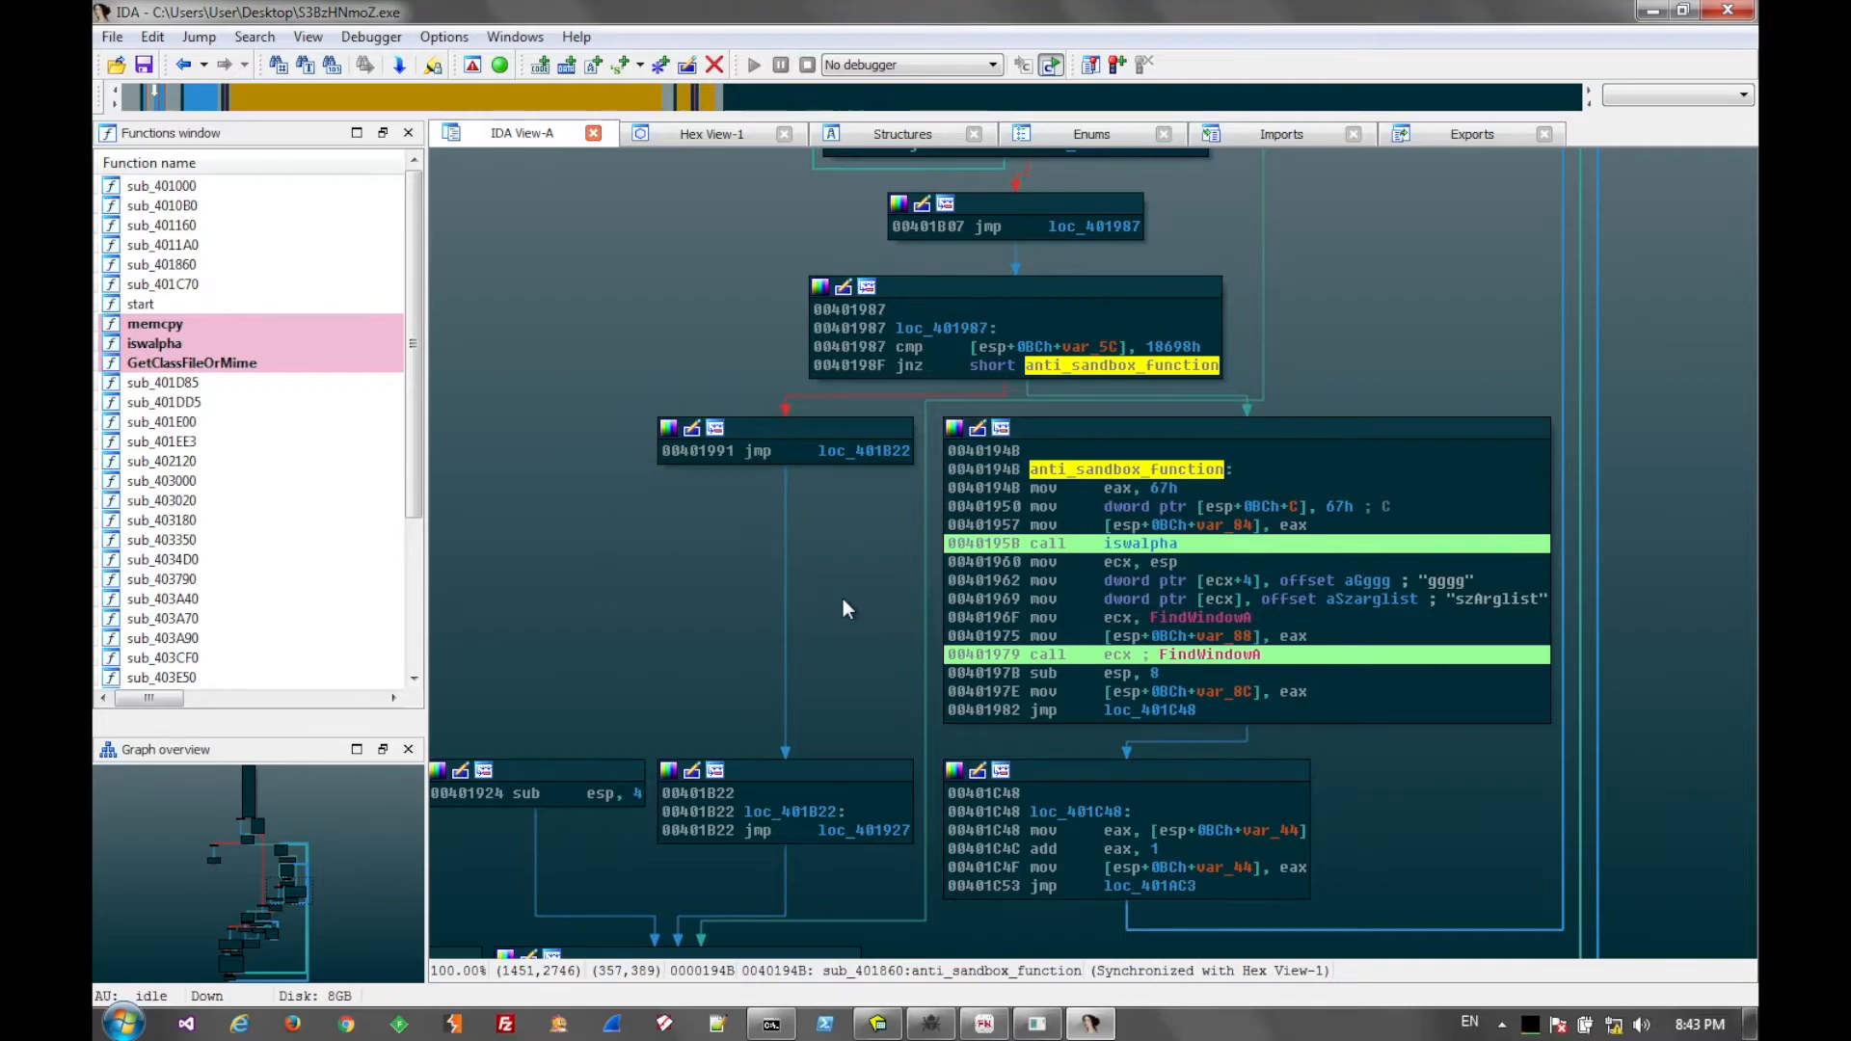
{"action": "mouse_move", "coordinate": [879, 451]}
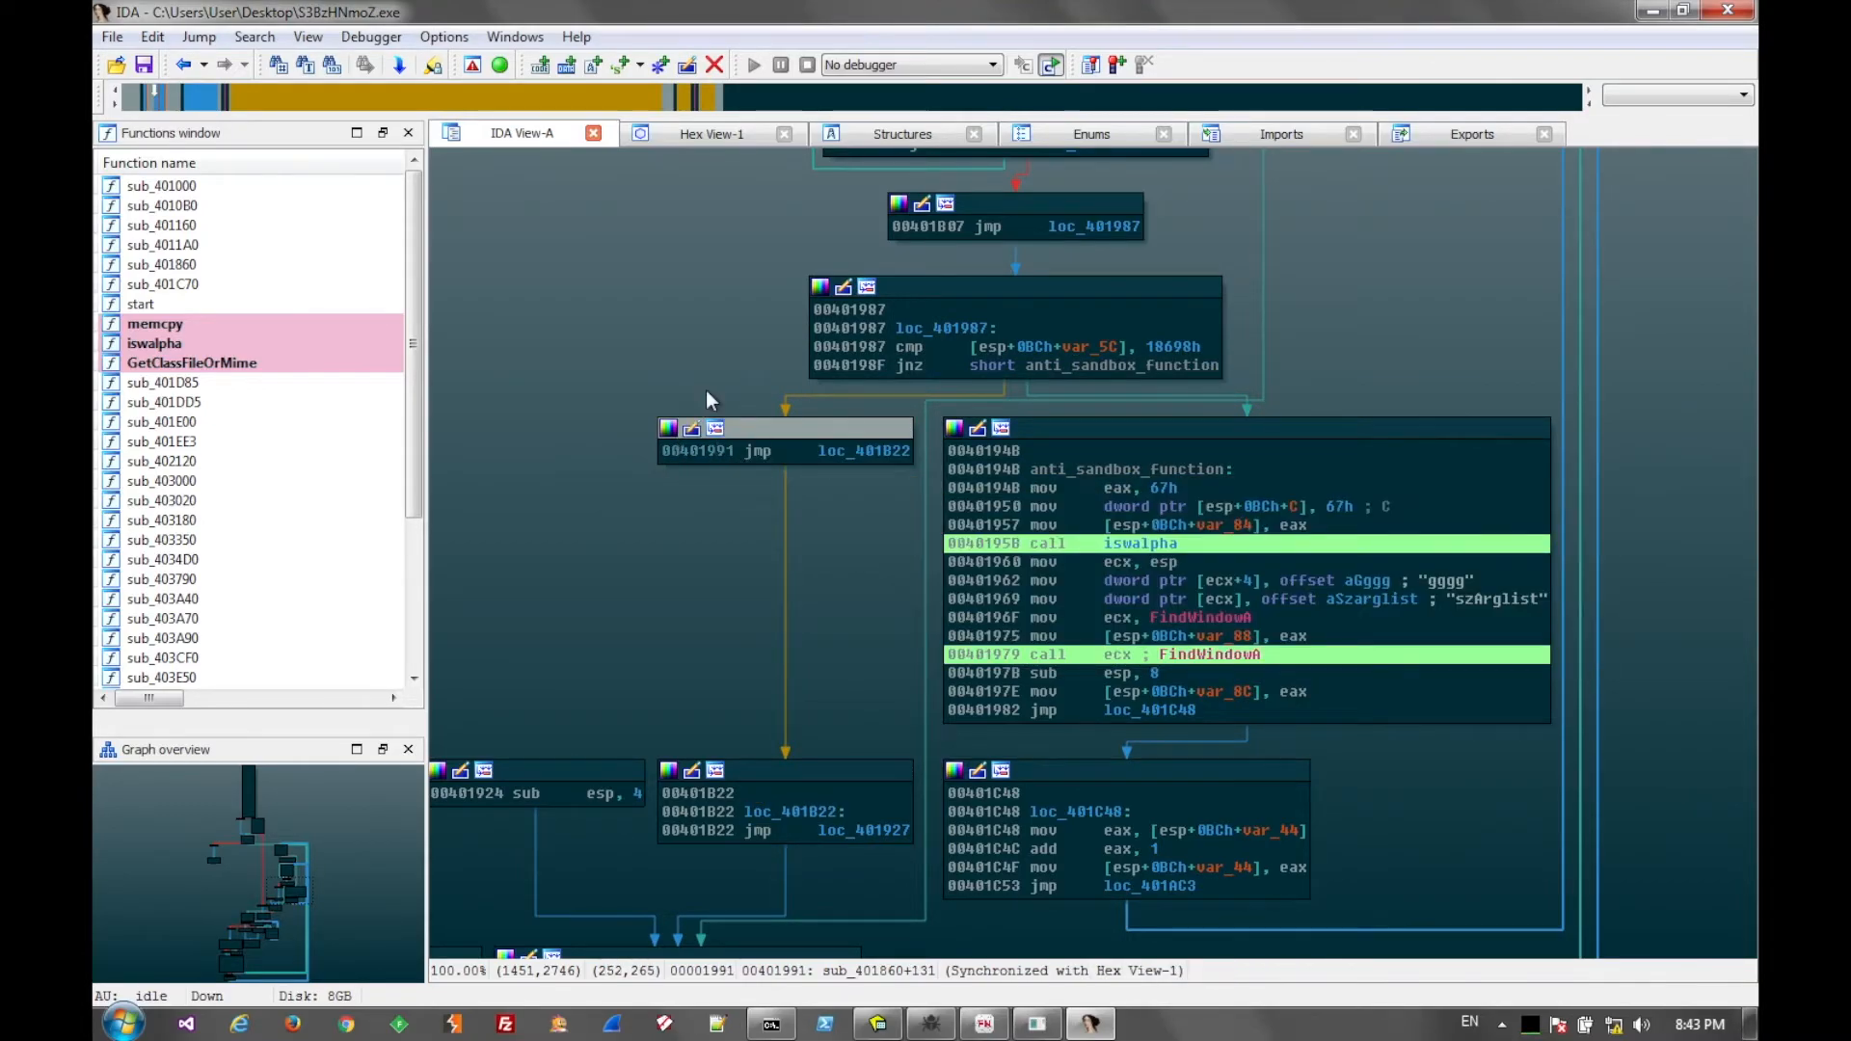
{"action": "left_click", "coordinate": [444, 37]}
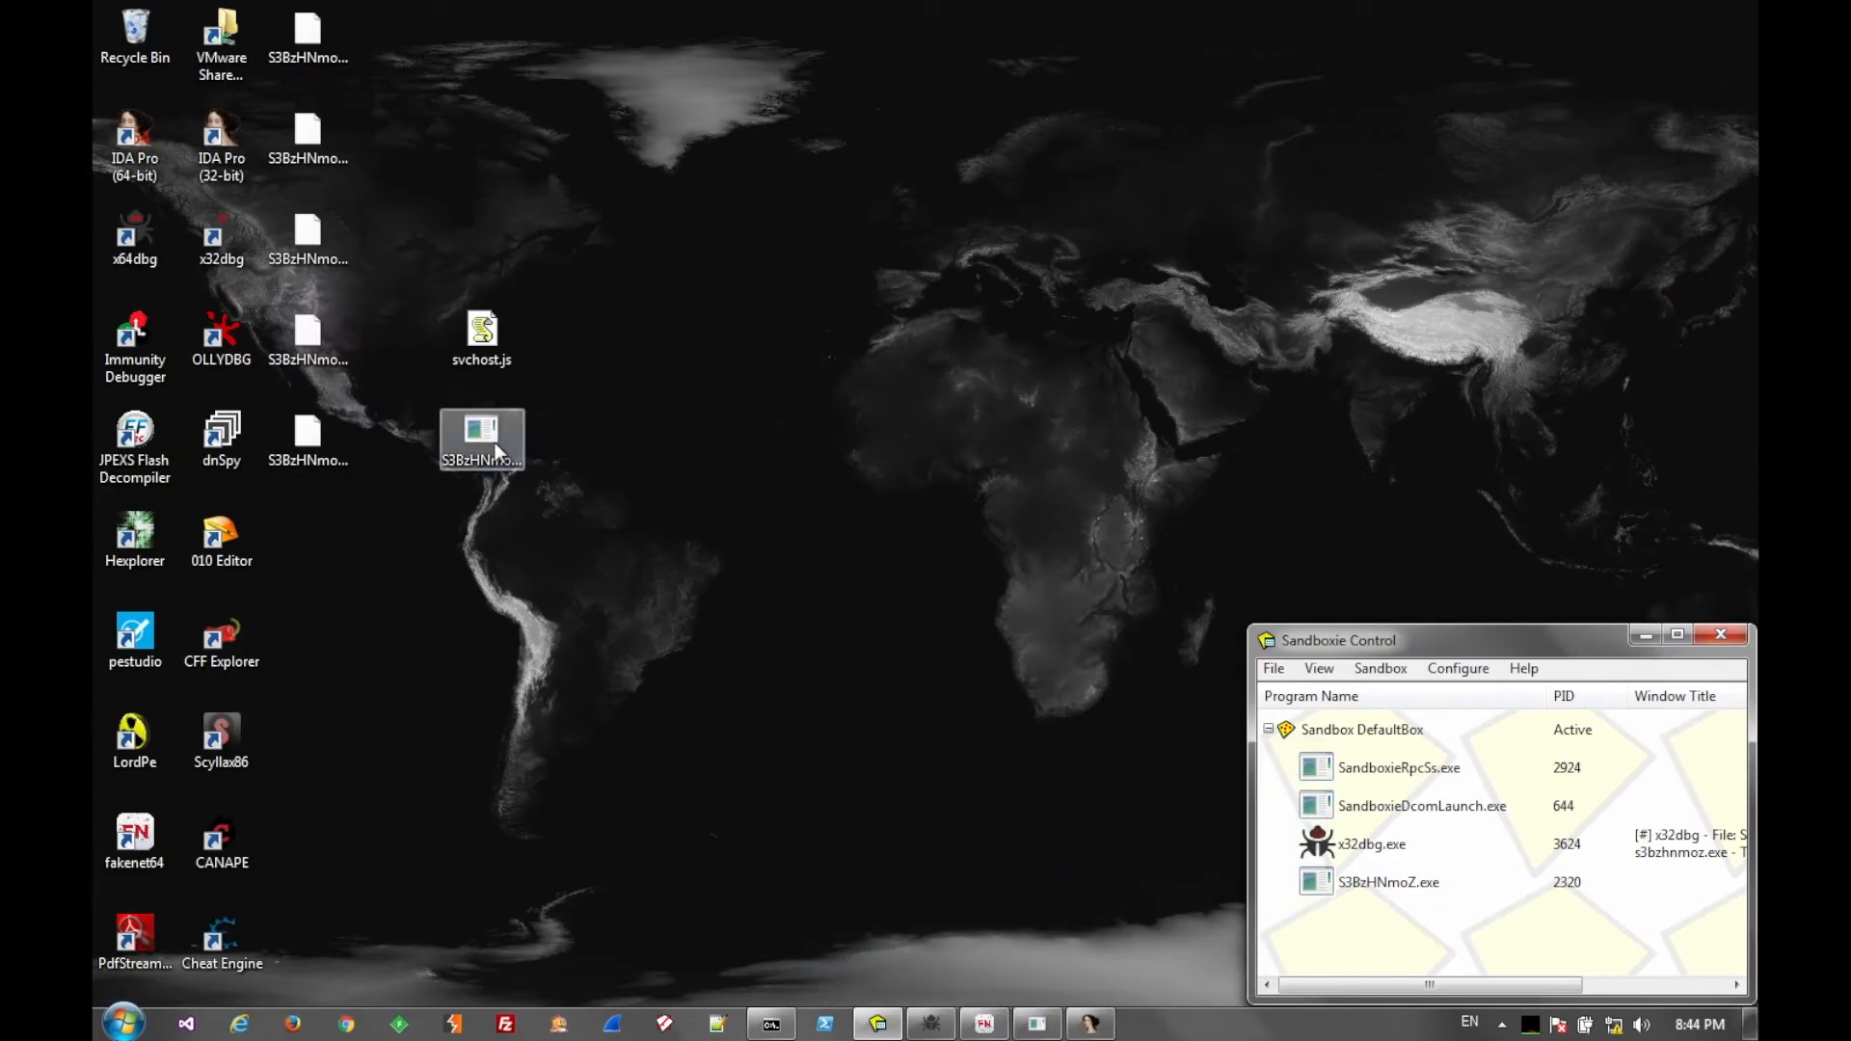
- Load S3BzHNmoZ.exe_ in CFF Explorer, map VA 0040198F to offset 198F, patch bytes, then close
{"action": "left_click_drag", "start_coordinate": [482, 437], "coordinate": [248, 635]}
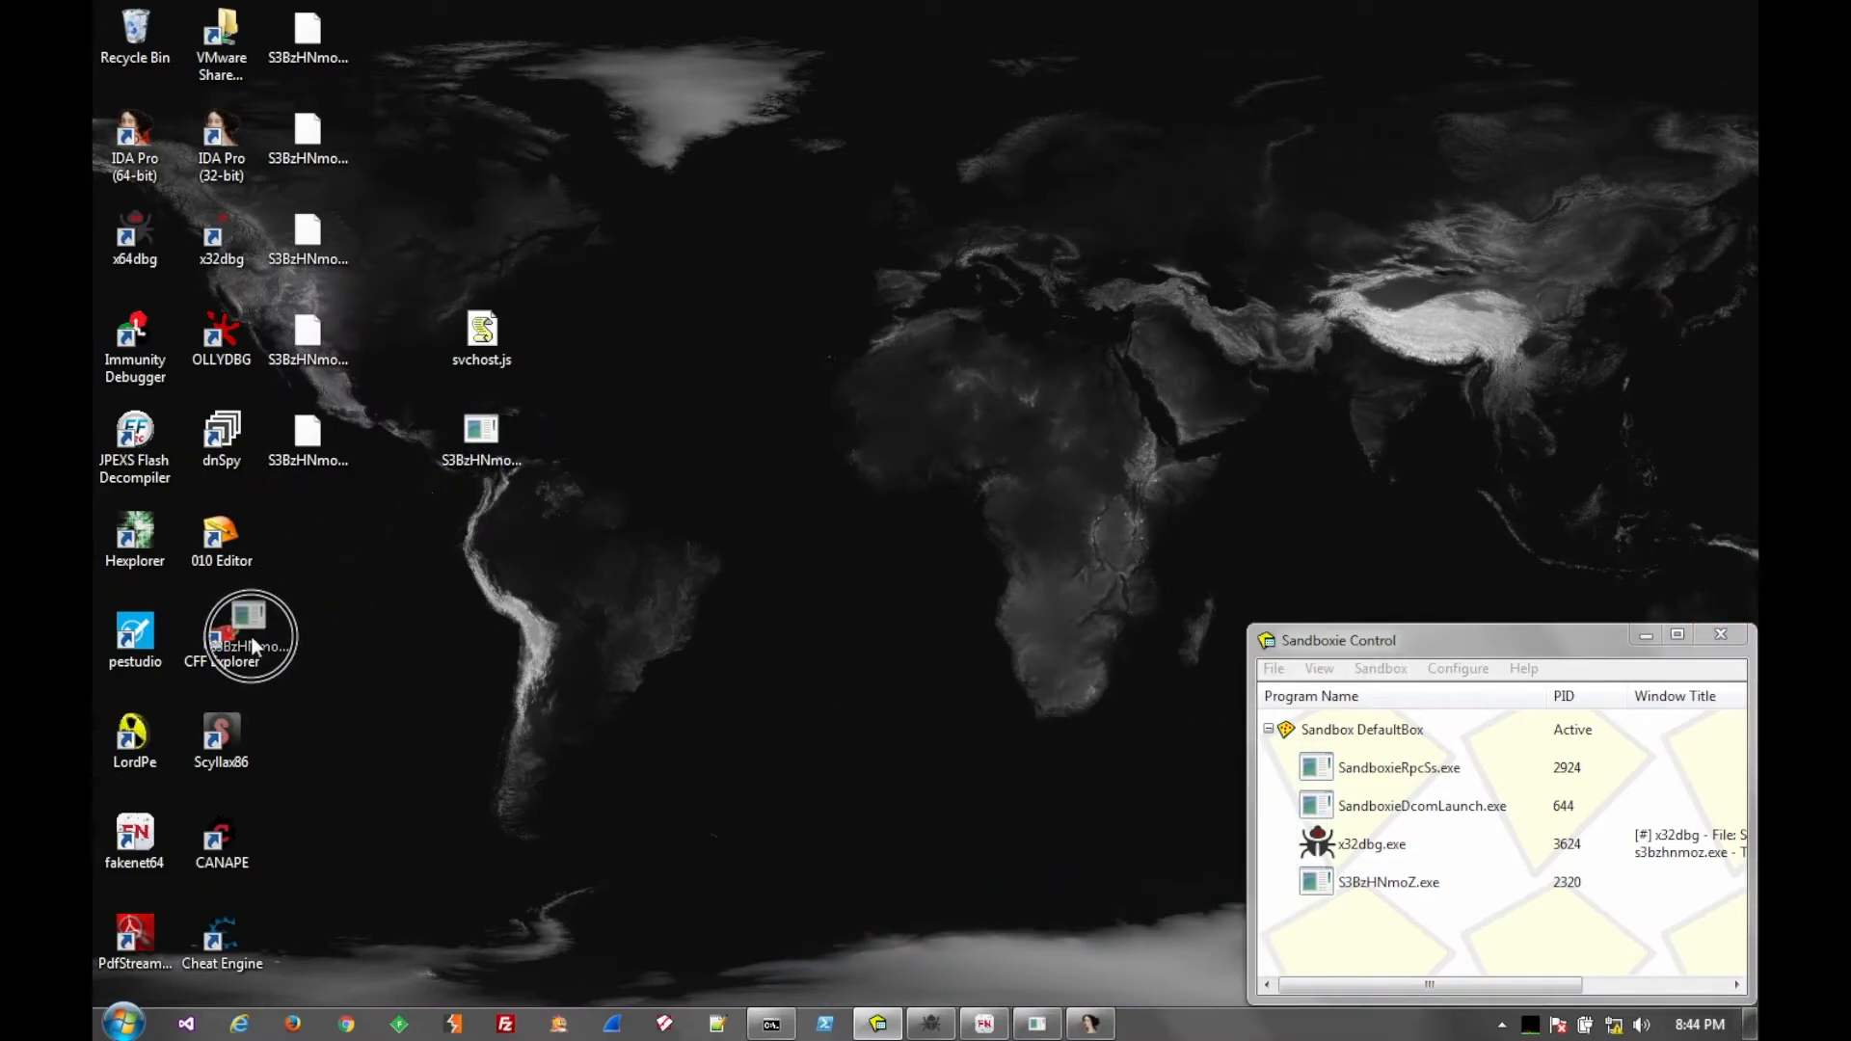
{"action": "double_click", "coordinate": [220, 635]}
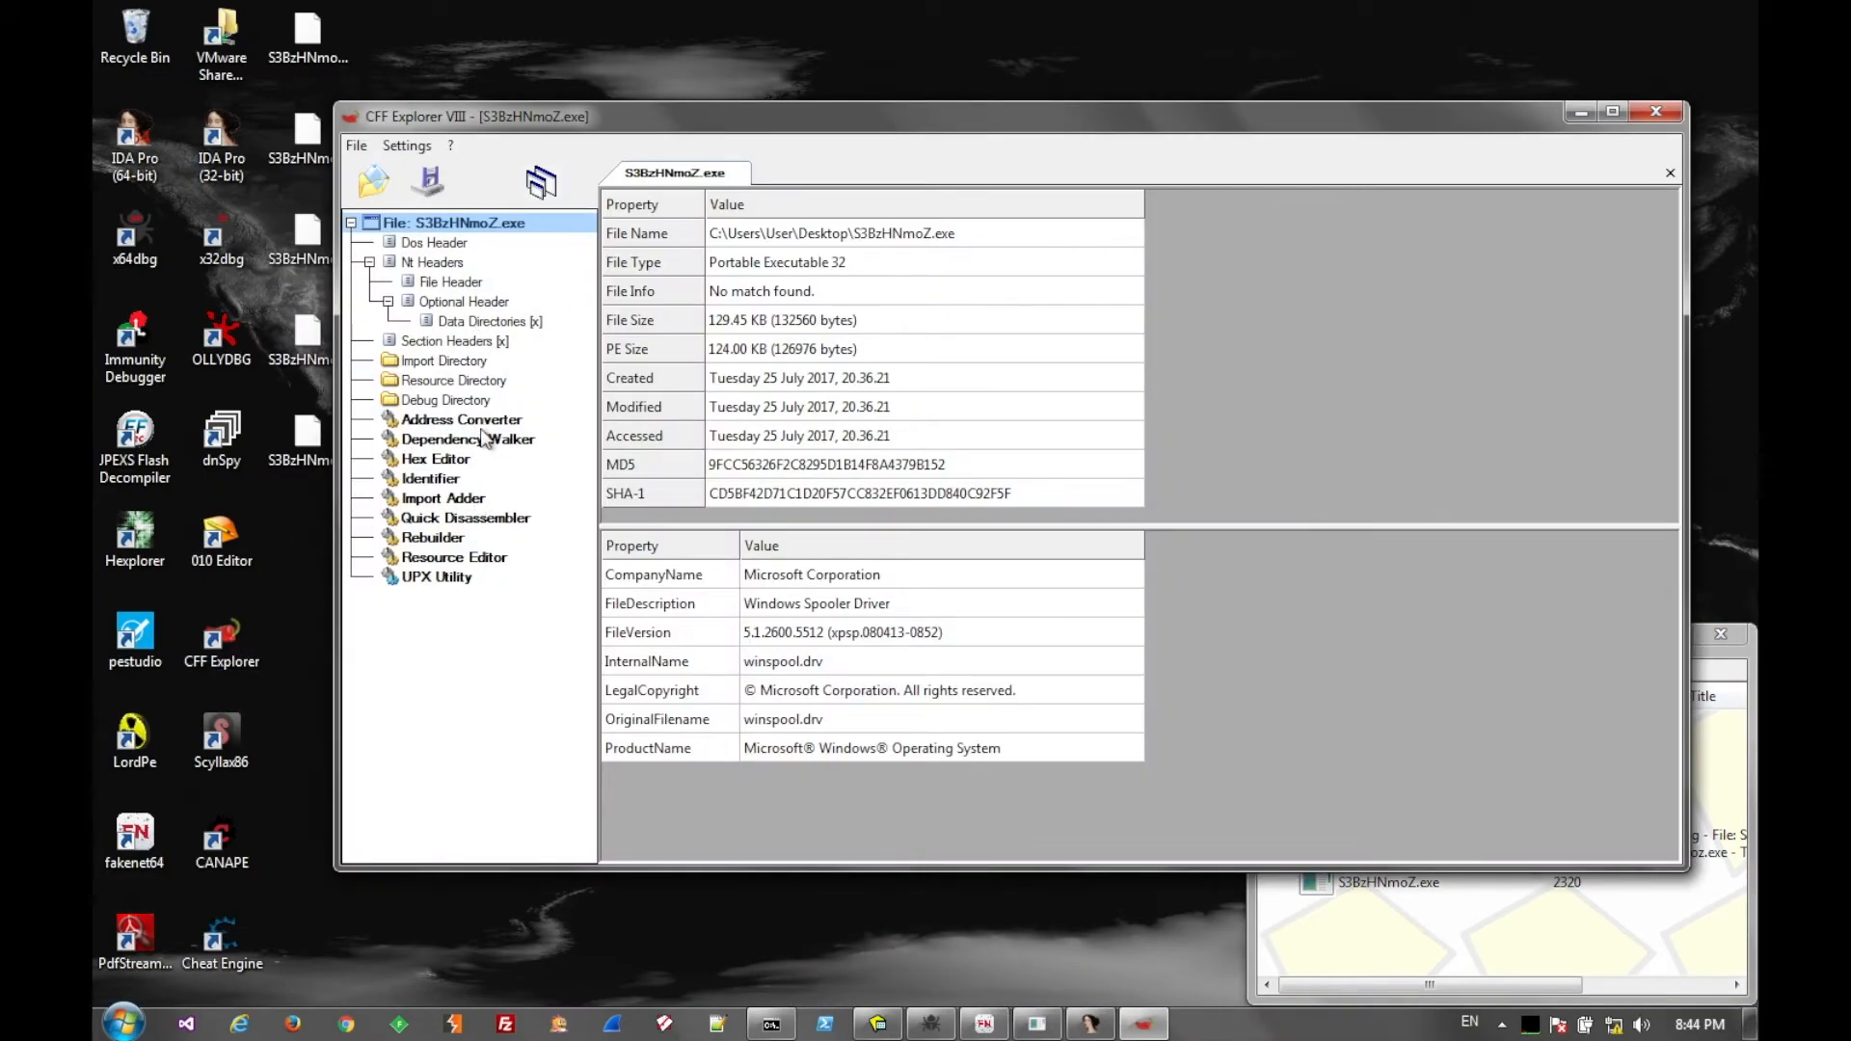
{"action": "left_click", "coordinate": [461, 420]}
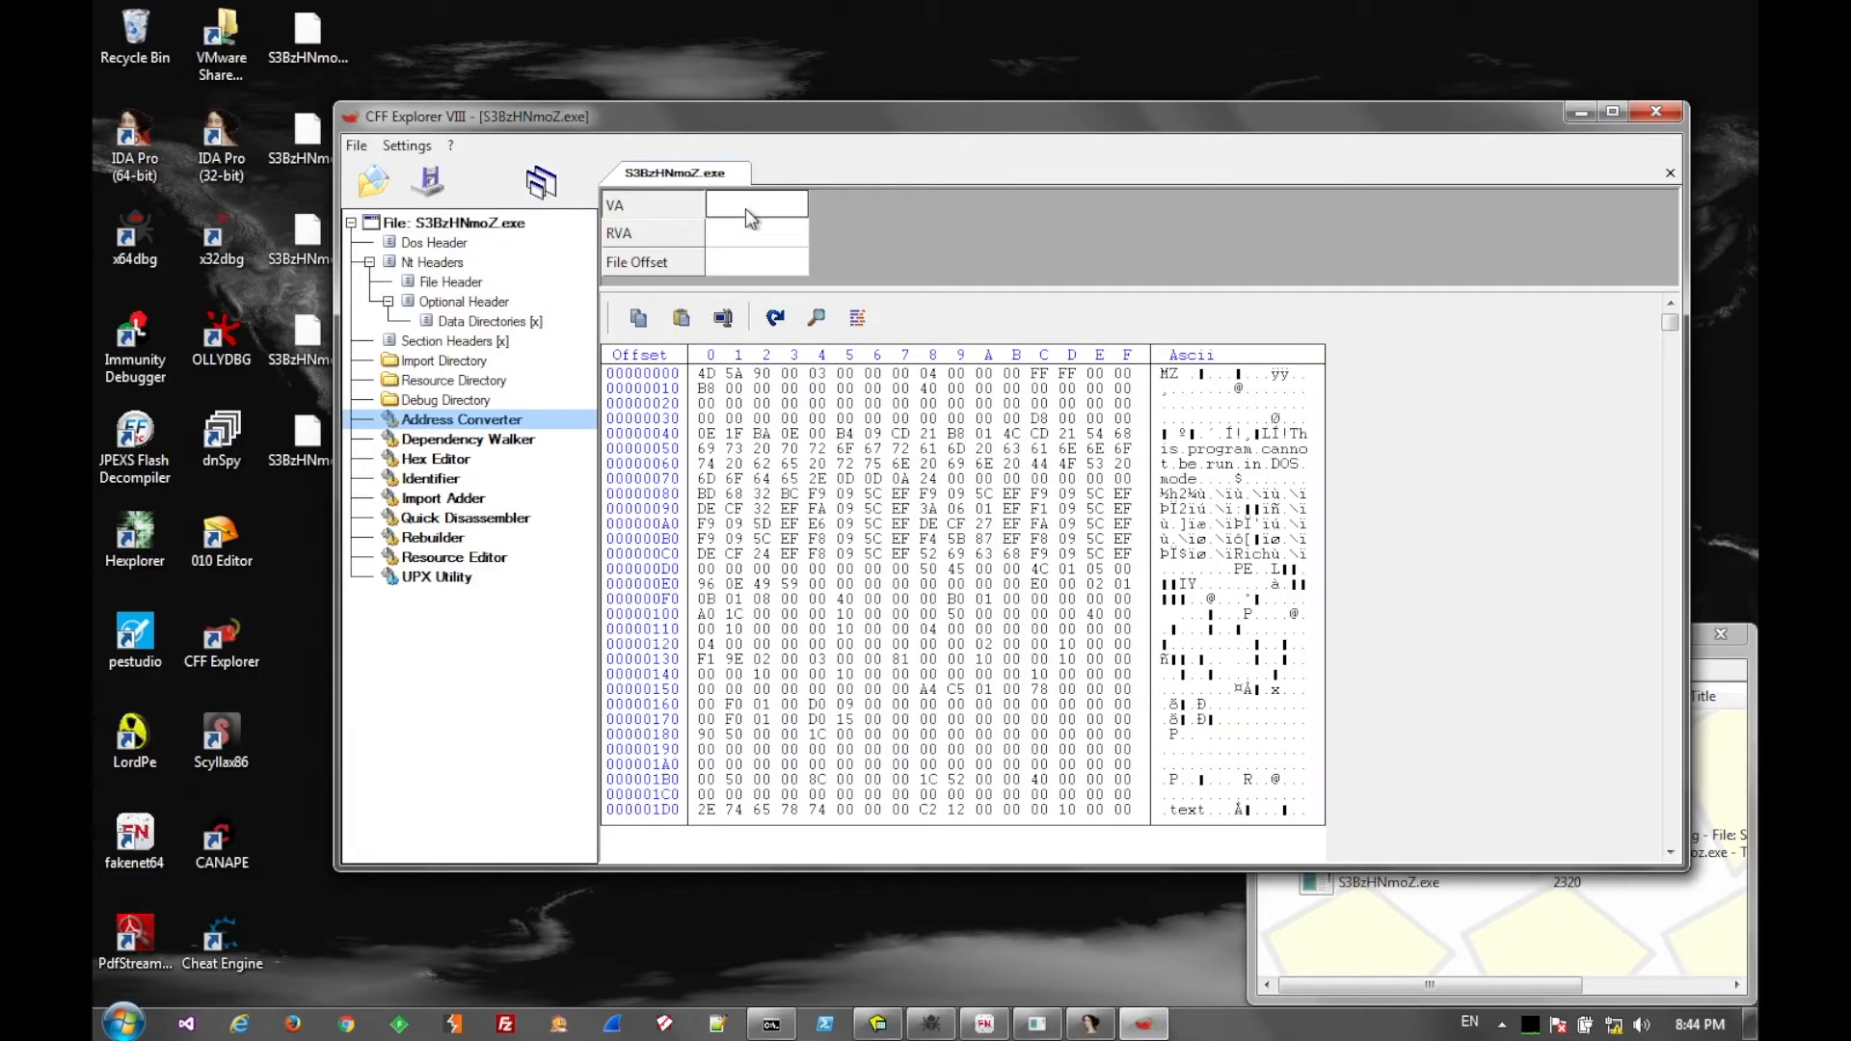
{"action": "type", "text": "401991"}
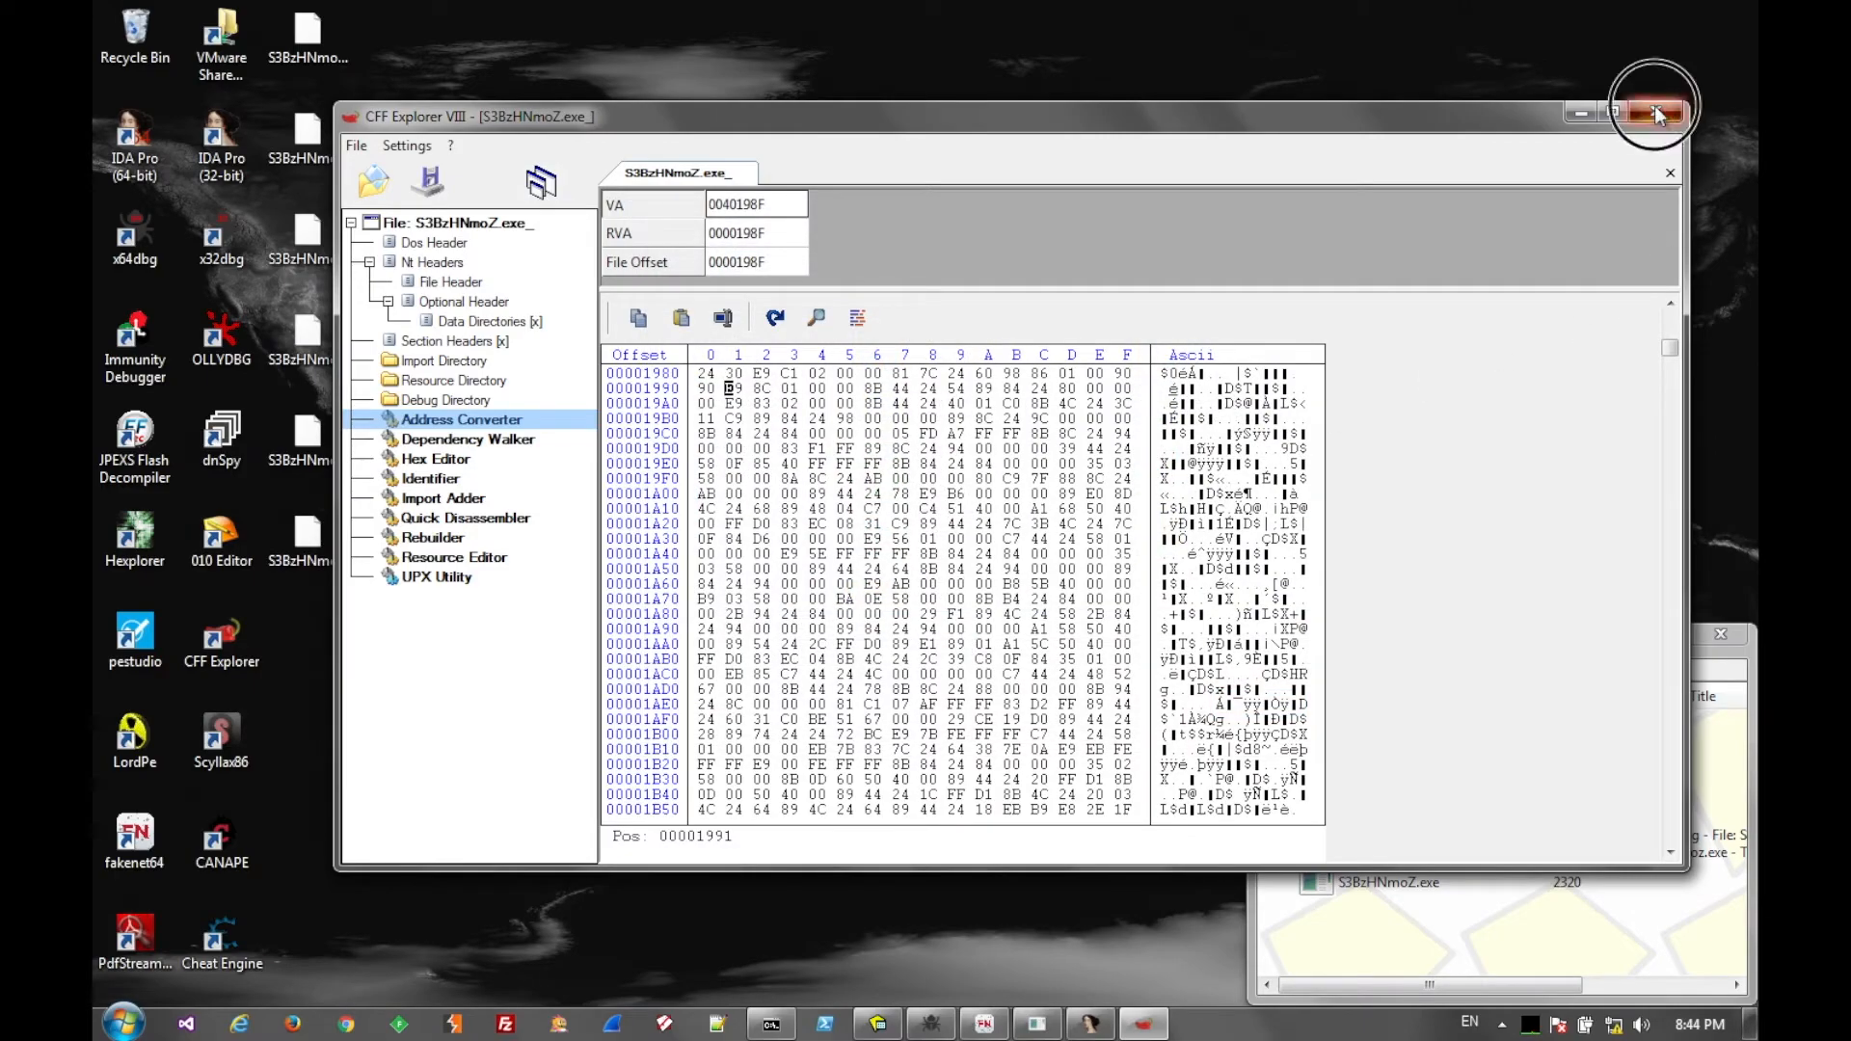
{"action": "left_click", "coordinate": [1658, 112]}
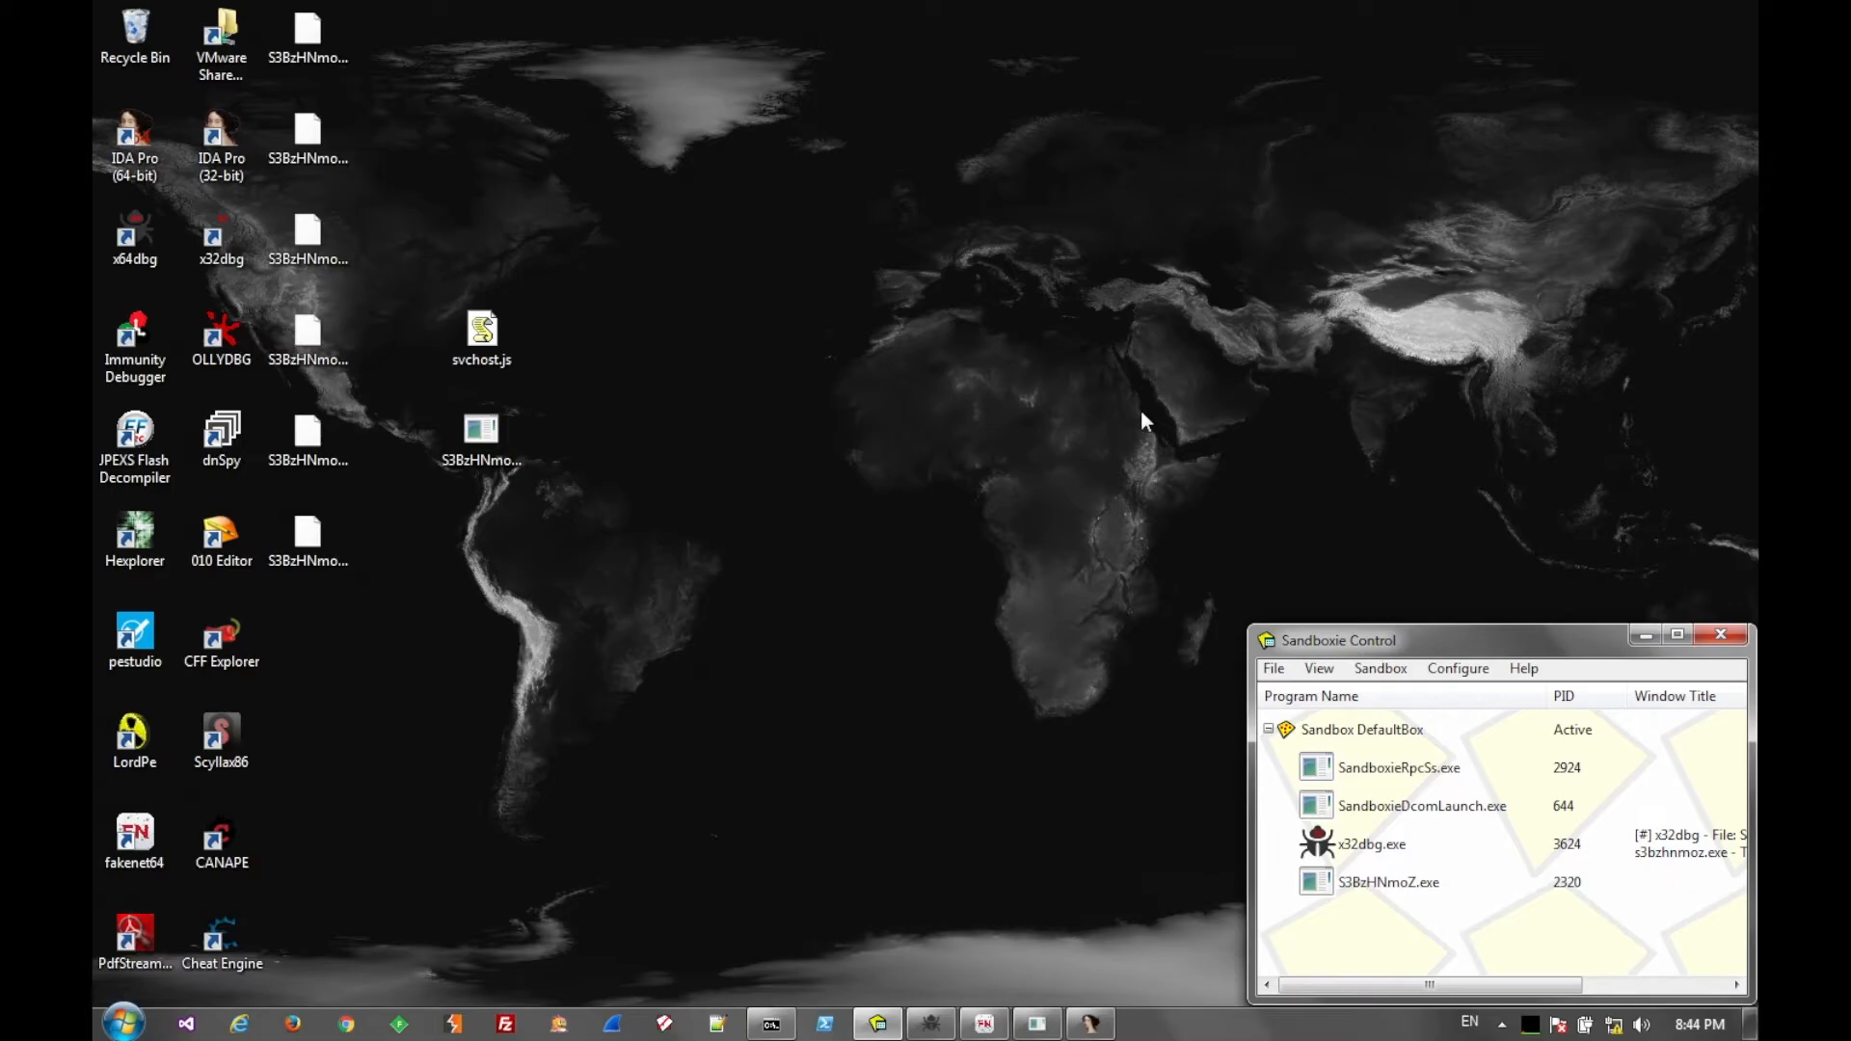
- Select the patched copy and close the terminated x32dbg session
{"action": "left_click", "coordinate": [308, 549]}
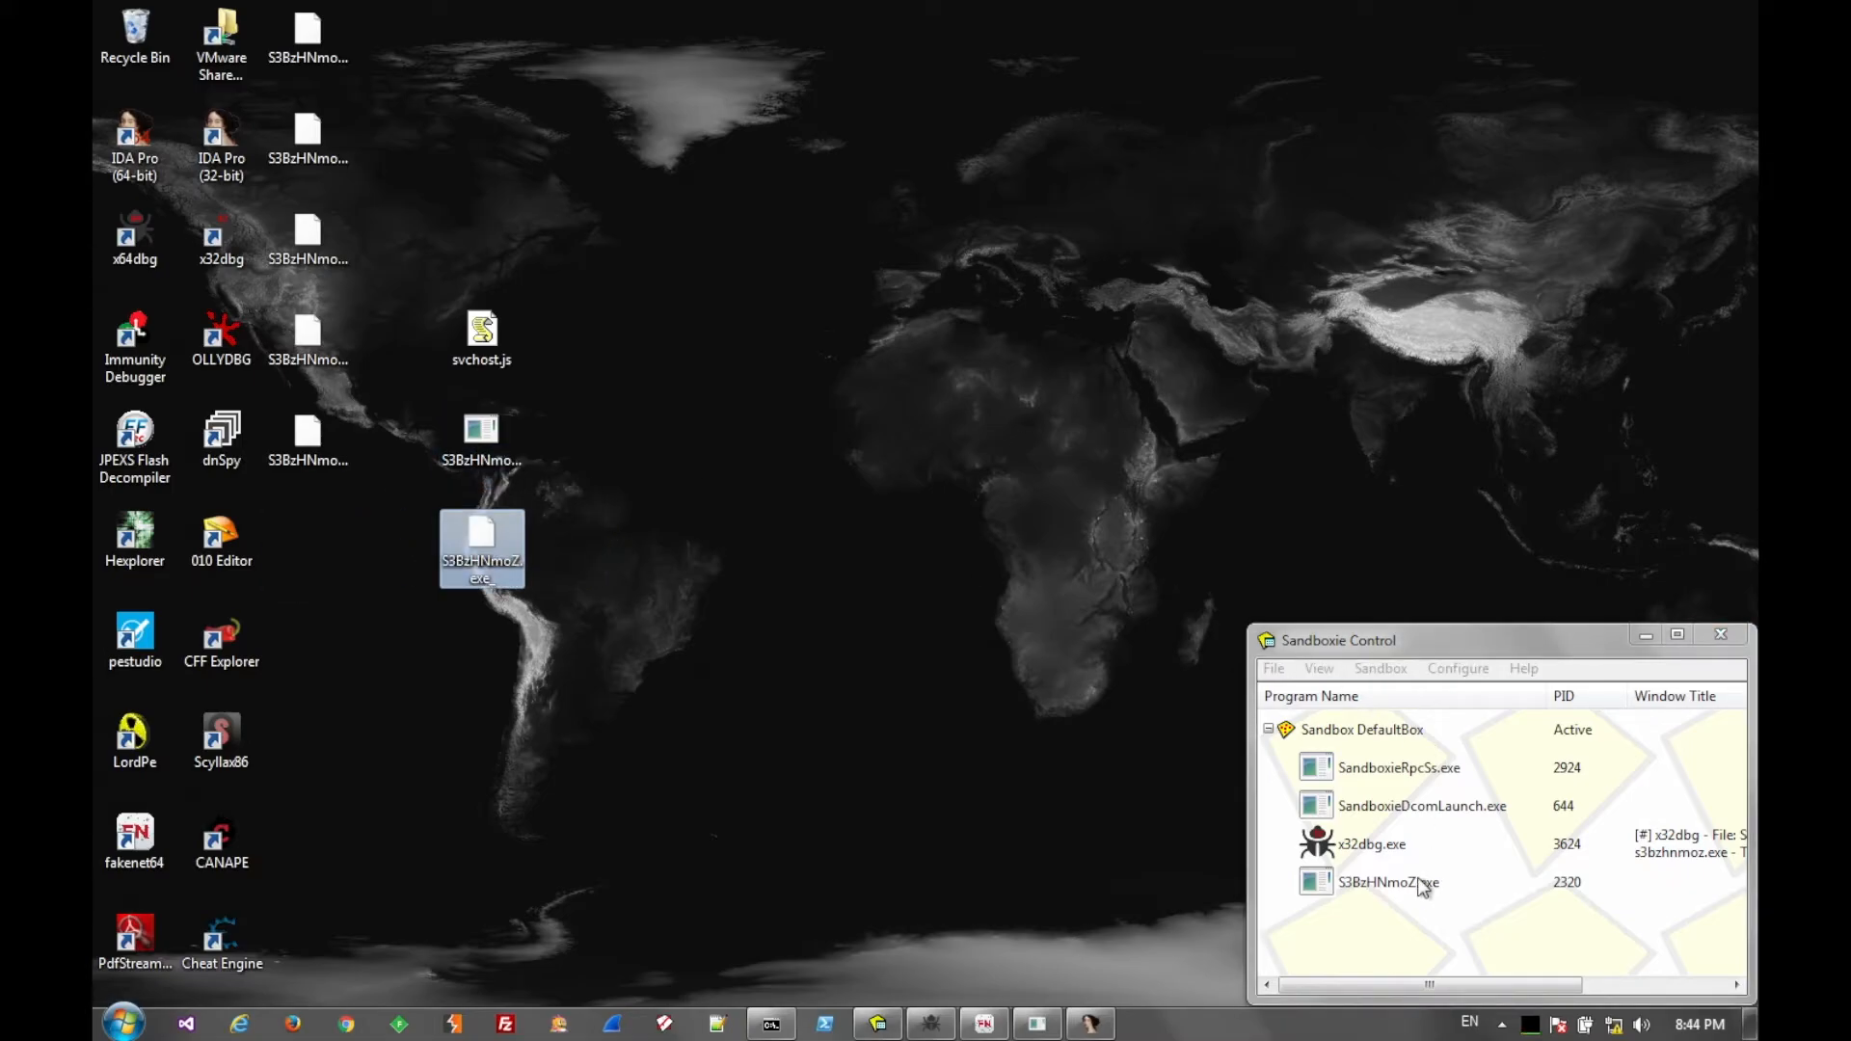
{"action": "left_click", "coordinate": [929, 1024]}
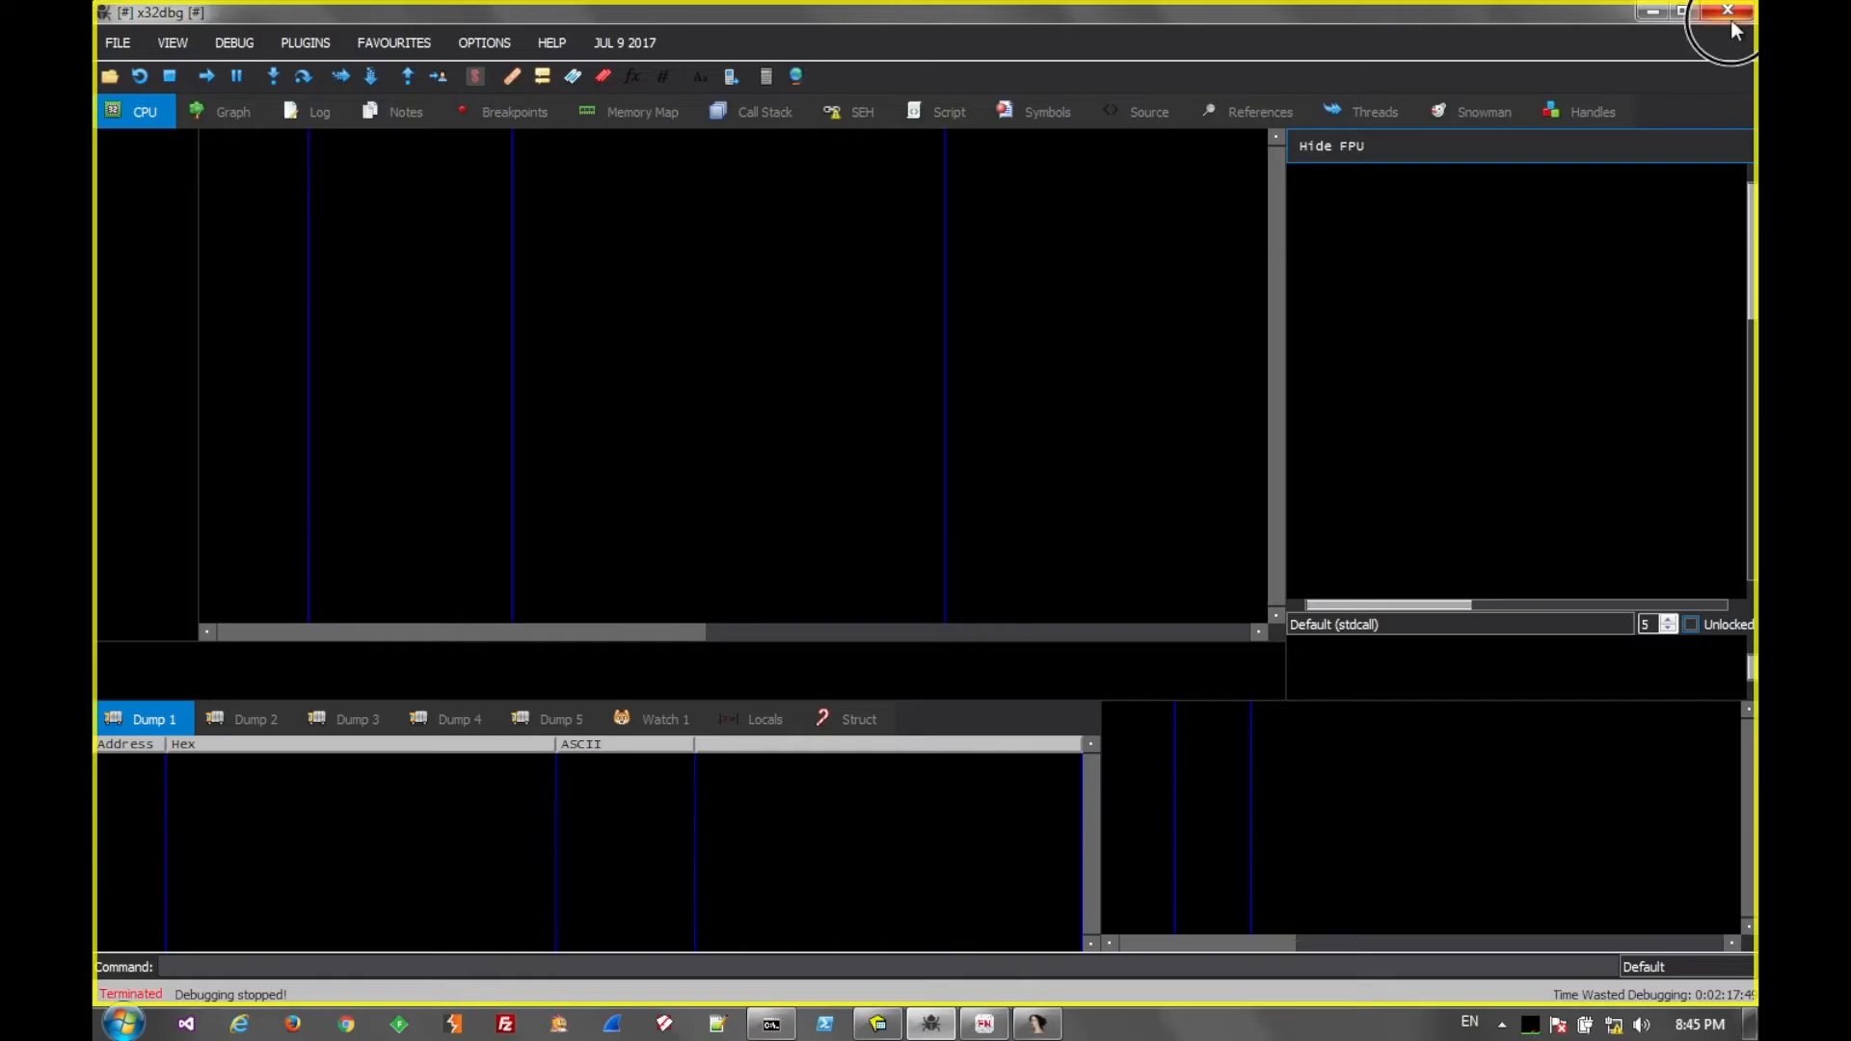
{"action": "left_click", "coordinate": [1729, 13]}
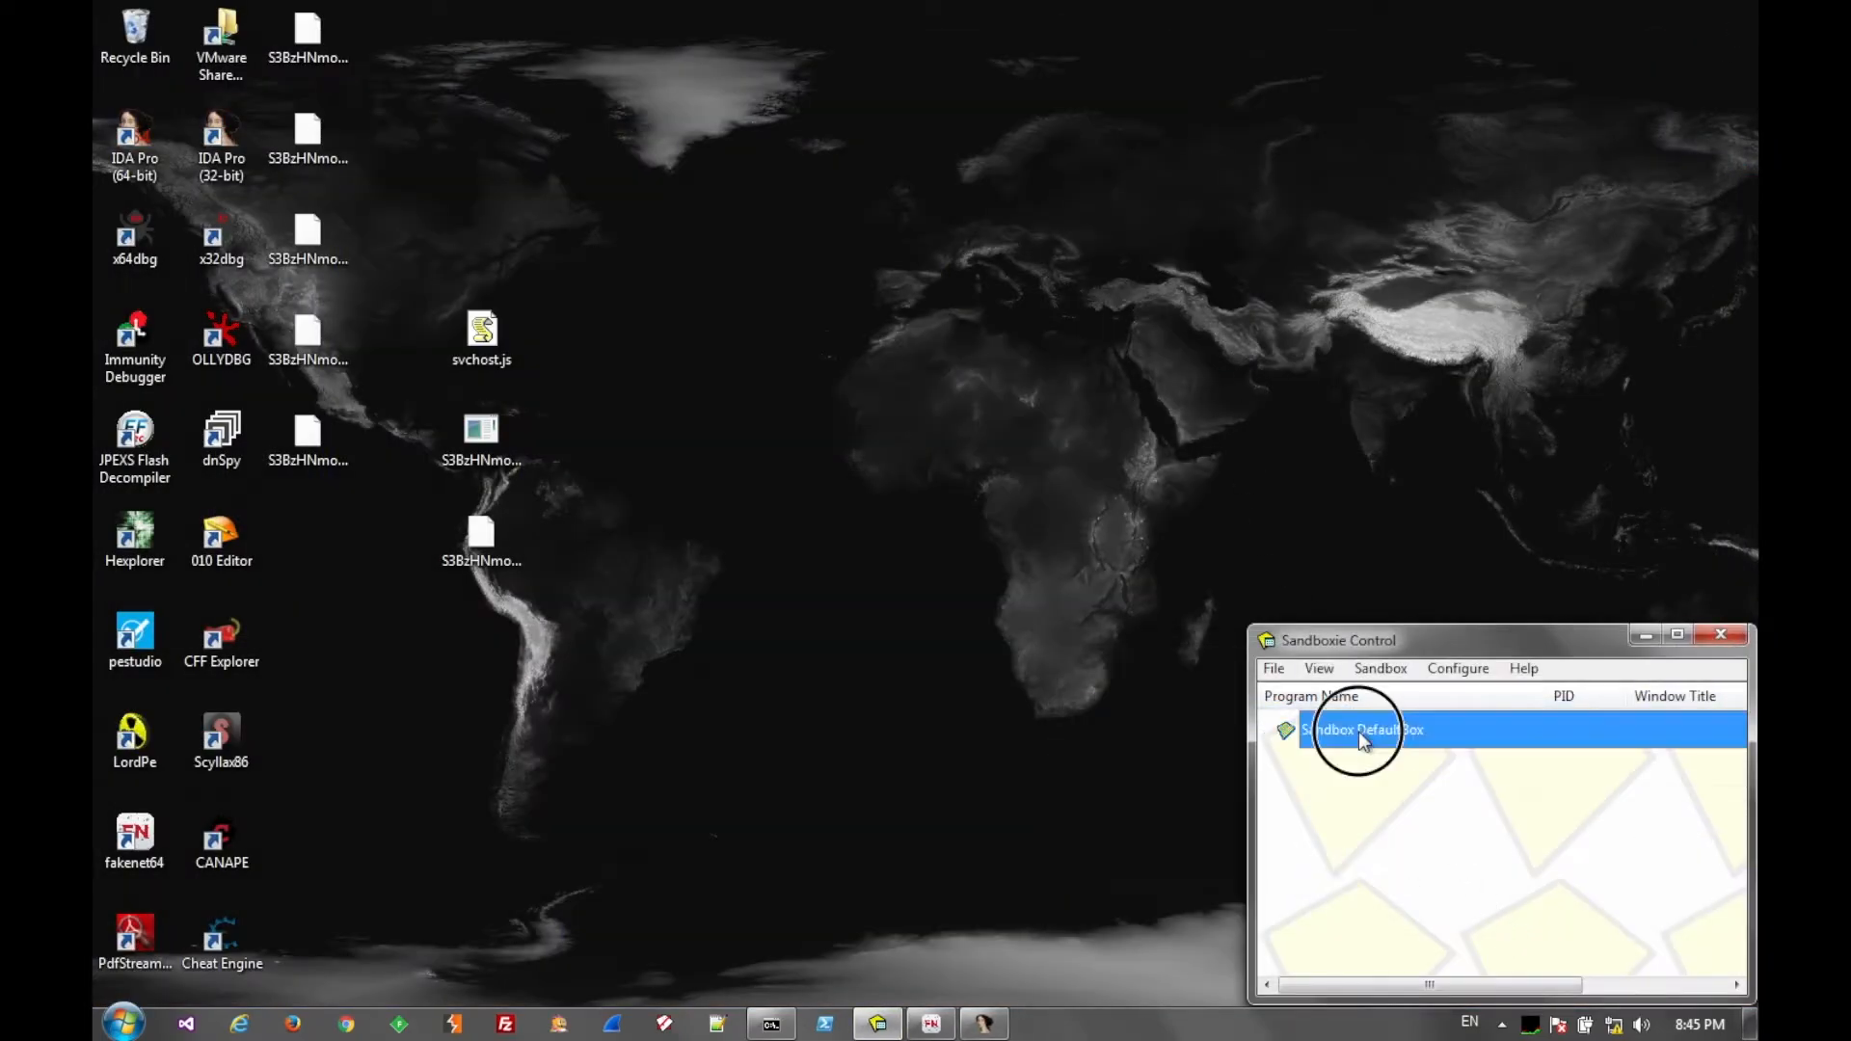
- Delete DefaultBox contents and confirm renaming the patched file to .exe
{"action": "right_click", "coordinate": [1364, 730]}
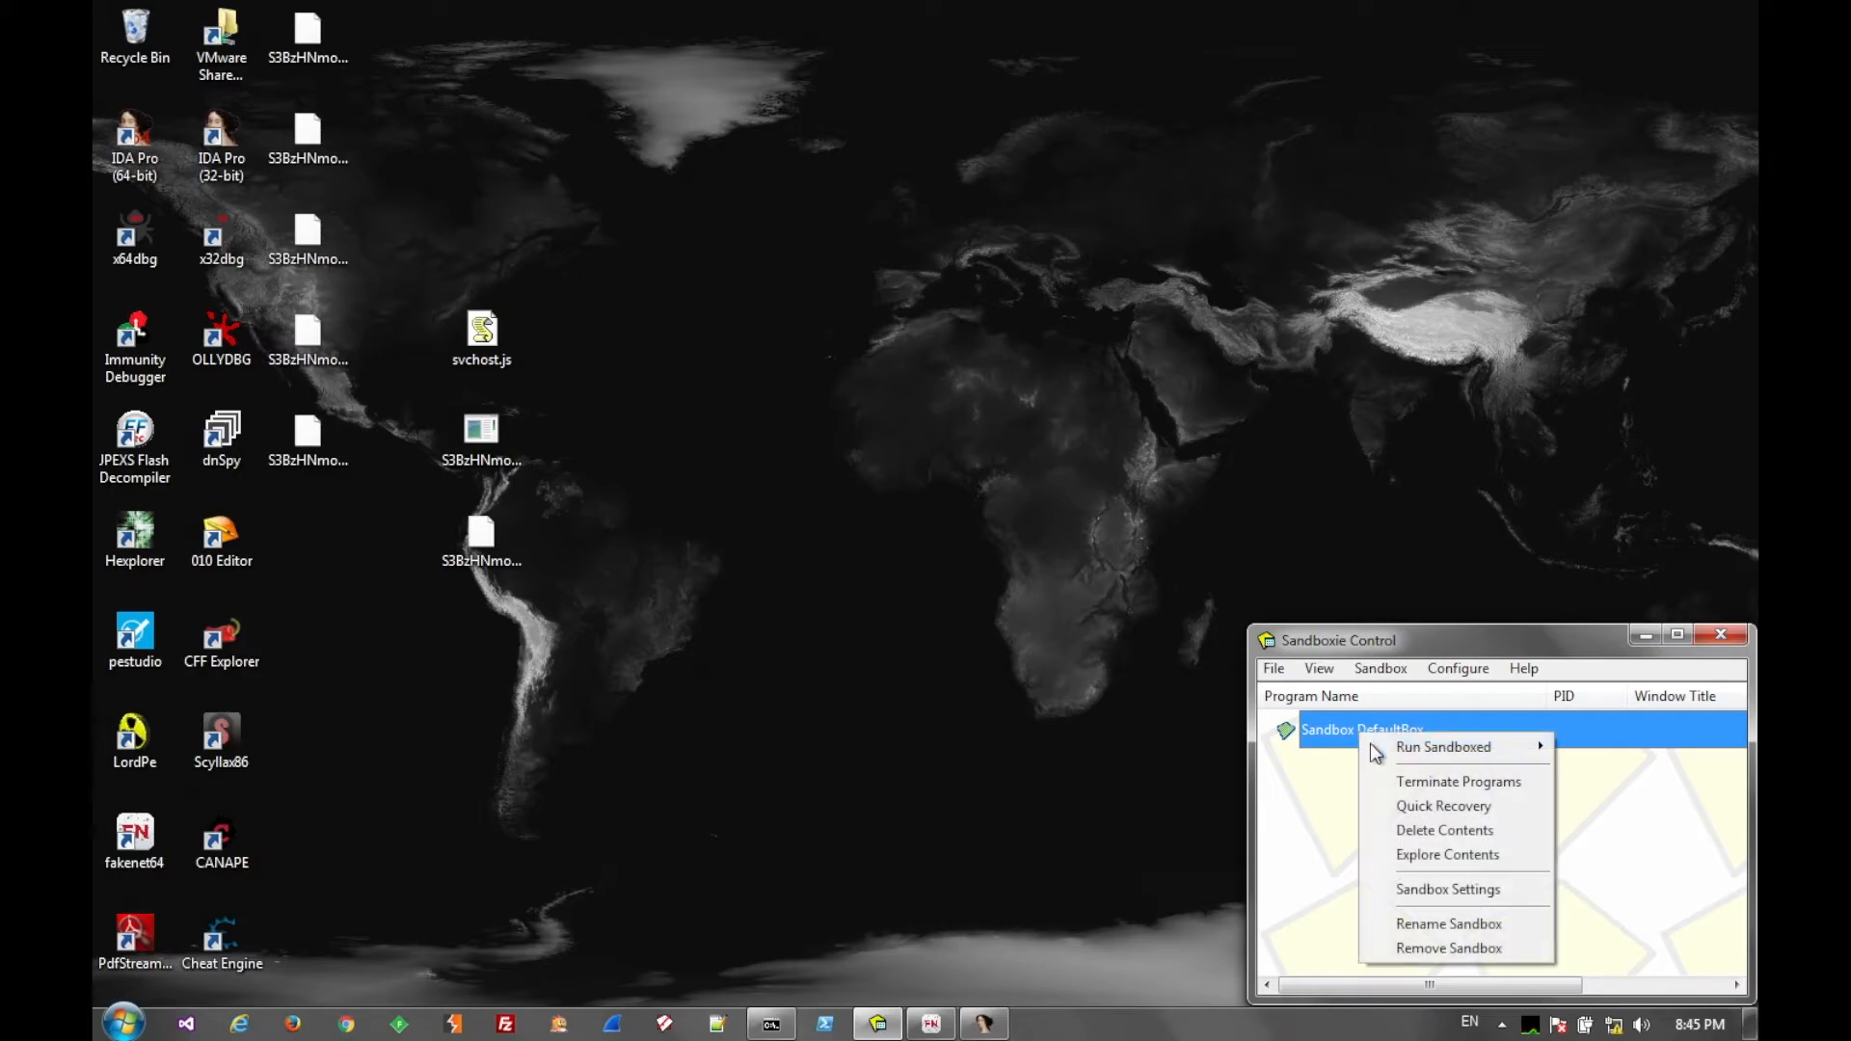
{"action": "left_click", "coordinate": [1444, 831]}
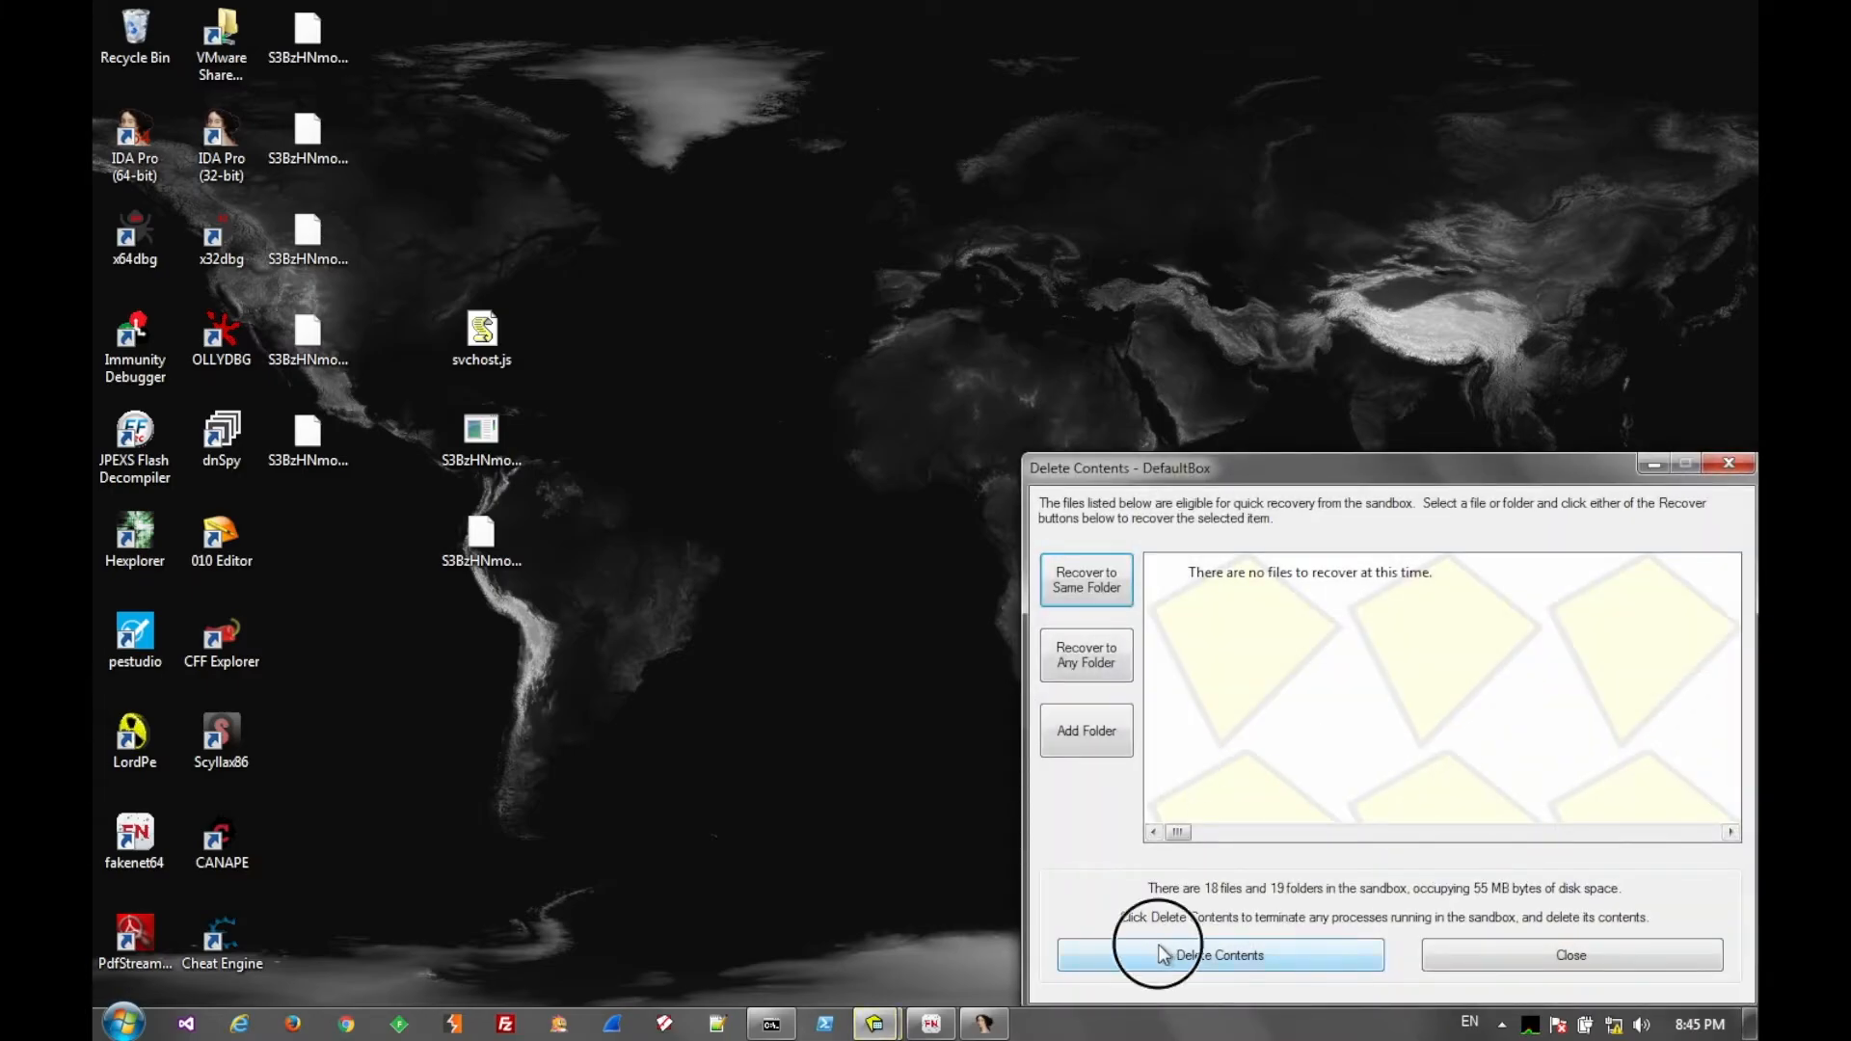
{"action": "left_click", "coordinate": [1219, 955]}
{"action": "type", "text": "S3BzHNmoZ.exe"}
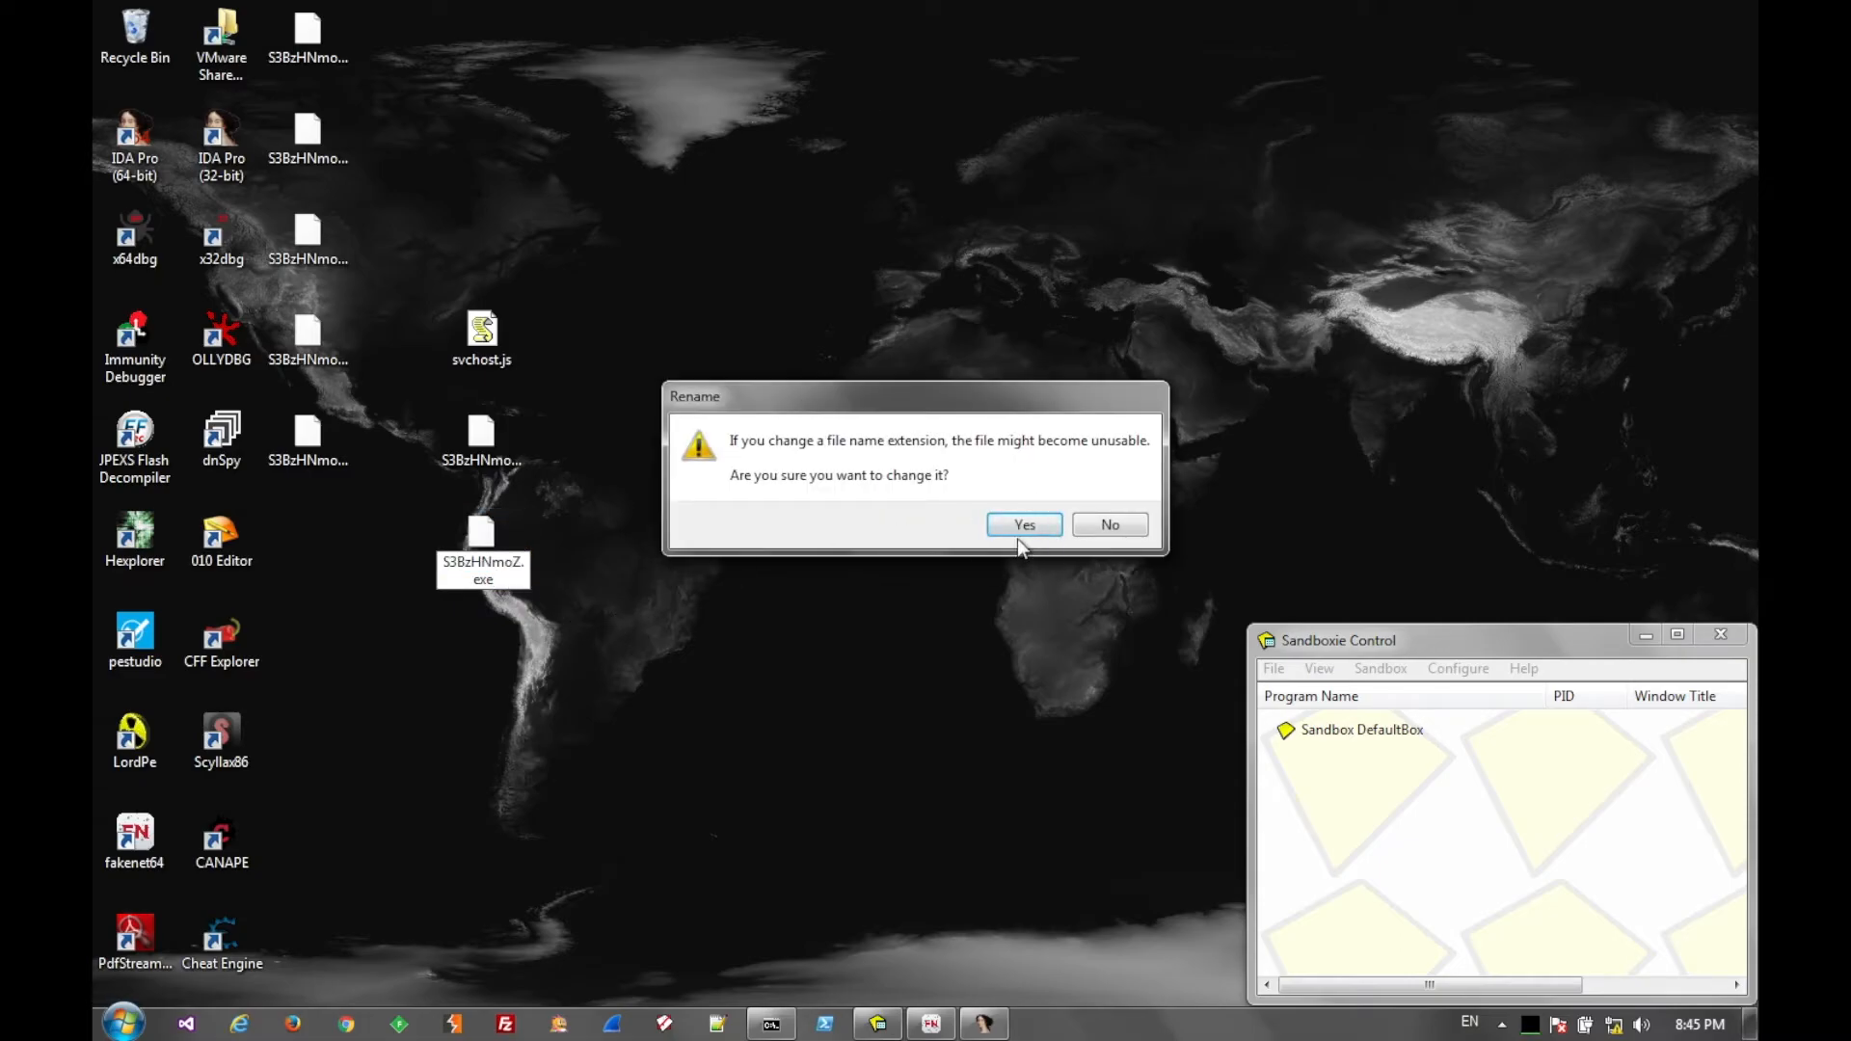
{"action": "left_click", "coordinate": [1025, 524]}
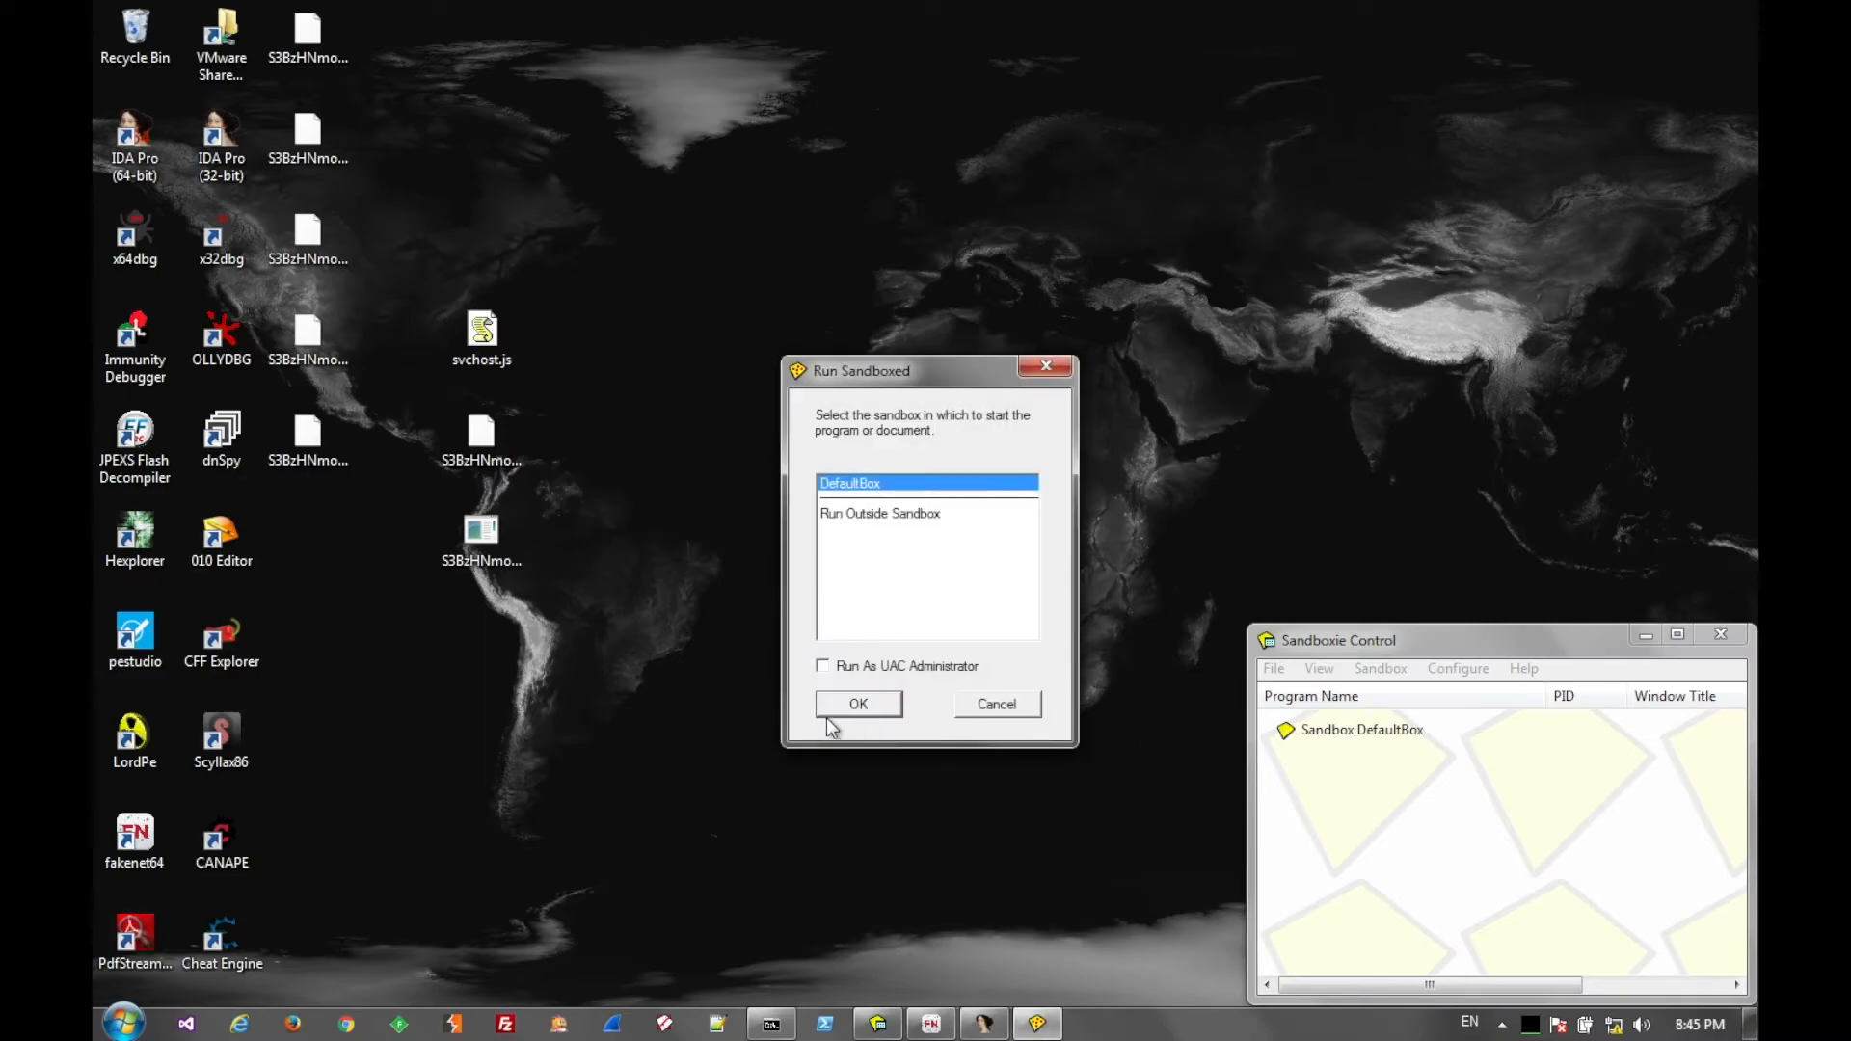
- Run the patched sample in DefaultBox and watch FakeNet log adobe.com DNS requests
{"action": "left_click", "coordinate": [859, 704]}
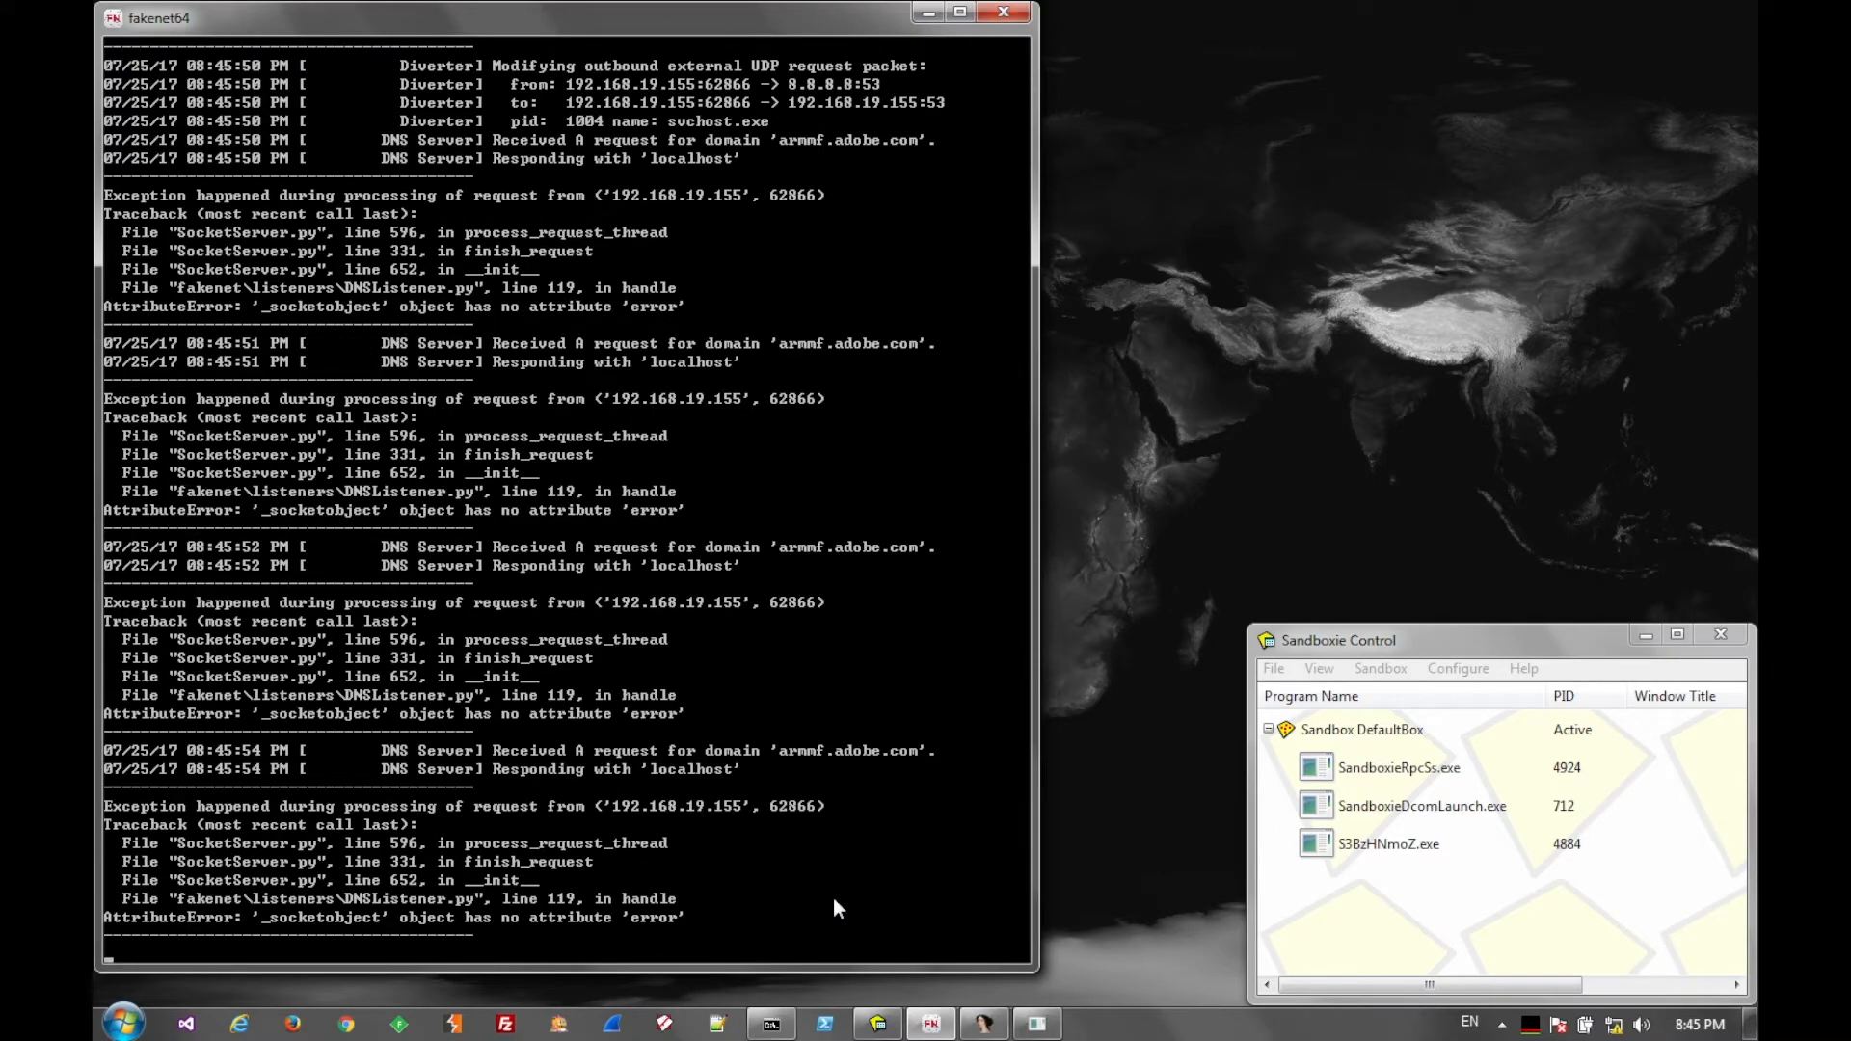
{"action": "left_click", "coordinate": [1503, 1024]}
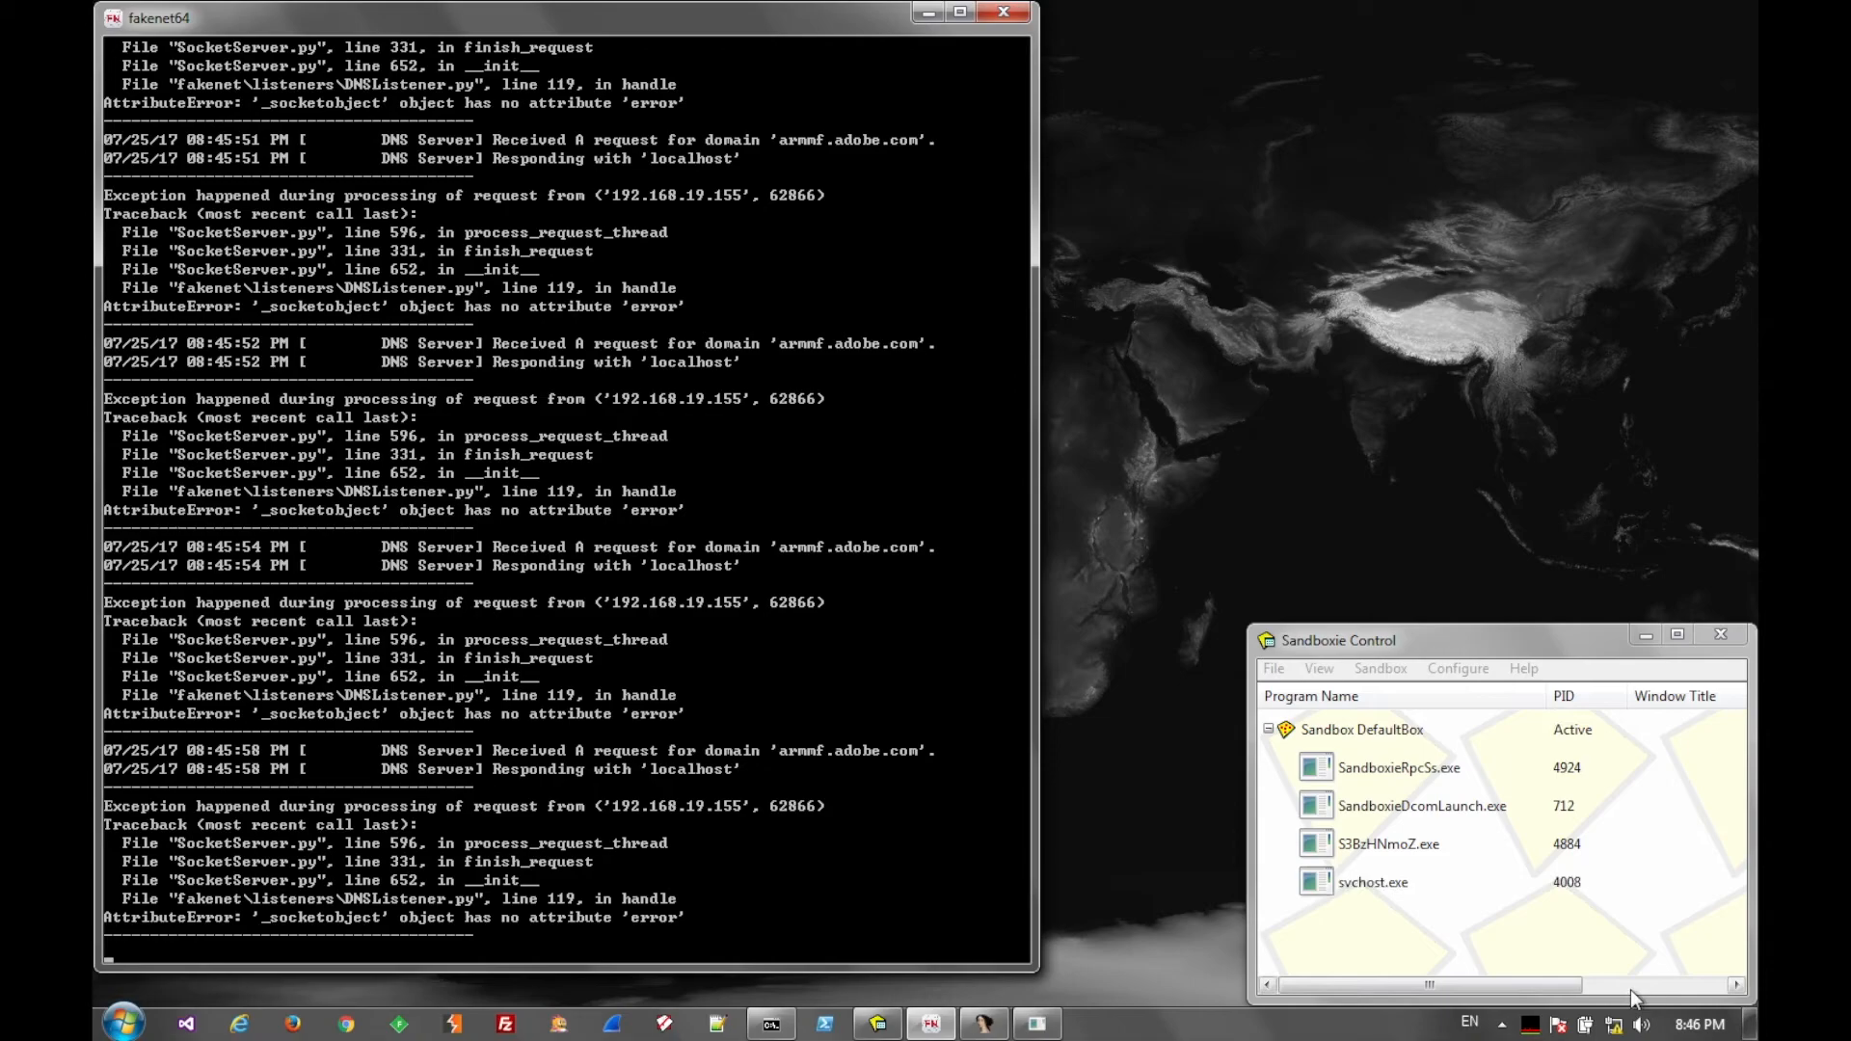
{"action": "left_click", "coordinate": [1372, 883]}
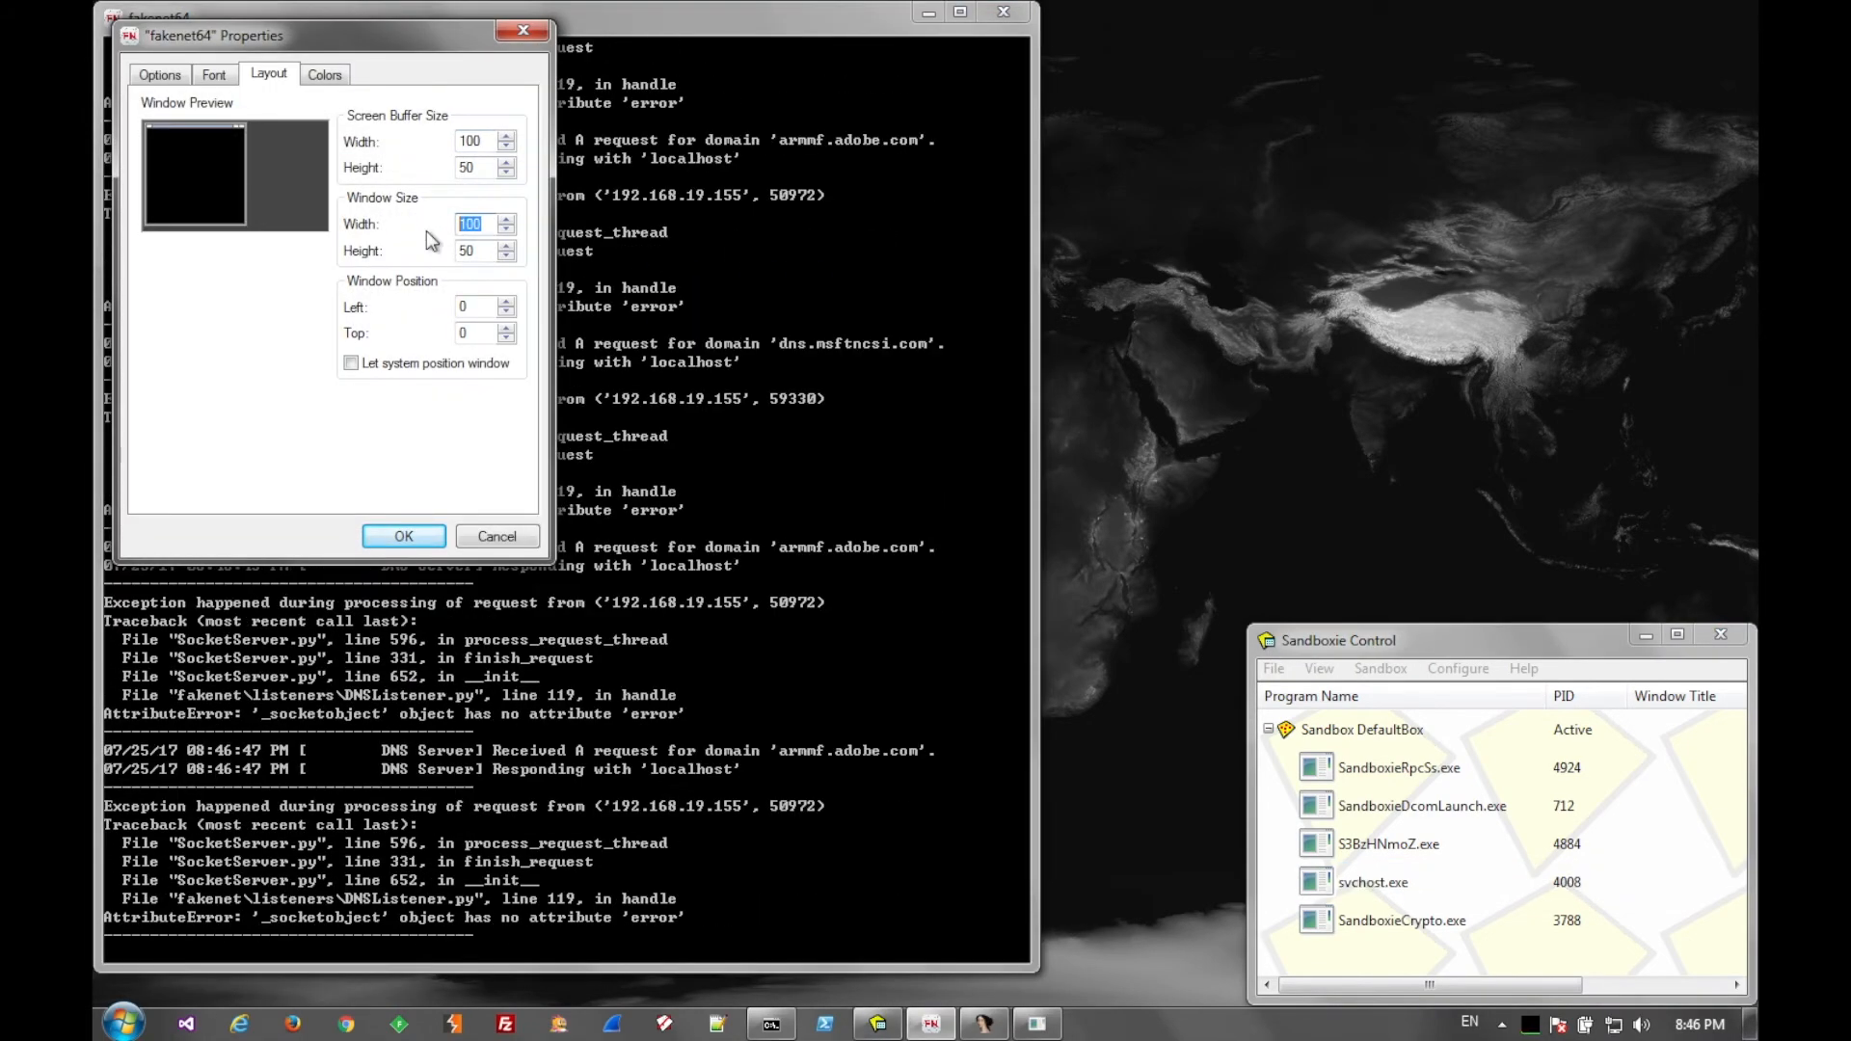
- Set the fakenet64 console buffer and window width to 200, then mark the second GET request
{"action": "type", "text": "200"}
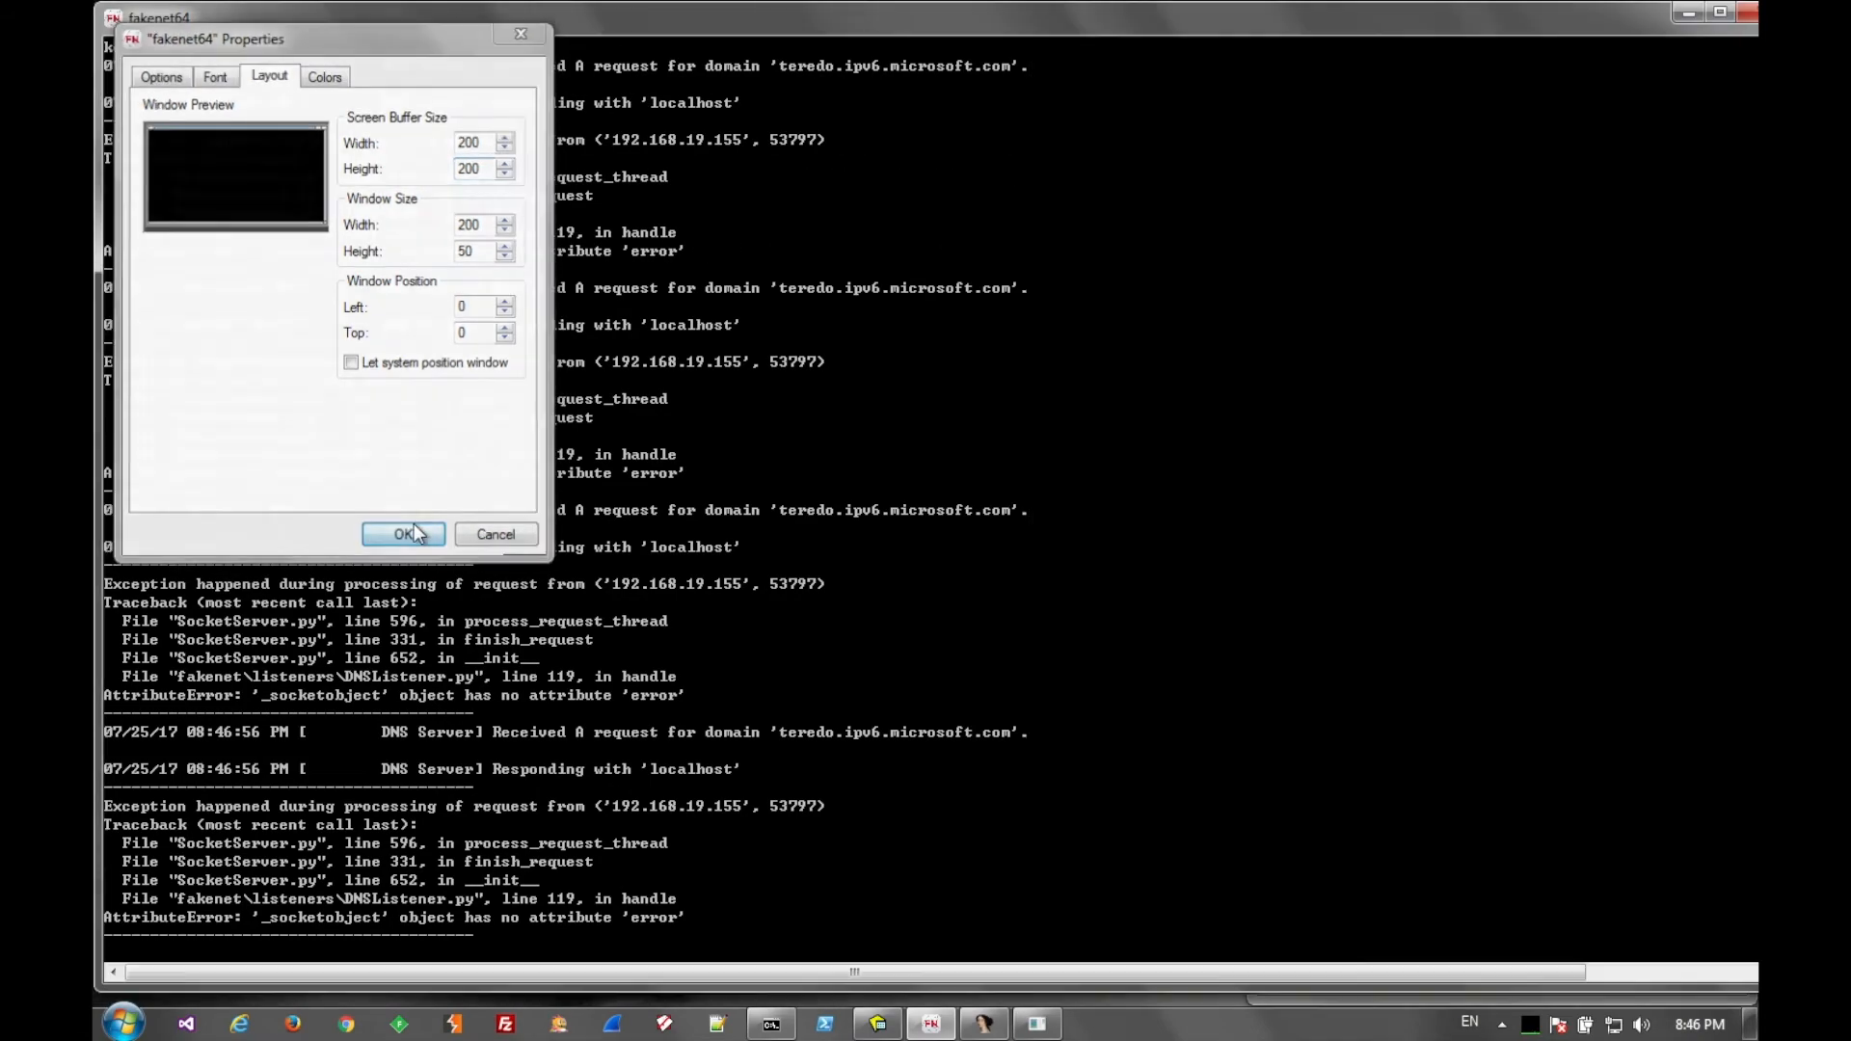
{"action": "left_click", "coordinate": [401, 534]}
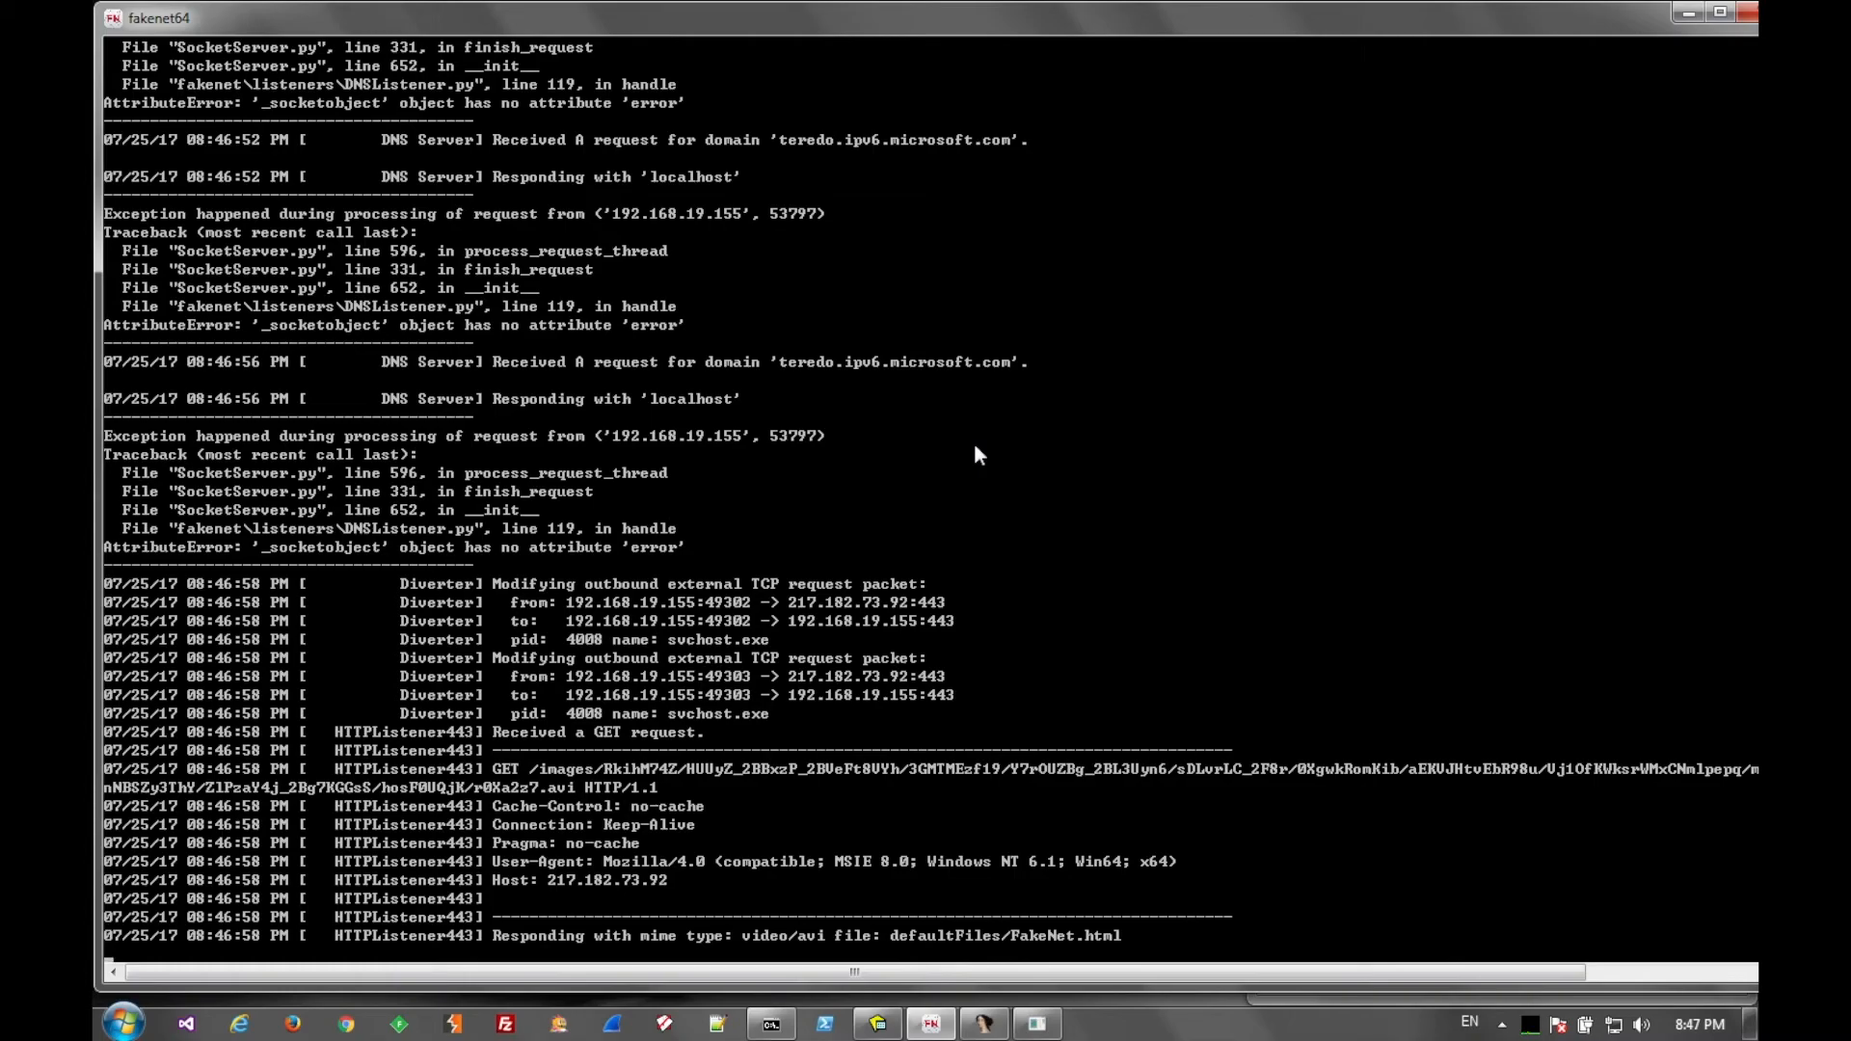
{"action": "mouse_move", "coordinate": [657, 825]}
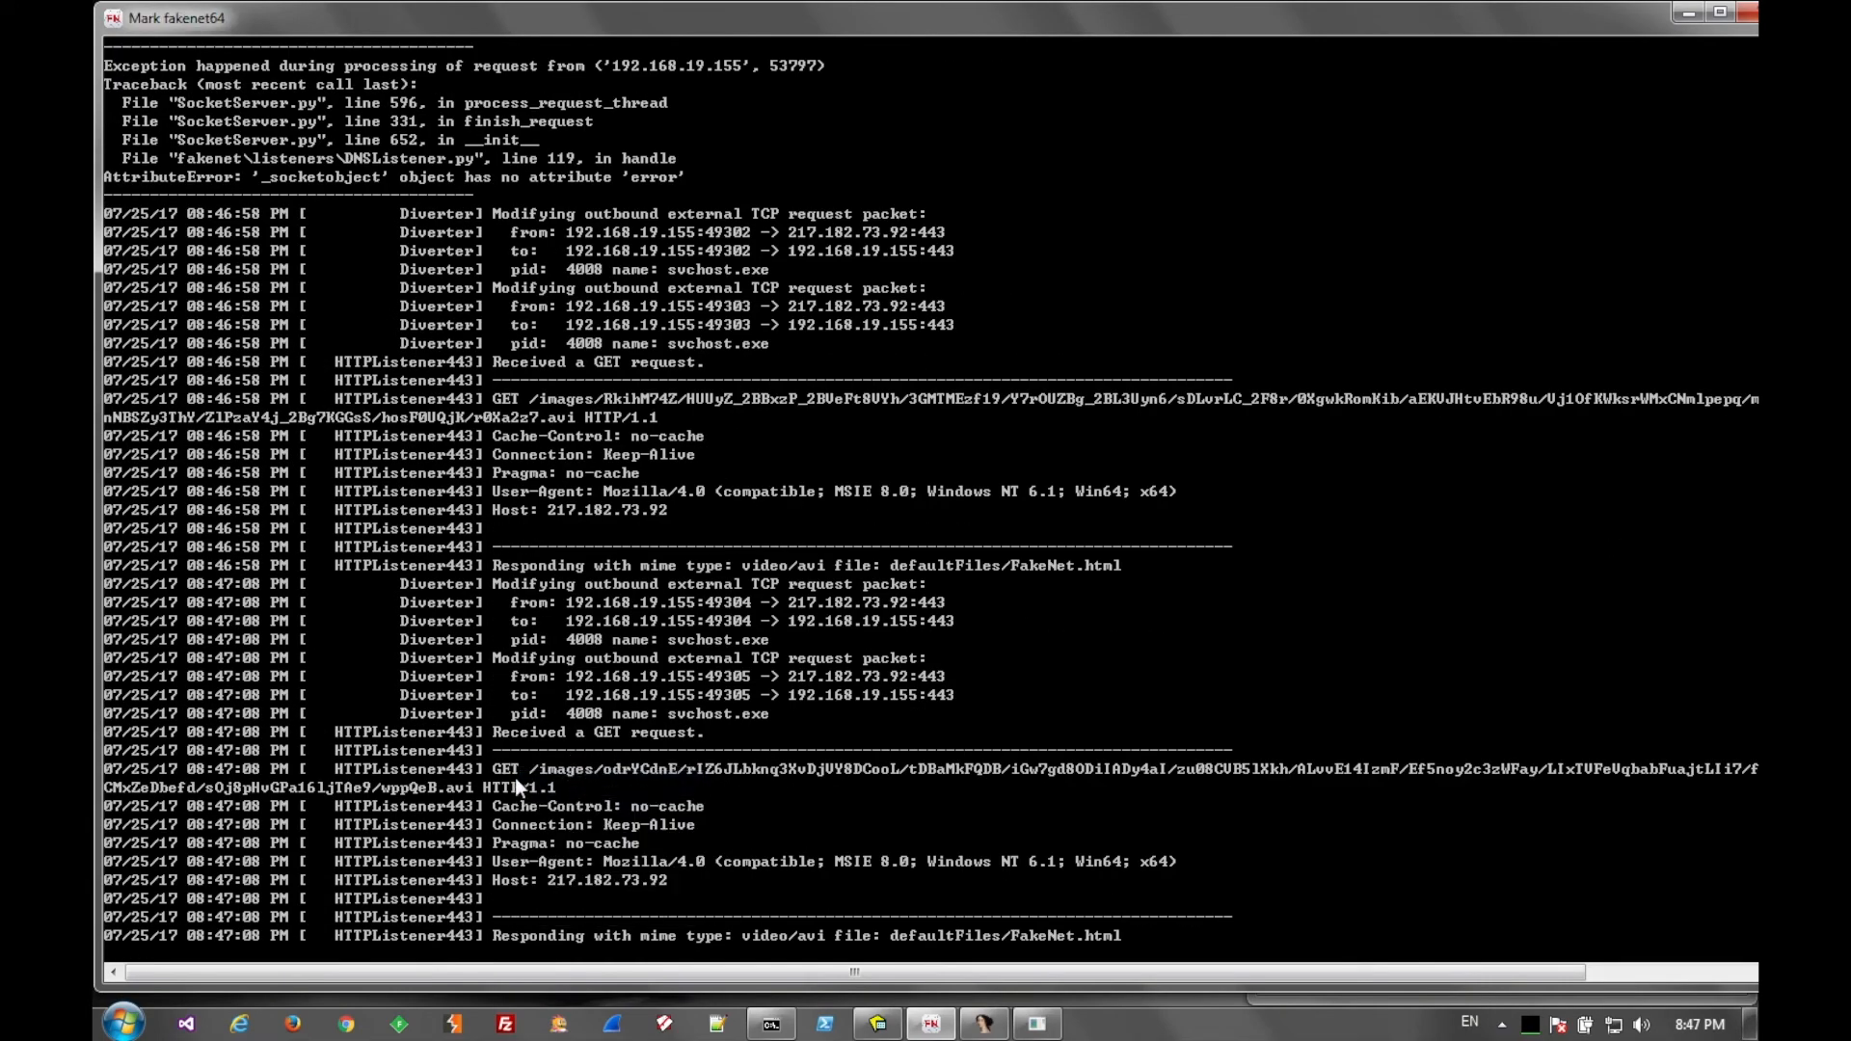
{"action": "left_click", "coordinate": [543, 780]}
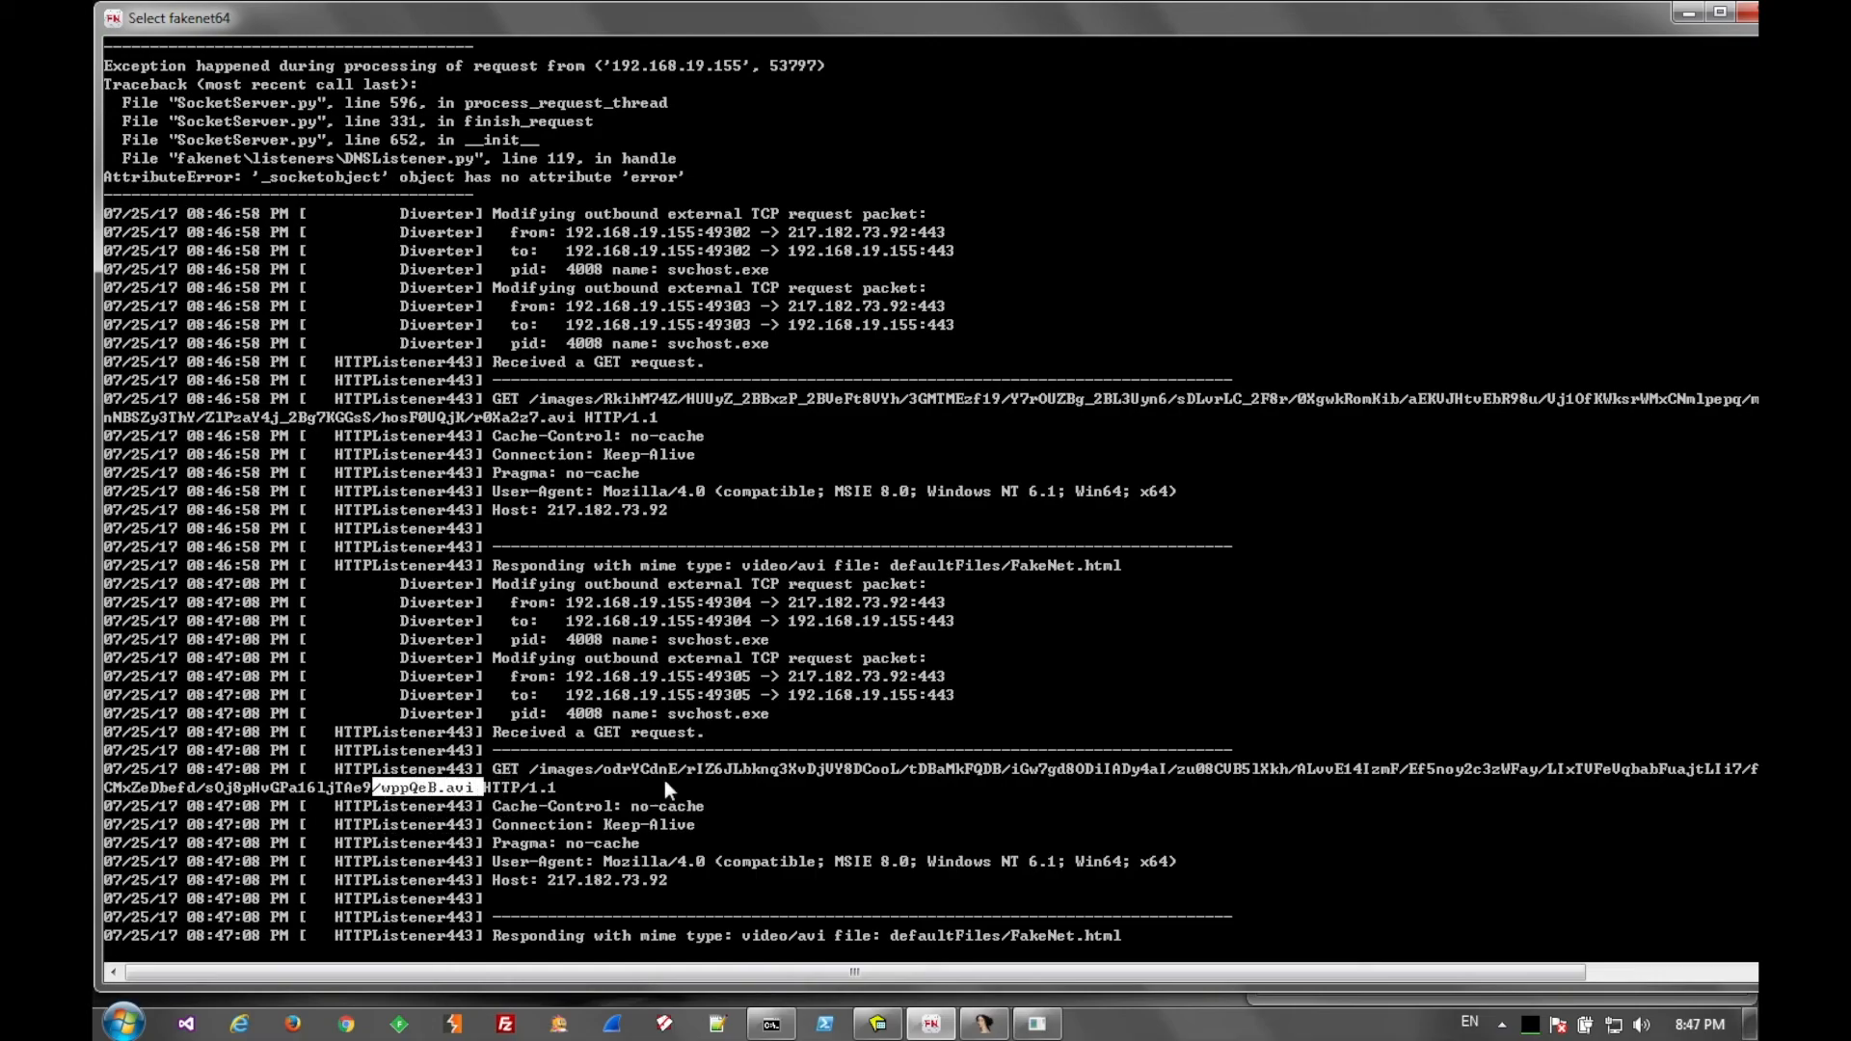
{"action": "mouse_move", "coordinate": [794, 809]}
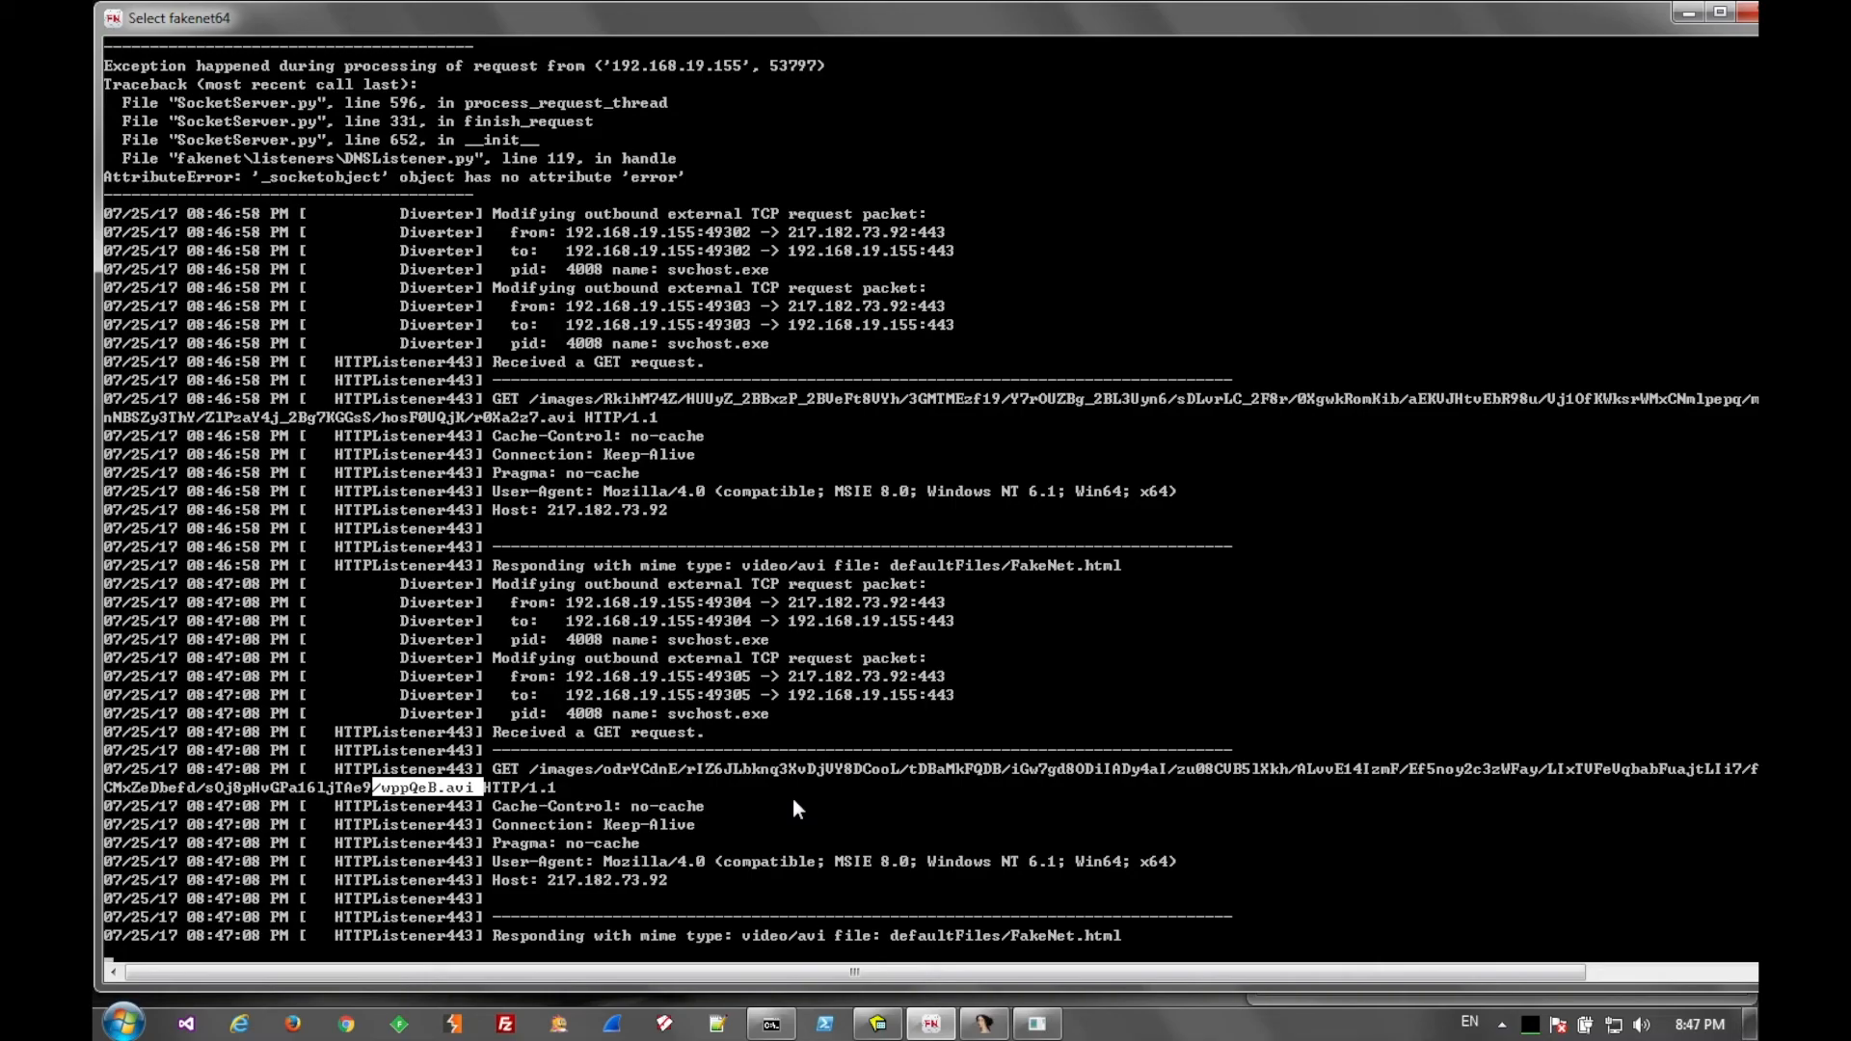
{"action": "mouse_move", "coordinate": [873, 817]}
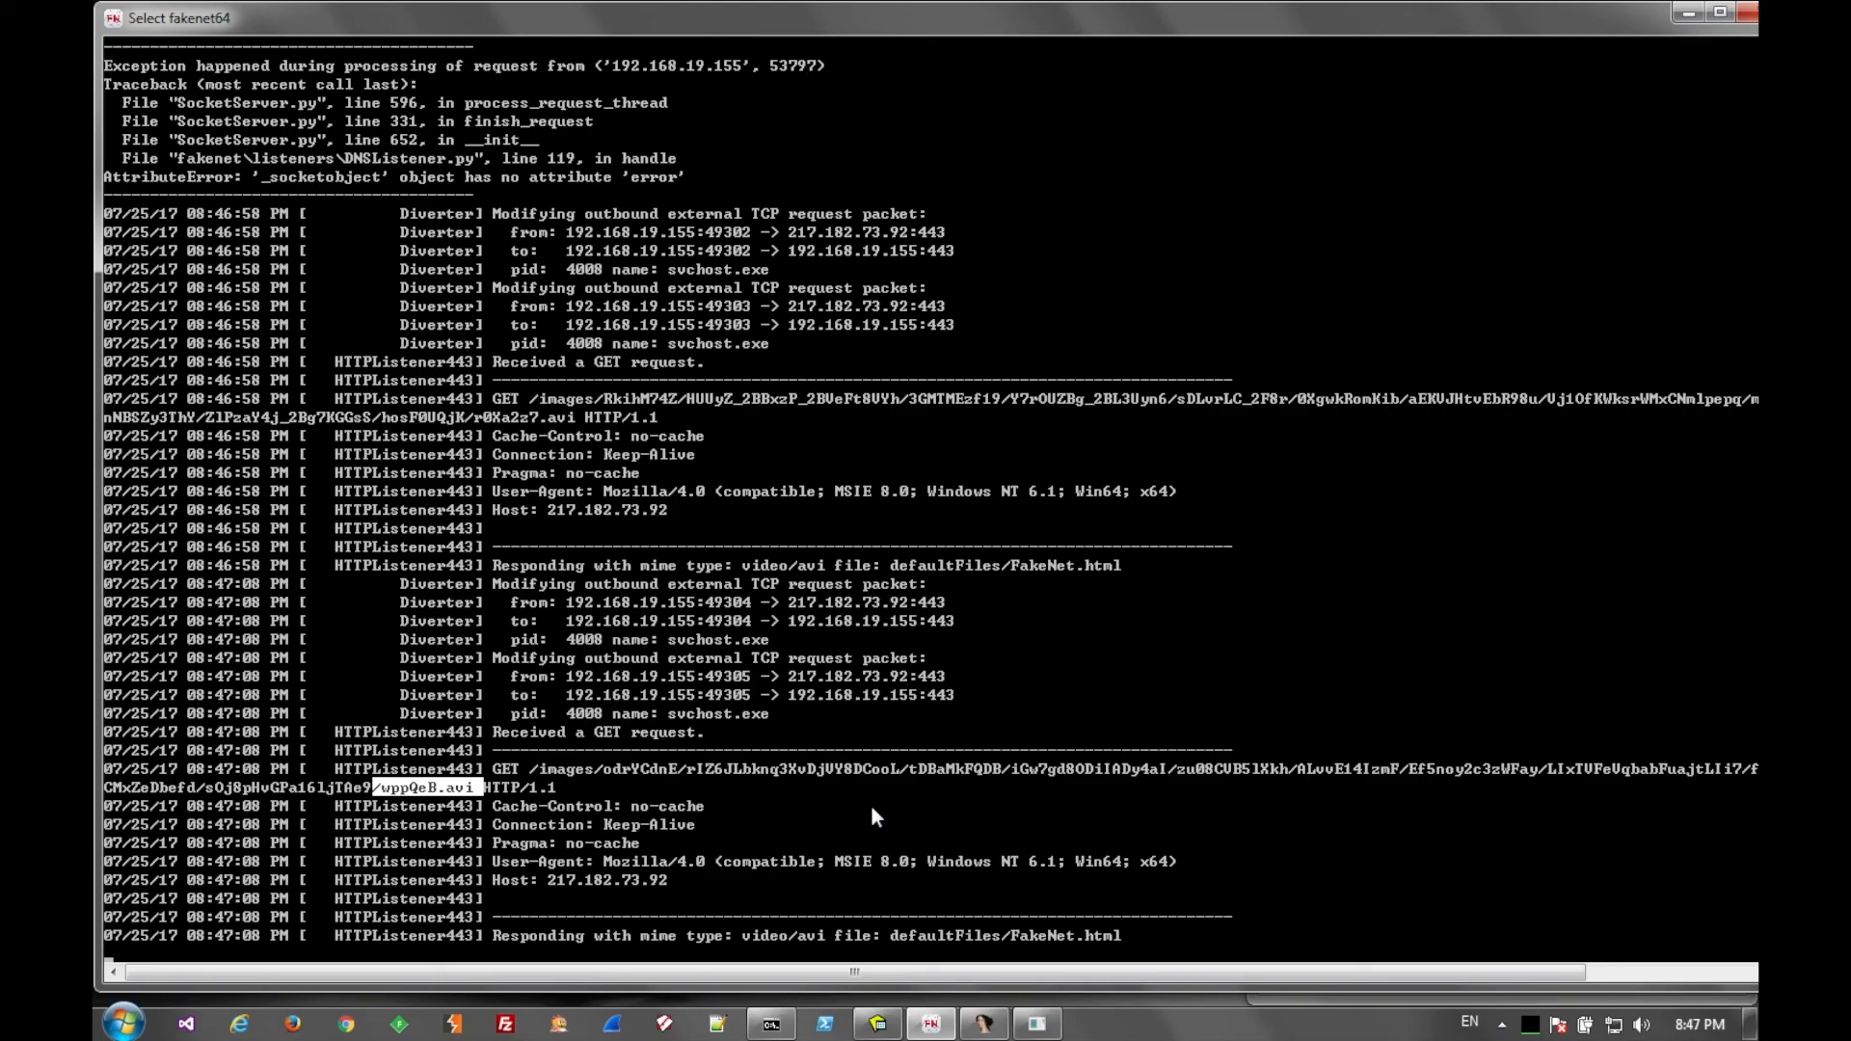
{"action": "mouse_move", "coordinate": [1254, 21]}
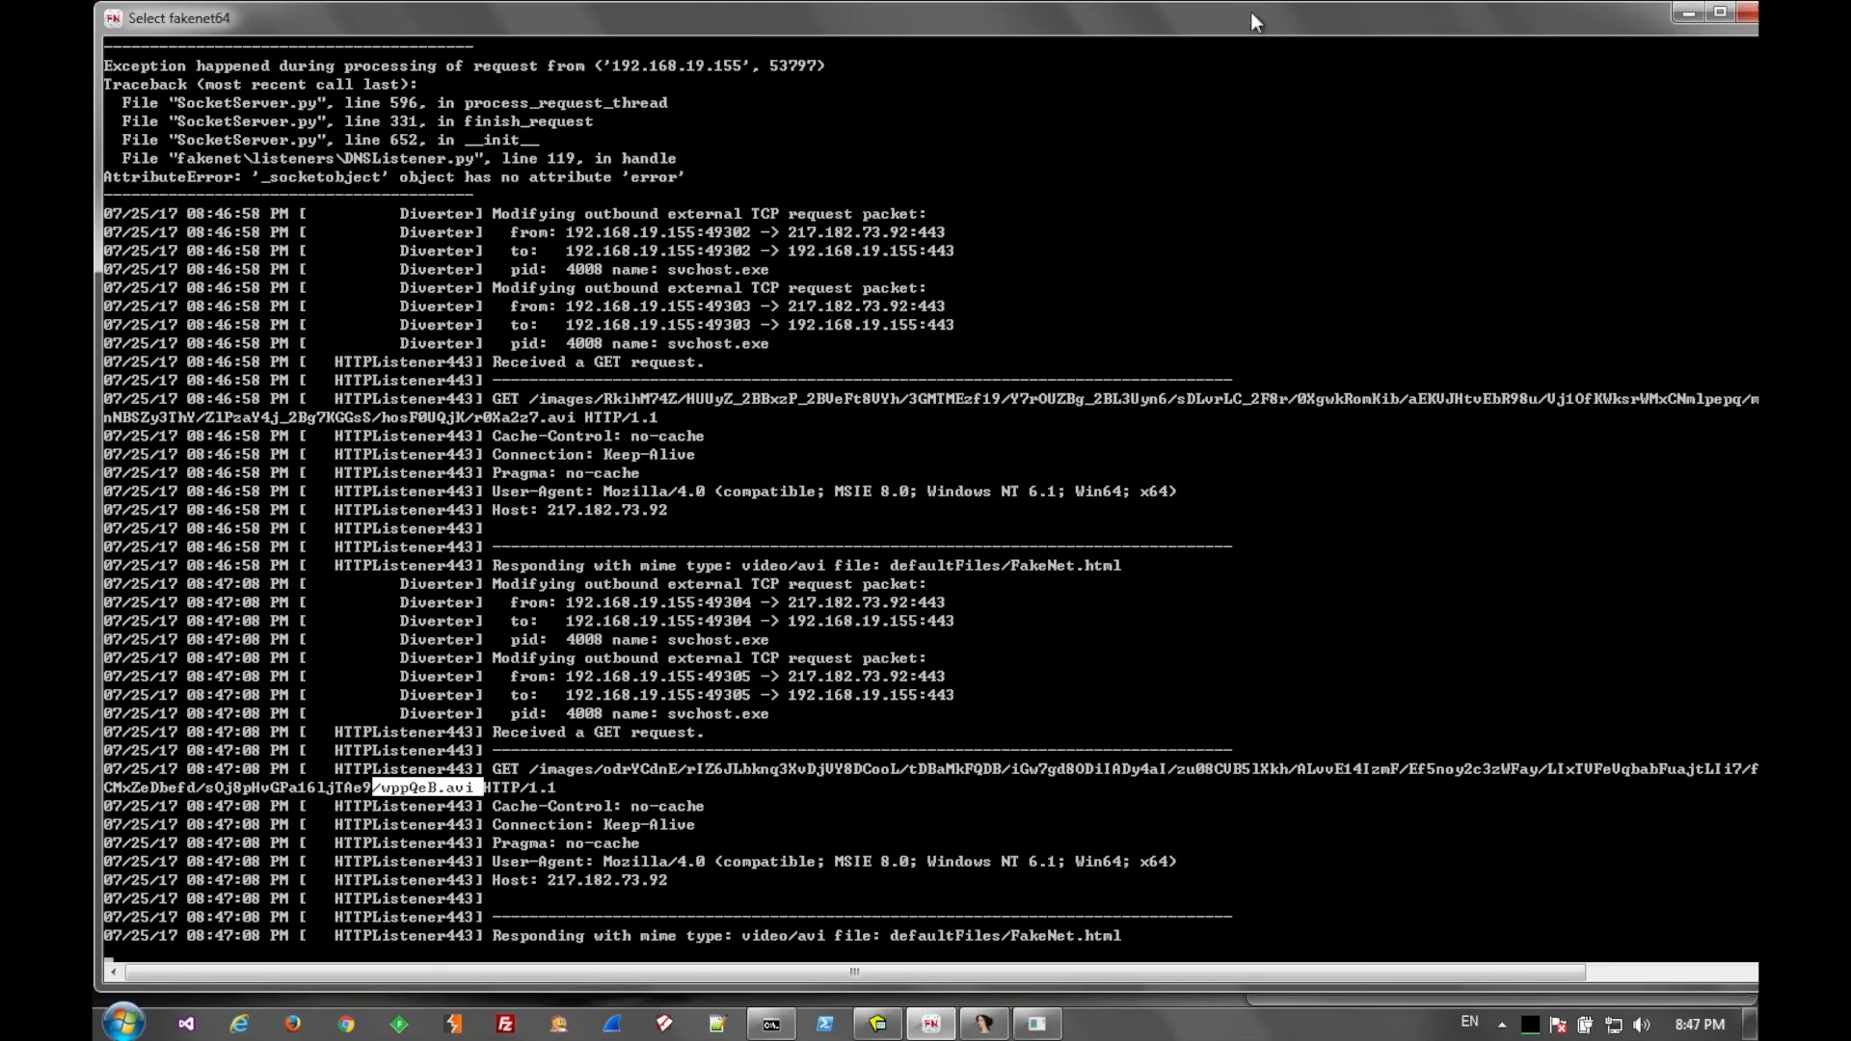